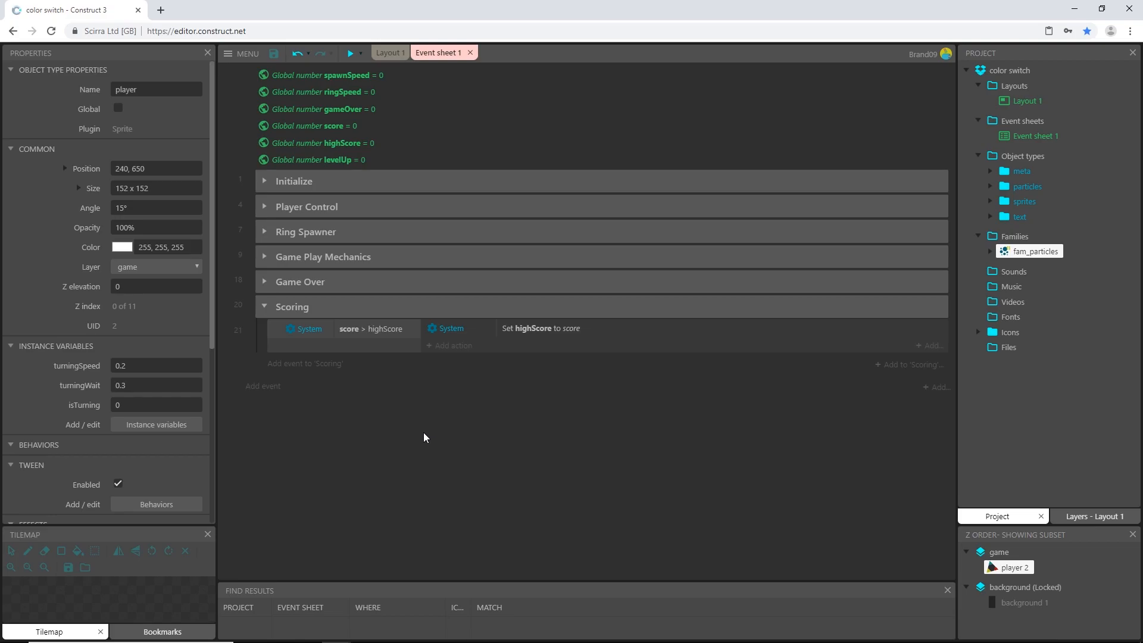
{"action": "mouse_move", "coordinate": [365, 392]}
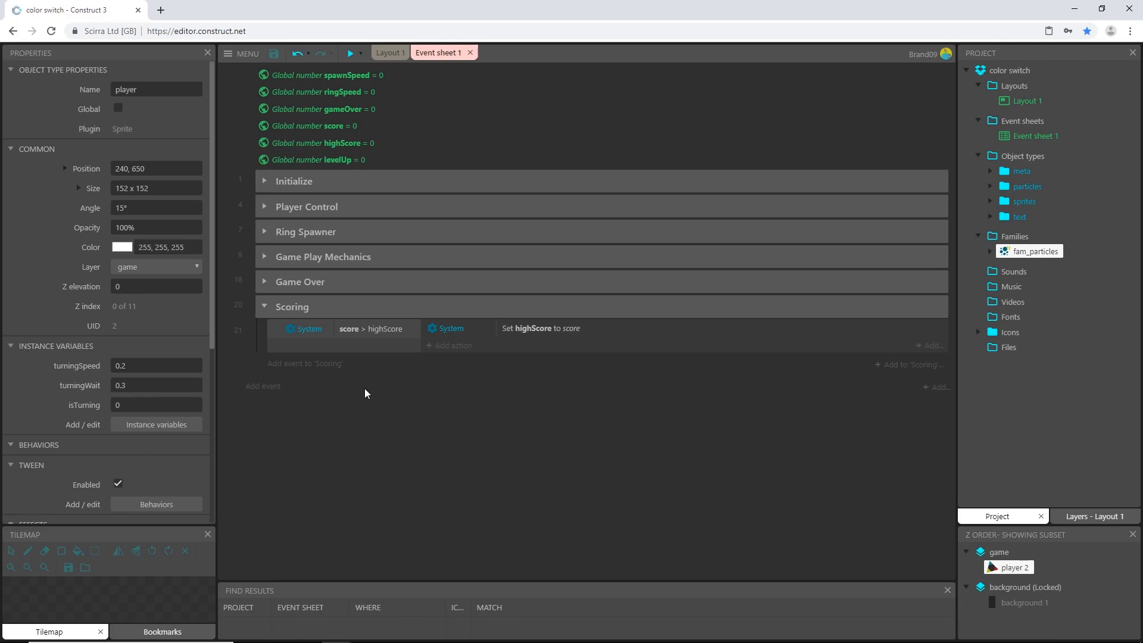
Peek into the Game Over group, then start a new System compare-variable event under Scoring
{"action": "left_click", "coordinate": [264, 281]}
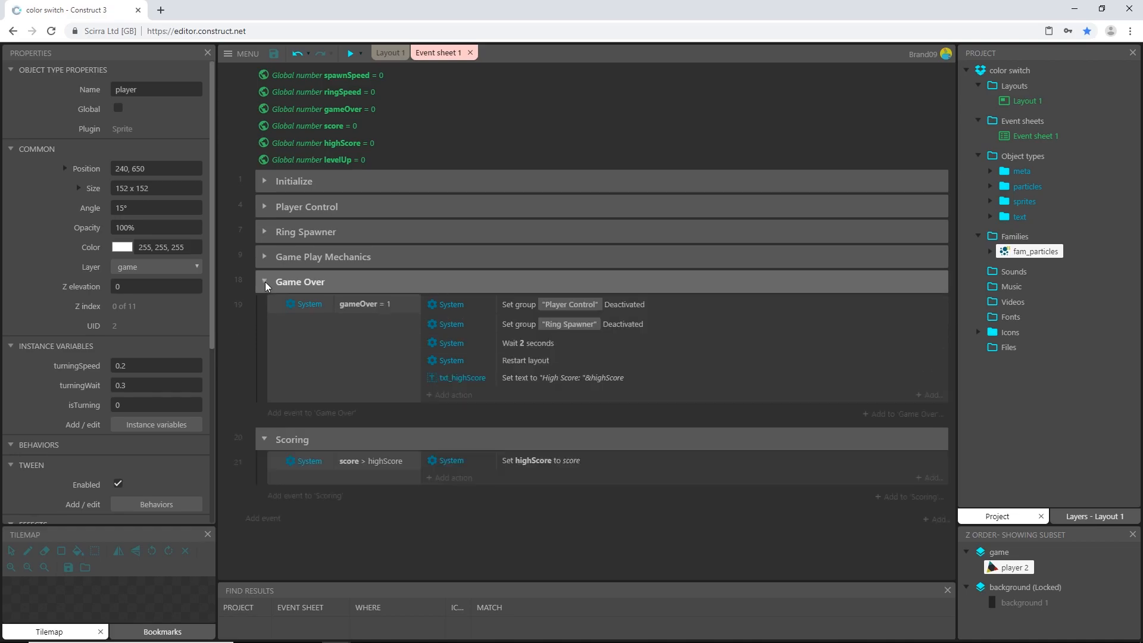
{"action": "left_click", "coordinate": [264, 285]}
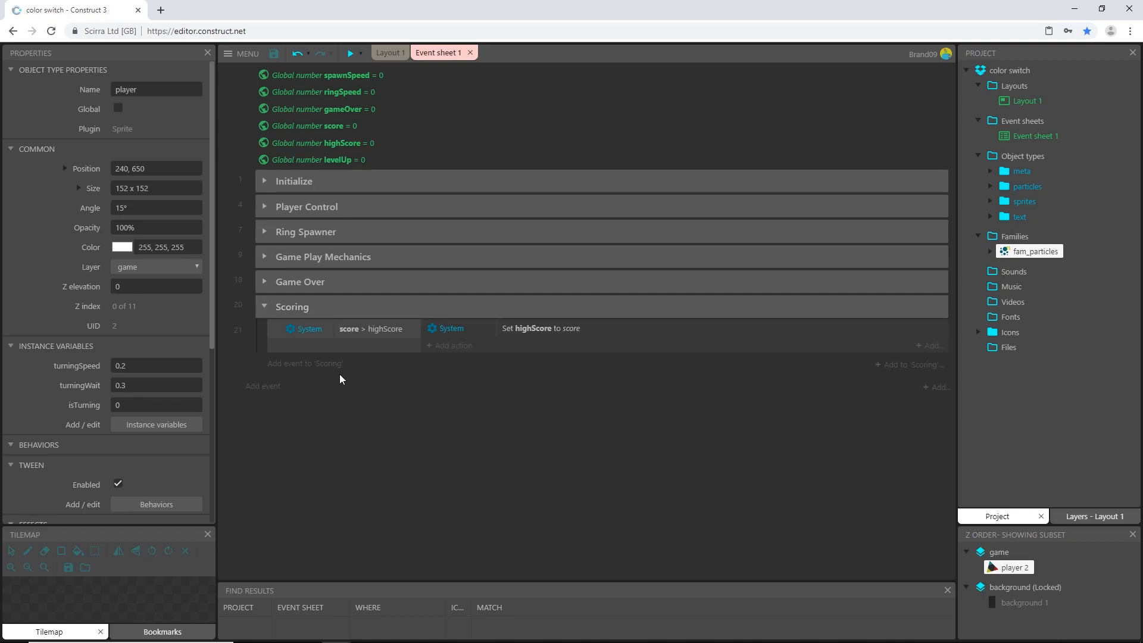
{"action": "mouse_move", "coordinate": [306, 363]}
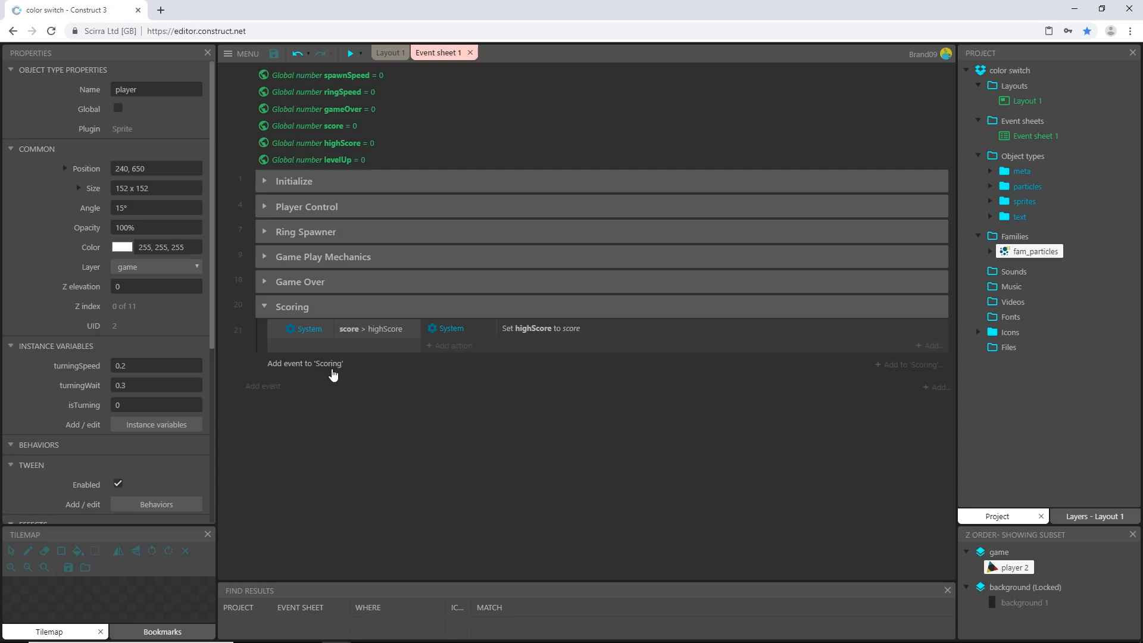
{"action": "left_click", "coordinate": [305, 363]}
{"action": "type", "text": "com"}
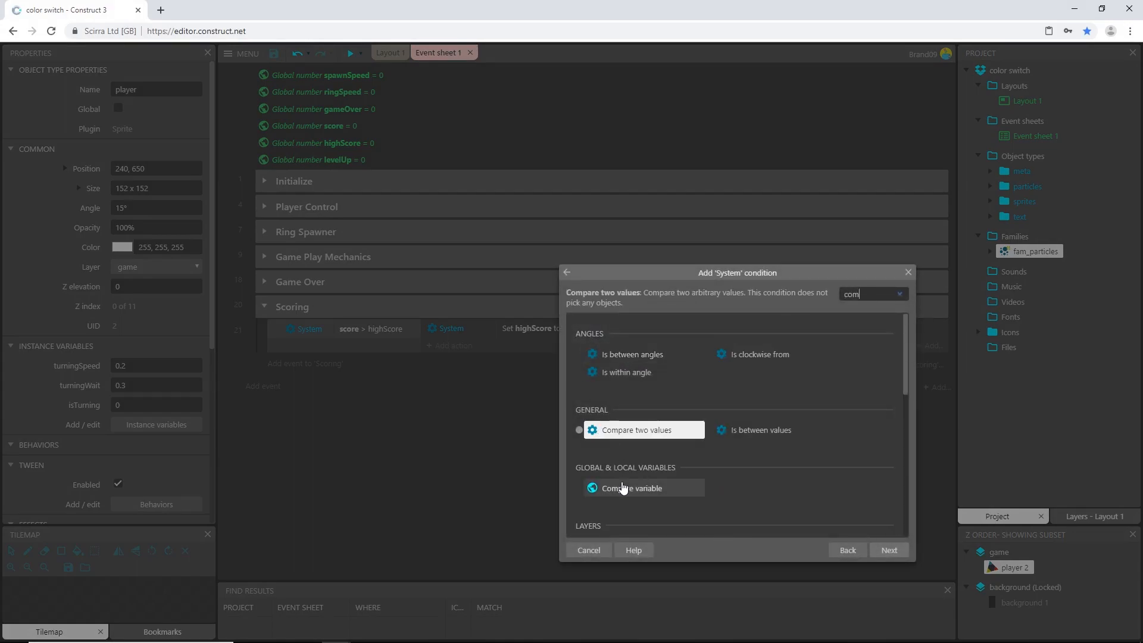
{"action": "left_click", "coordinate": [634, 488]}
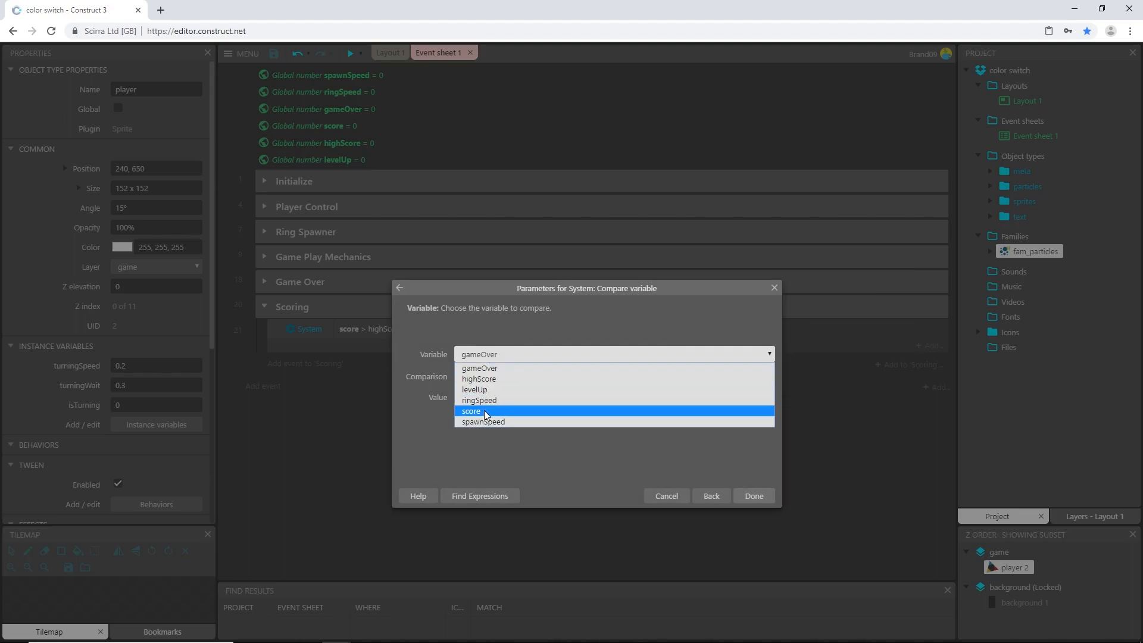
Make the condition check that score is greater or equal to levelUp
{"action": "left_click", "coordinate": [472, 410]}
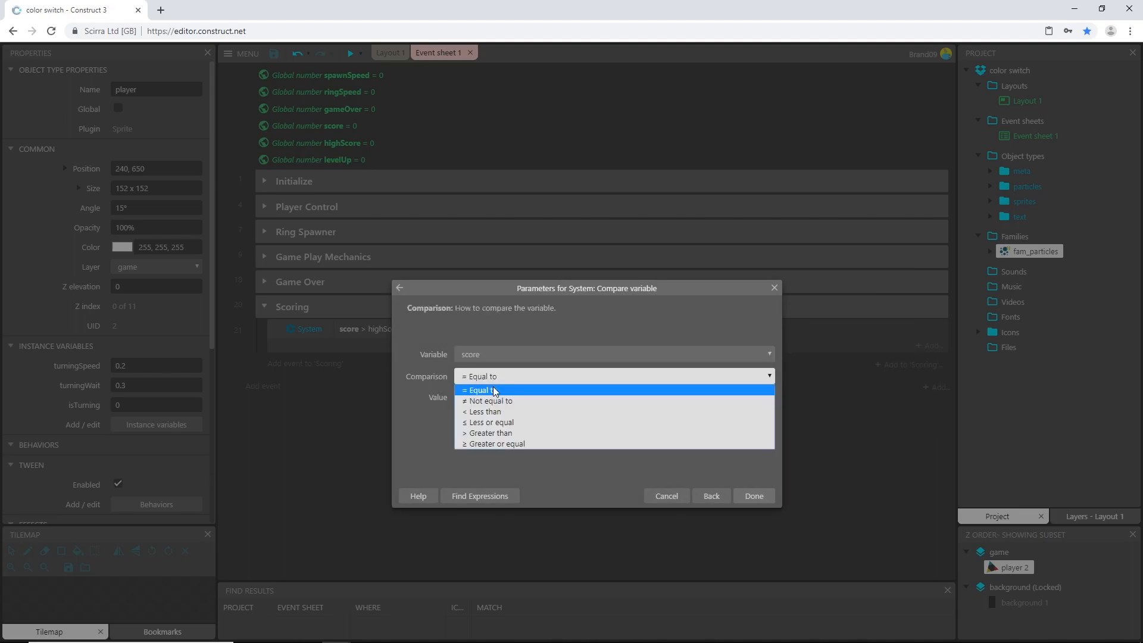
{"action": "mouse_move", "coordinate": [494, 426]}
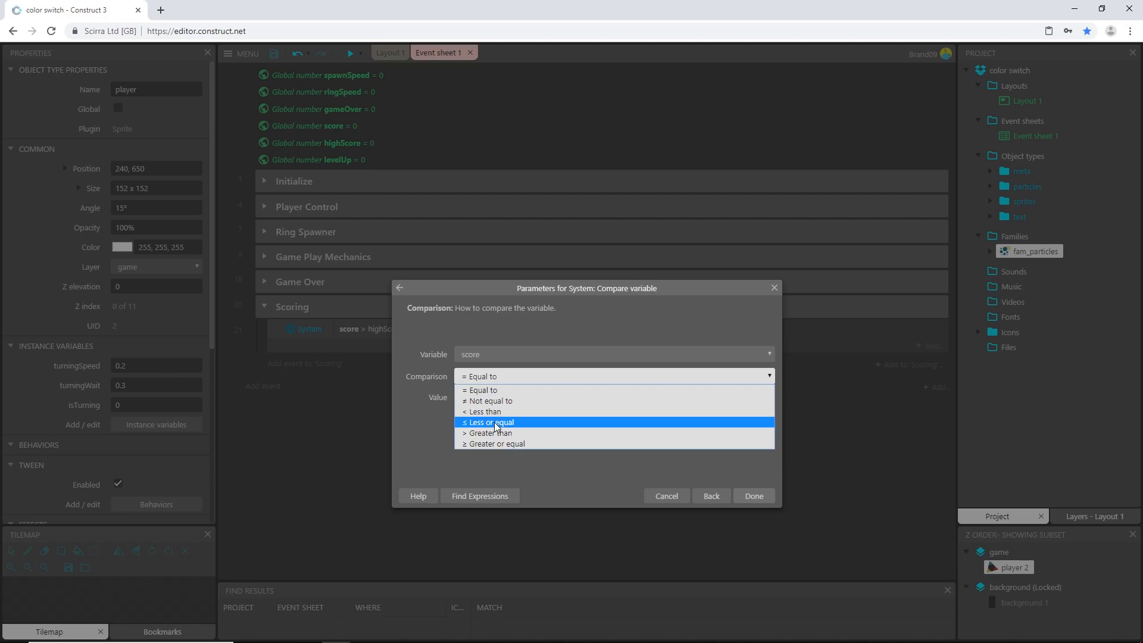
{"action": "mouse_move", "coordinate": [506, 443]}
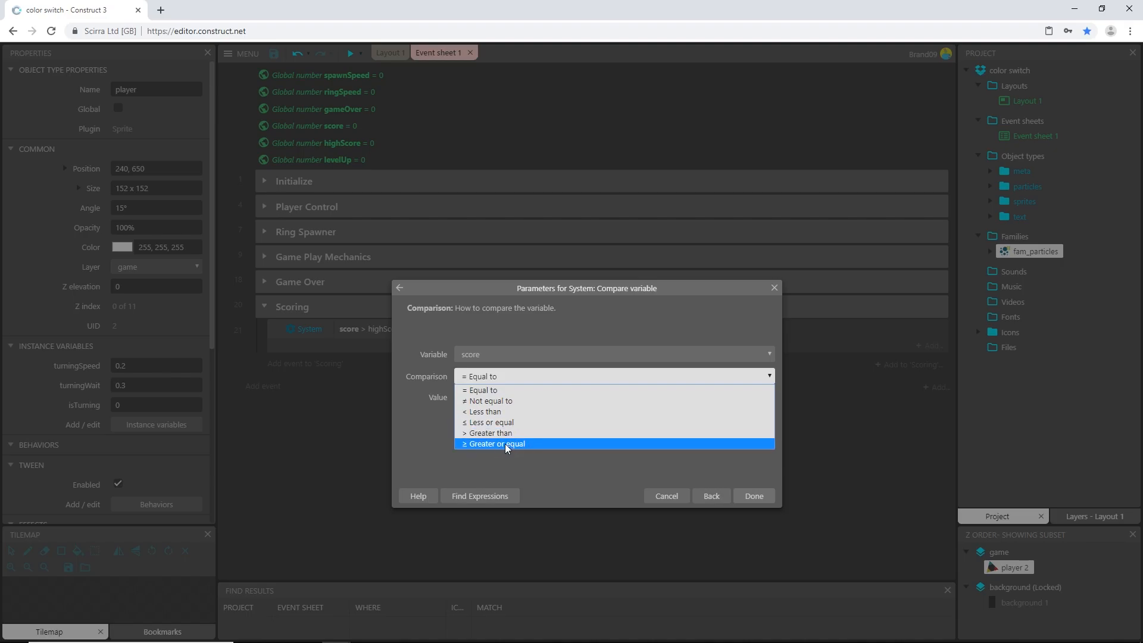
{"action": "left_click", "coordinate": [496, 444]}
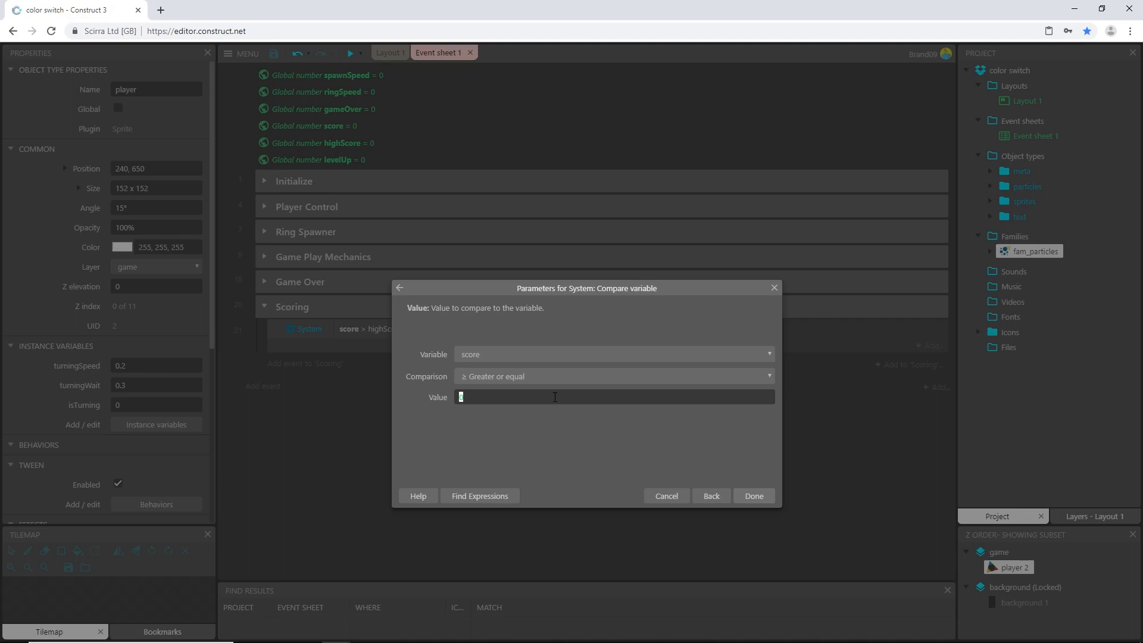
{"action": "mouse_move", "coordinate": [341, 164]}
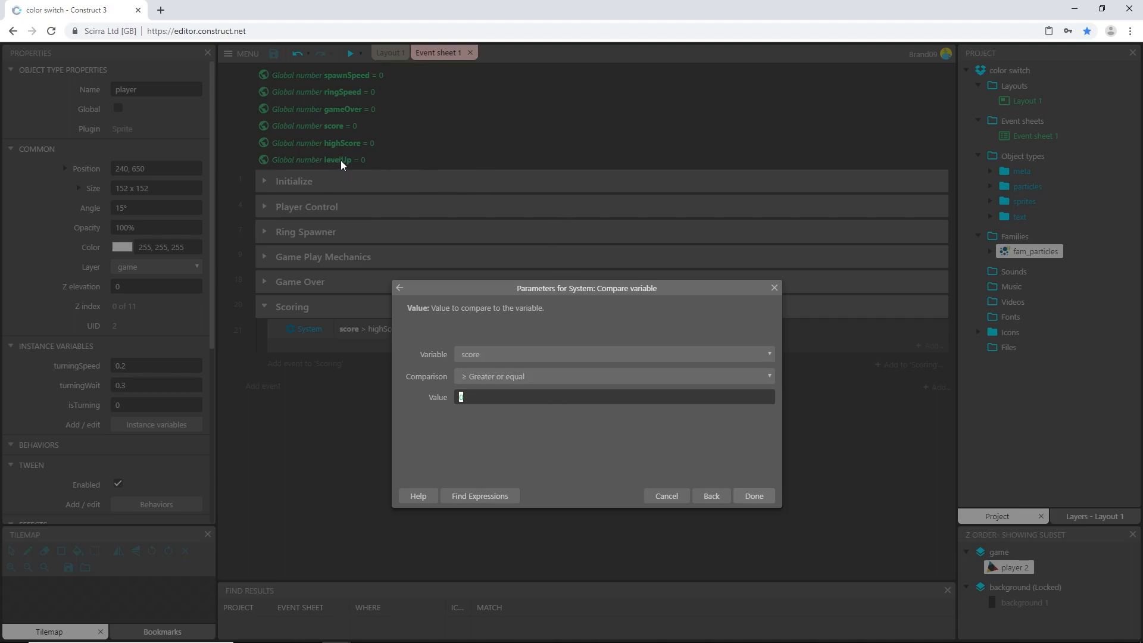
{"action": "mouse_move", "coordinate": [307, 163]}
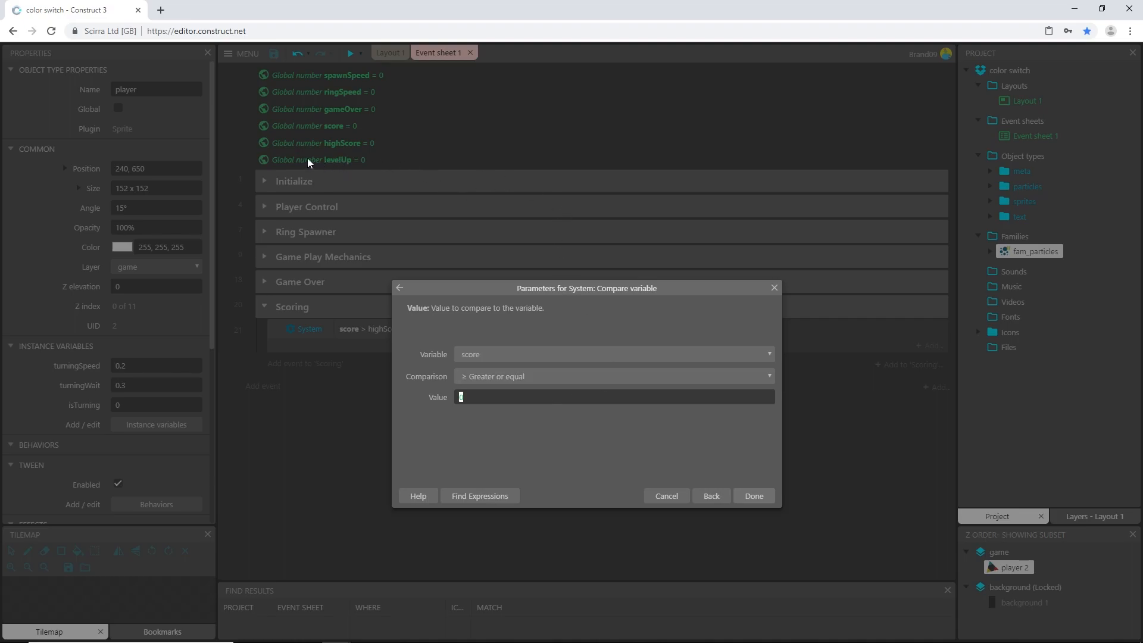
{"action": "mouse_move", "coordinate": [293, 187]}
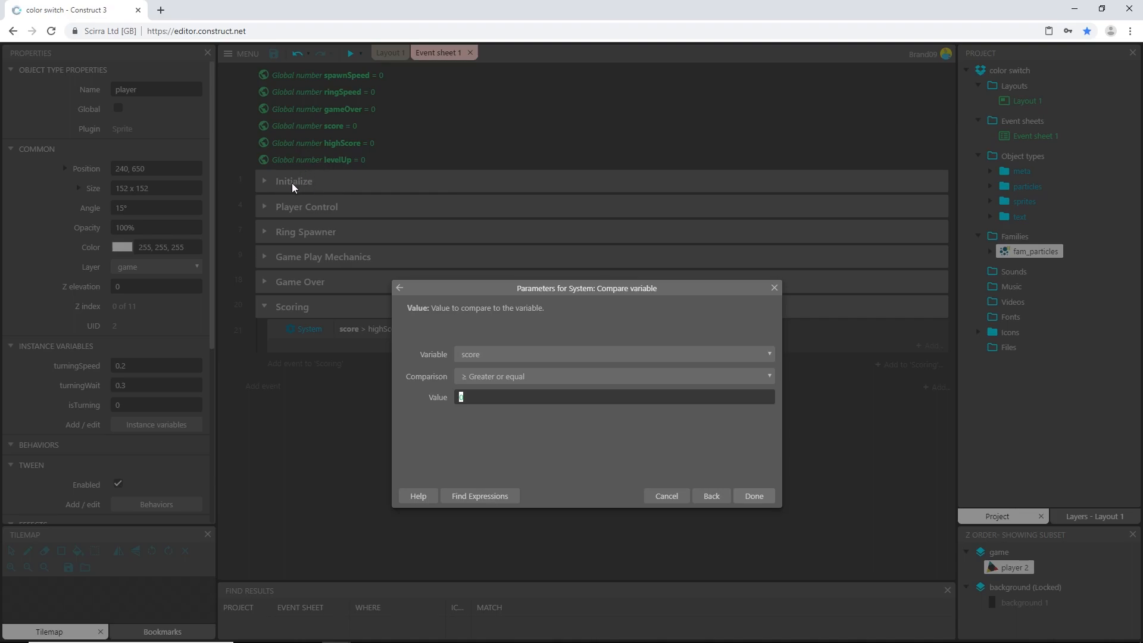
{"action": "mouse_move", "coordinate": [314, 185]}
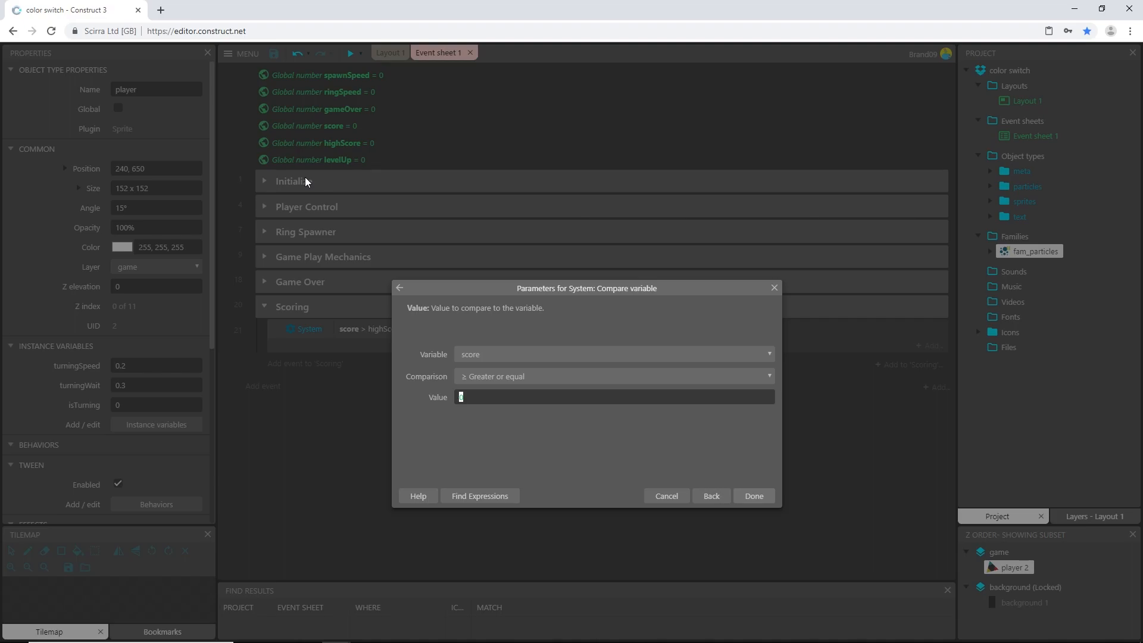
{"action": "type", "text": "leve"}
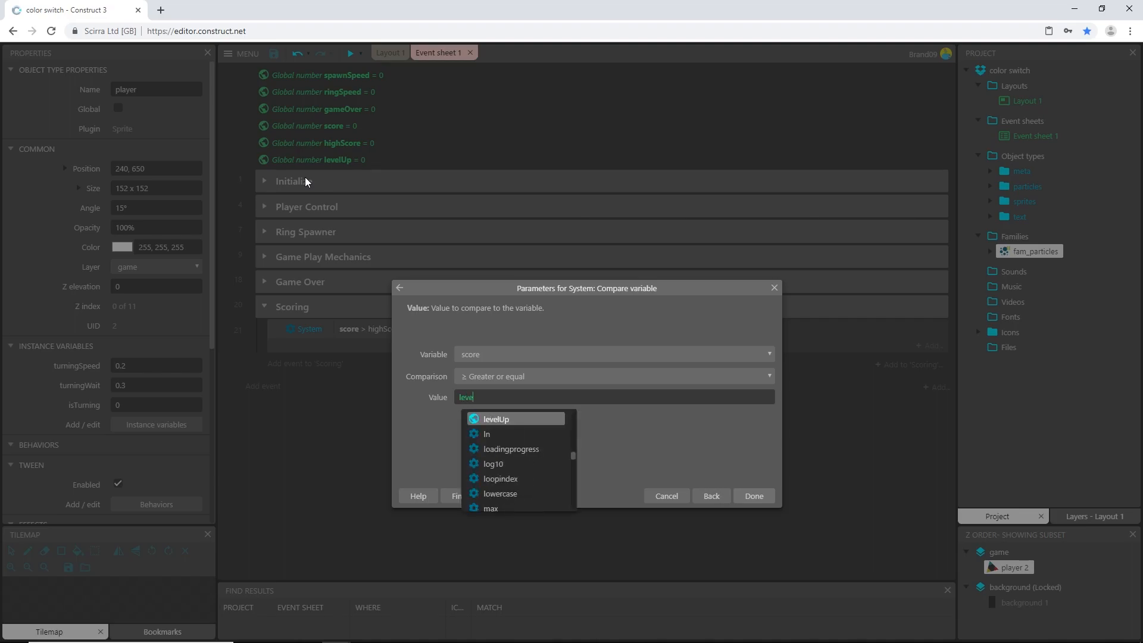
{"action": "left_click", "coordinate": [495, 418]}
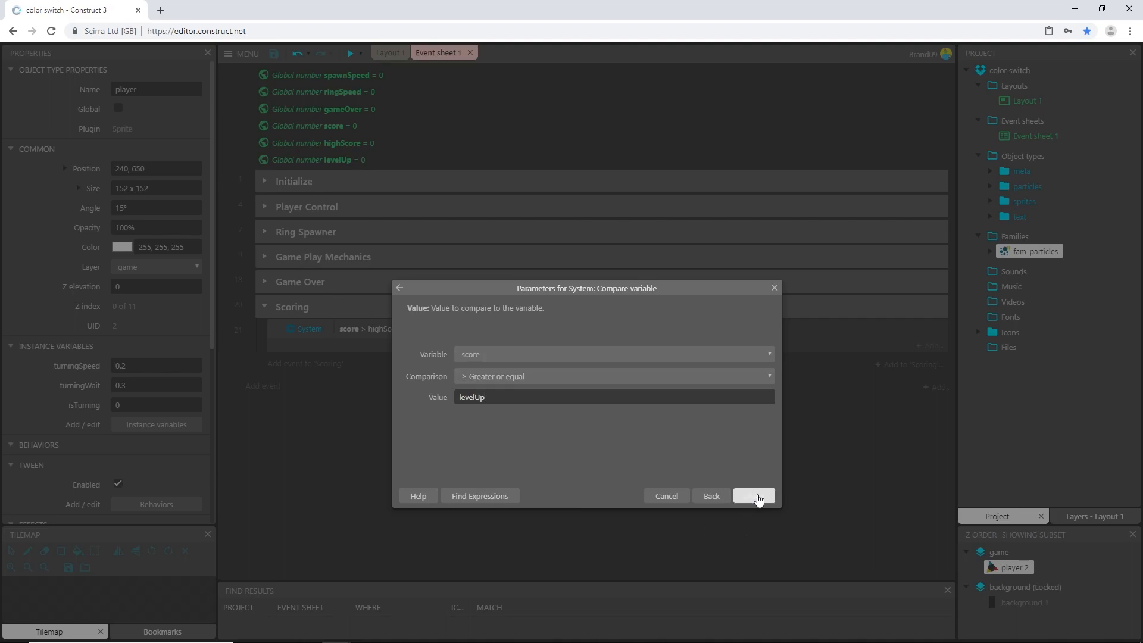
{"action": "left_click", "coordinate": [753, 495]}
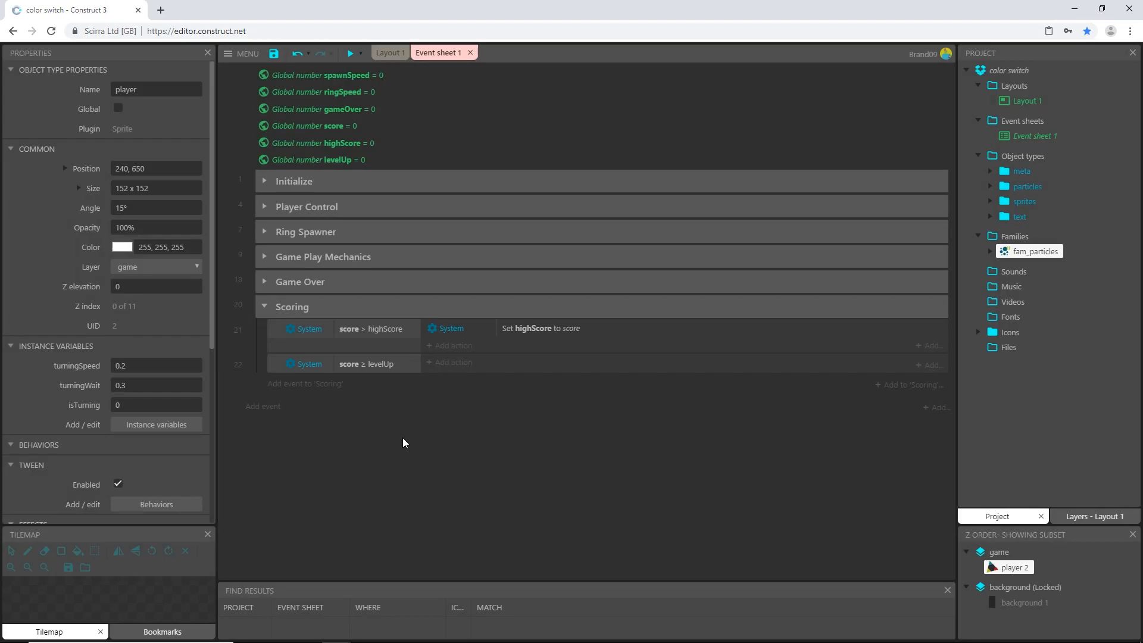
Add a System Set value action making ringSpeed equal ringSpeed + 25, then peek at Initialize
{"action": "left_click", "coordinate": [447, 361]}
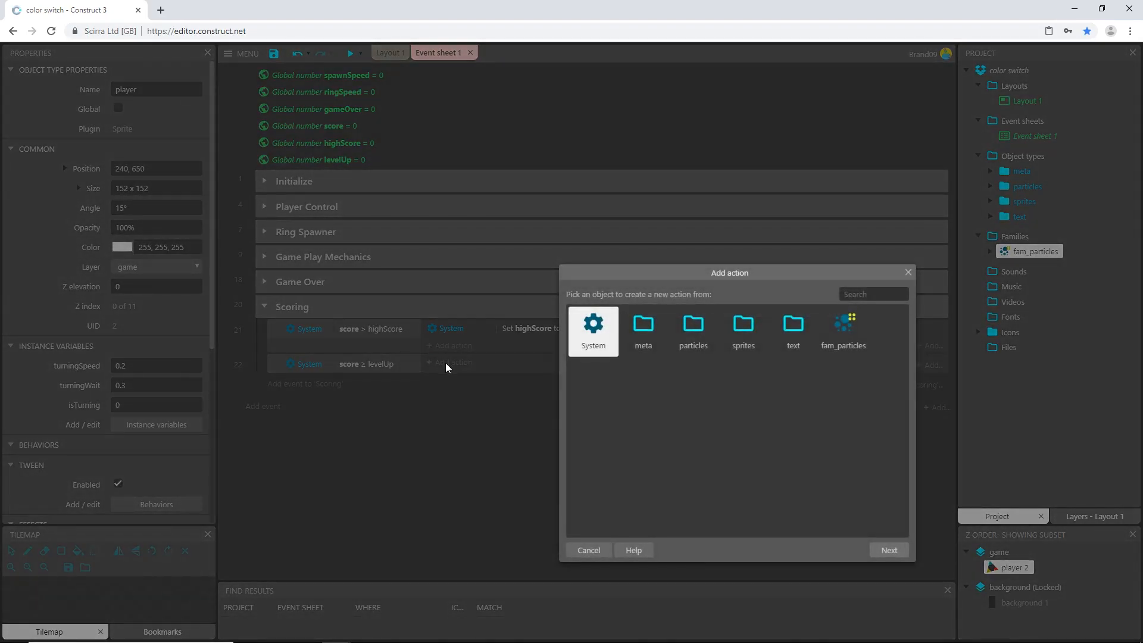
{"action": "left_click", "coordinate": [592, 326]}
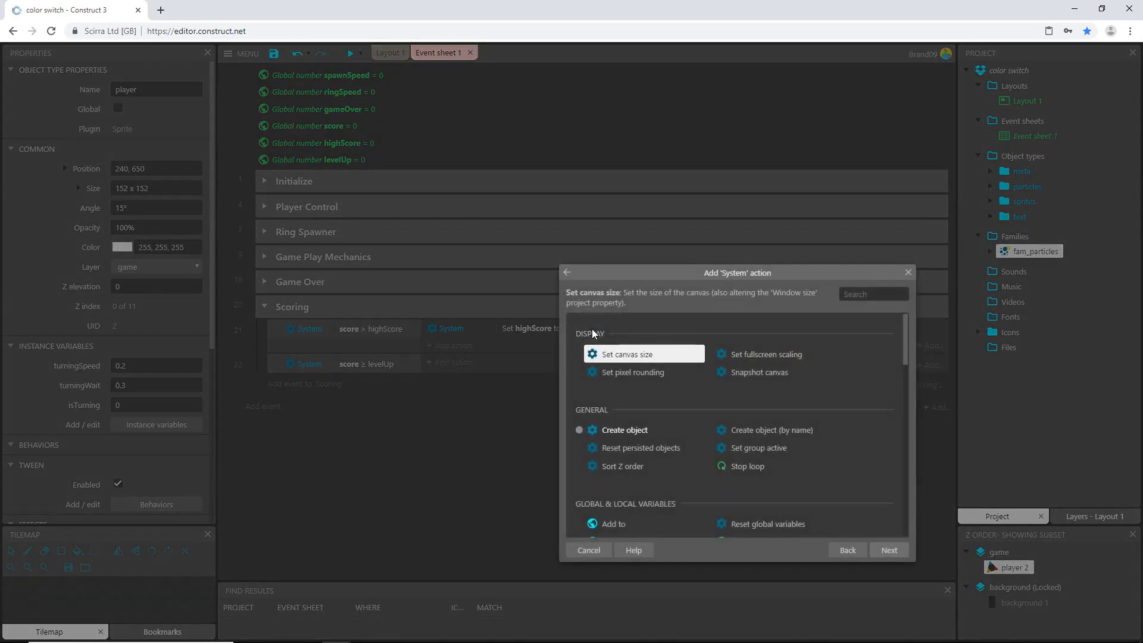
{"action": "type", "text": "set v"}
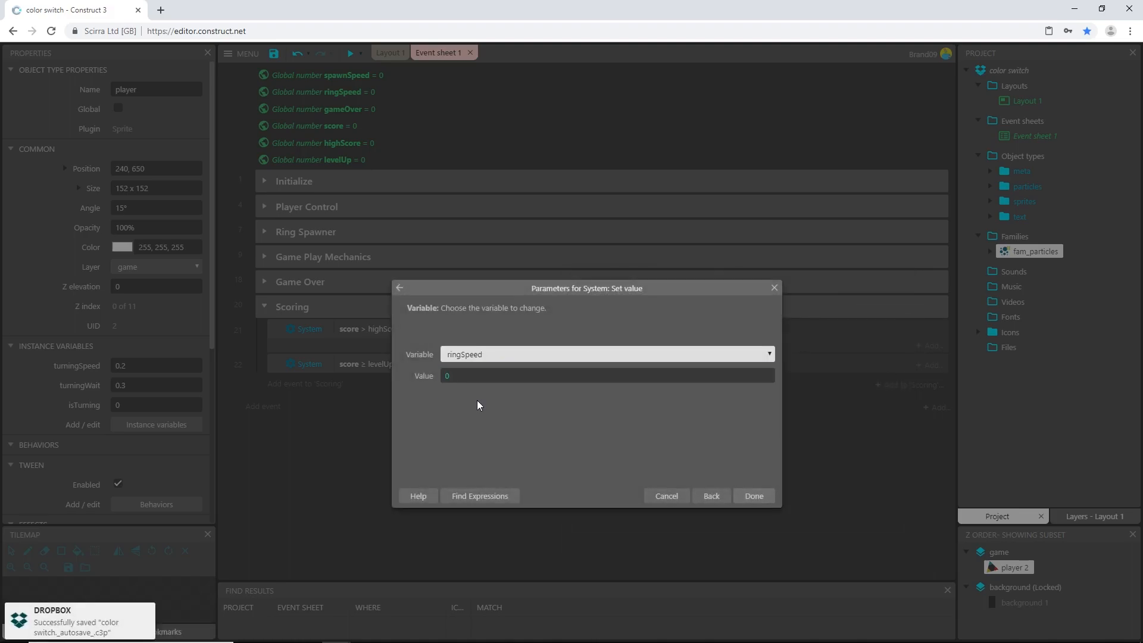
{"action": "left_click", "coordinate": [605, 375]}
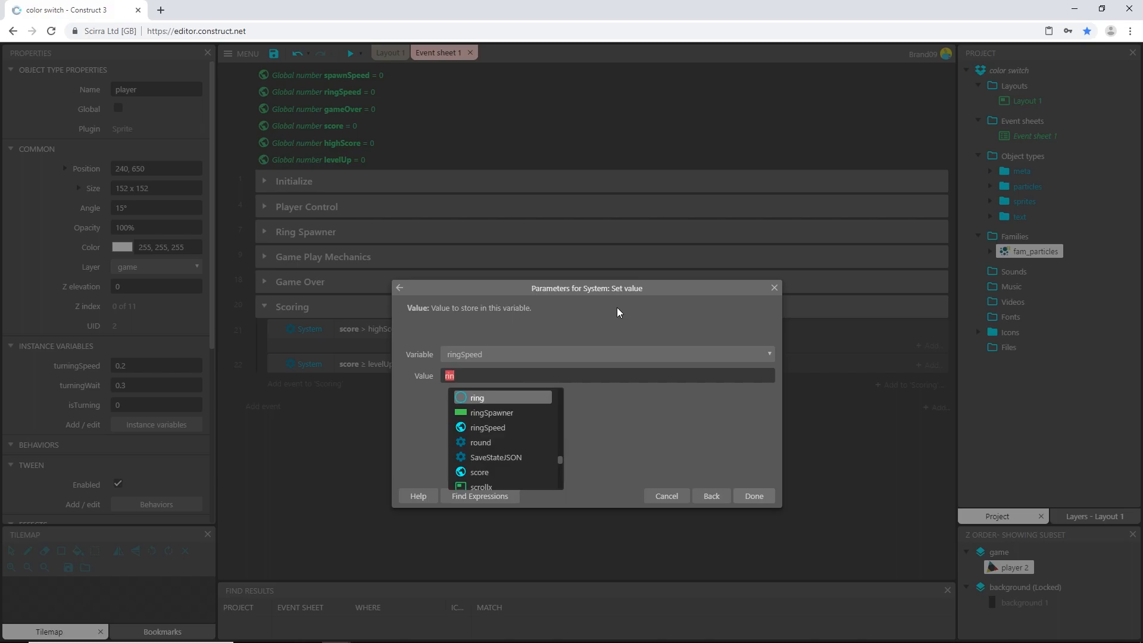
{"action": "left_click", "coordinate": [487, 427]}
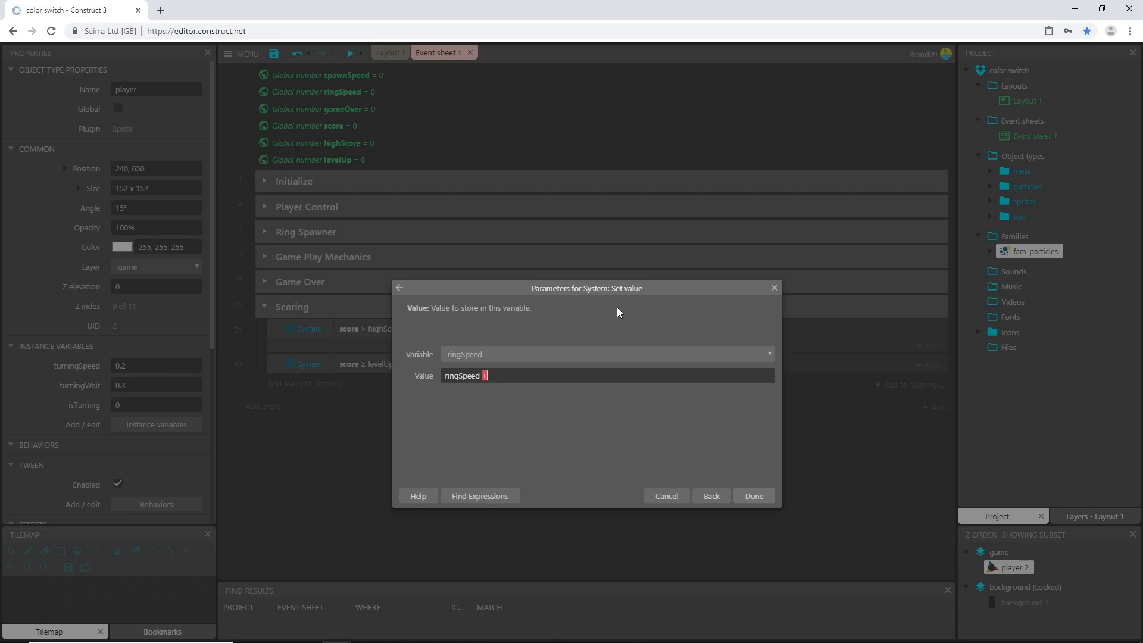
{"action": "type", "text": "25"}
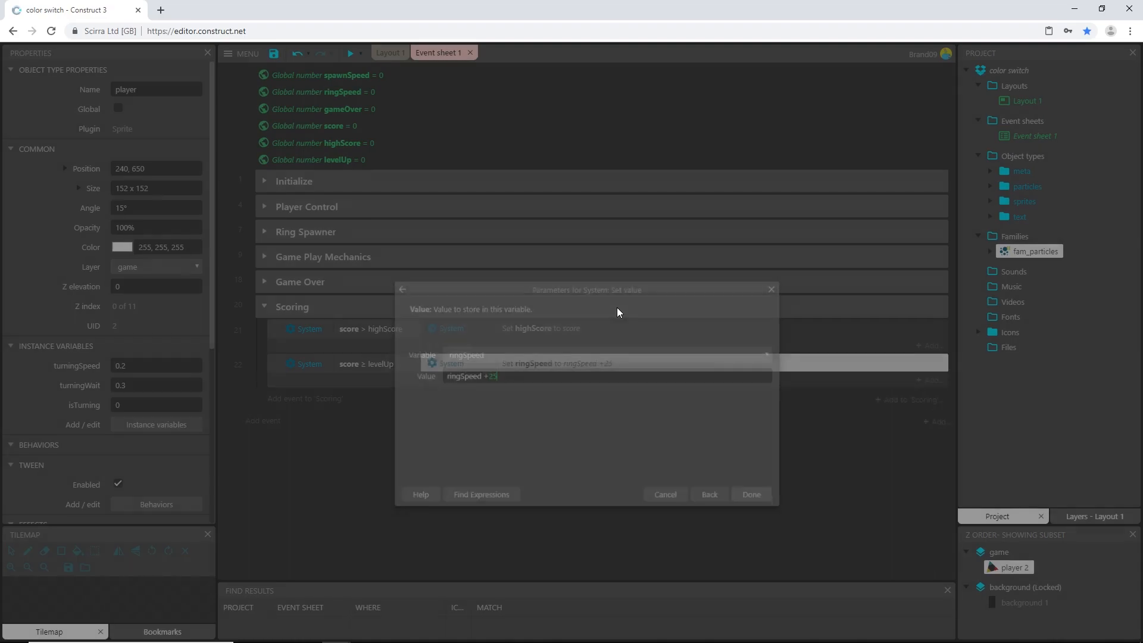
{"action": "left_click", "coordinate": [750, 493]}
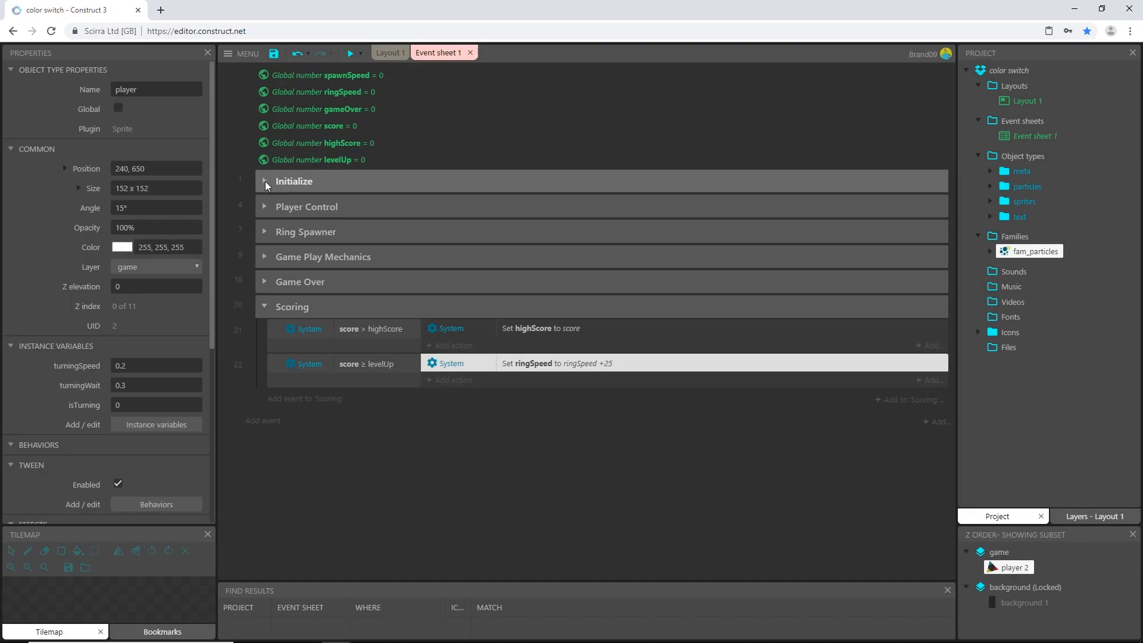
{"action": "left_click", "coordinate": [265, 181]}
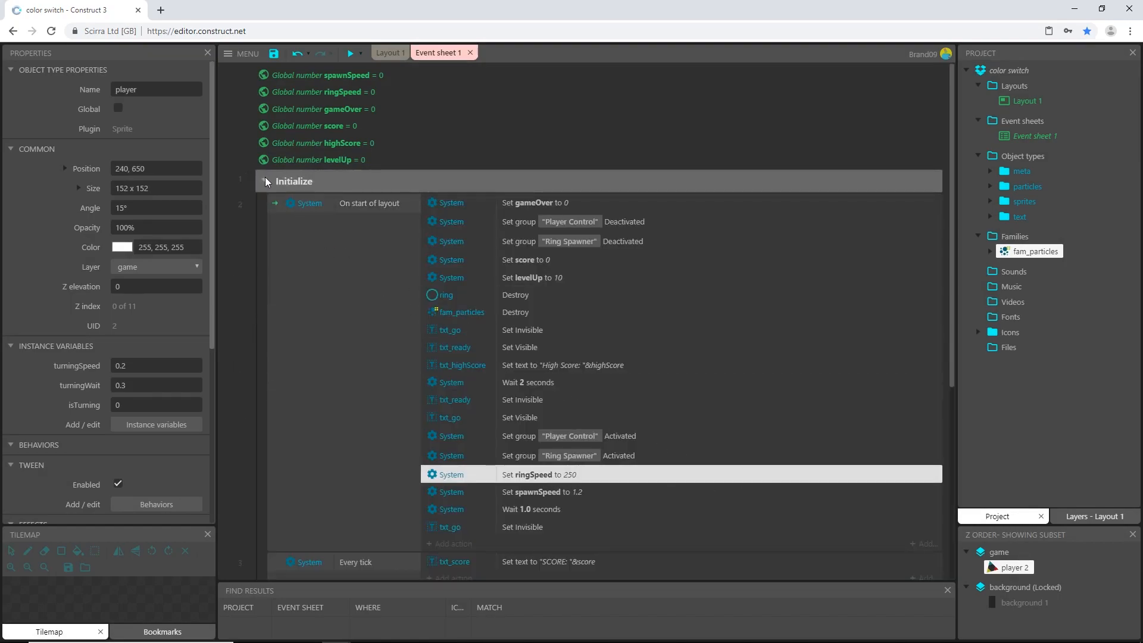
{"action": "left_click", "coordinate": [265, 180]}
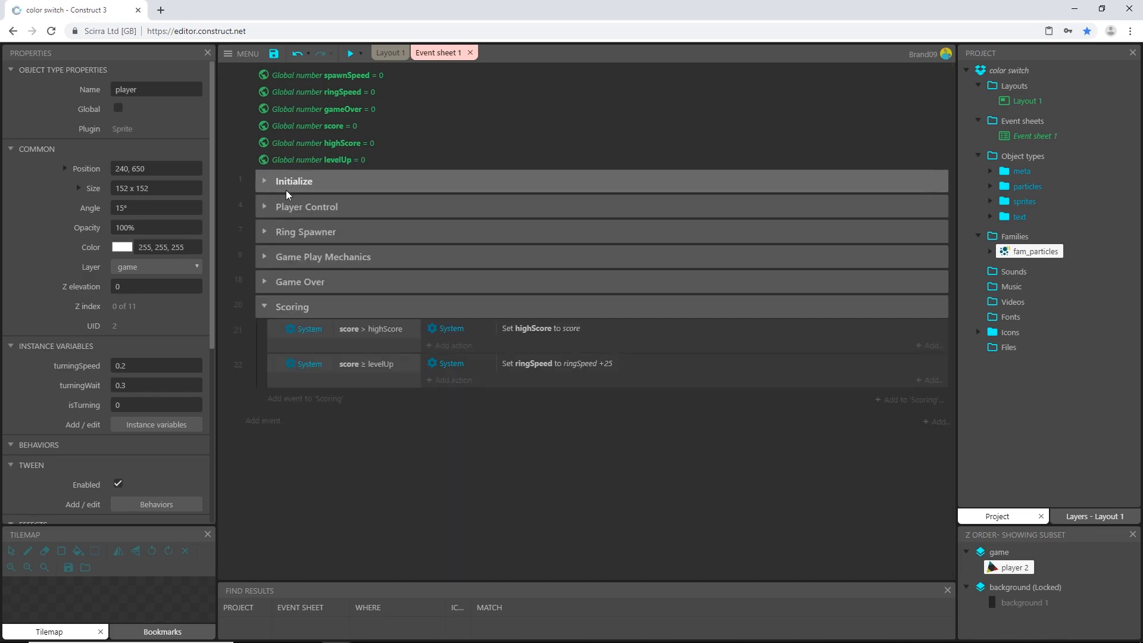
{"action": "mouse_move", "coordinate": [349, 360]}
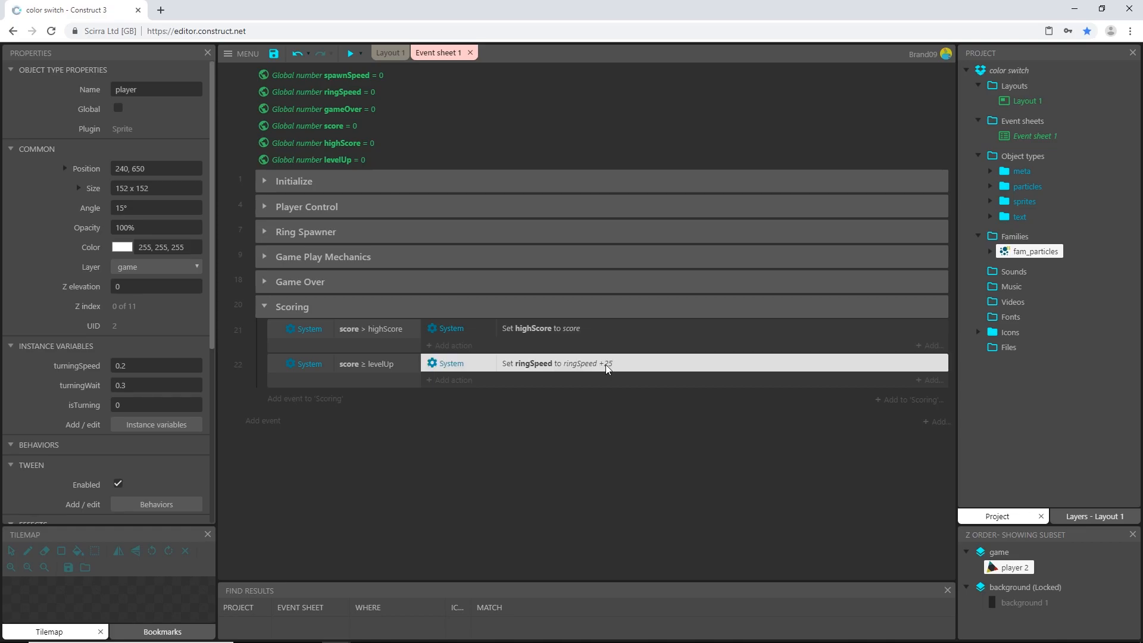
{"action": "mouse_move", "coordinate": [616, 387]}
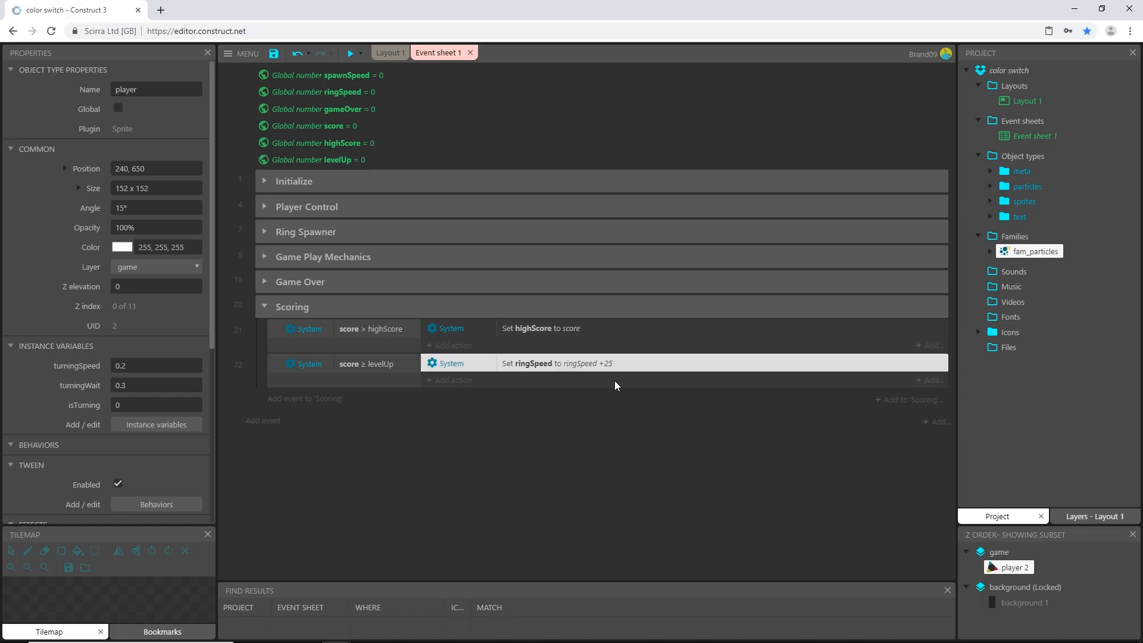
Add a Set value action making spawnSpeed equal spawnSpeed - 0.1
{"action": "left_click", "coordinate": [450, 380]}
{"action": "type", "text": "set"}
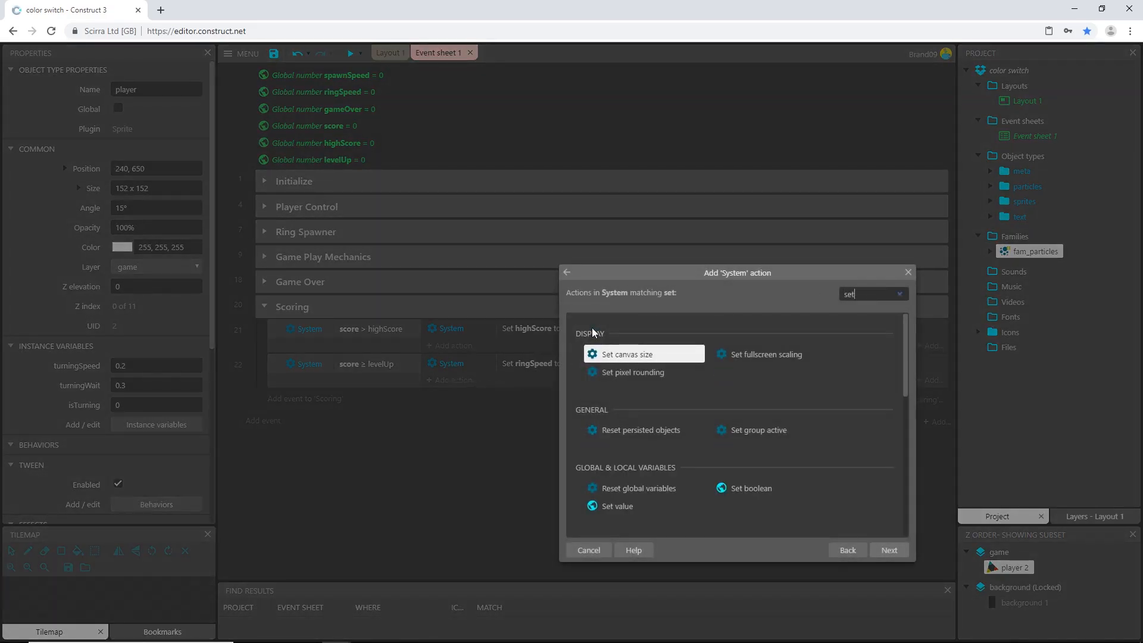
{"action": "left_click", "coordinate": [615, 505]}
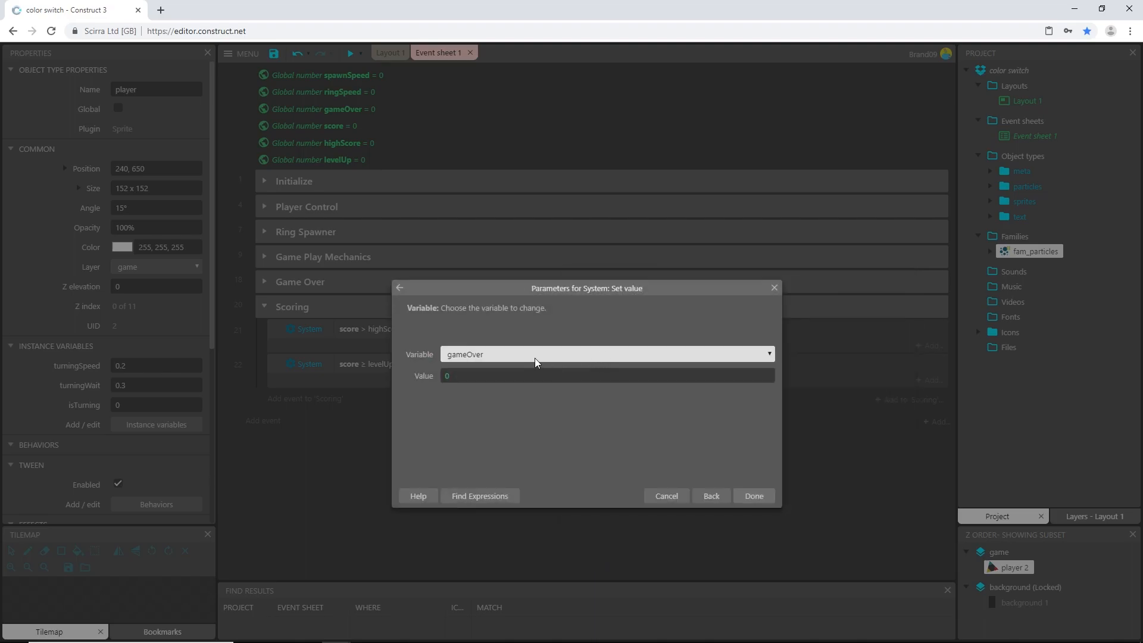
{"action": "left_click", "coordinate": [604, 353]}
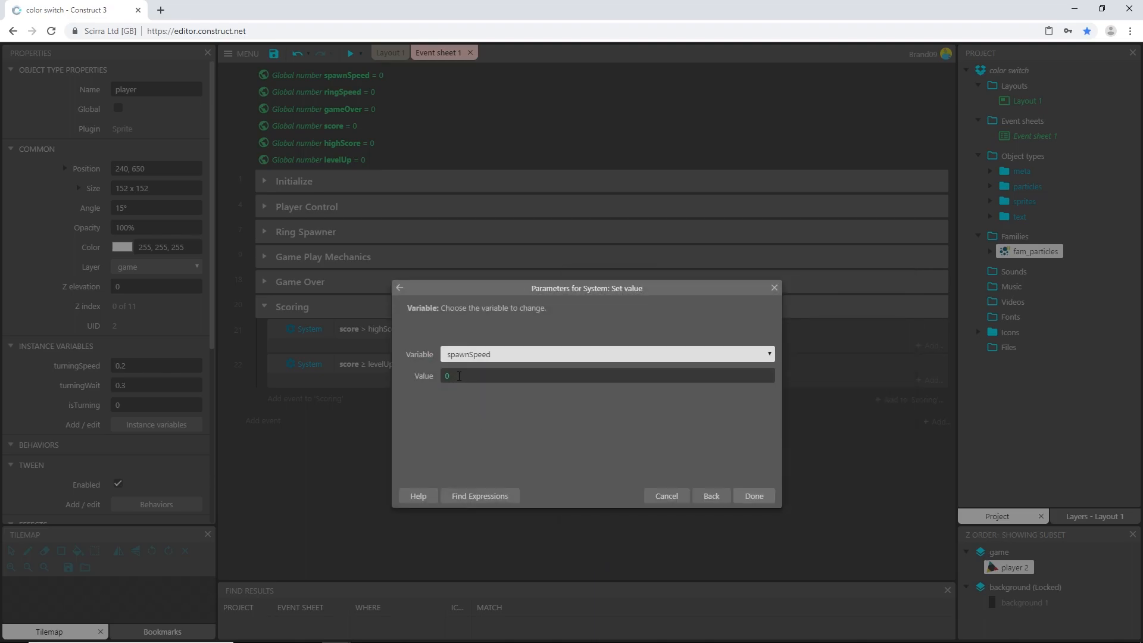
{"action": "left_click", "coordinate": [604, 375]}
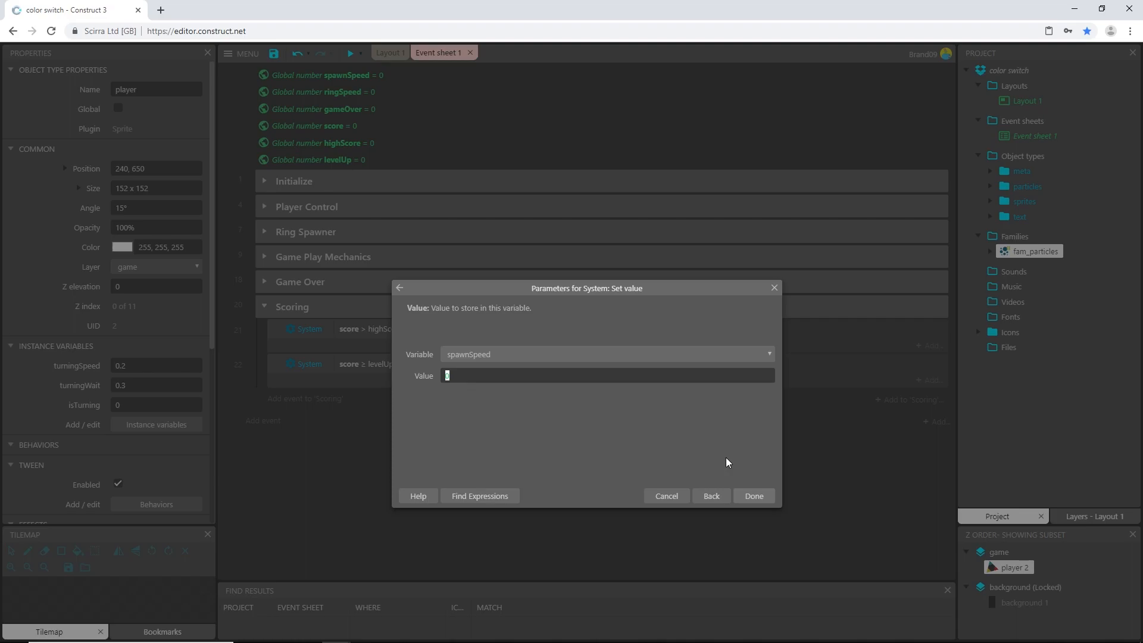
{"action": "type", "text": "spa"}
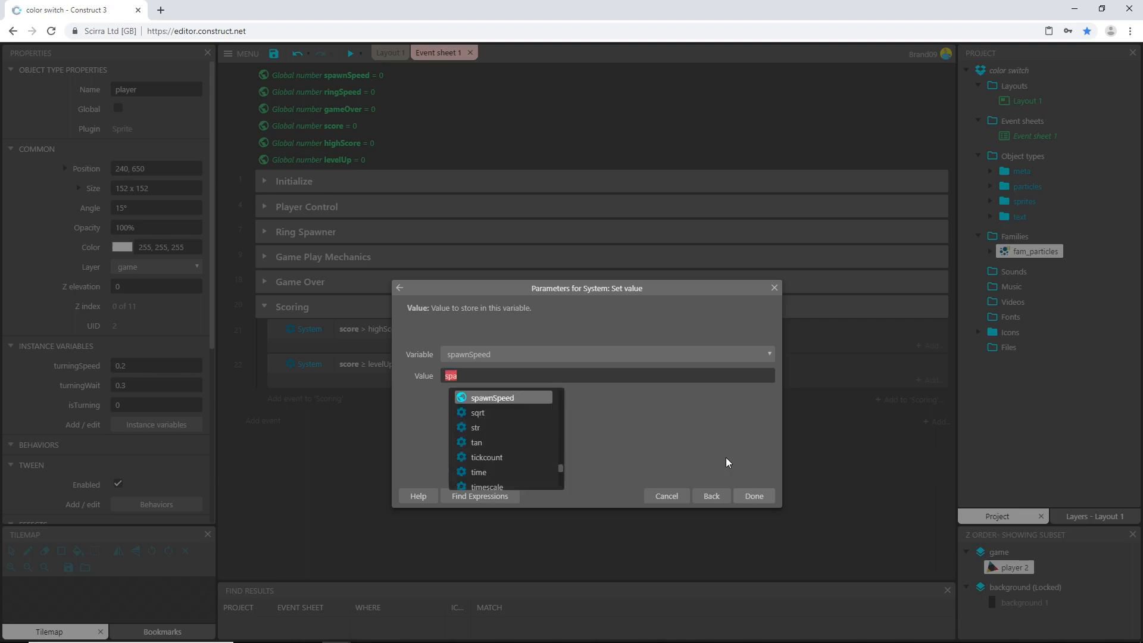
{"action": "left_click", "coordinate": [491, 397]}
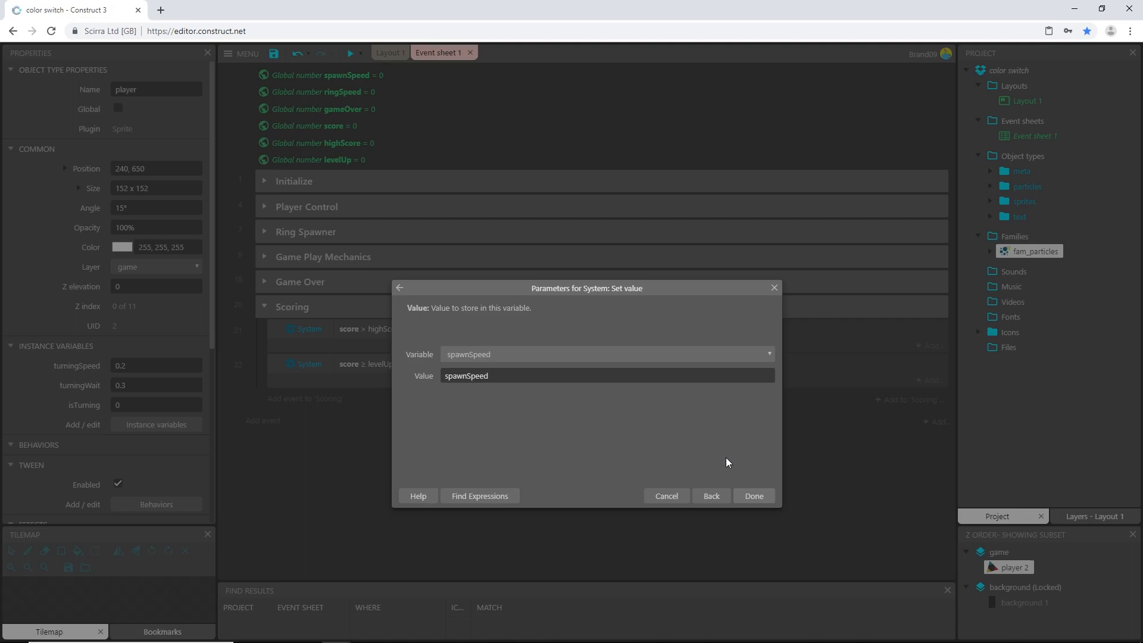
{"action": "type", "text": "-0."}
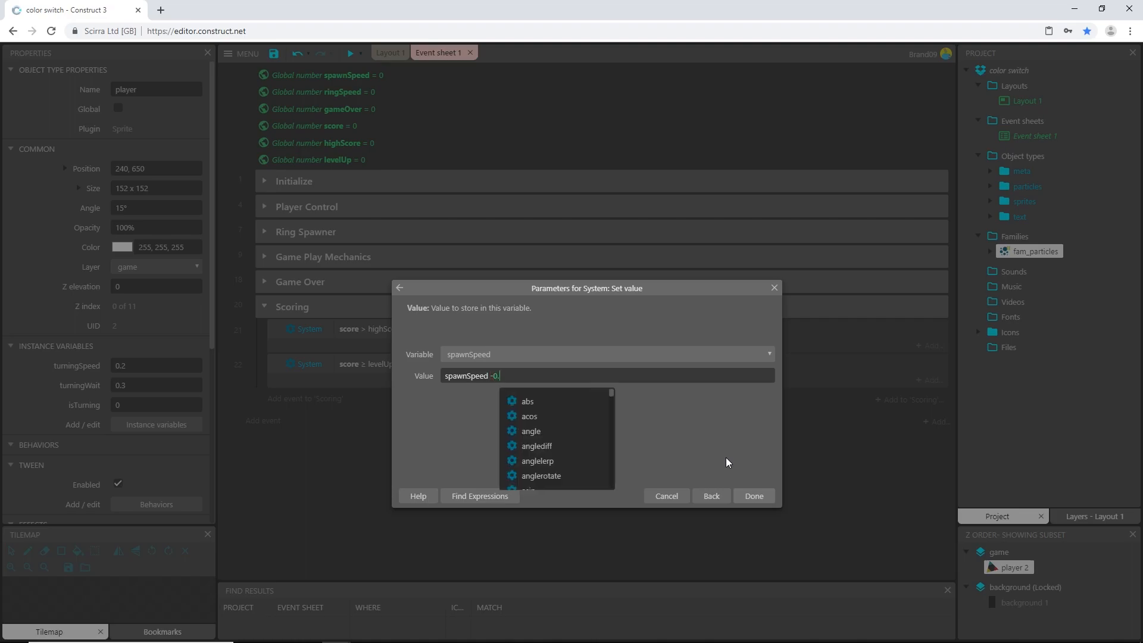
{"action": "left_click", "coordinate": [753, 495]}
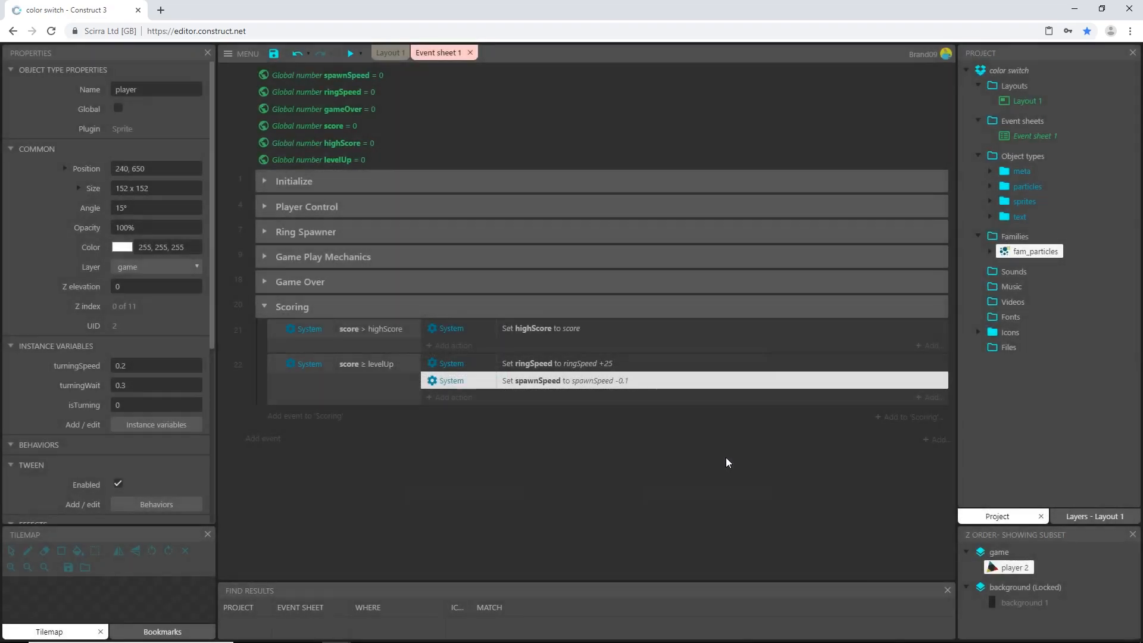
Check spawnSpeed in the Initialize group, then reselect the score ≥ levelUp event
{"action": "left_click", "coordinate": [293, 181]}
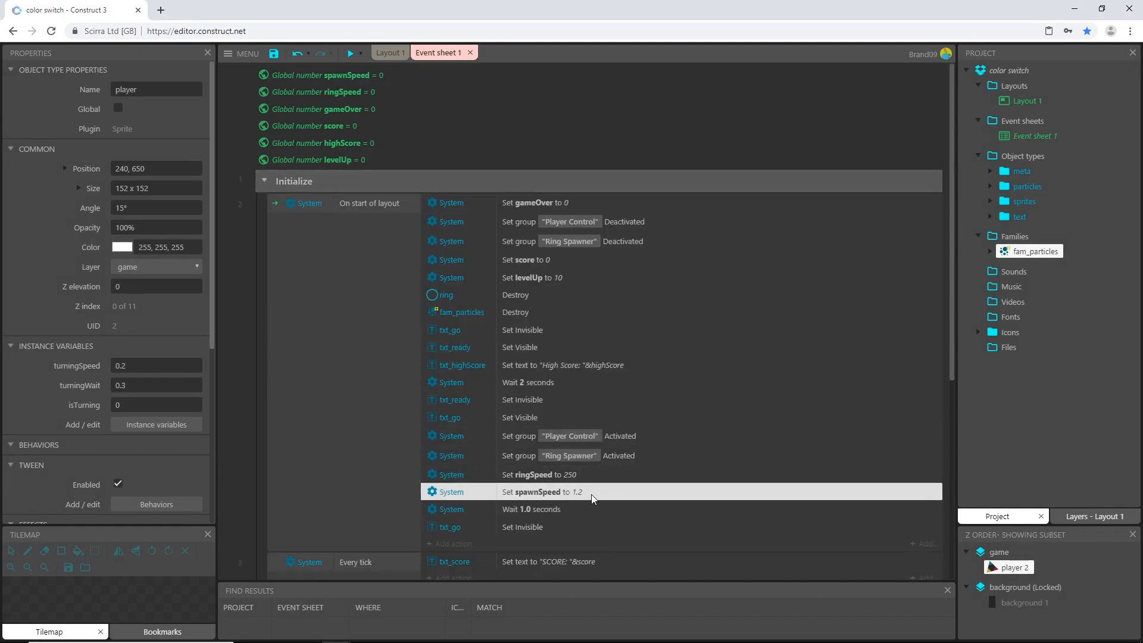
{"action": "left_click", "coordinate": [264, 181]}
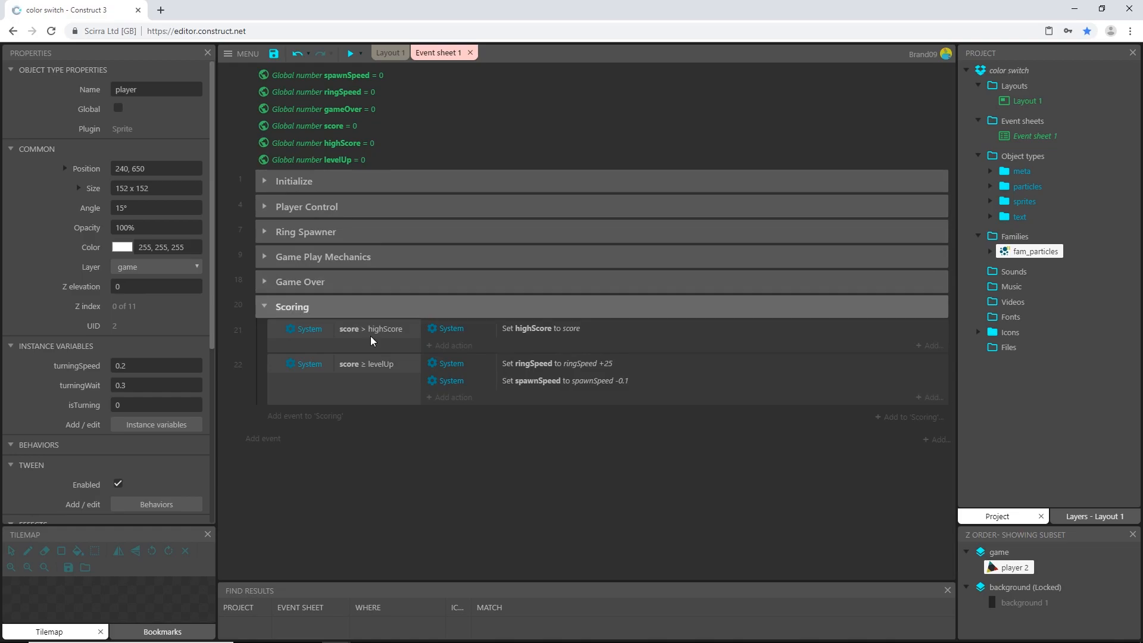
{"action": "left_click", "coordinate": [569, 379]}
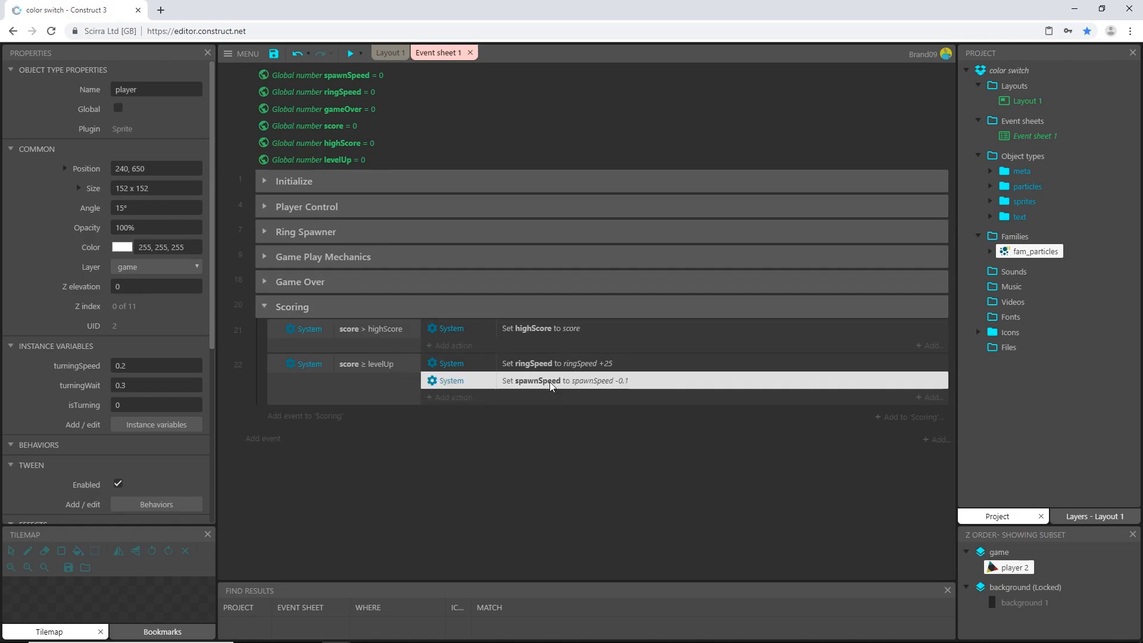
{"action": "mouse_move", "coordinate": [627, 388]}
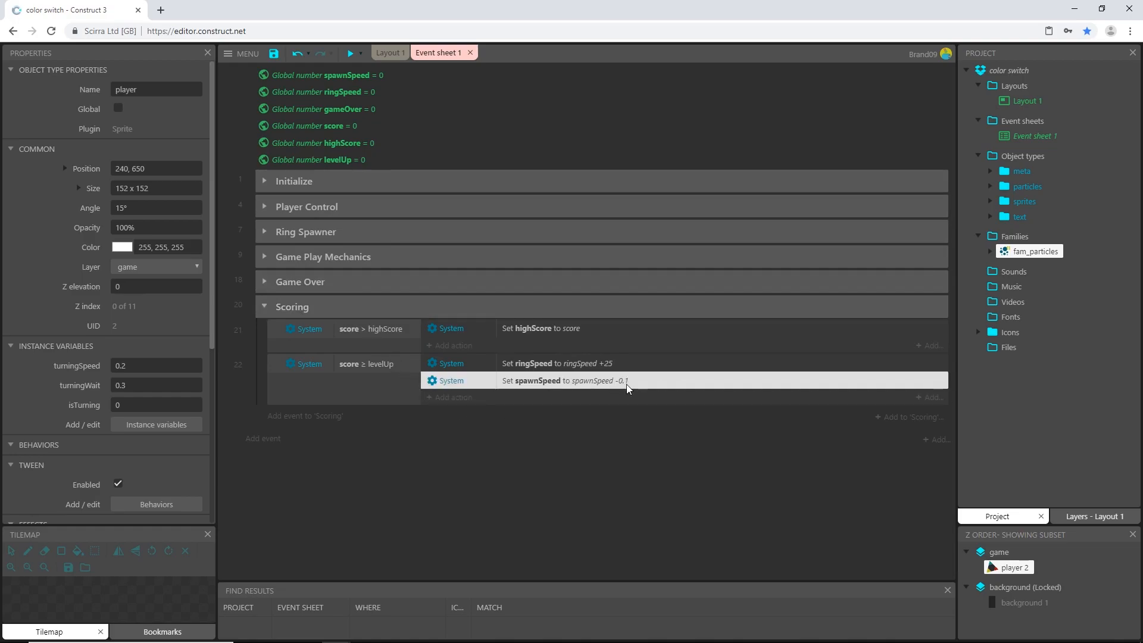
{"action": "mouse_move", "coordinate": [631, 384]}
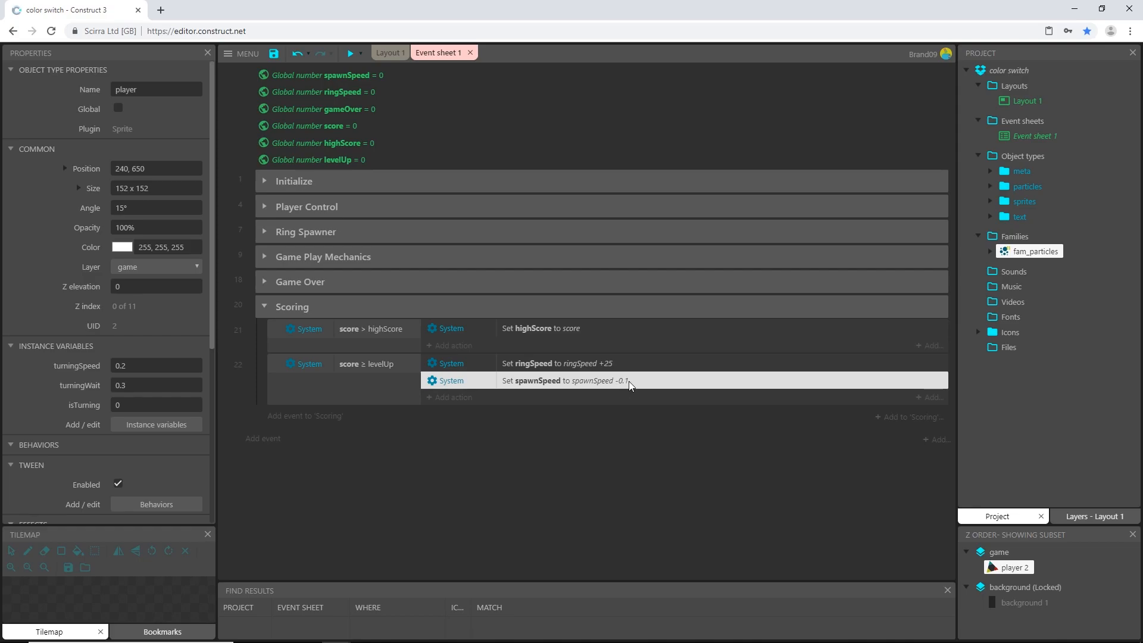
{"action": "mouse_move", "coordinate": [615, 388]}
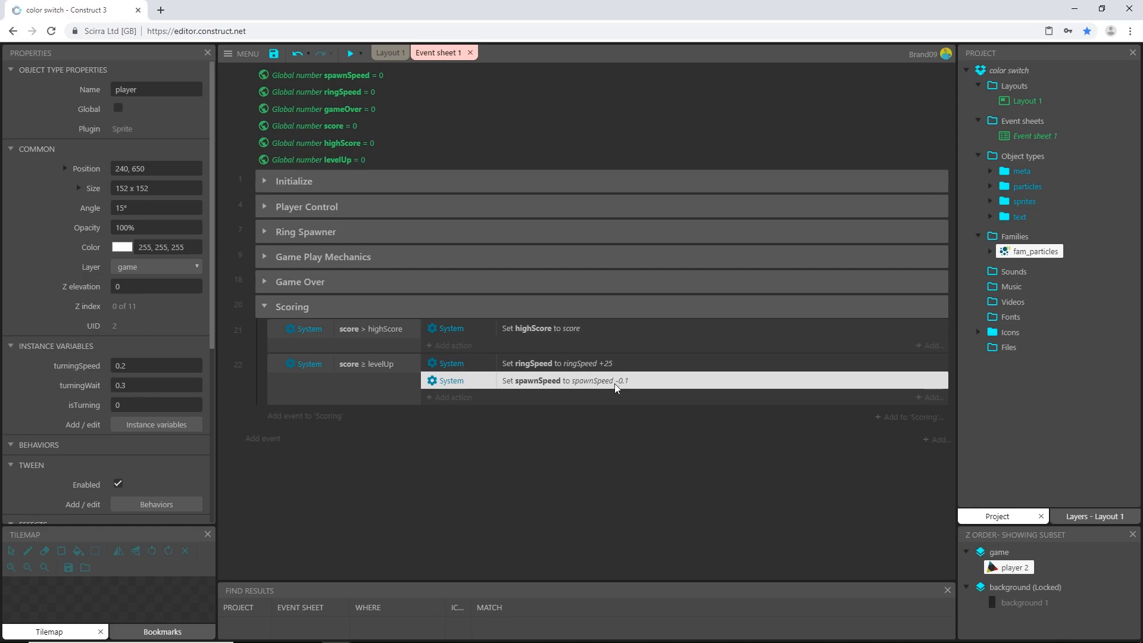
{"action": "mouse_move", "coordinate": [627, 388]}
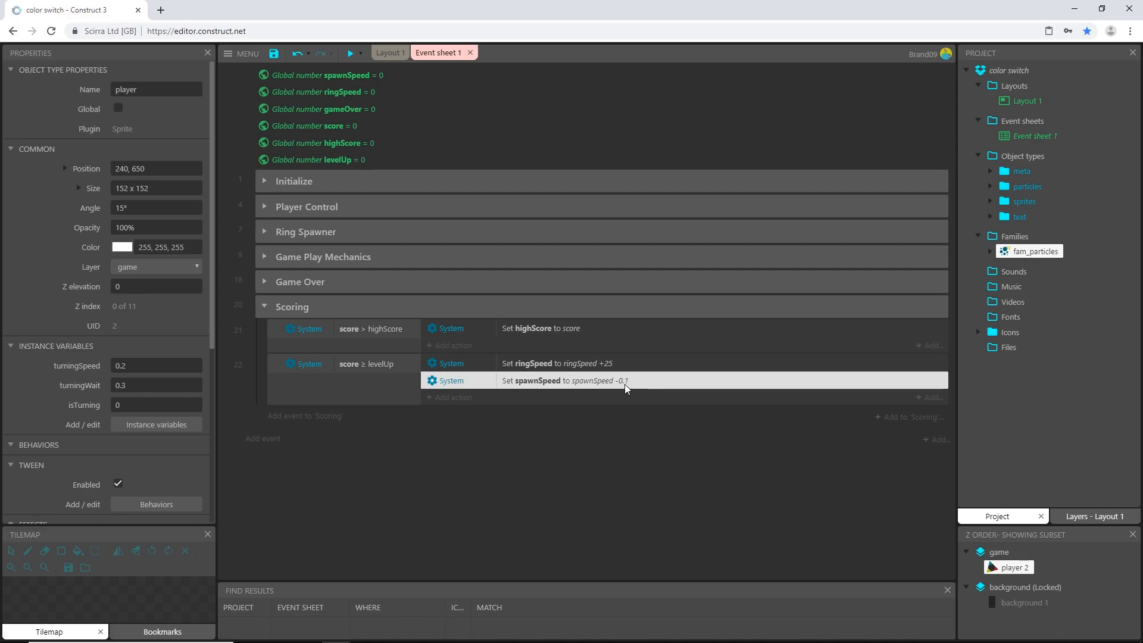
{"action": "mouse_move", "coordinate": [450, 397]}
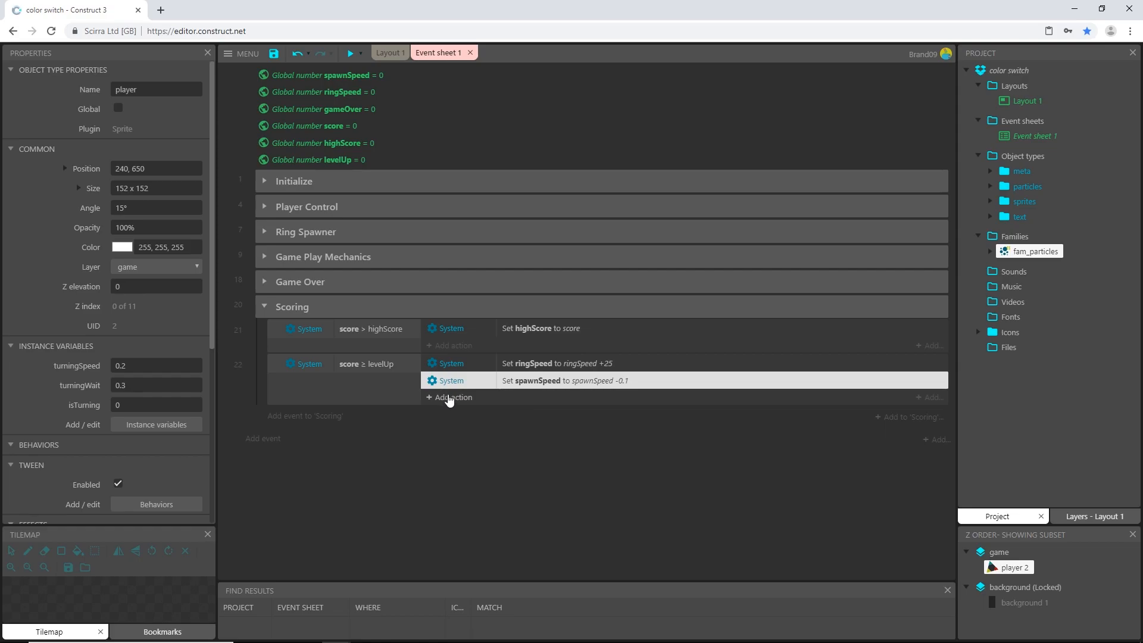
{"action": "left_click", "coordinate": [369, 363]}
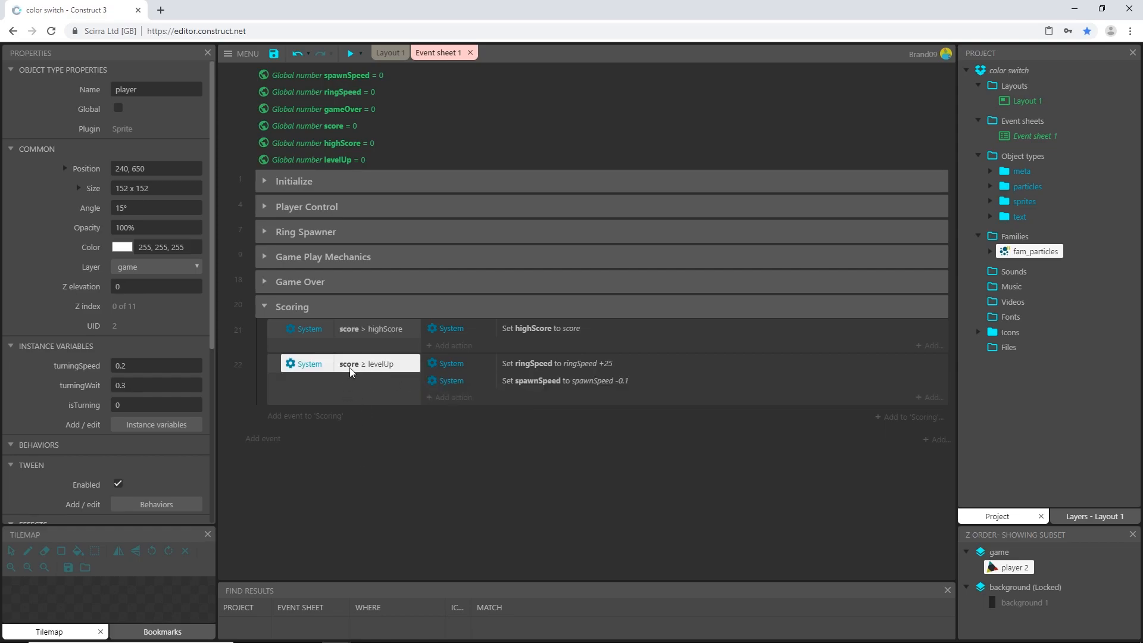
{"action": "mouse_move", "coordinate": [361, 371]}
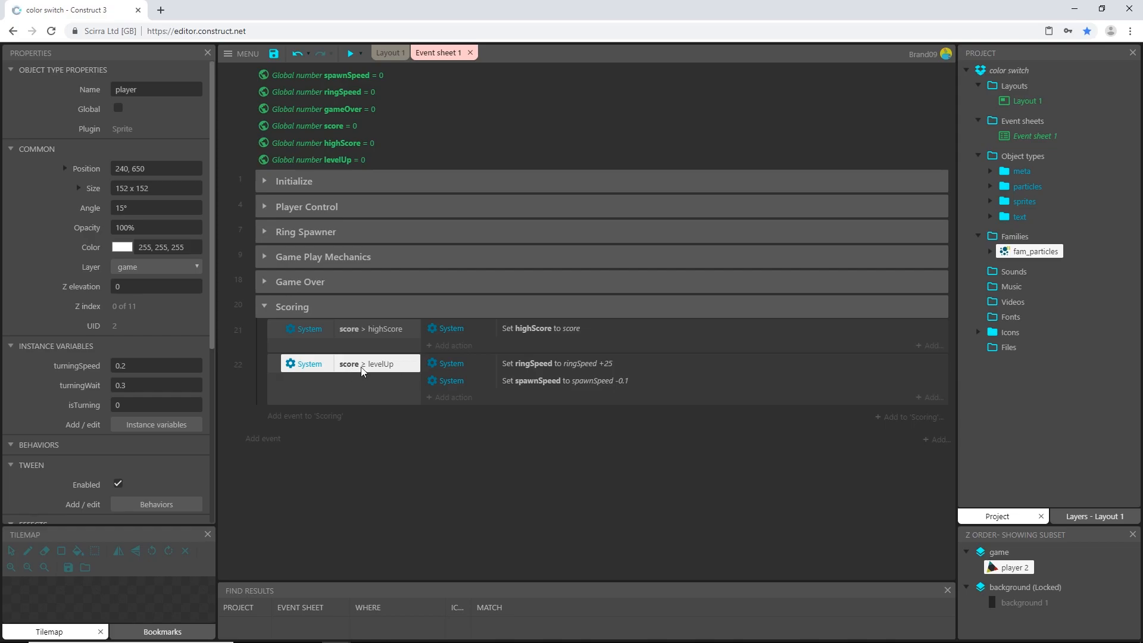
{"action": "mouse_move", "coordinate": [388, 376]}
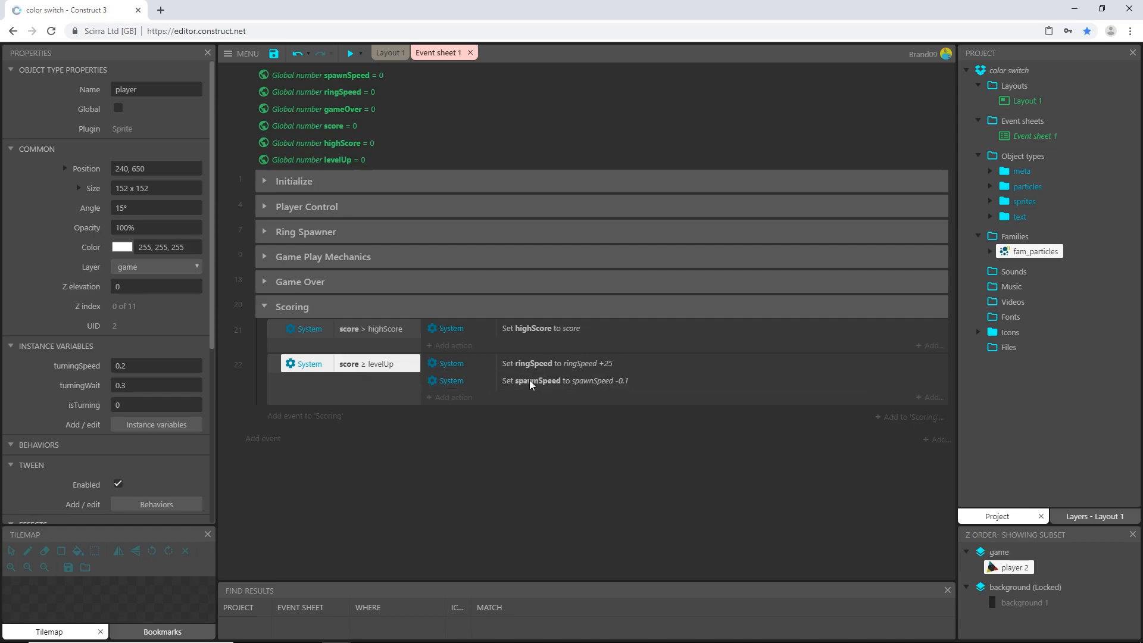
{"action": "mouse_move", "coordinate": [402, 386]}
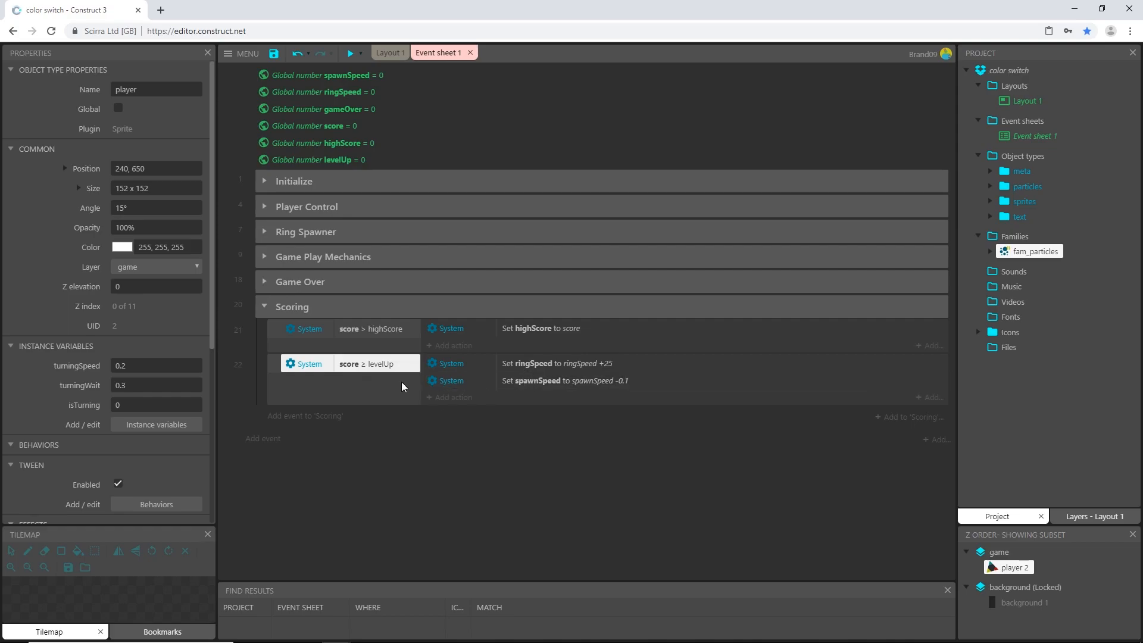
{"action": "mouse_move", "coordinate": [456, 401]}
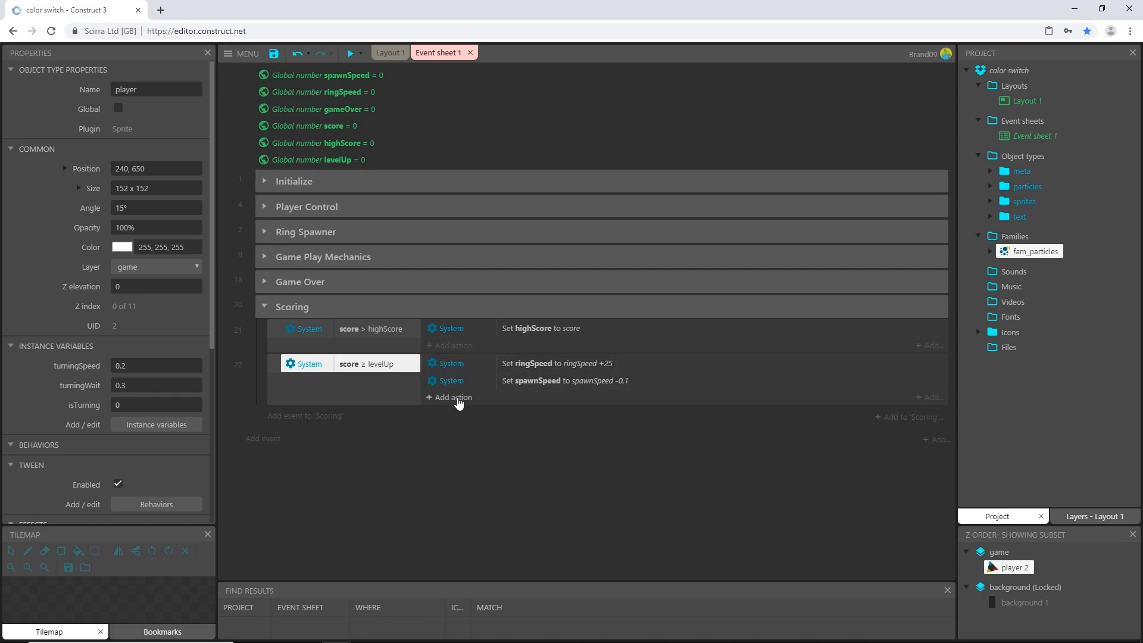
Add a Set value action making levelUp equal levelUp + 10
{"action": "left_click", "coordinate": [453, 397]}
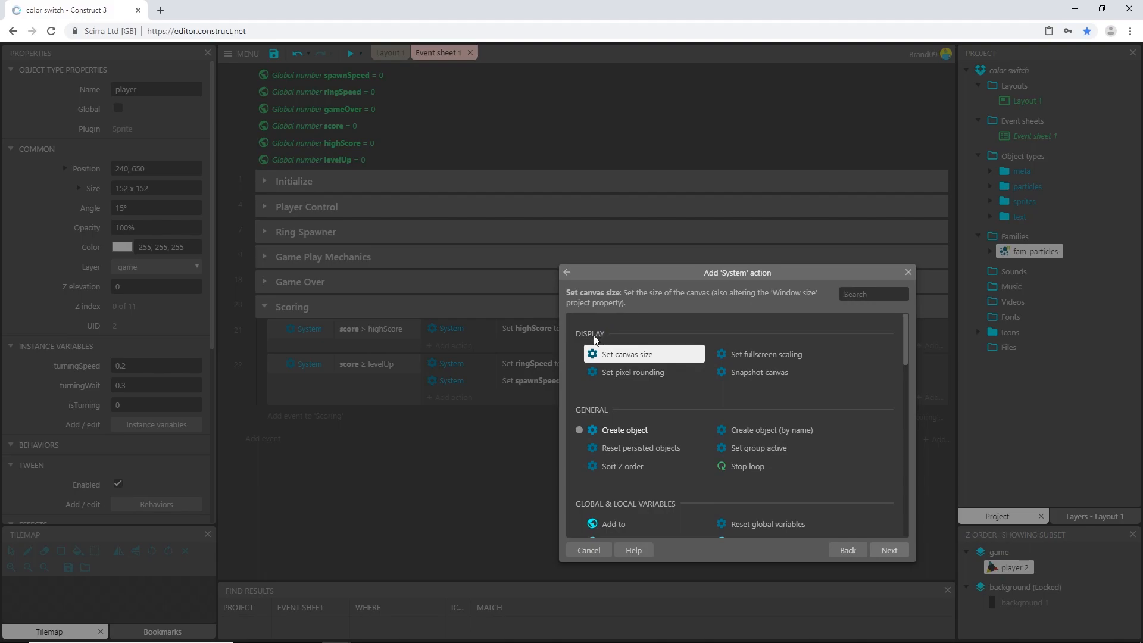
{"action": "type", "text": "set"}
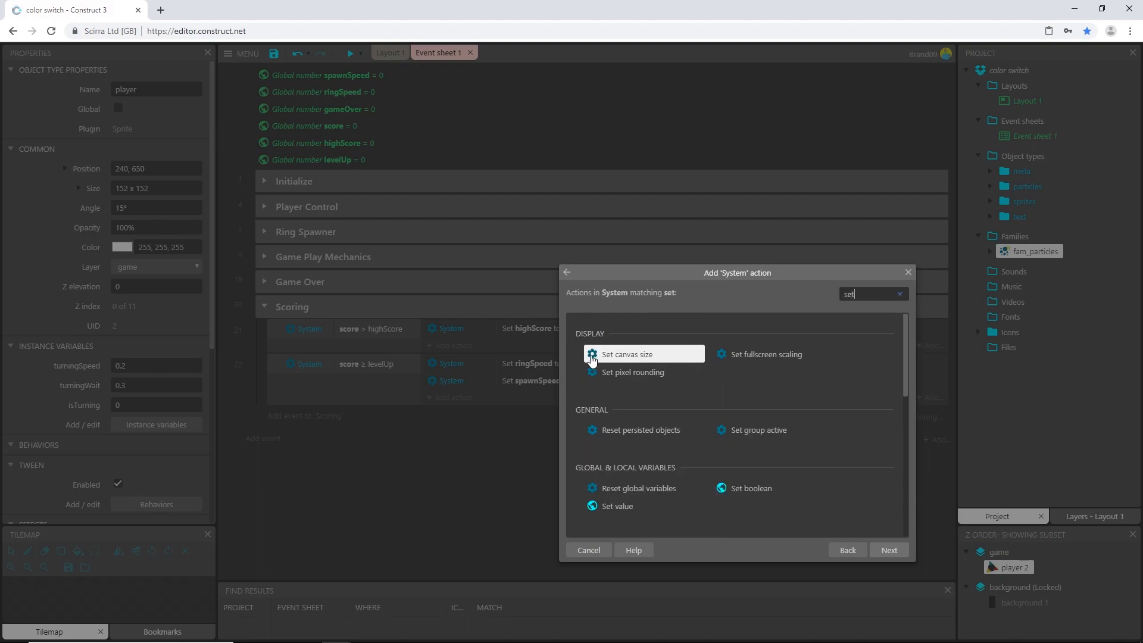
{"action": "left_click", "coordinate": [616, 505]}
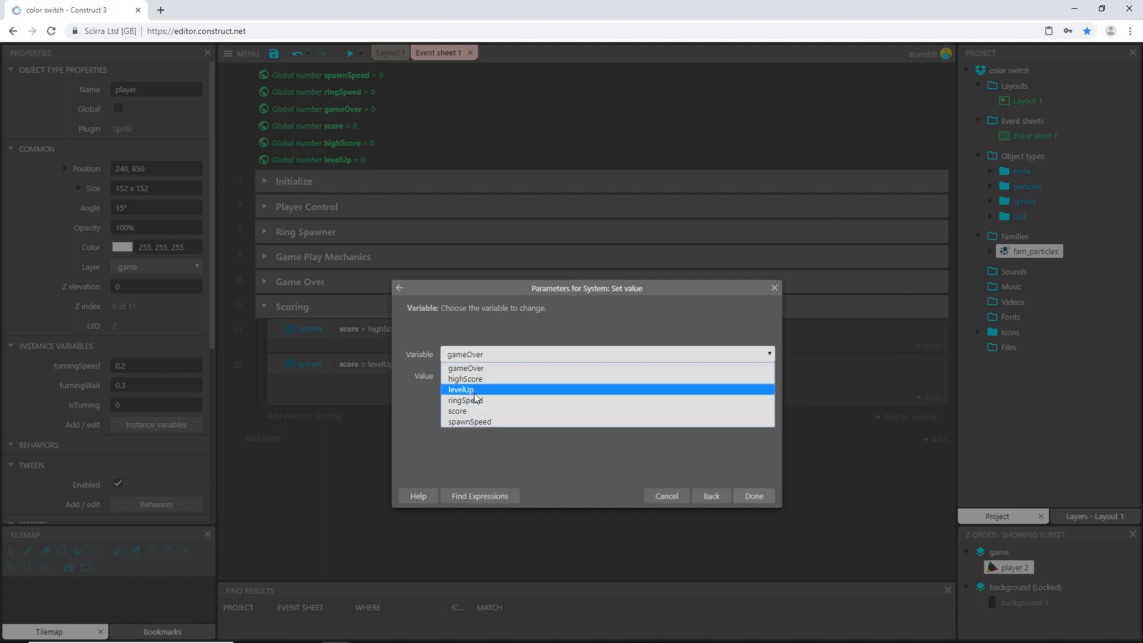
{"action": "left_click", "coordinate": [461, 389]}
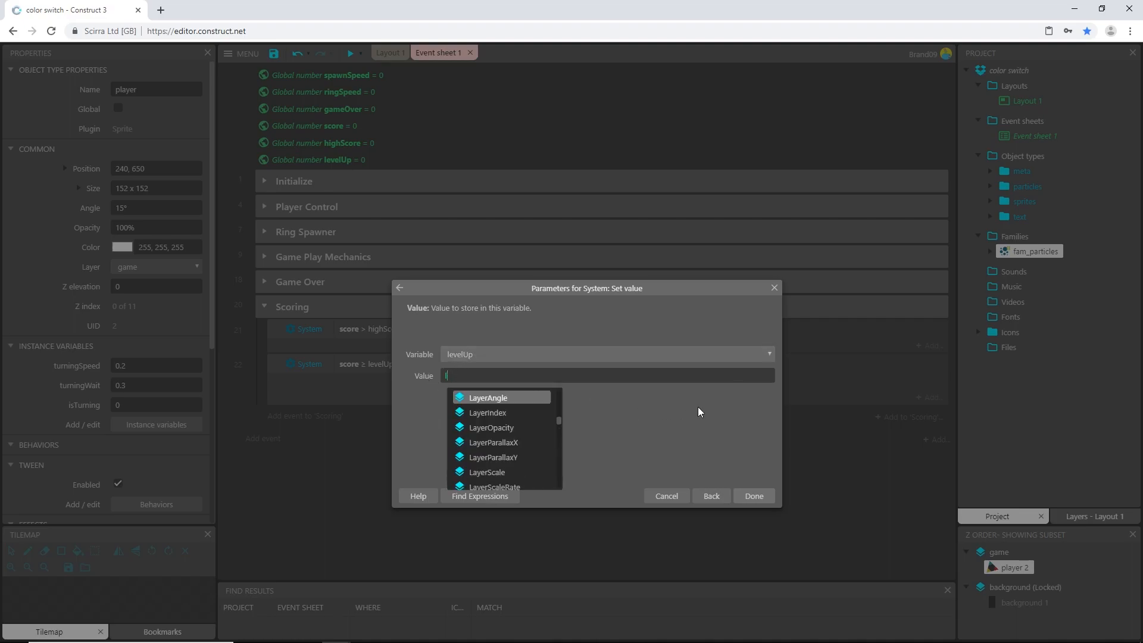
{"action": "type", "text": "levelUp"}
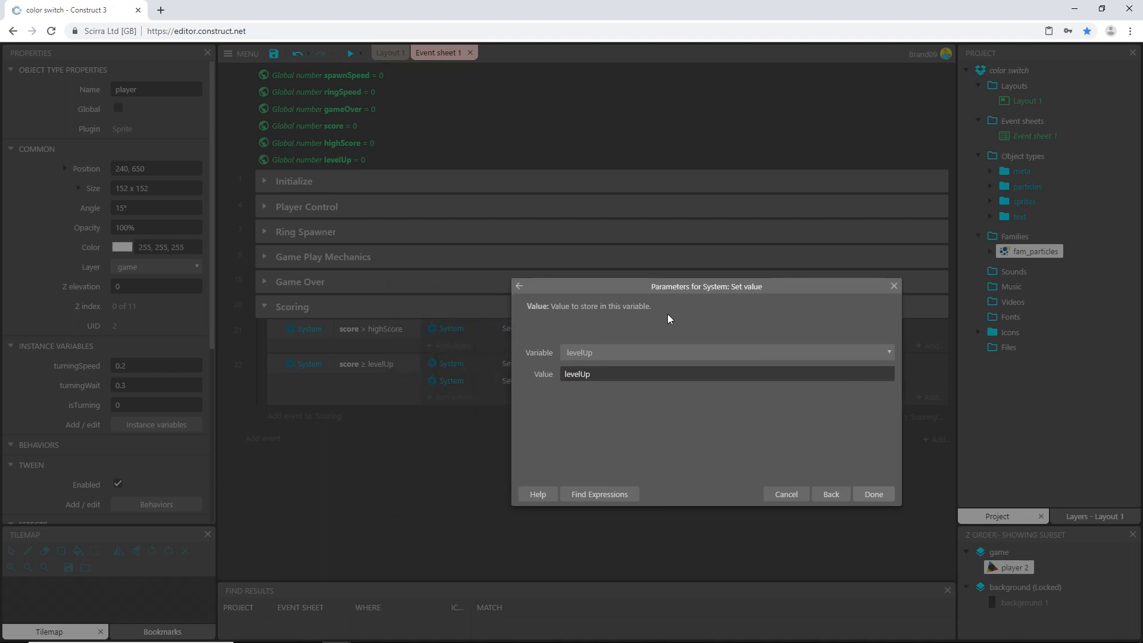
{"action": "mouse_move", "coordinate": [358, 368]}
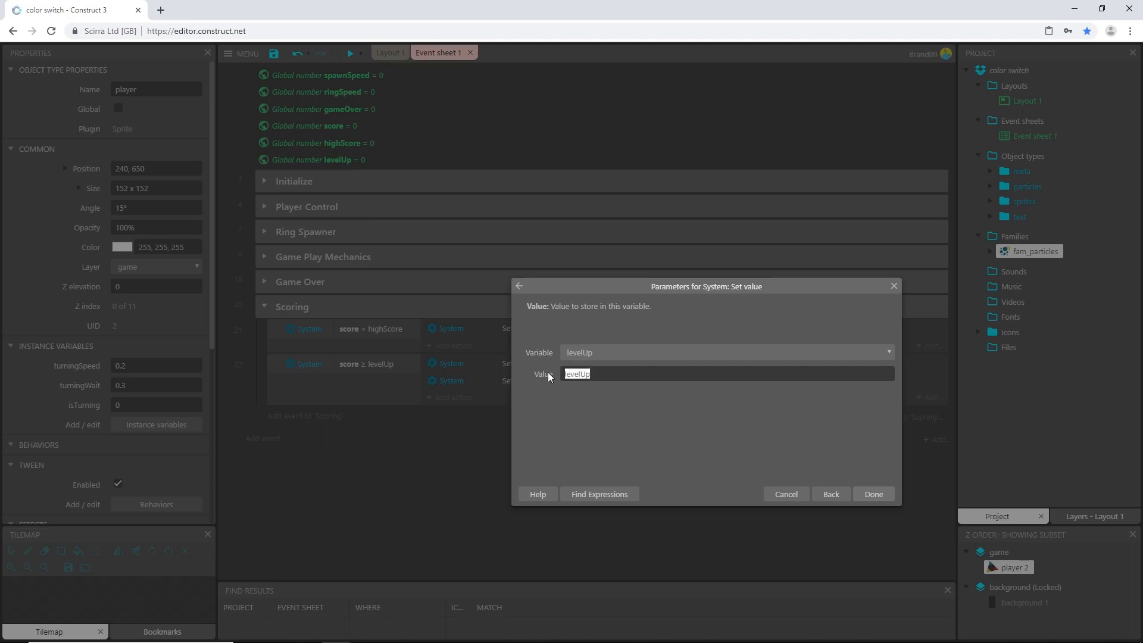
{"action": "left_click", "coordinate": [692, 372]}
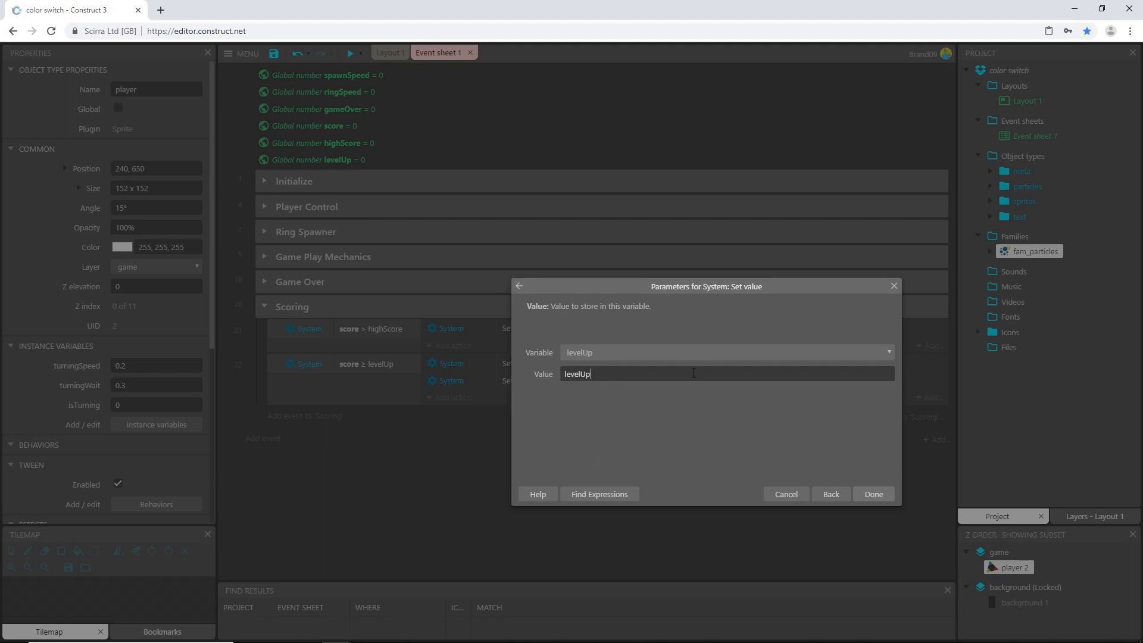
{"action": "type", "text": "+ 10"}
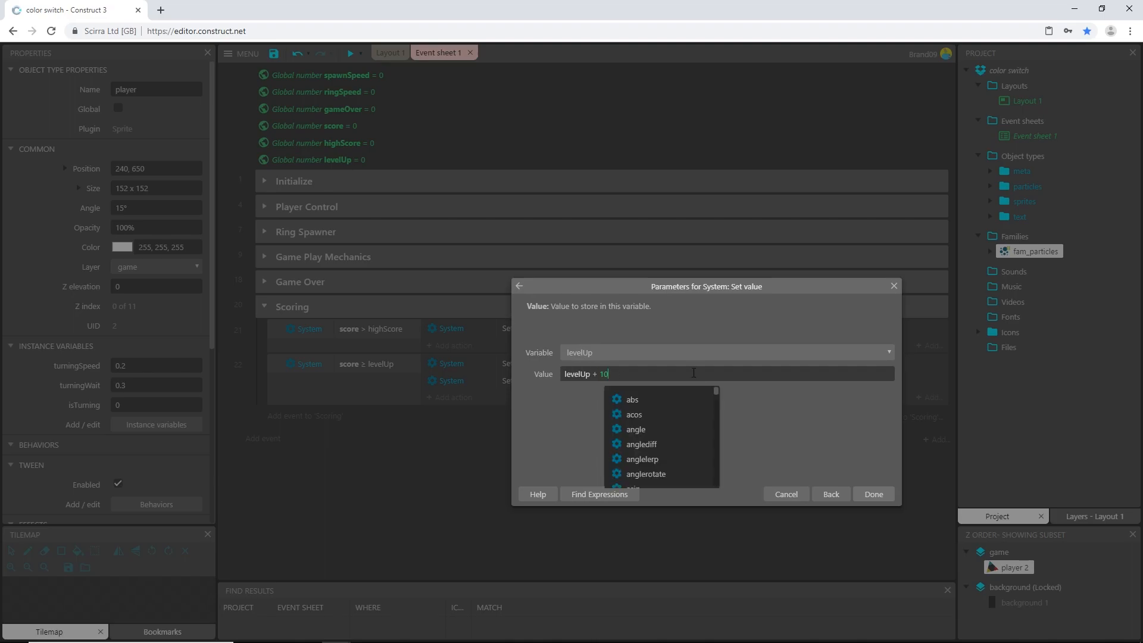
{"action": "left_click", "coordinate": [872, 493]}
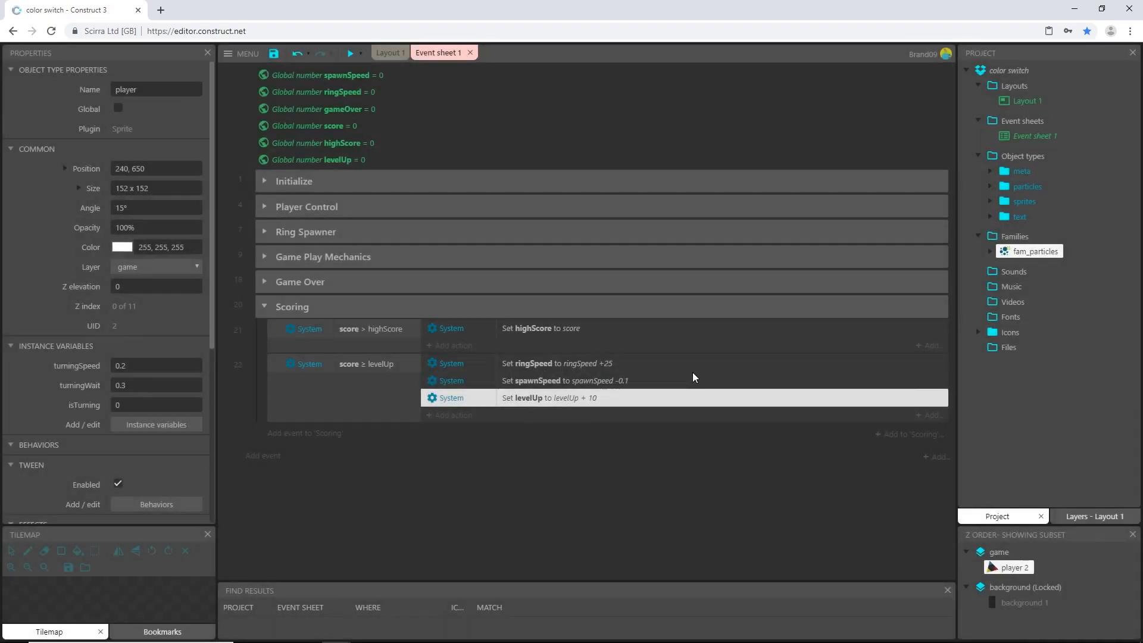
{"action": "left_click", "coordinate": [343, 363]}
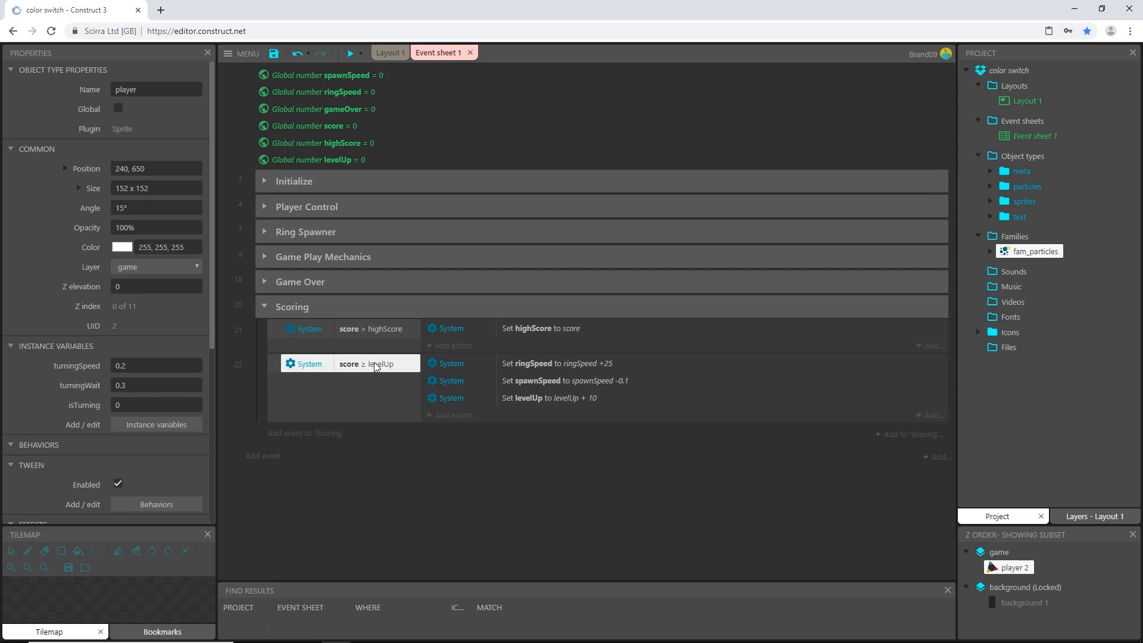
{"action": "left_click", "coordinate": [569, 363]}
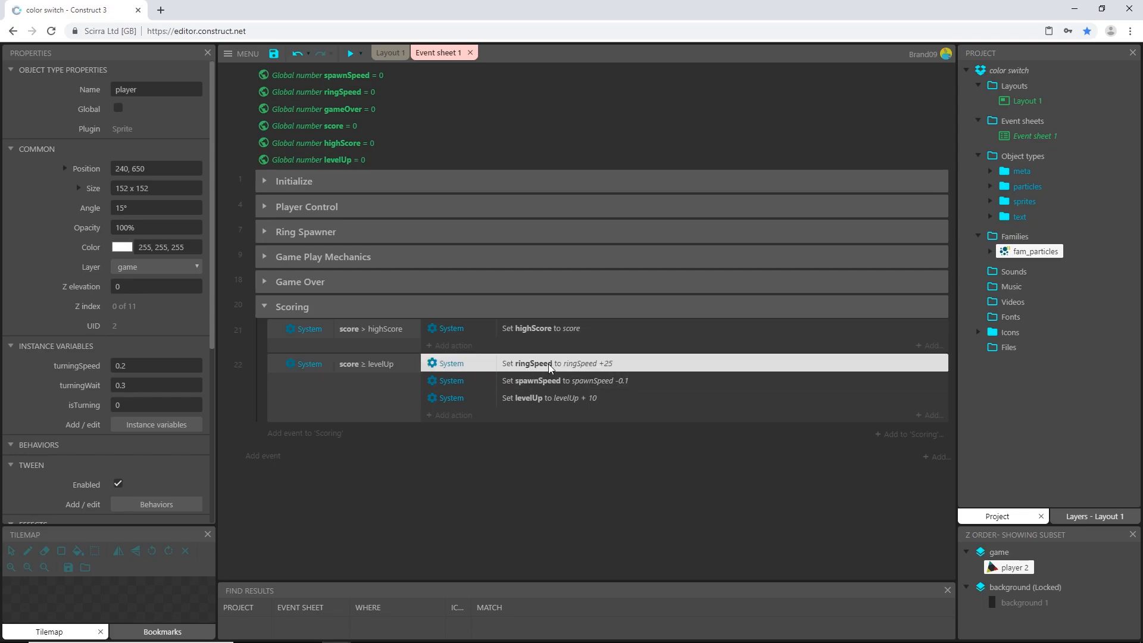
{"action": "mouse_move", "coordinate": [546, 387]}
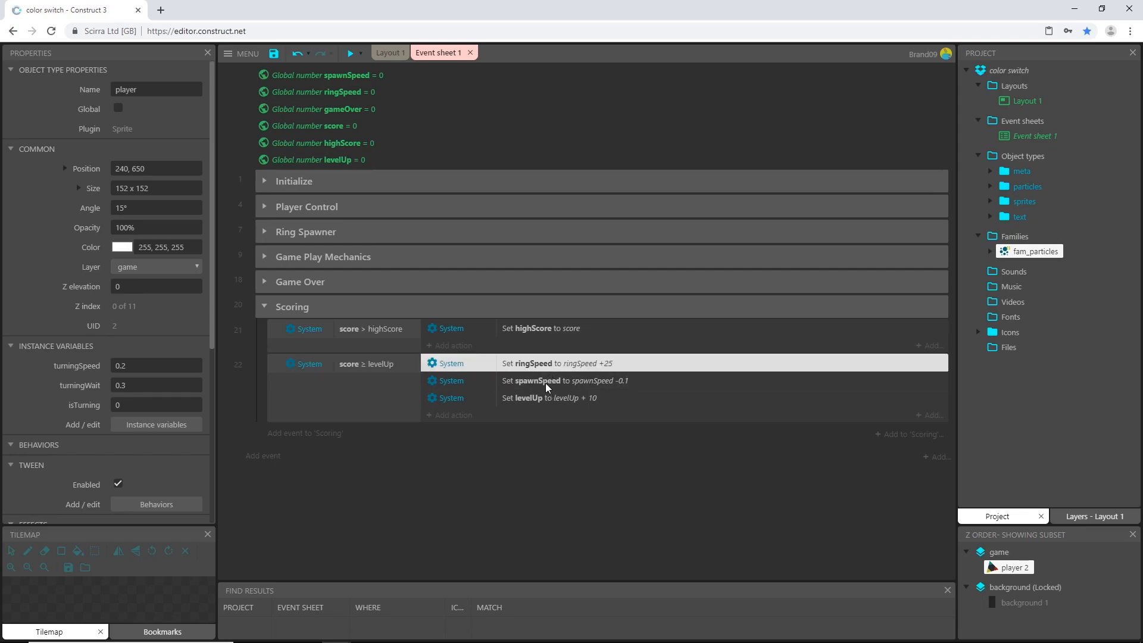
{"action": "left_click", "coordinate": [569, 380]}
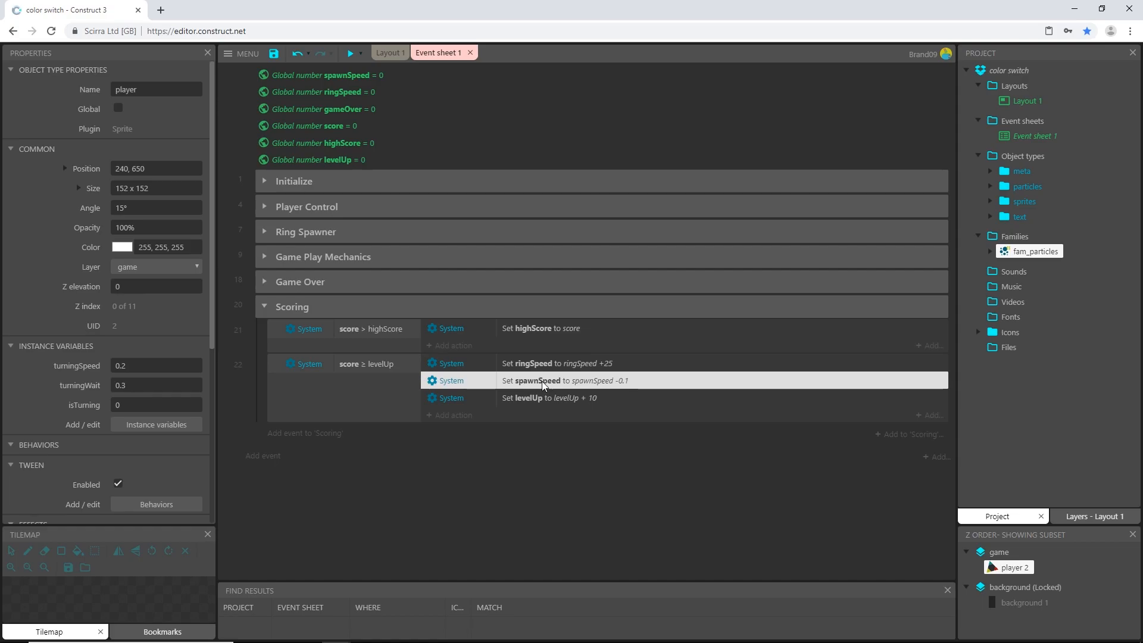
{"action": "left_click", "coordinate": [569, 398]}
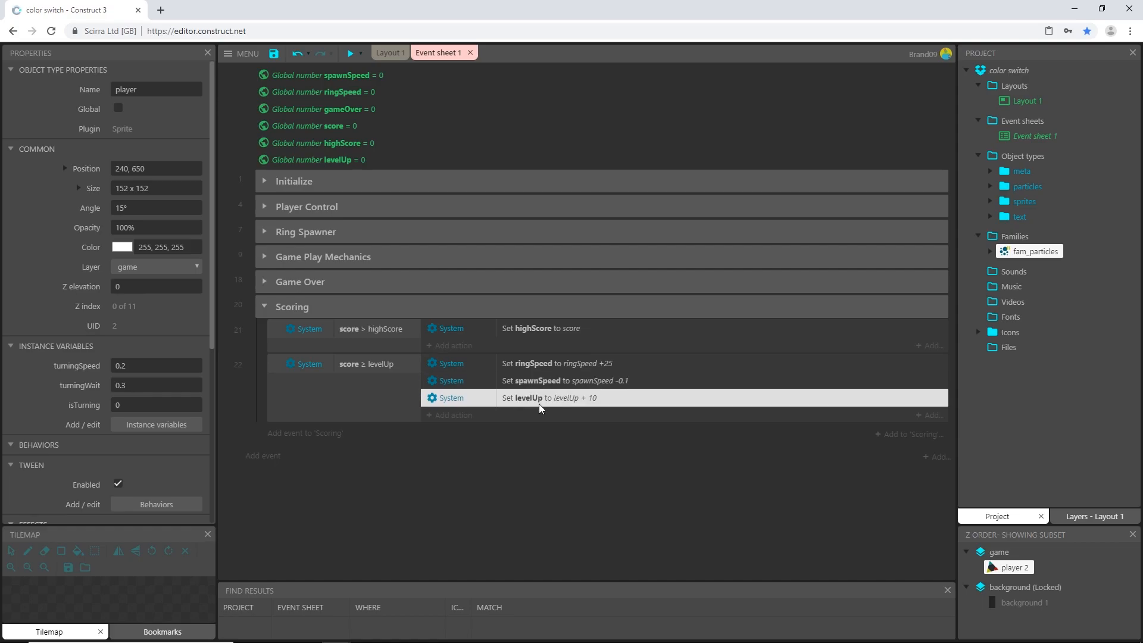
{"action": "mouse_move", "coordinate": [437, 414]}
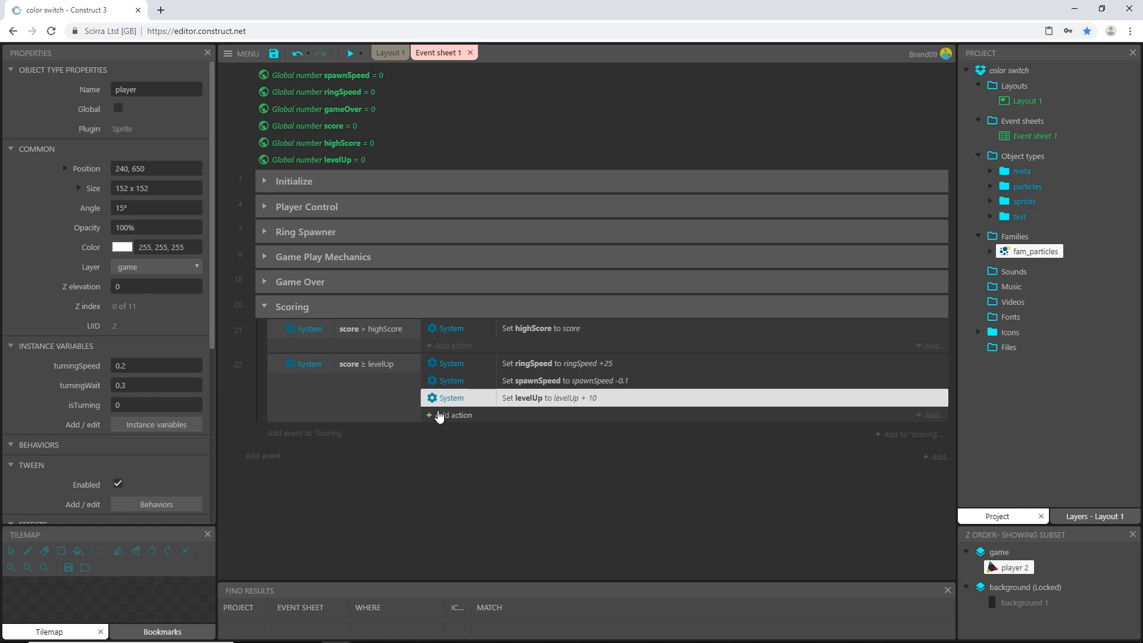
{"action": "left_click", "coordinate": [349, 363]}
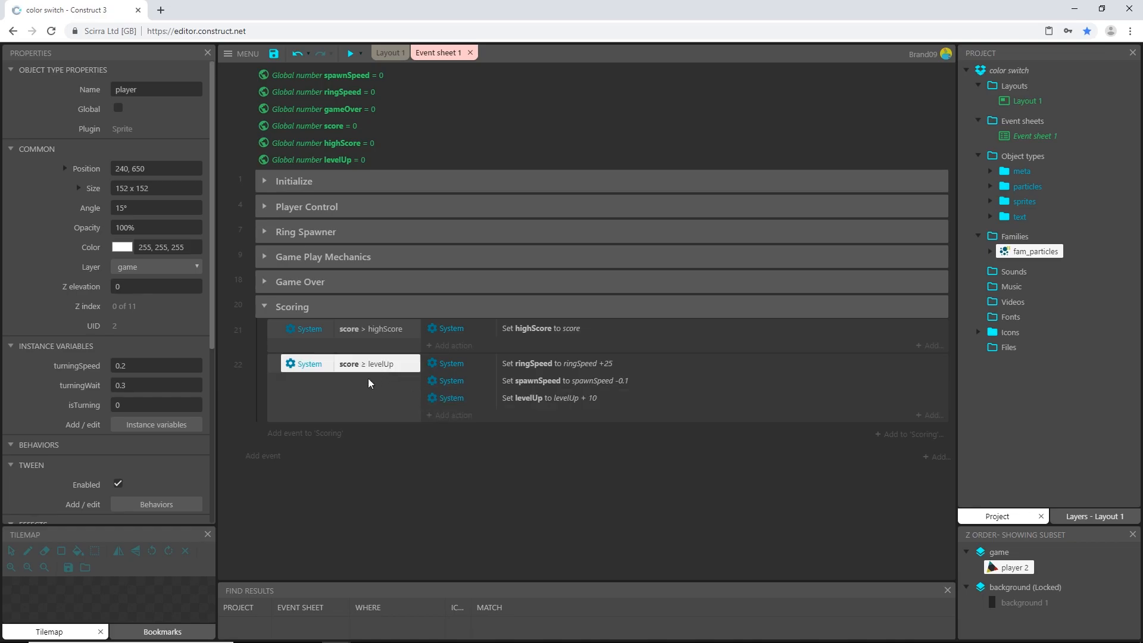
{"action": "mouse_move", "coordinate": [537, 368]}
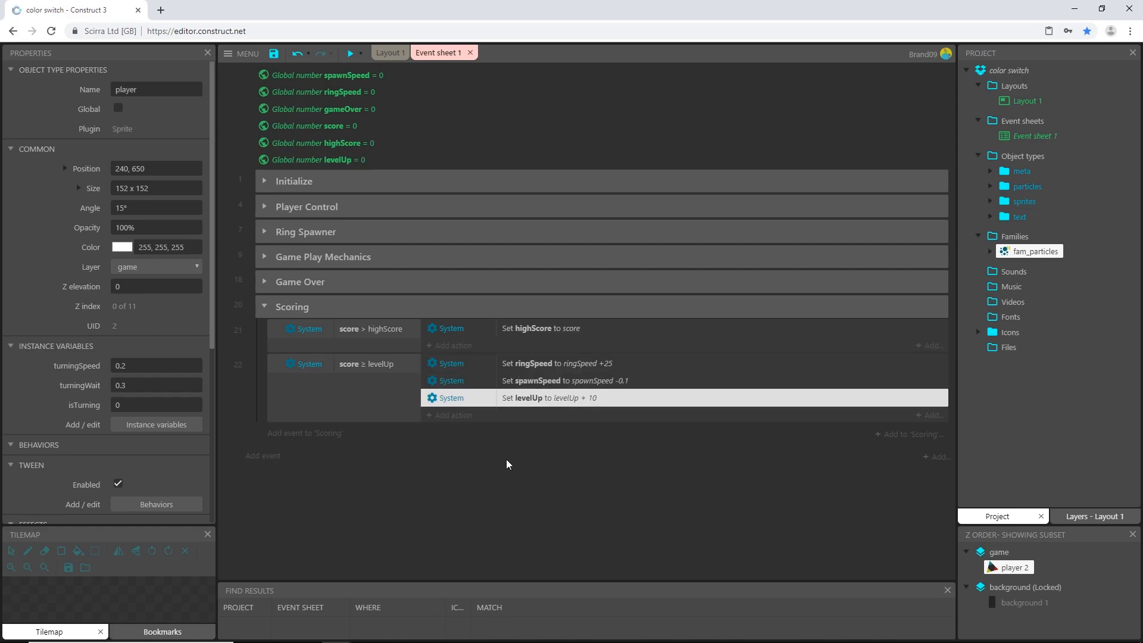
{"action": "mouse_move", "coordinate": [395, 449]}
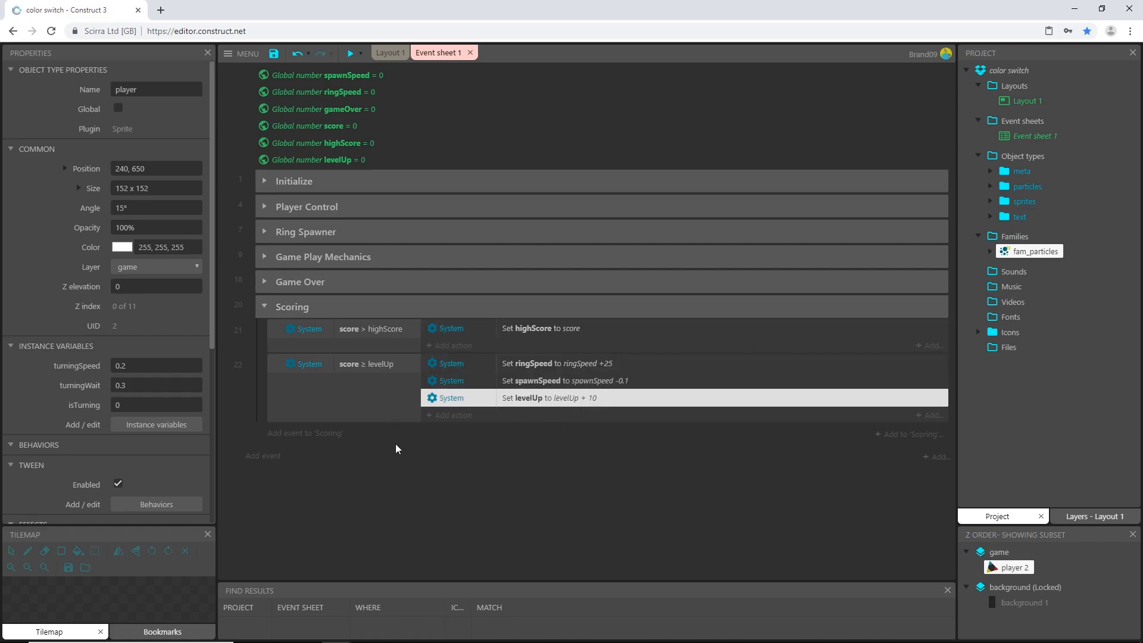
{"action": "mouse_move", "coordinate": [472, 438]}
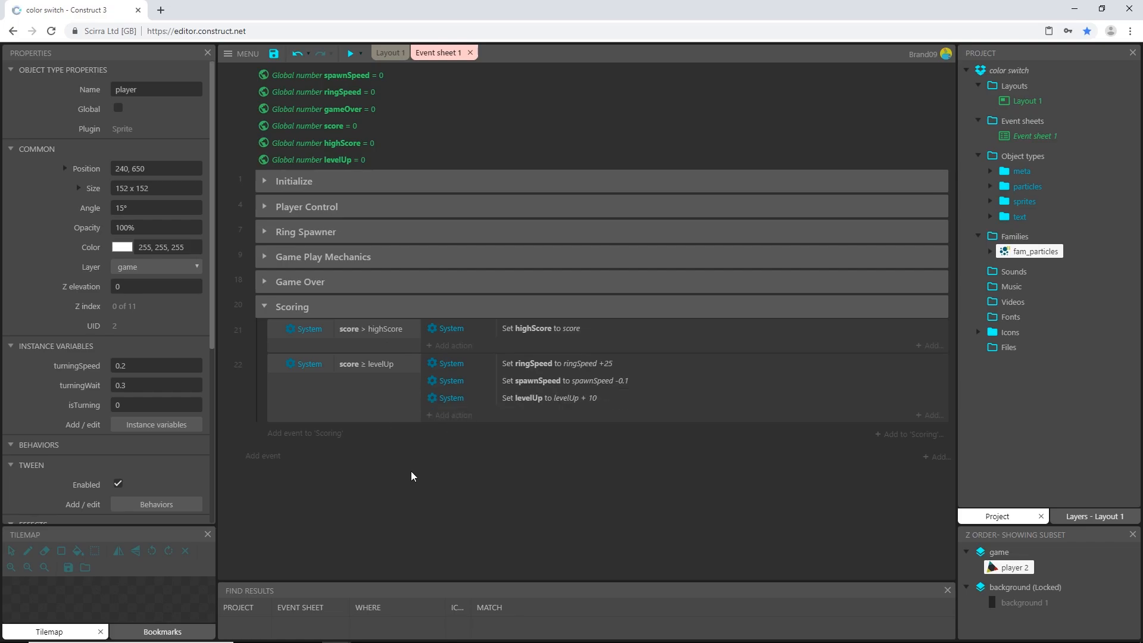
{"action": "mouse_move", "coordinate": [347, 421]}
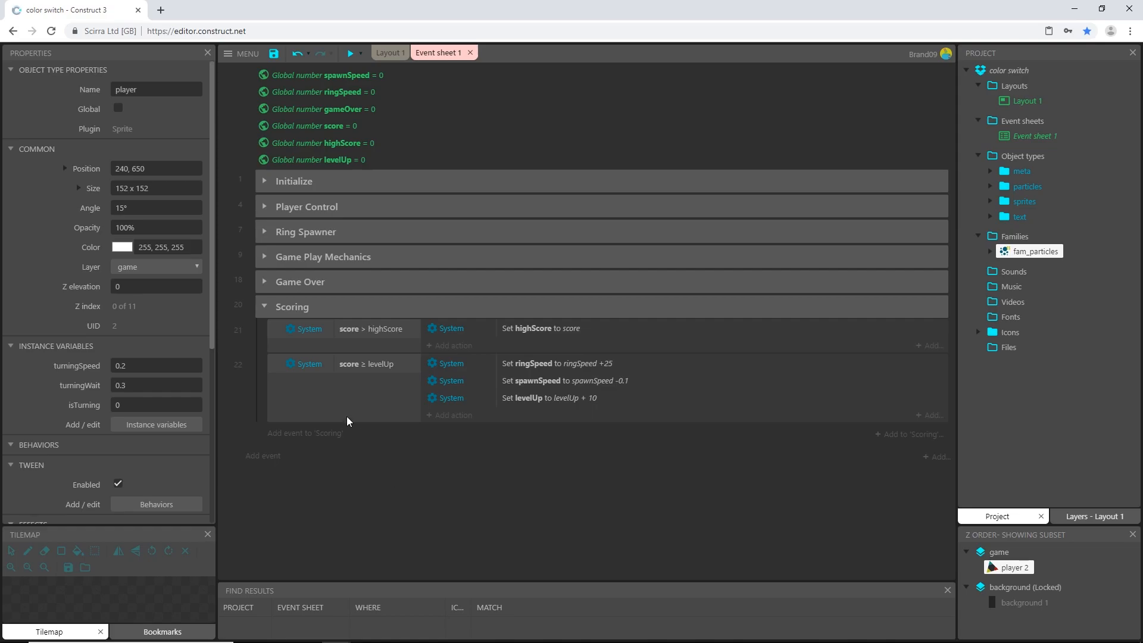
{"action": "mouse_move", "coordinate": [265, 307]}
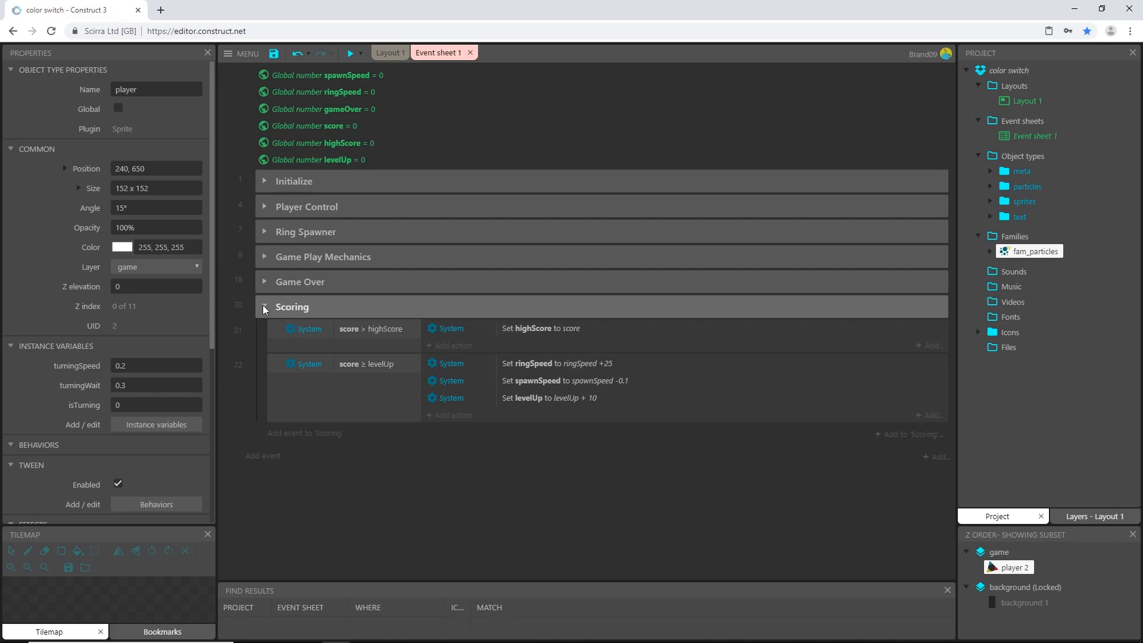
Collapse the Scoring group, preview the game's ready screen and close the preview
{"action": "left_click", "coordinate": [264, 307]}
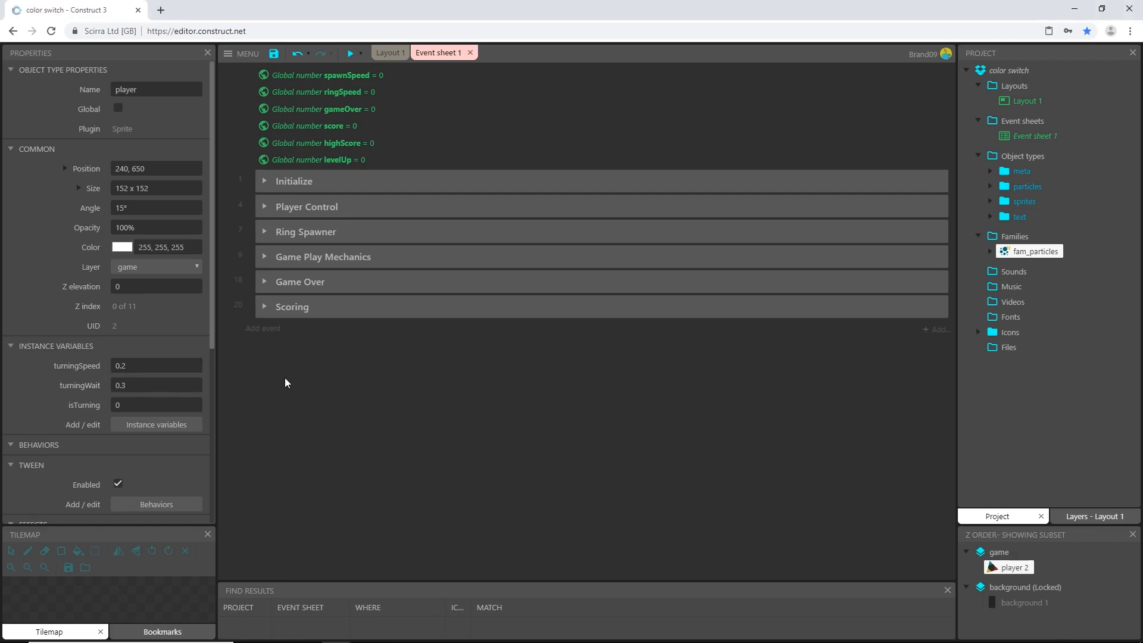
{"action": "mouse_move", "coordinate": [326, 376]}
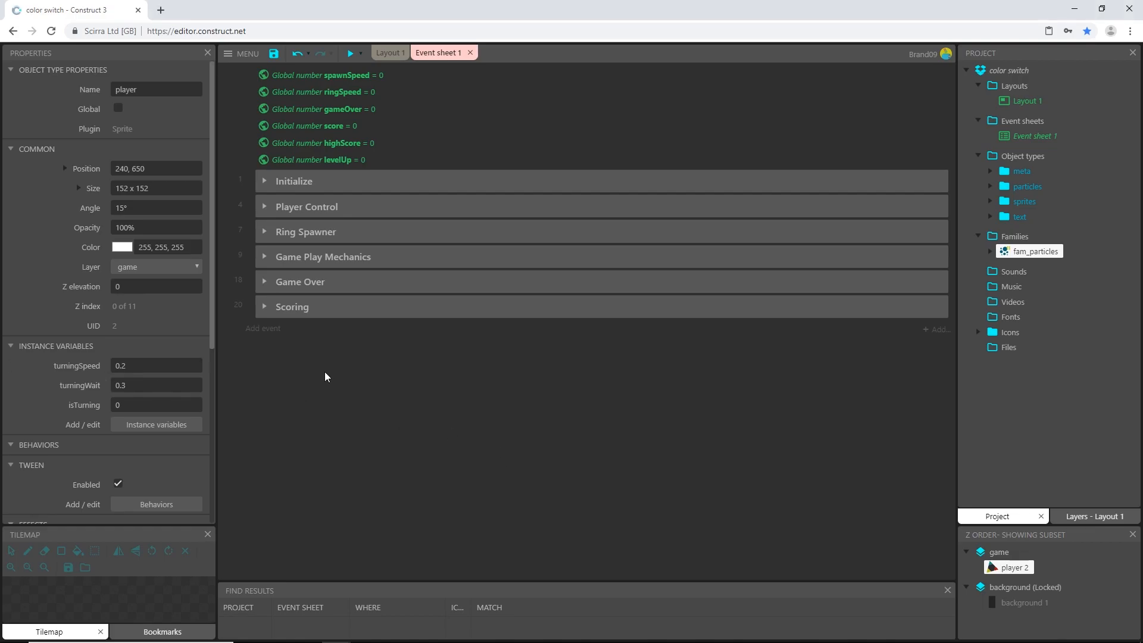
{"action": "mouse_move", "coordinate": [352, 54]}
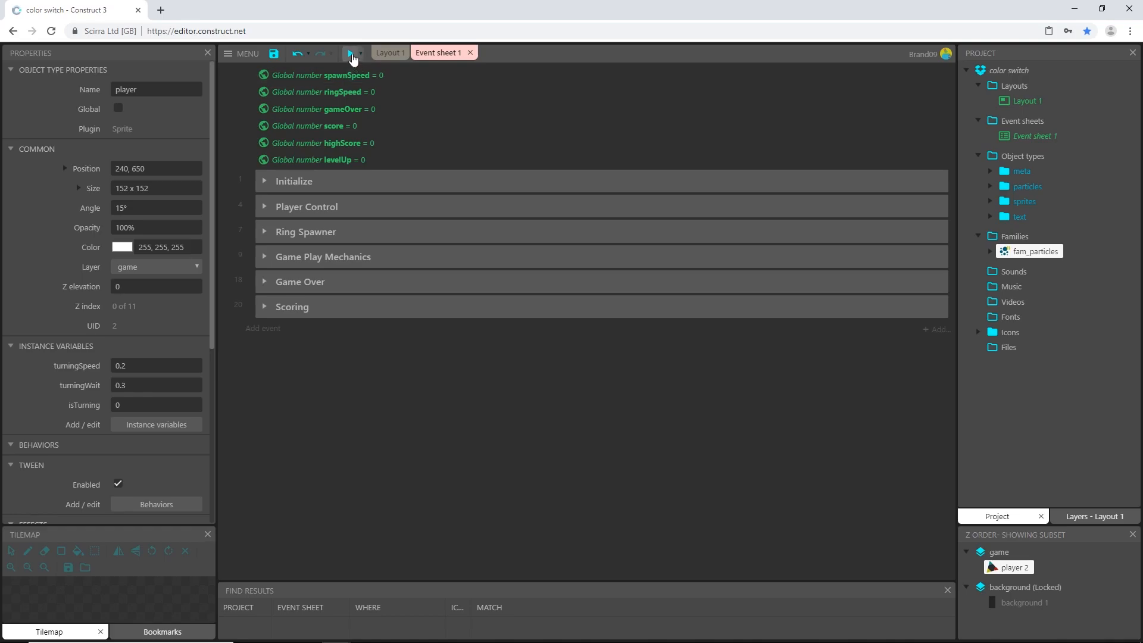
{"action": "mouse_move", "coordinate": [350, 42]}
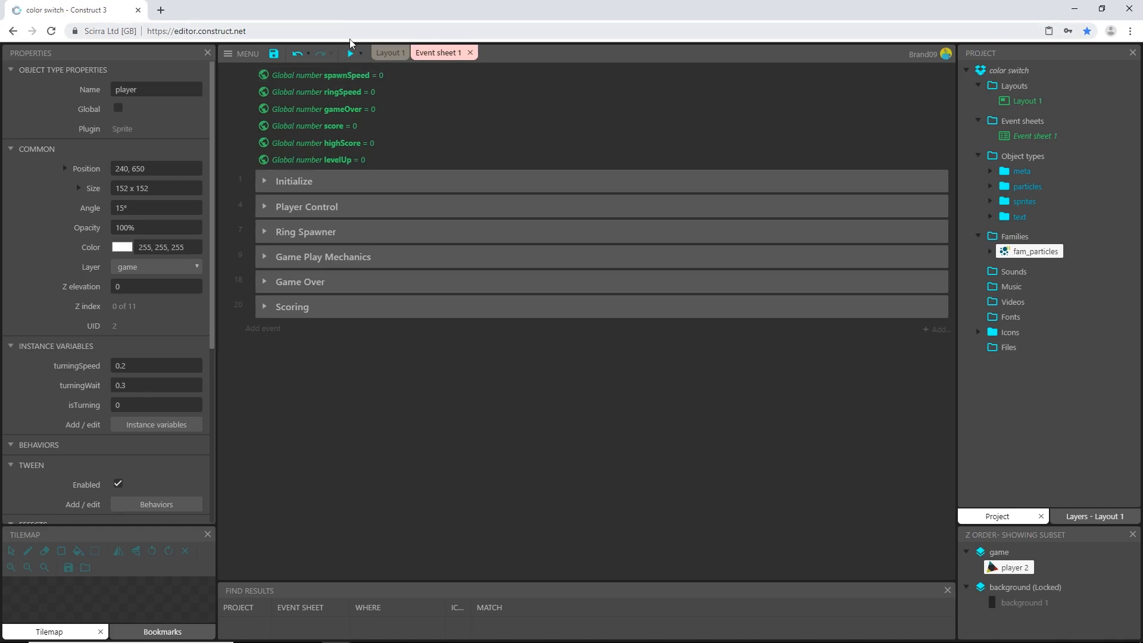
{"action": "left_click", "coordinate": [350, 54]}
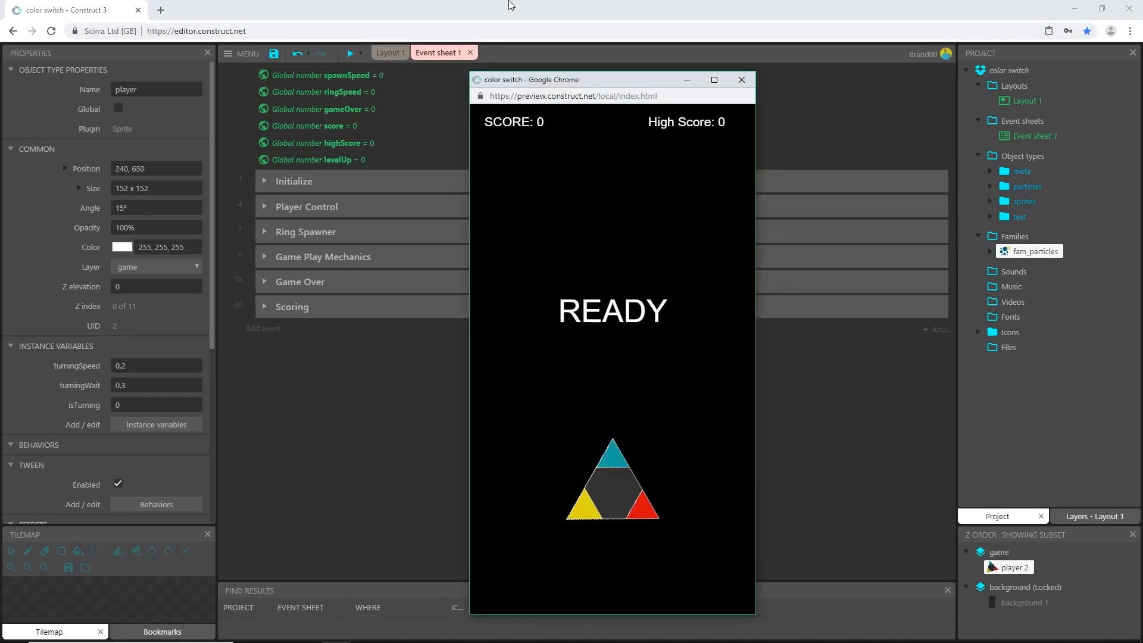
{"action": "left_click", "coordinate": [741, 80]}
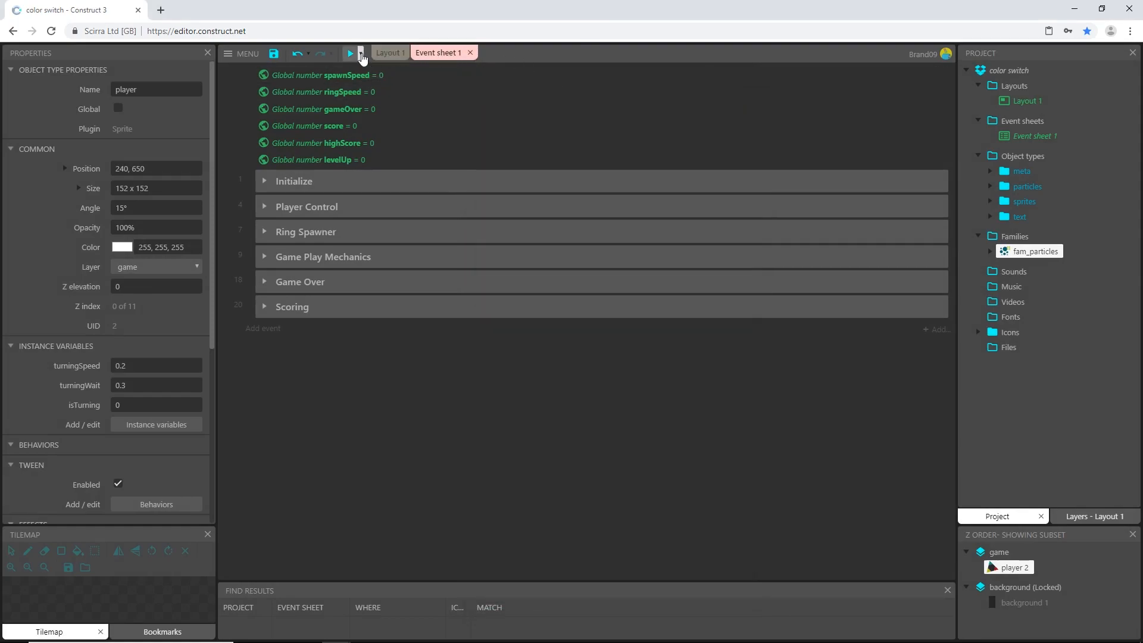
{"action": "left_click", "coordinate": [361, 53]}
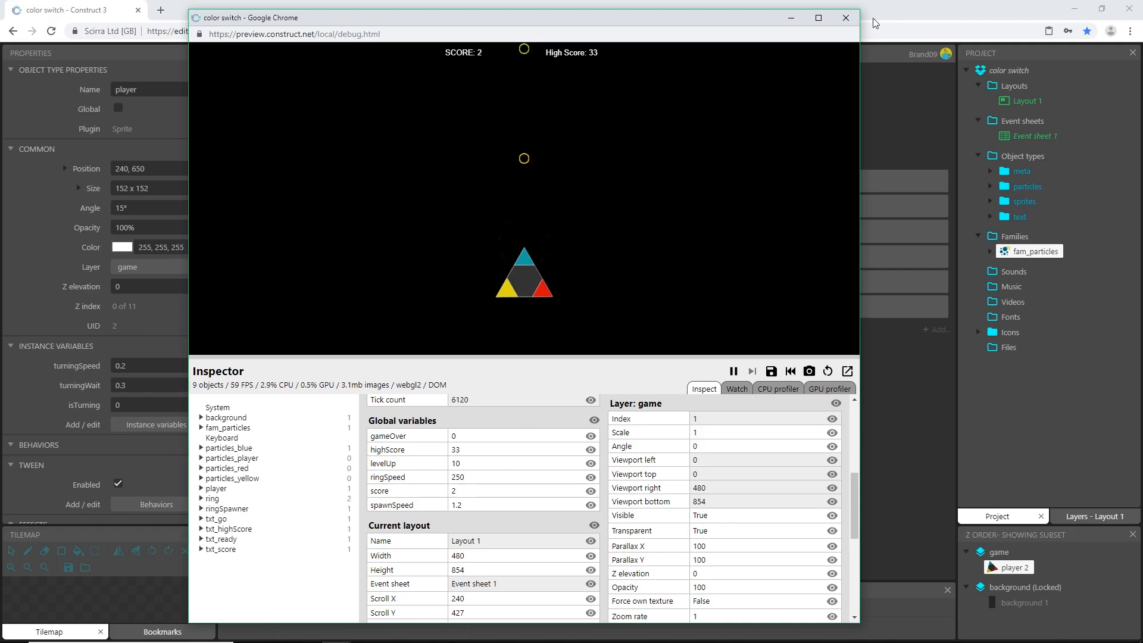
{"action": "left_click", "coordinate": [845, 18]}
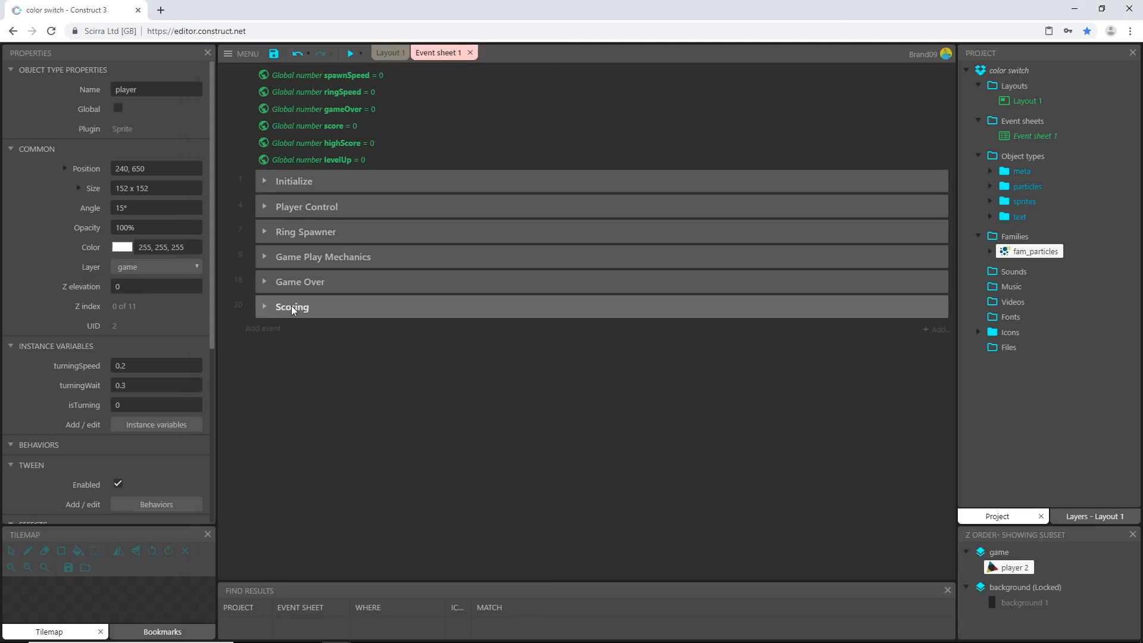
{"action": "mouse_move", "coordinate": [344, 395]}
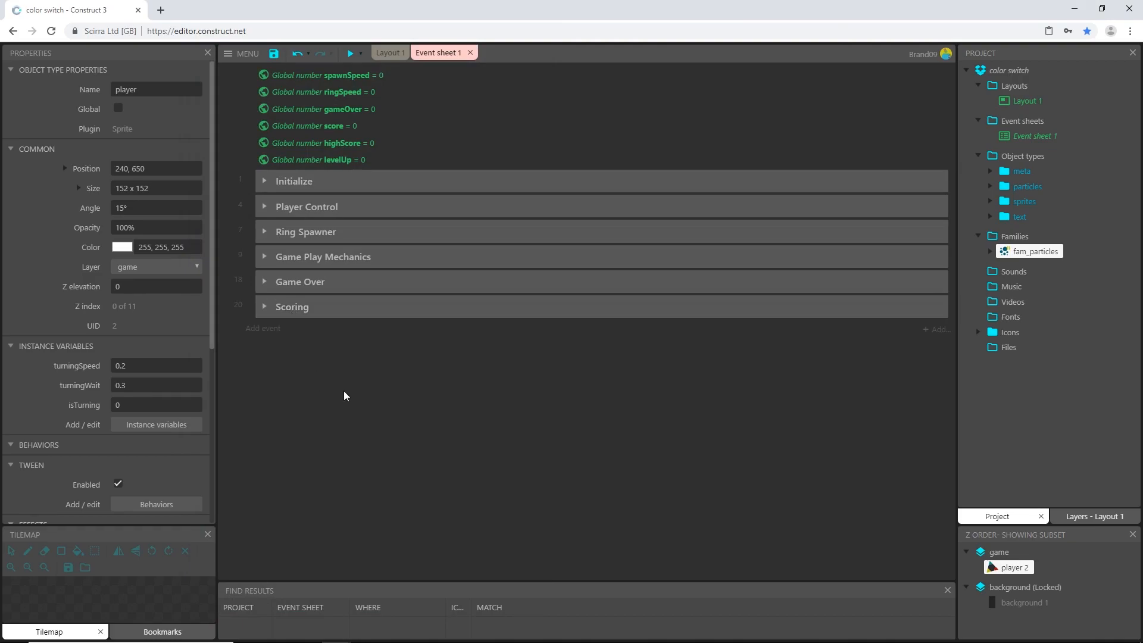
{"action": "mouse_move", "coordinate": [368, 408]}
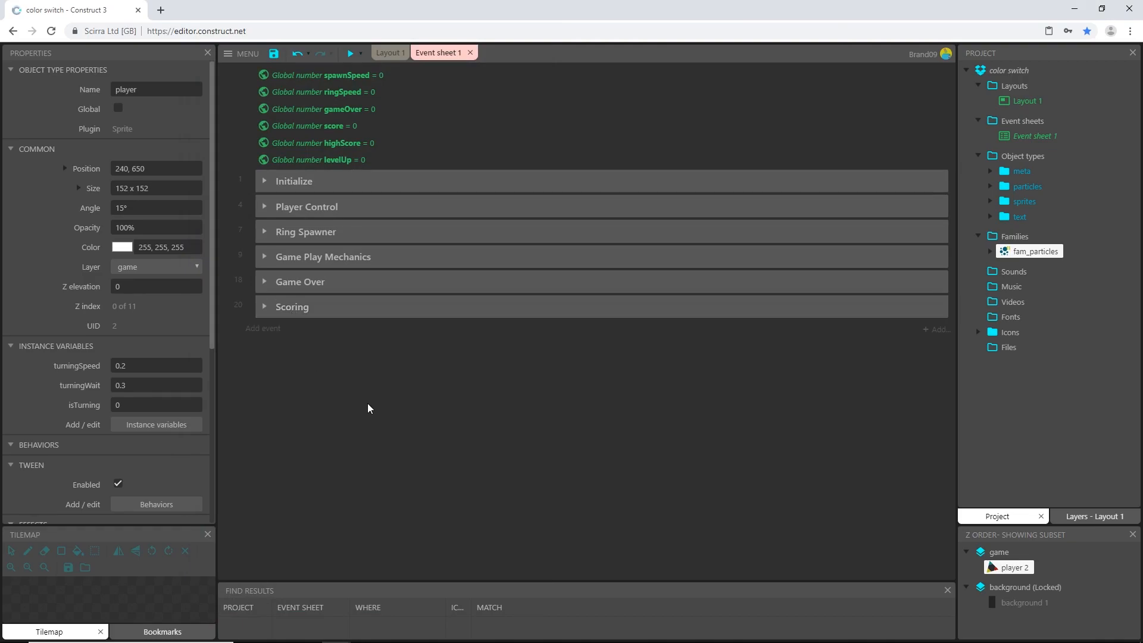
Add an event group named Background Stars via the event sheet's context menu
{"action": "right_click", "coordinate": [368, 408]}
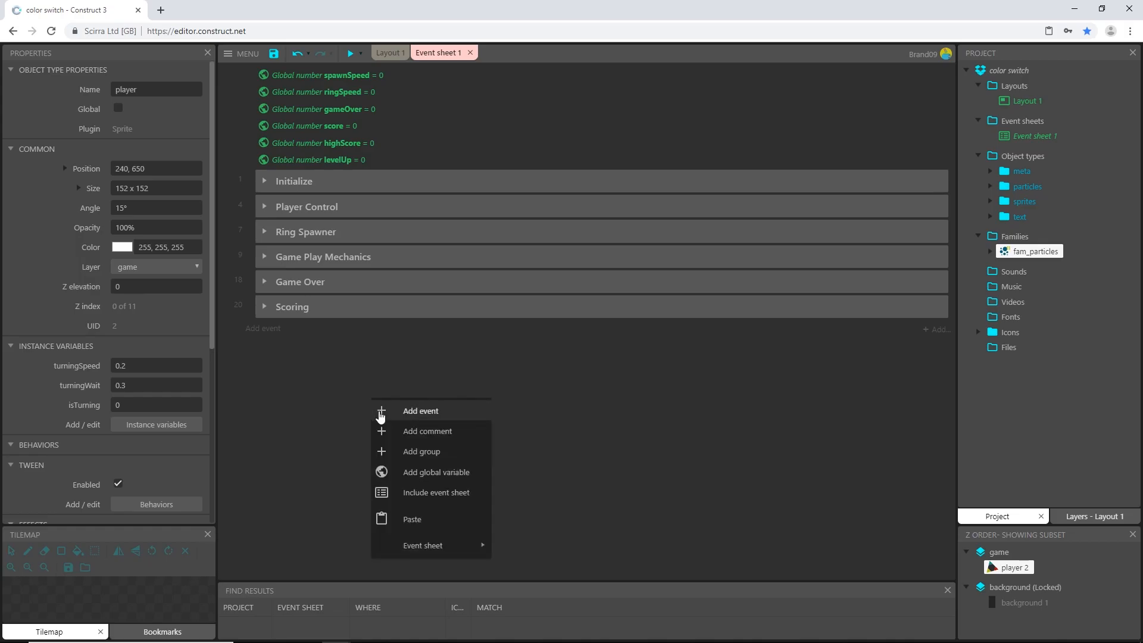
{"action": "left_click", "coordinate": [420, 450]}
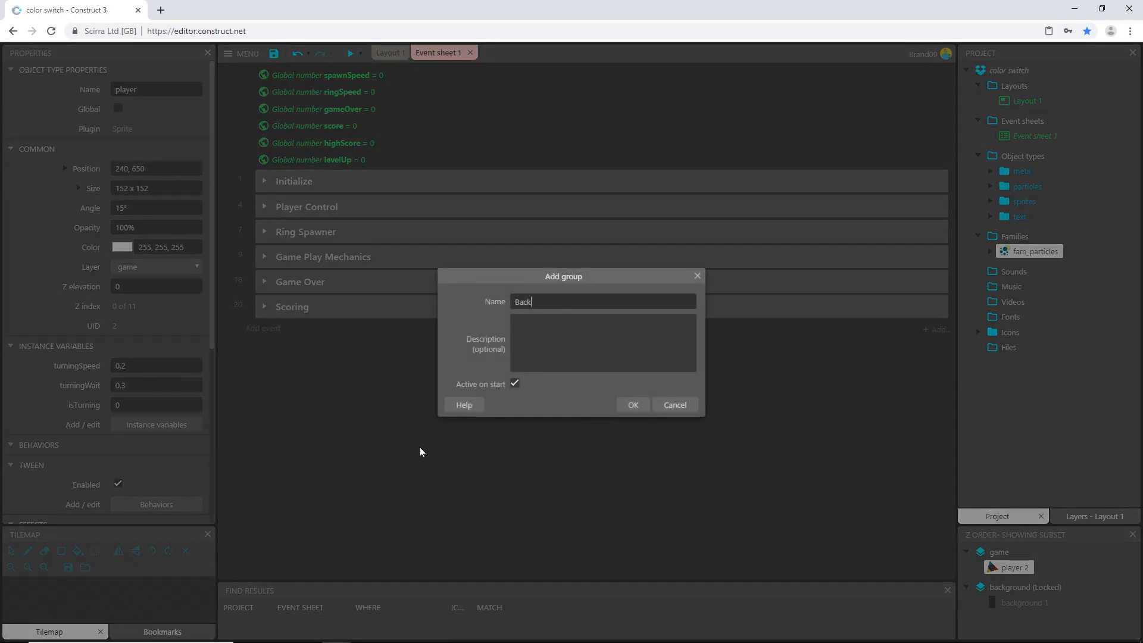
{"action": "type", "text": "Background Sta"}
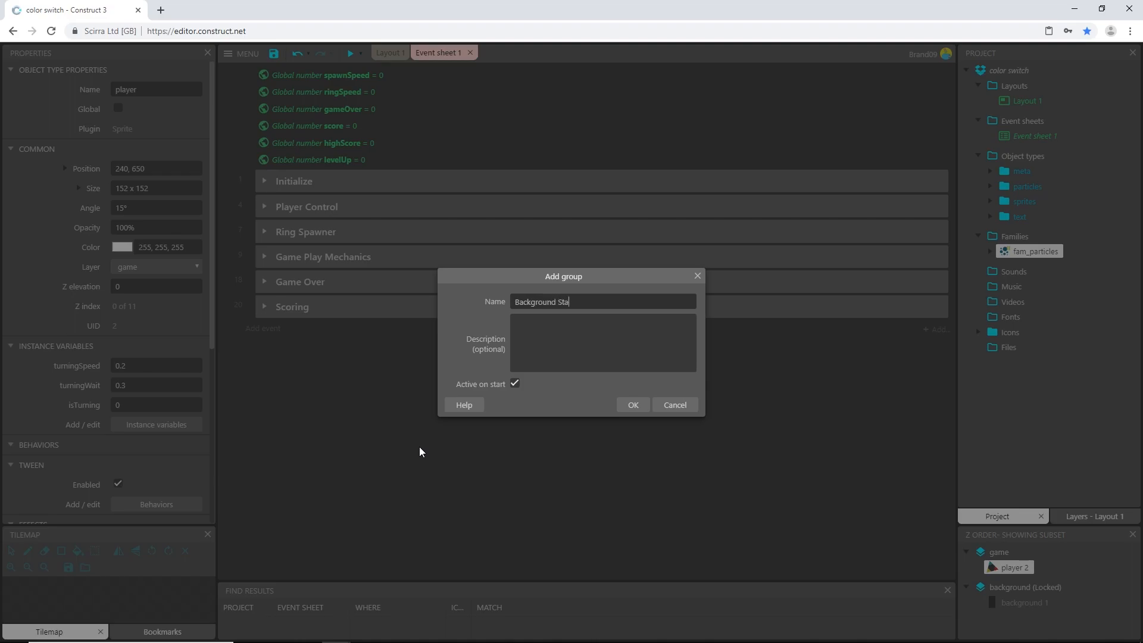
{"action": "left_click", "coordinate": [631, 404]}
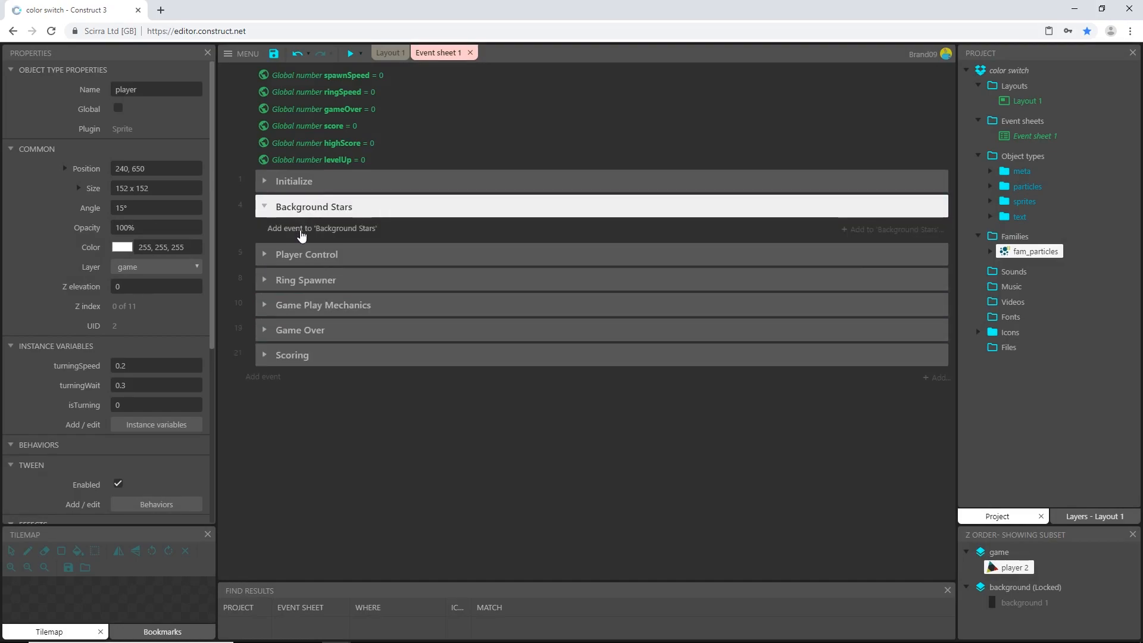
{"action": "left_click", "coordinate": [390, 51]}
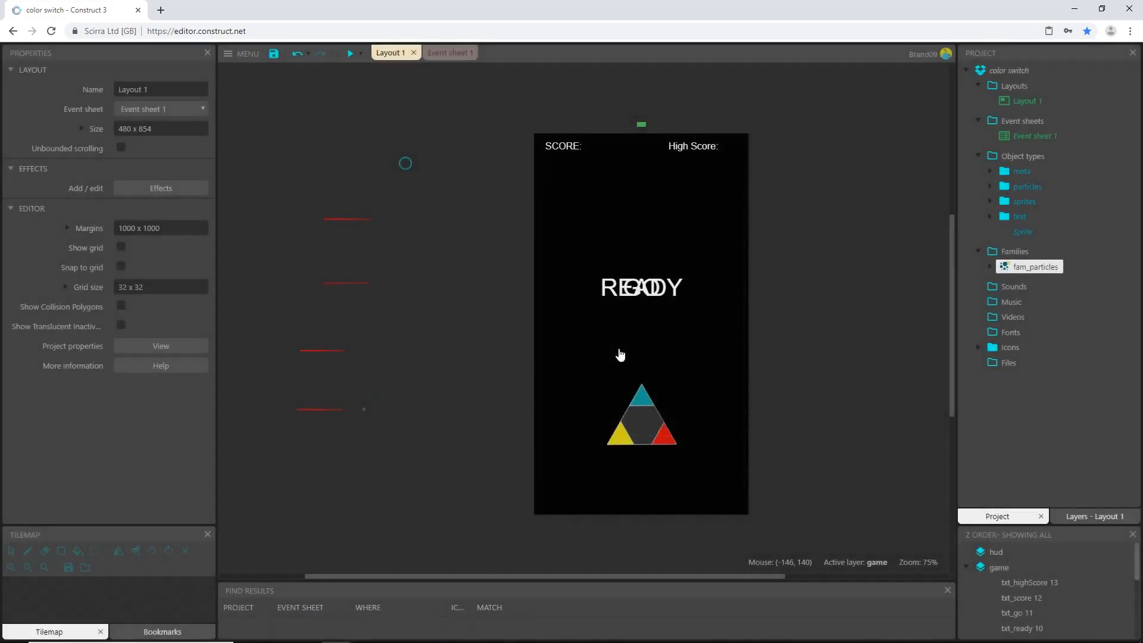
{"action": "mouse_move", "coordinate": [350, 123]}
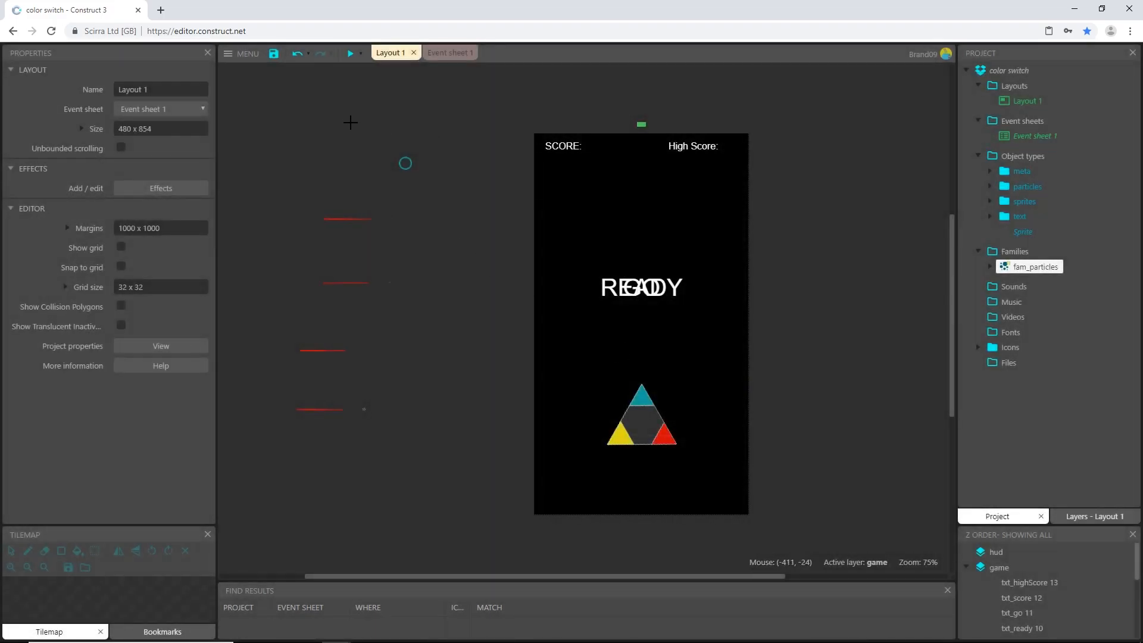
Insert a new Sprite object into Layout 1
{"action": "double_click", "coordinate": [1022, 231]}
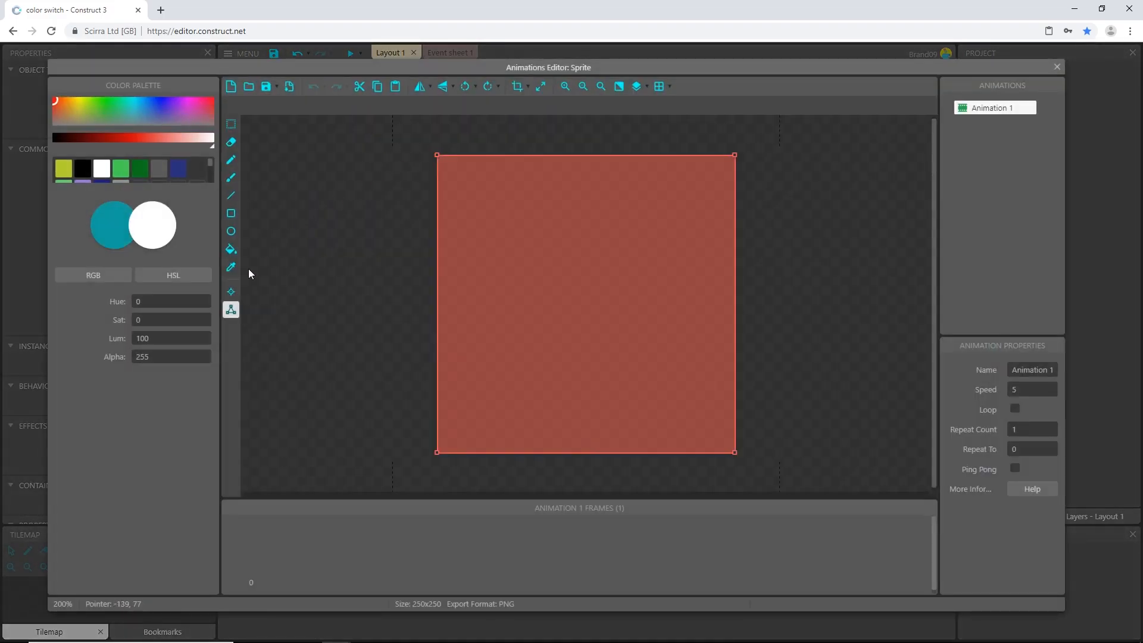
Shrink the sprite image to 5×5 pixels, draw it white with the pencil and finish editing
{"action": "left_click", "coordinate": [518, 85]}
{"action": "type", "text": "5"}
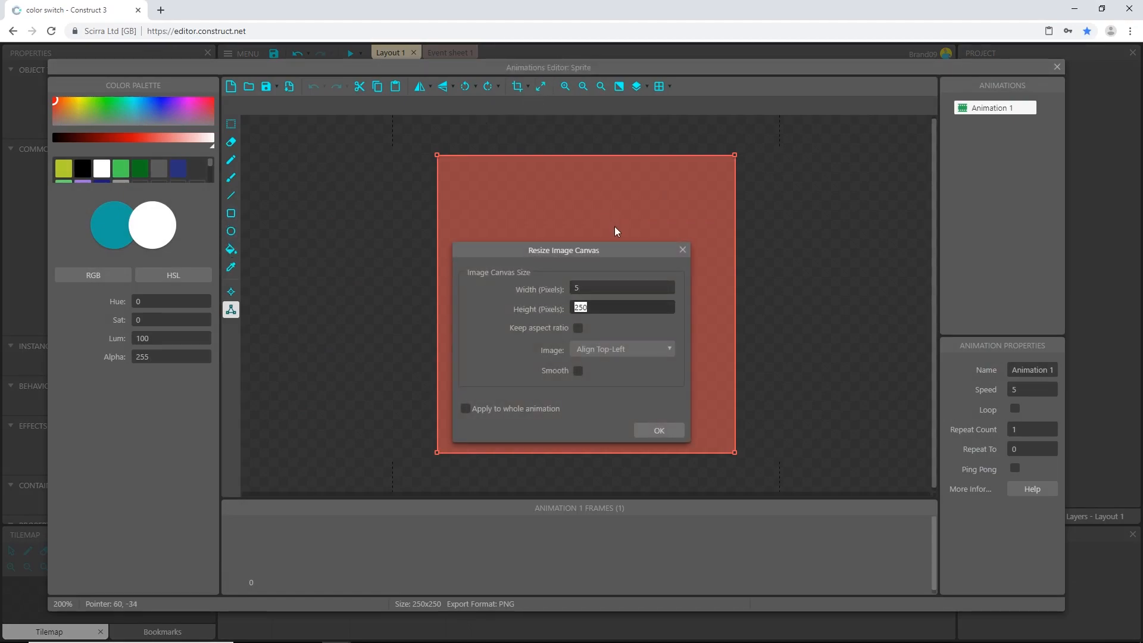
{"action": "left_click", "coordinate": [657, 430]}
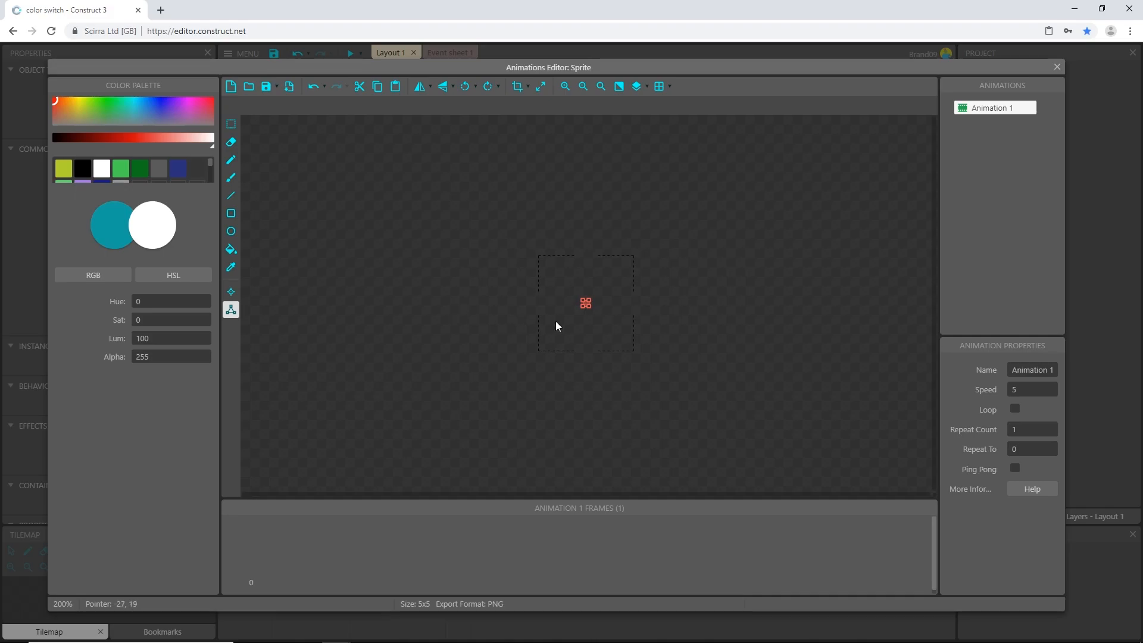
{"action": "left_click", "coordinate": [230, 159]}
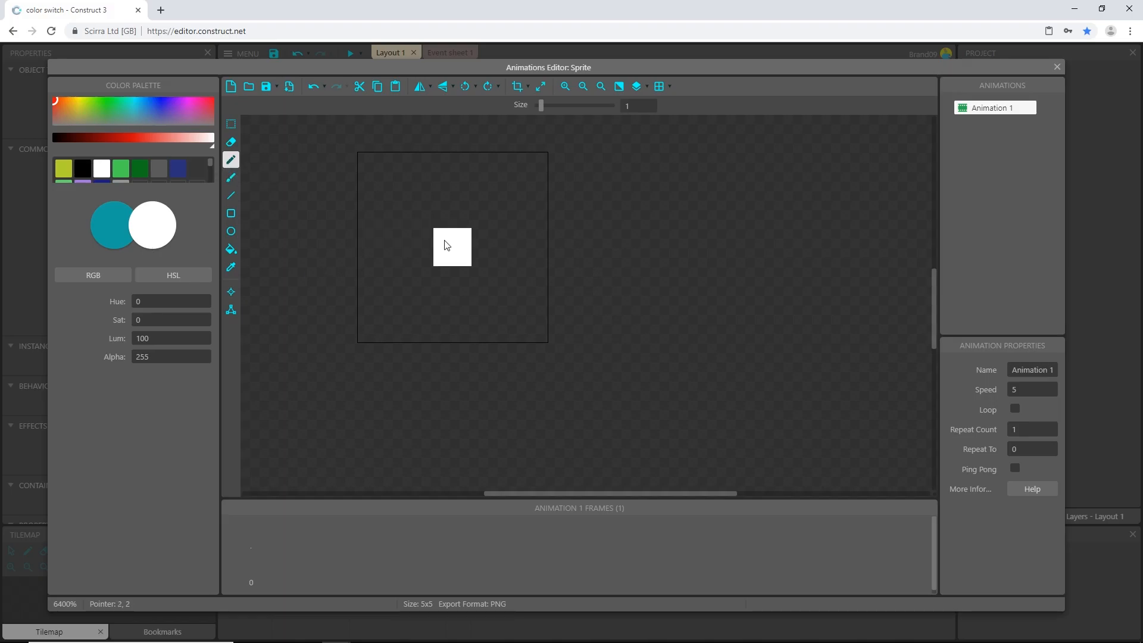
{"action": "left_click", "coordinate": [1056, 67]}
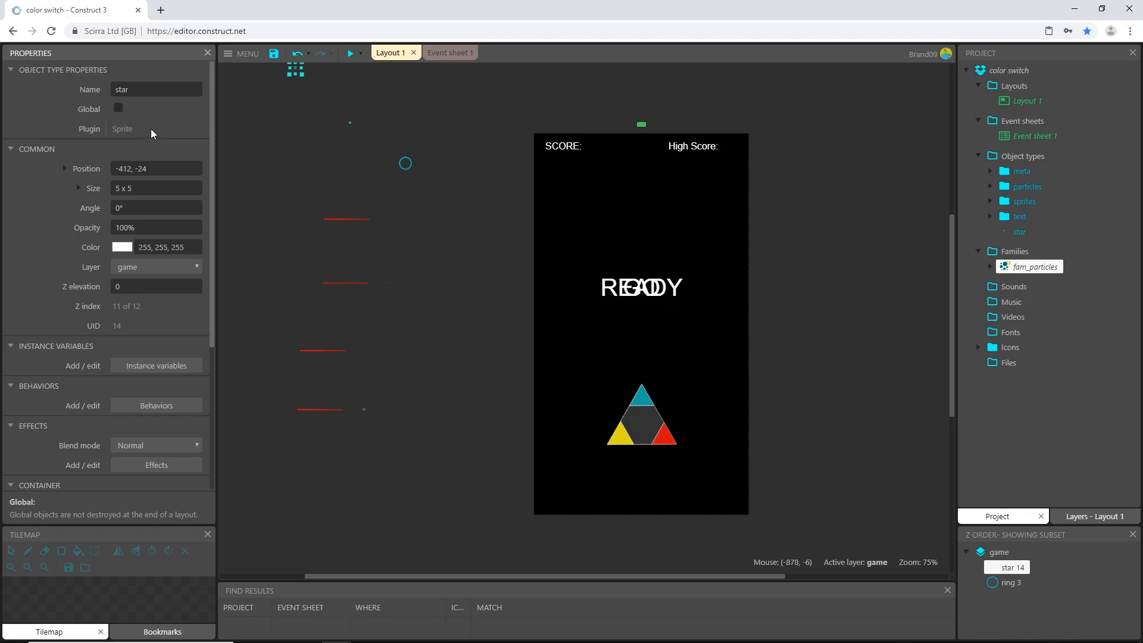
{"action": "left_click", "coordinate": [440, 51]}
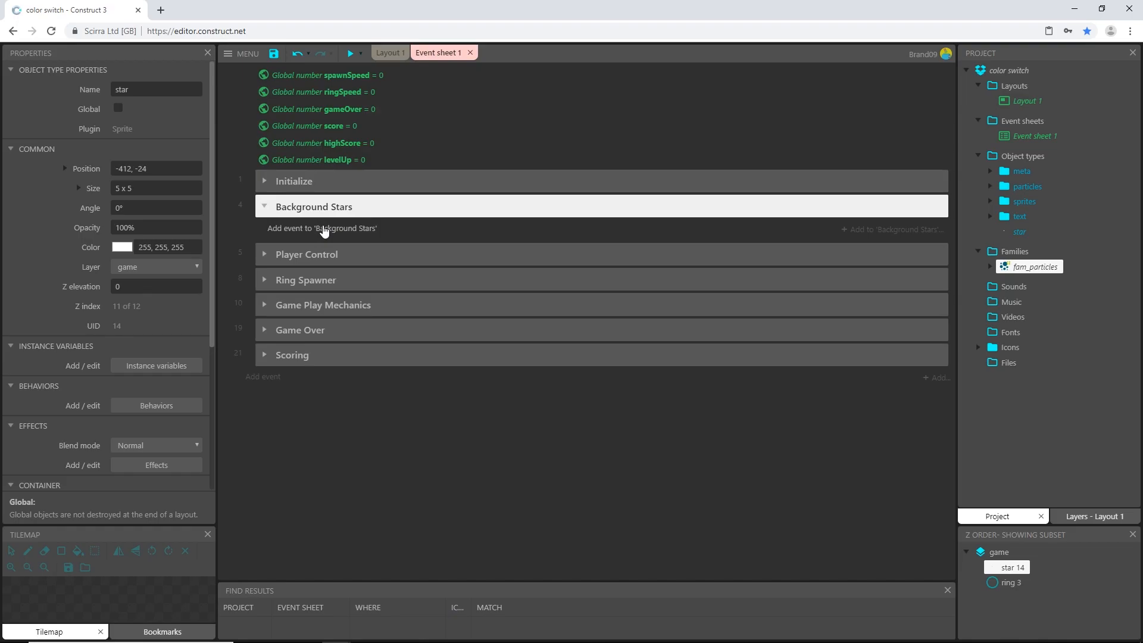
Add a System Repeat 100 times event to the Background Stars group and begin its action
{"action": "left_click", "coordinate": [321, 228]}
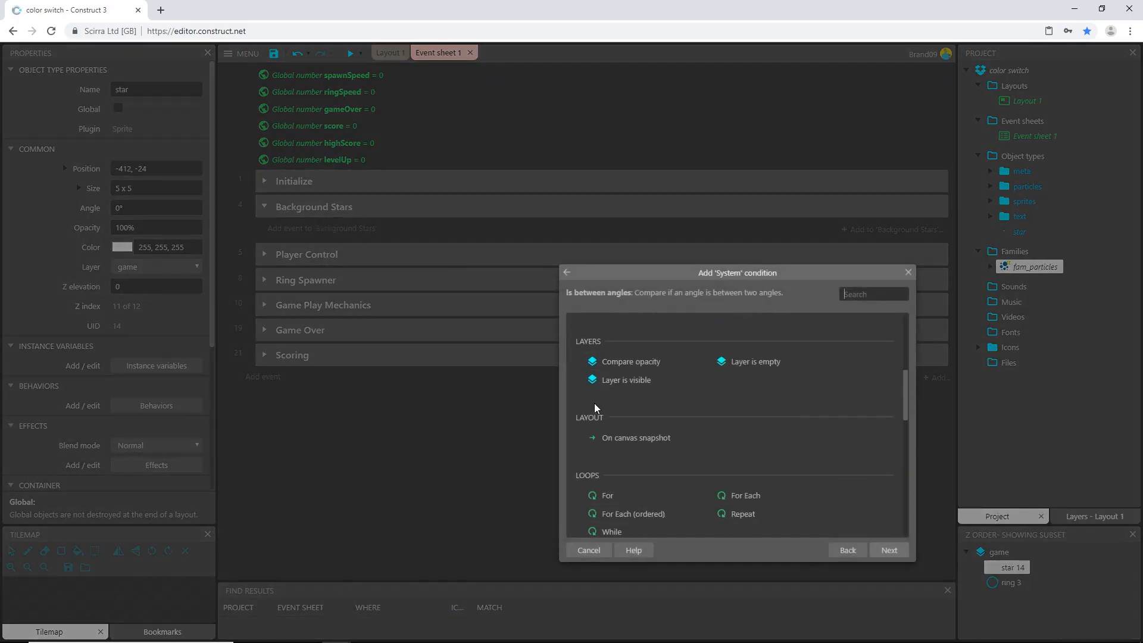
{"action": "scroll", "scroll_direction": "down", "scroll_amount": 3}
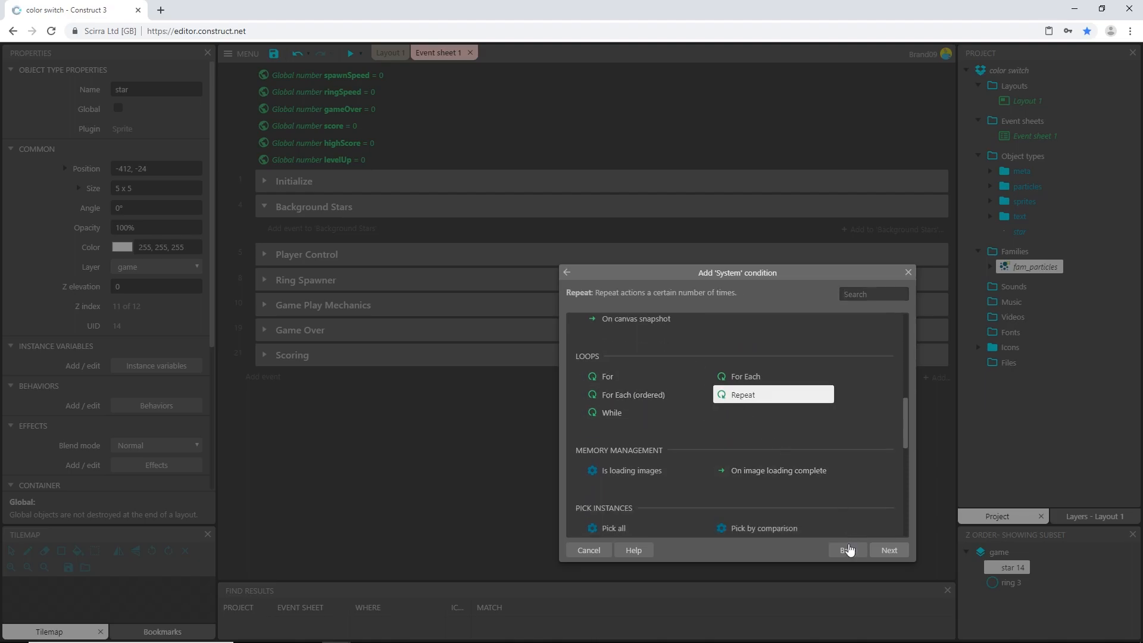
{"action": "left_click", "coordinate": [888, 550]}
{"action": "type", "text": "100"}
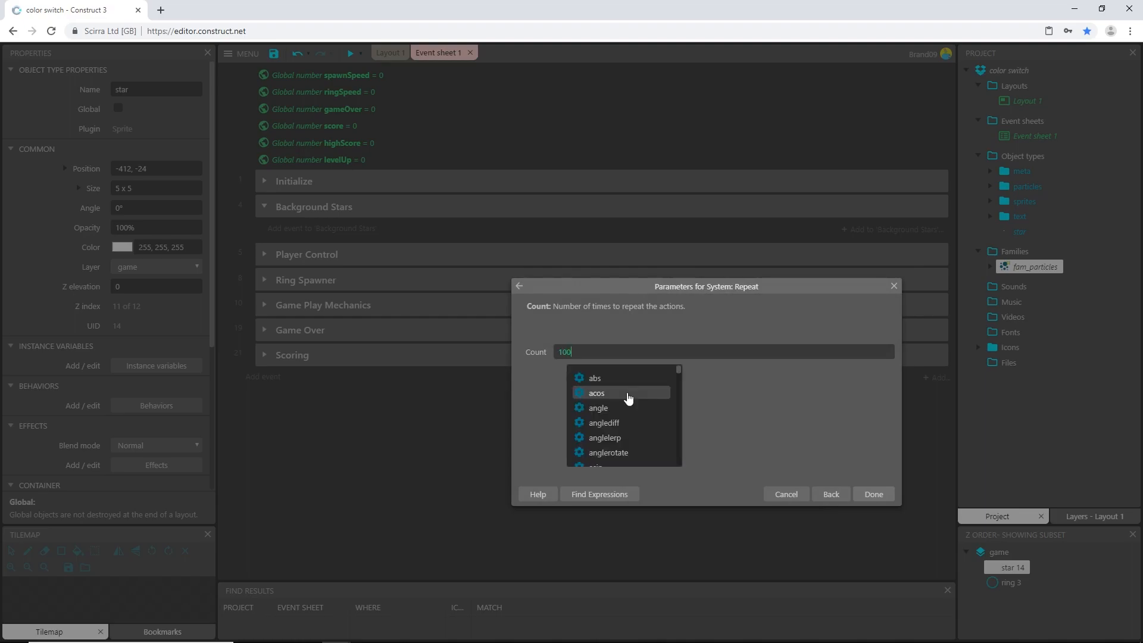
{"action": "left_click", "coordinate": [872, 492]}
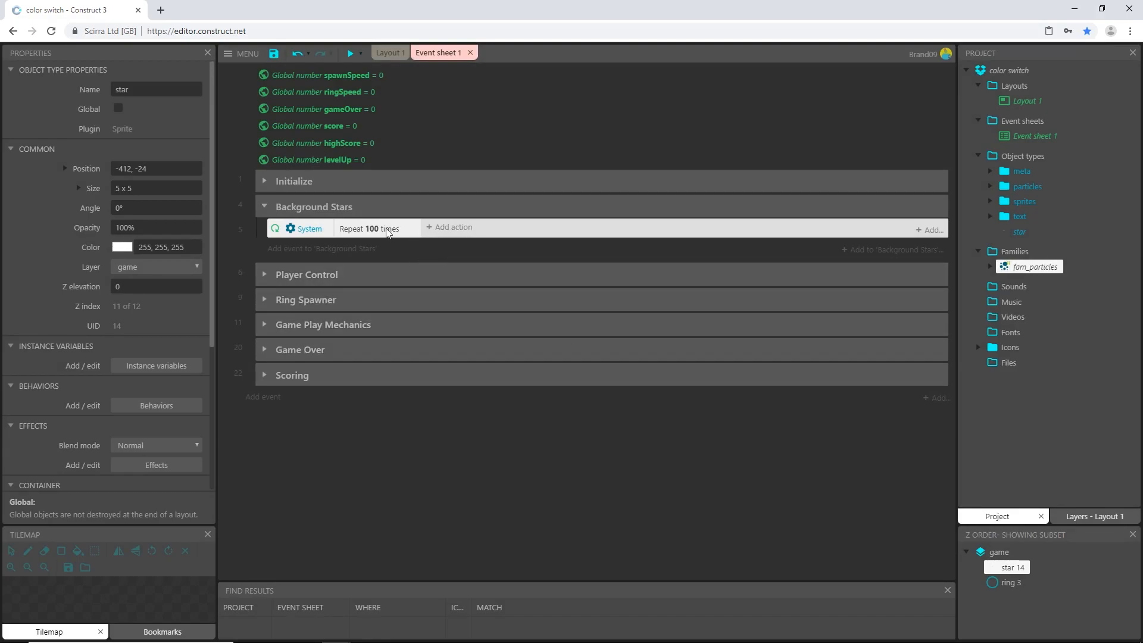
{"action": "mouse_move", "coordinate": [440, 231]}
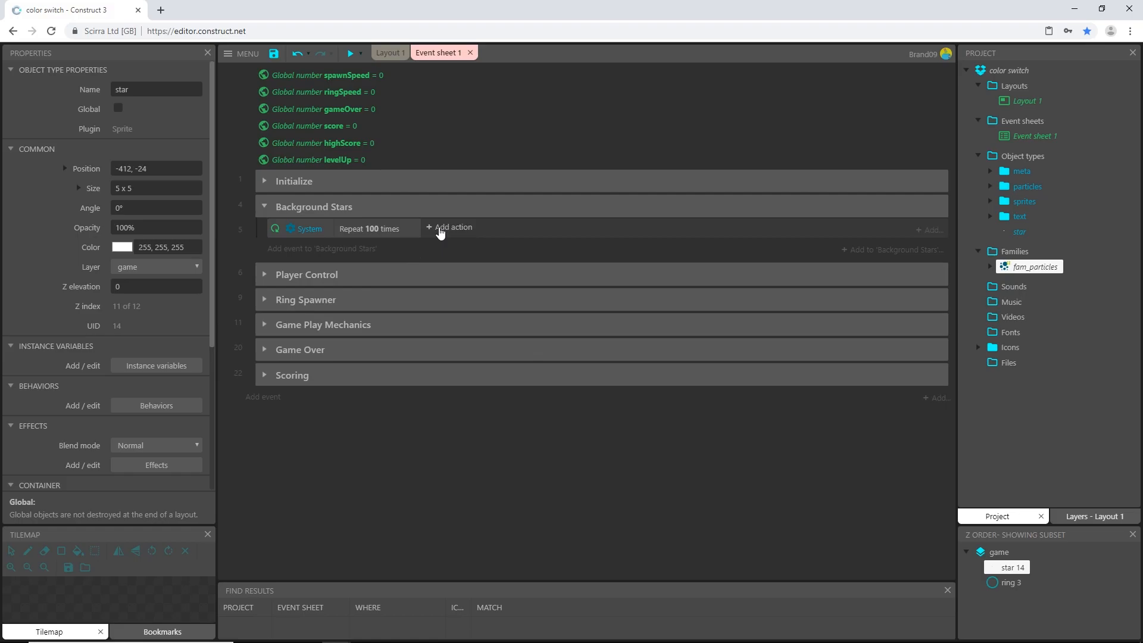
{"action": "left_click", "coordinate": [452, 226]}
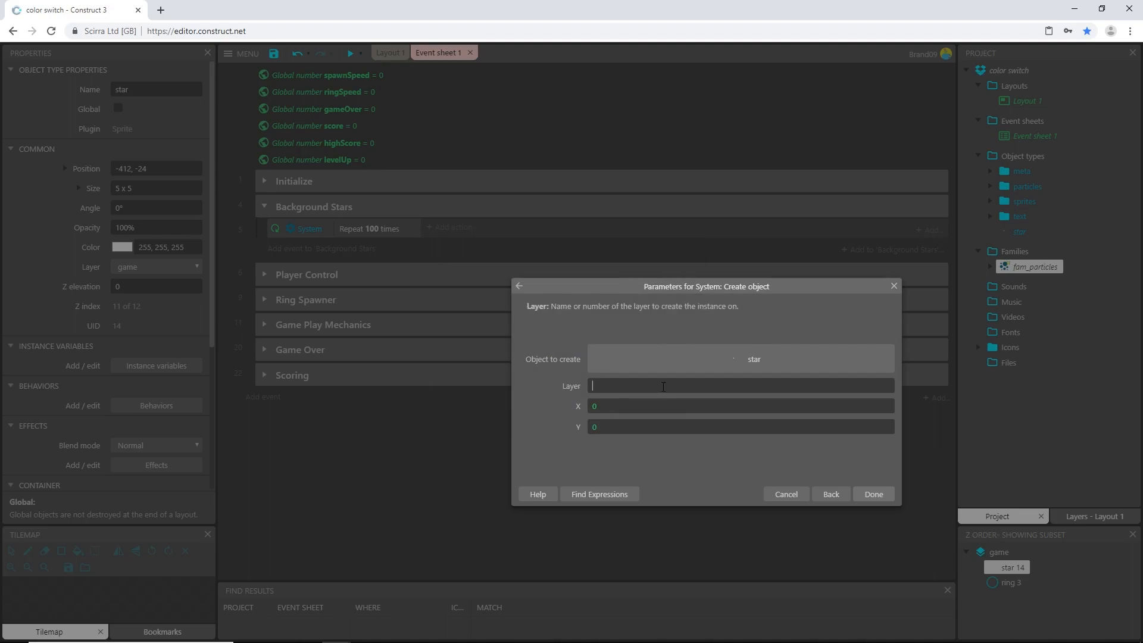
Create star on the background layer at random(0,480), random(0,854), then preview the starfield
{"action": "left_click", "coordinate": [738, 385]}
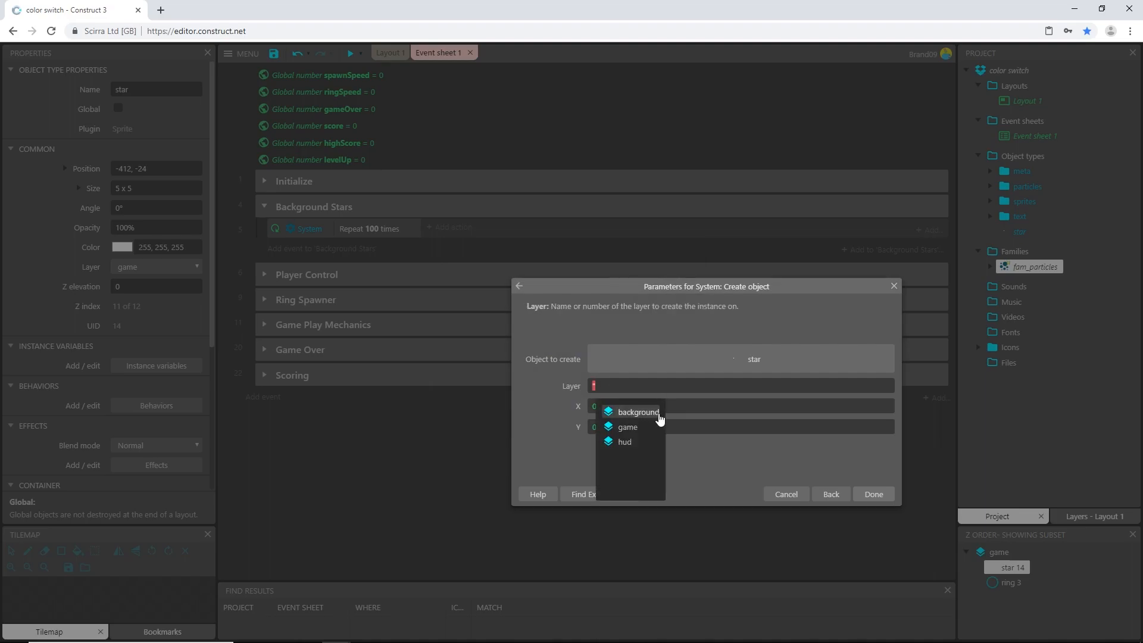
{"action": "left_click", "coordinate": [638, 412]}
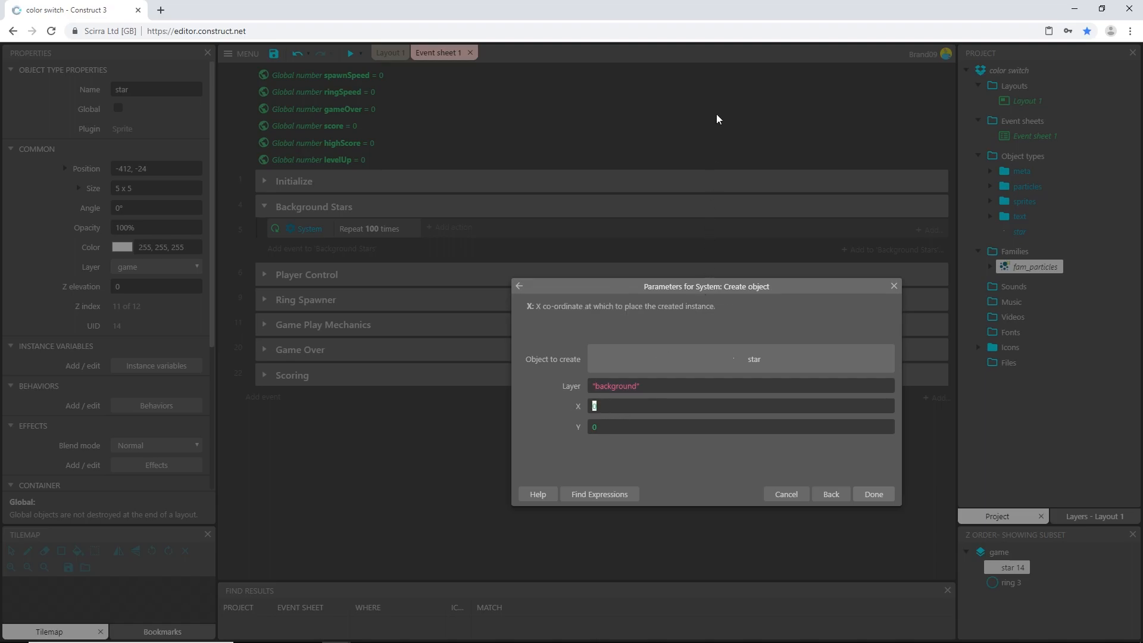
{"action": "type", "text": "random("}
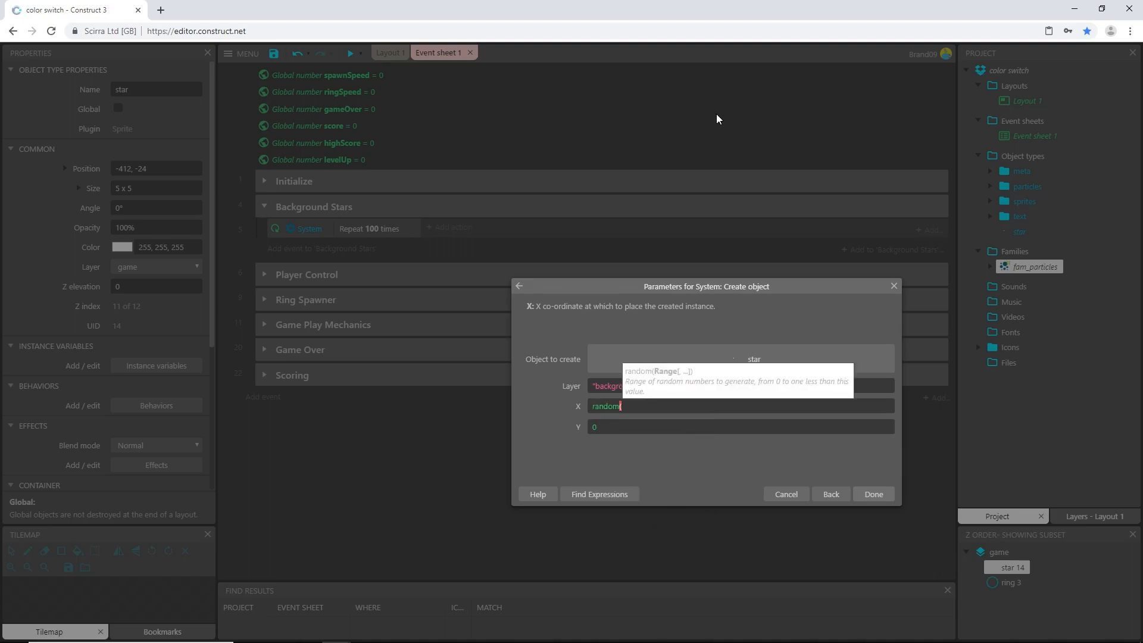
{"action": "mouse_move", "coordinate": [667, 5]}
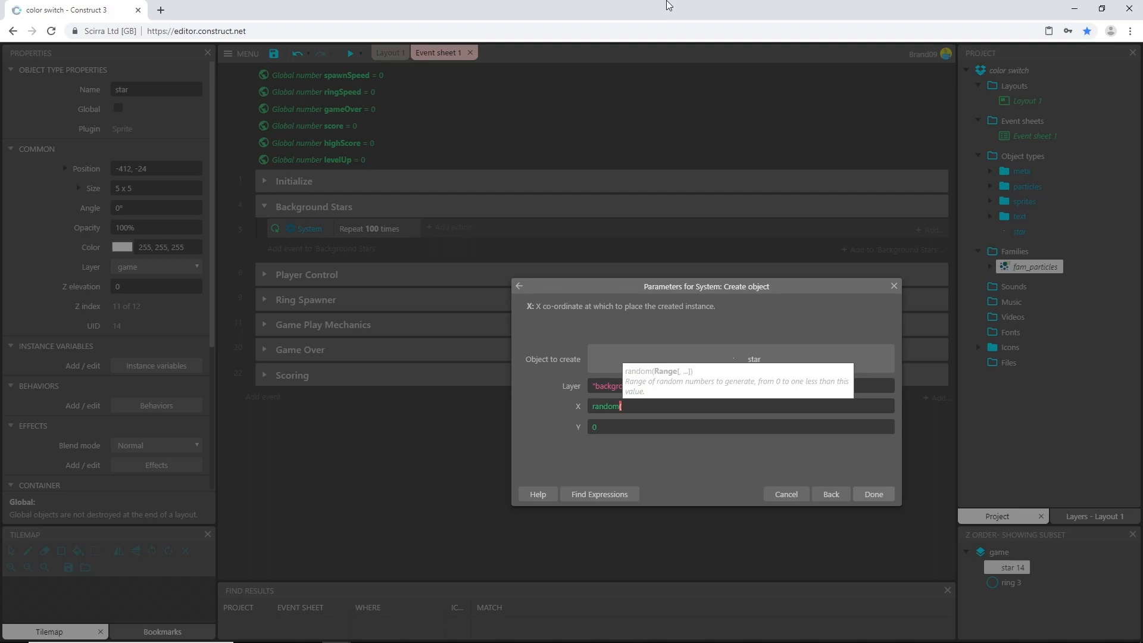
{"action": "type", "text": "("}
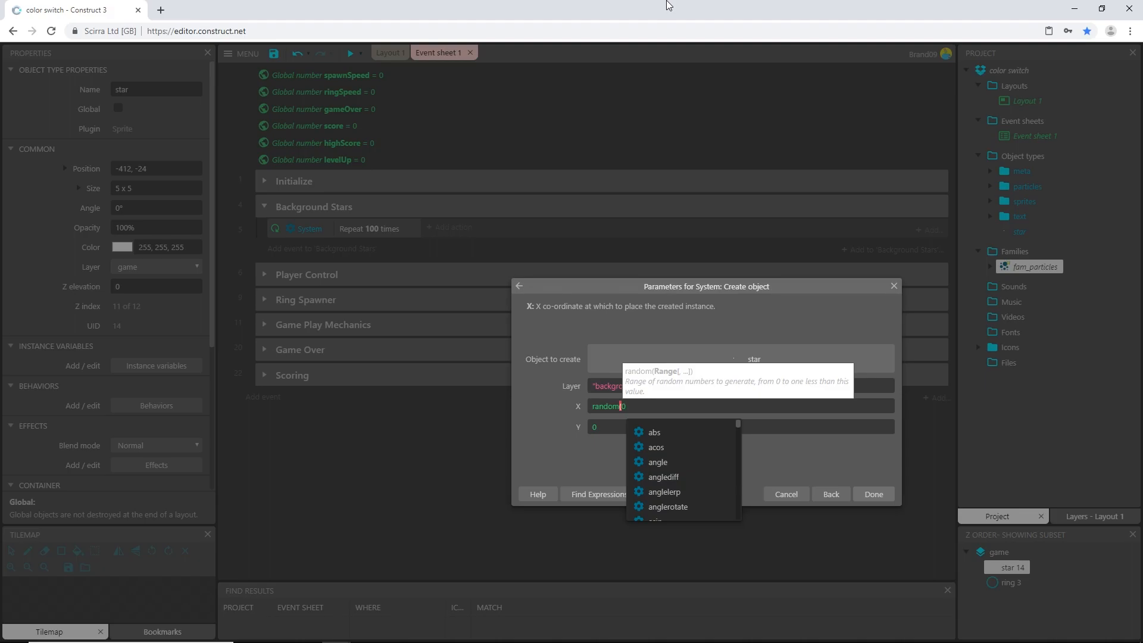
{"action": "type", "text": "0,480"}
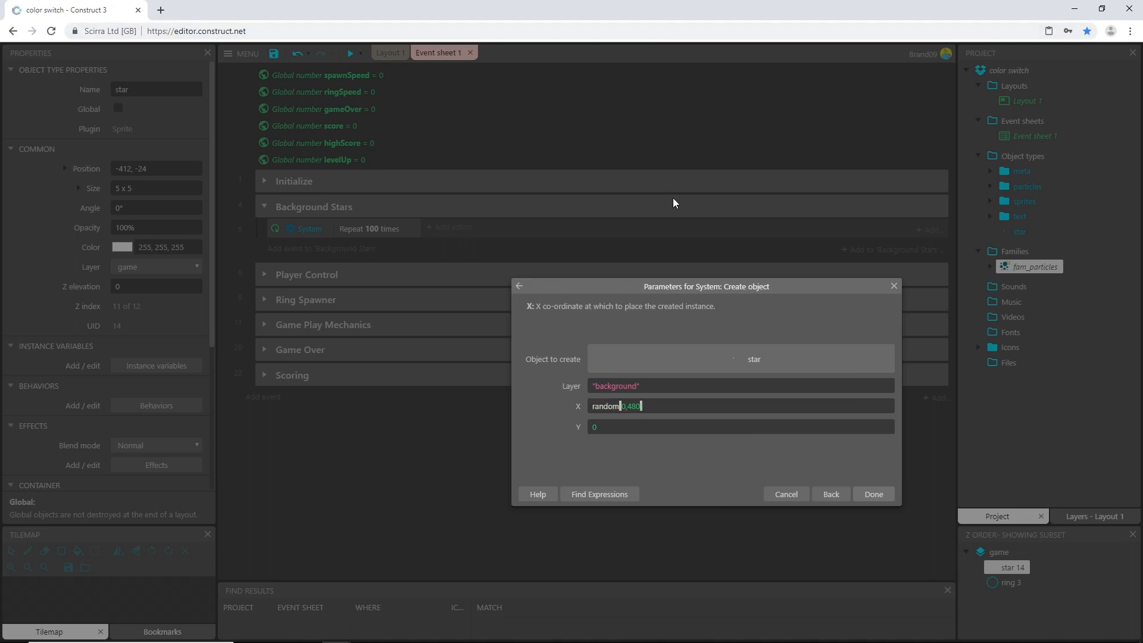
{"action": "left_click", "coordinate": [738, 426]}
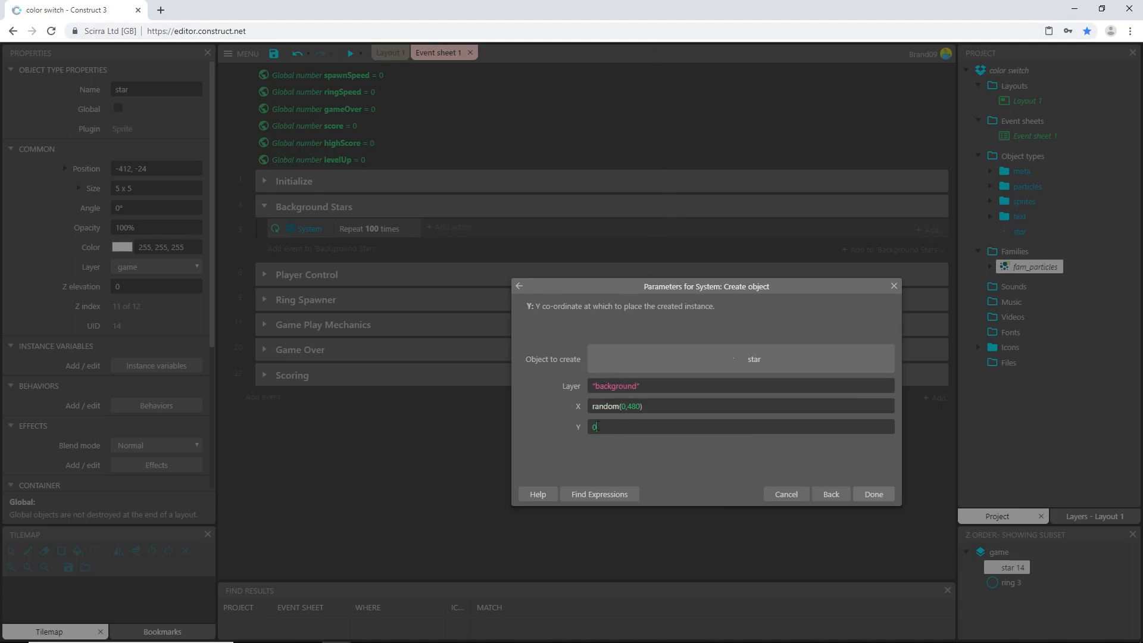
{"action": "type", "text": "ran"}
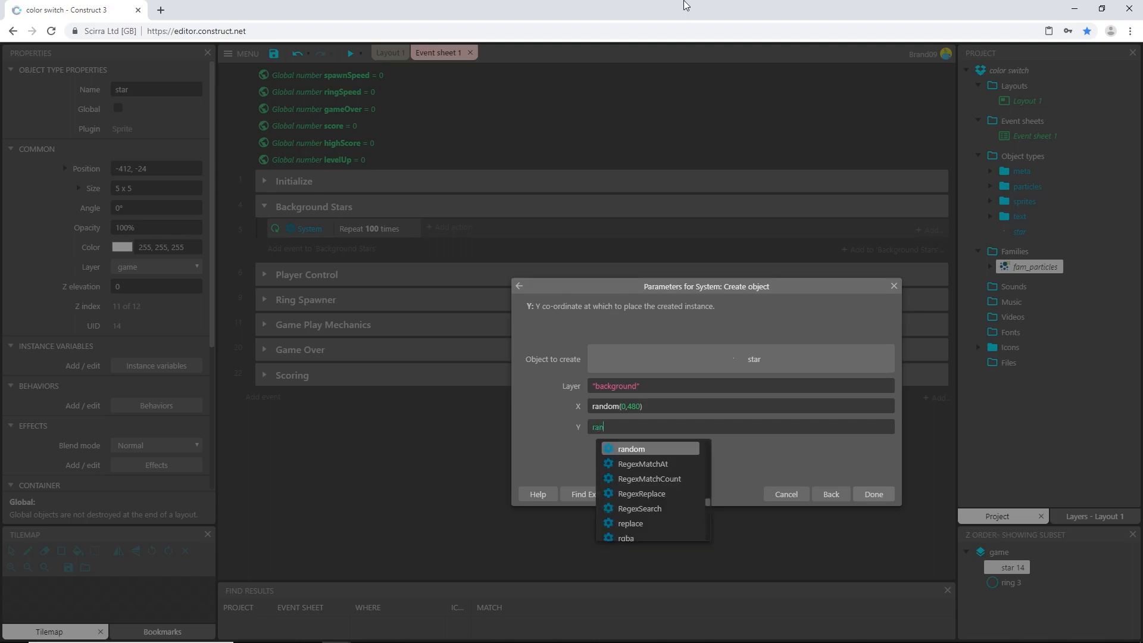
{"action": "left_click", "coordinate": [632, 449]}
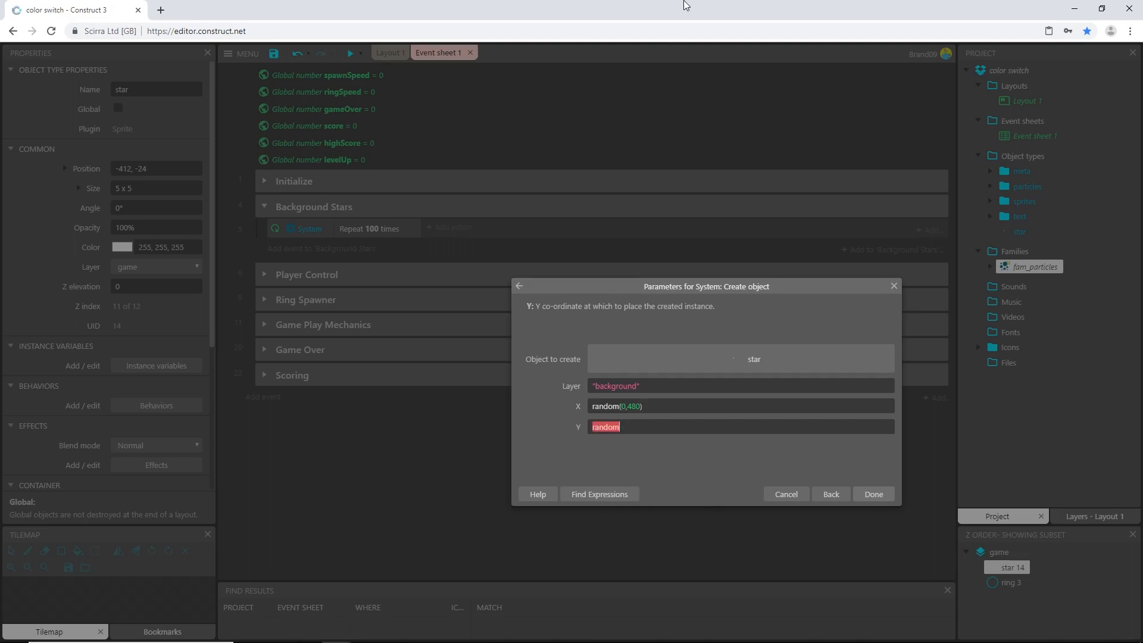
{"action": "type", "text": "(0,854"}
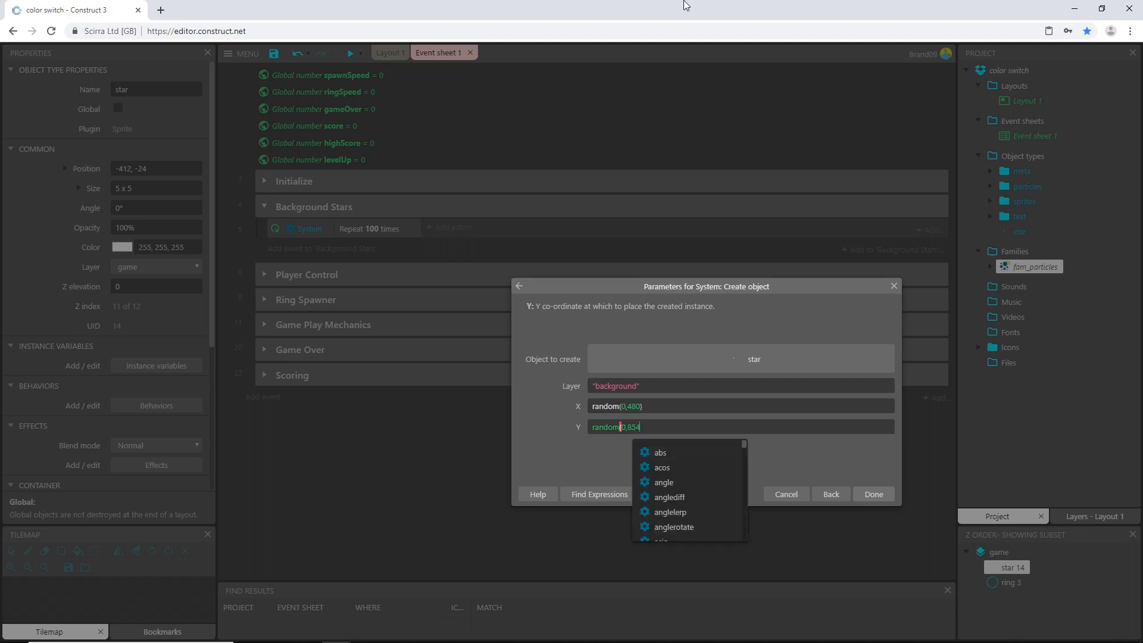
{"action": "left_click", "coordinate": [871, 493]}
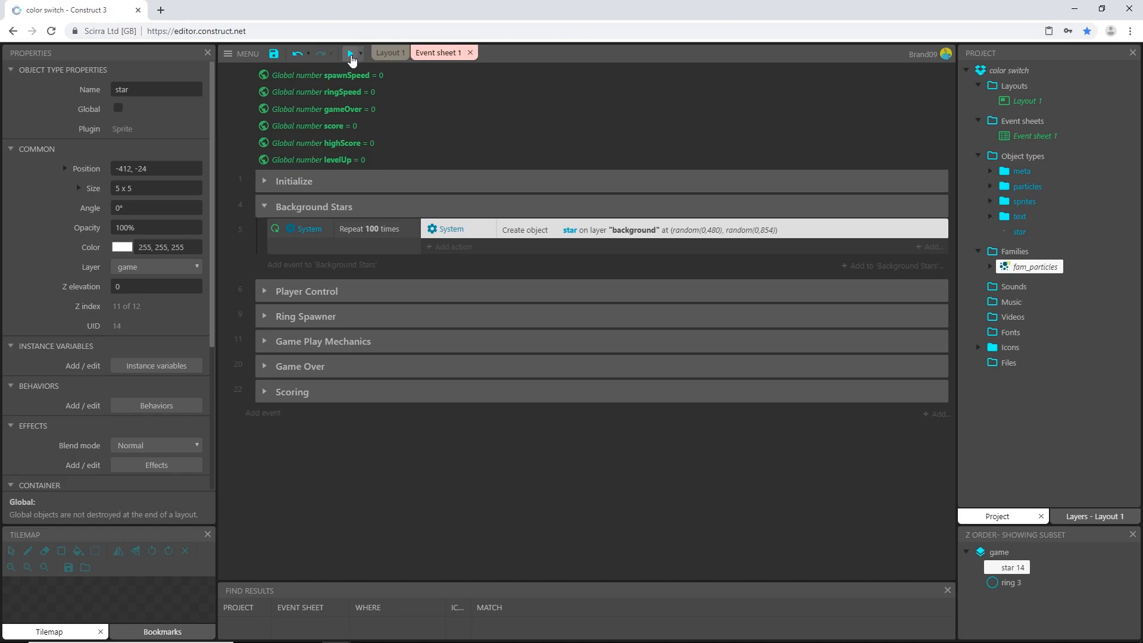
{"action": "left_click", "coordinate": [349, 53]}
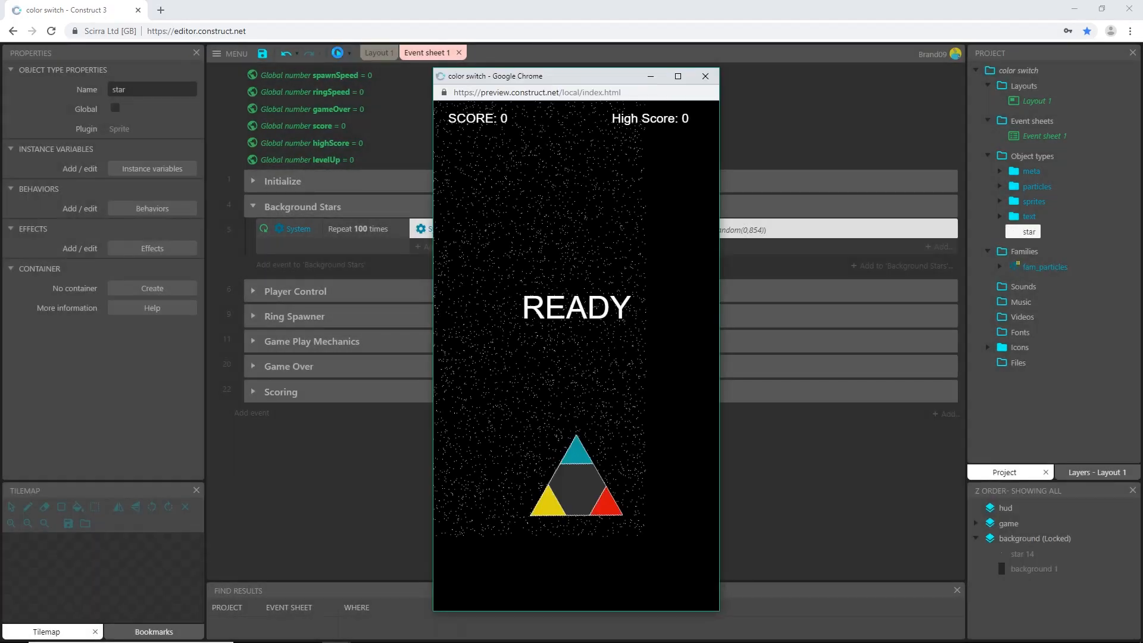
{"action": "mouse_move", "coordinate": [379, 51]}
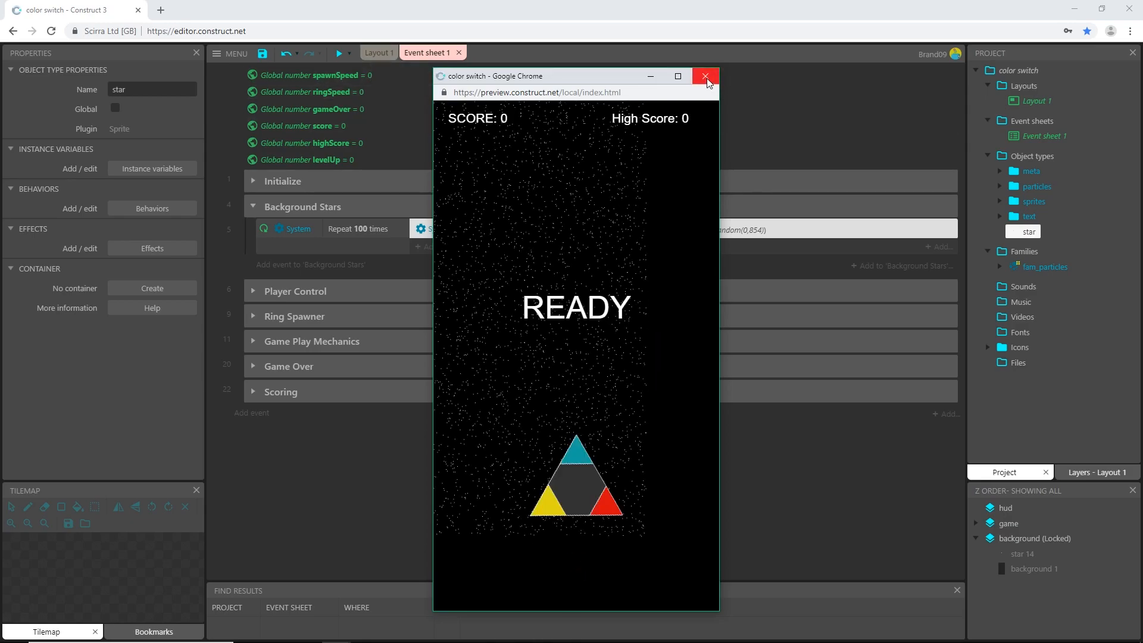
Close the game preview and return to Layout 1
{"action": "left_click", "coordinate": [703, 77]}
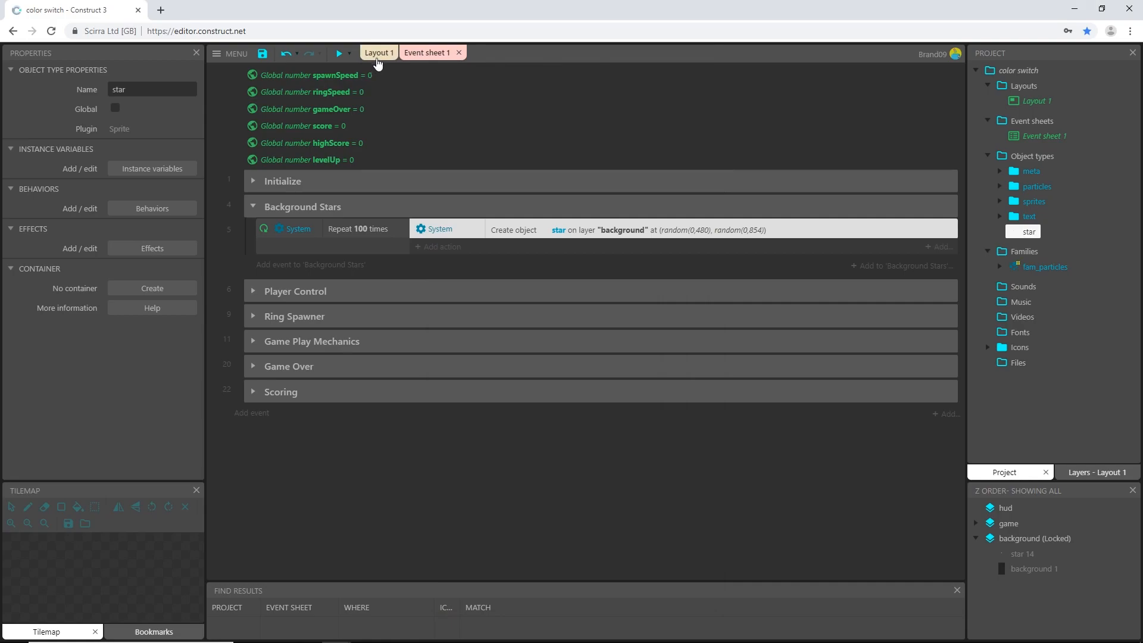
{"action": "left_click", "coordinate": [378, 51]}
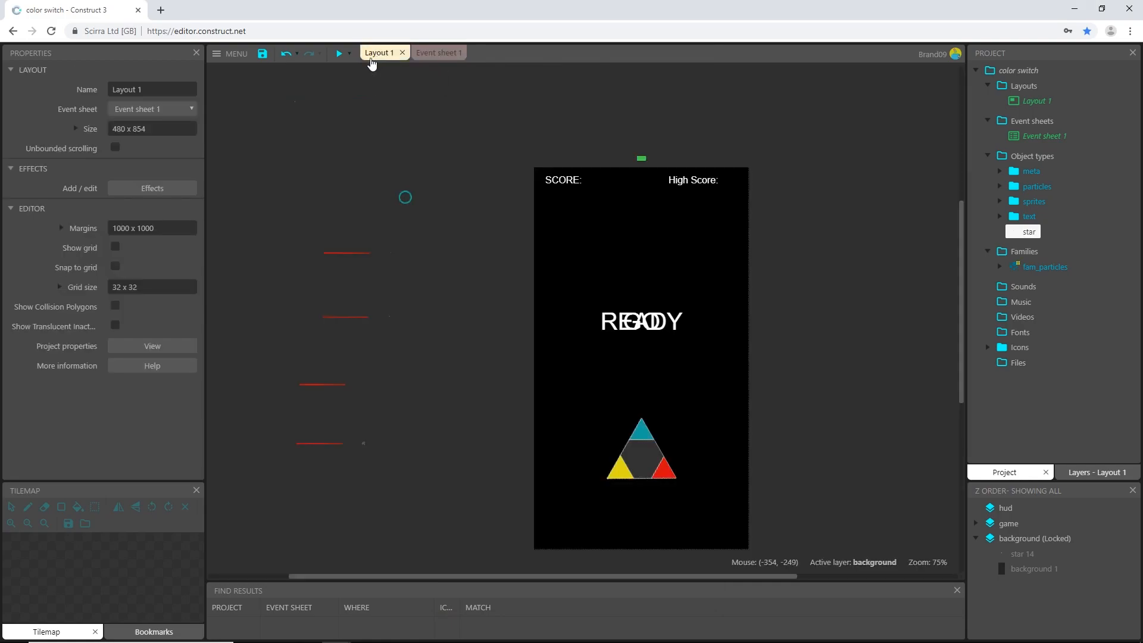
{"action": "mouse_move", "coordinate": [1028, 241]}
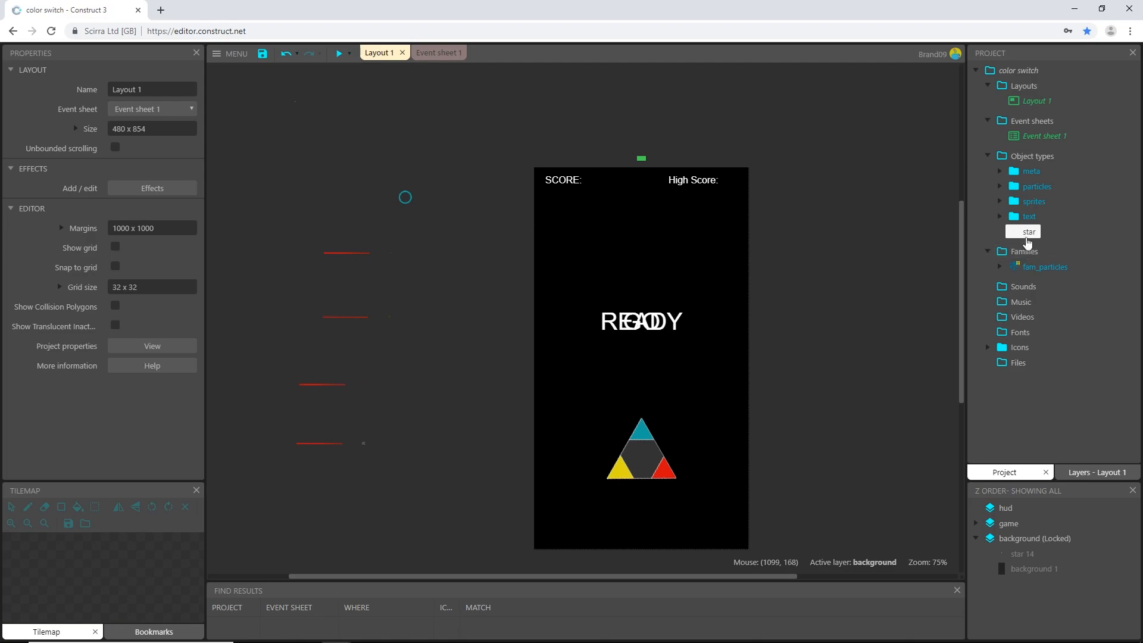
Unlock the background layer and set the star instance's Layer property to background
{"action": "left_click", "coordinate": [1028, 231]}
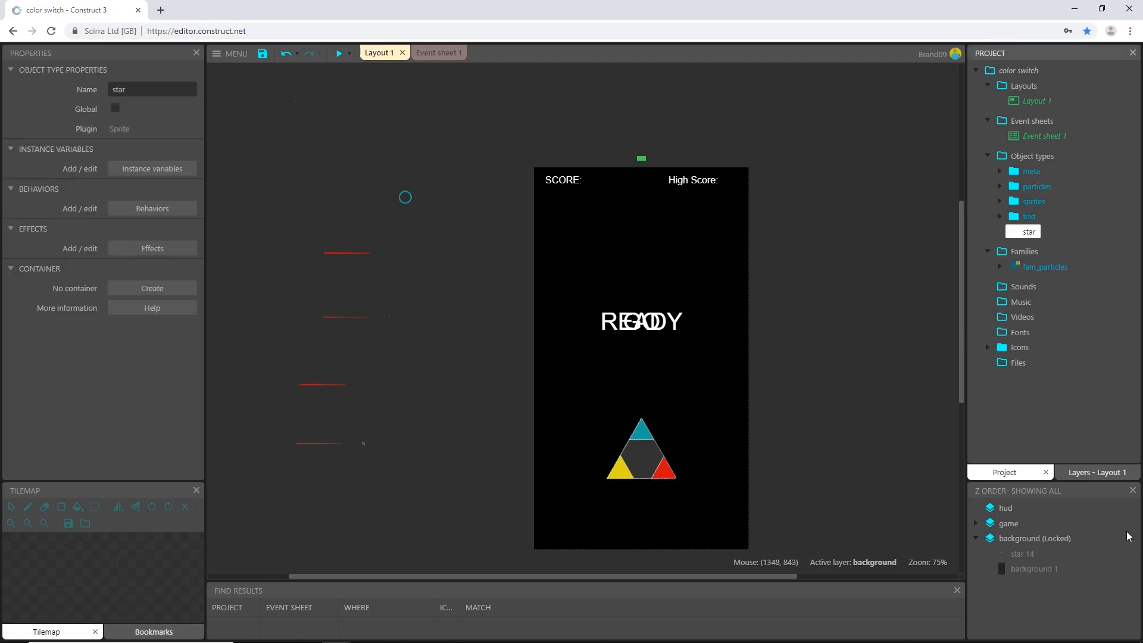
{"action": "left_click", "coordinate": [1094, 471]}
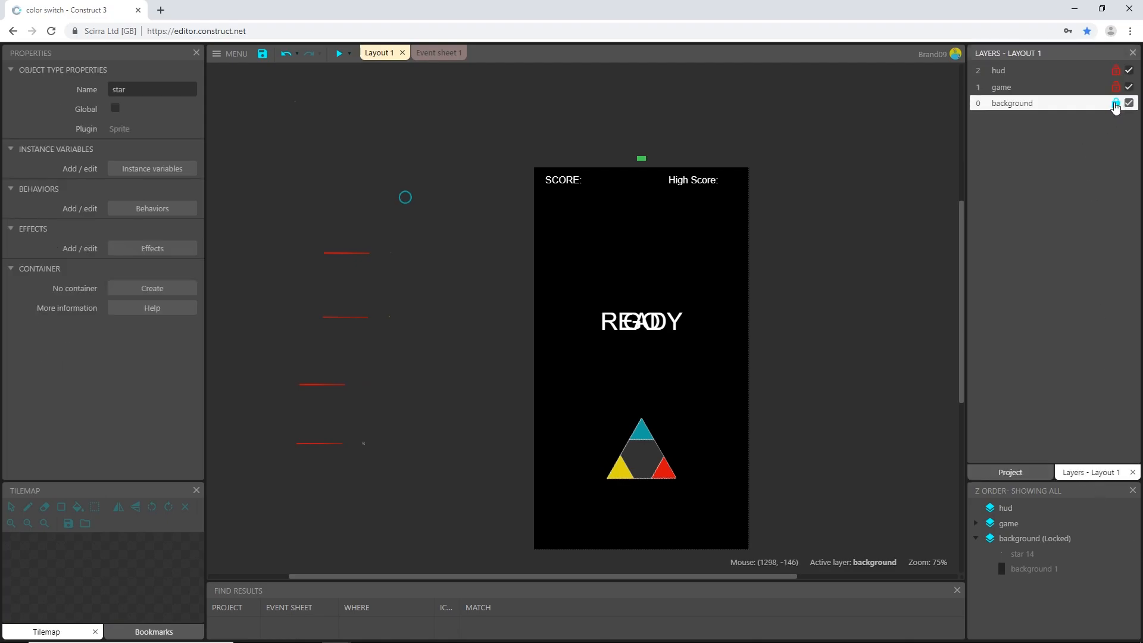
{"action": "left_click", "coordinate": [1116, 102]}
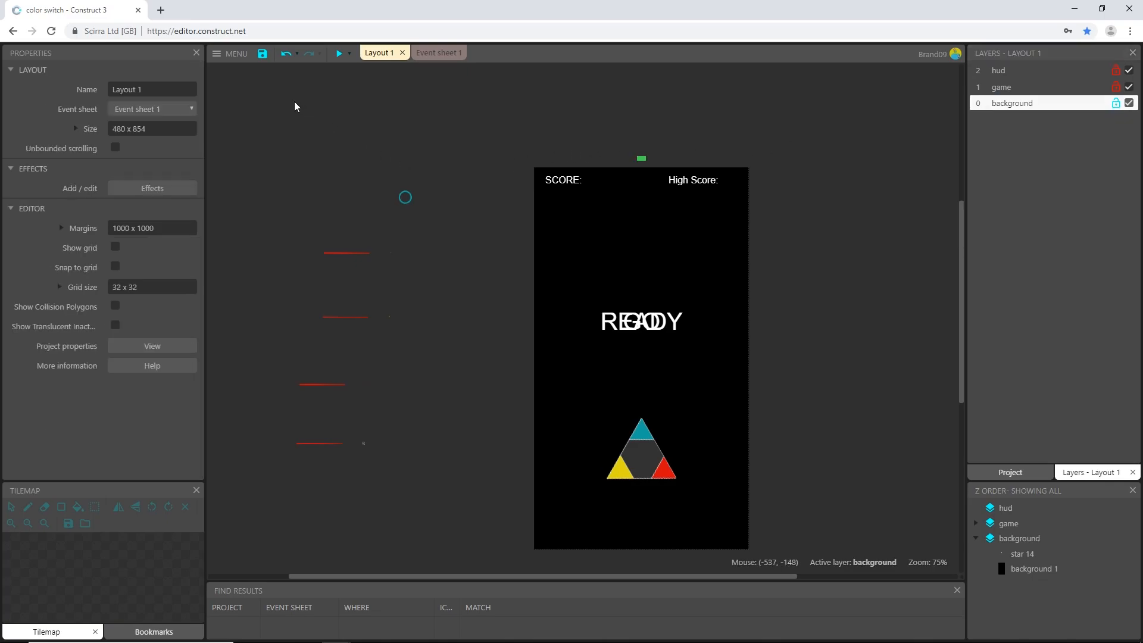
{"action": "left_click", "coordinate": [295, 164]}
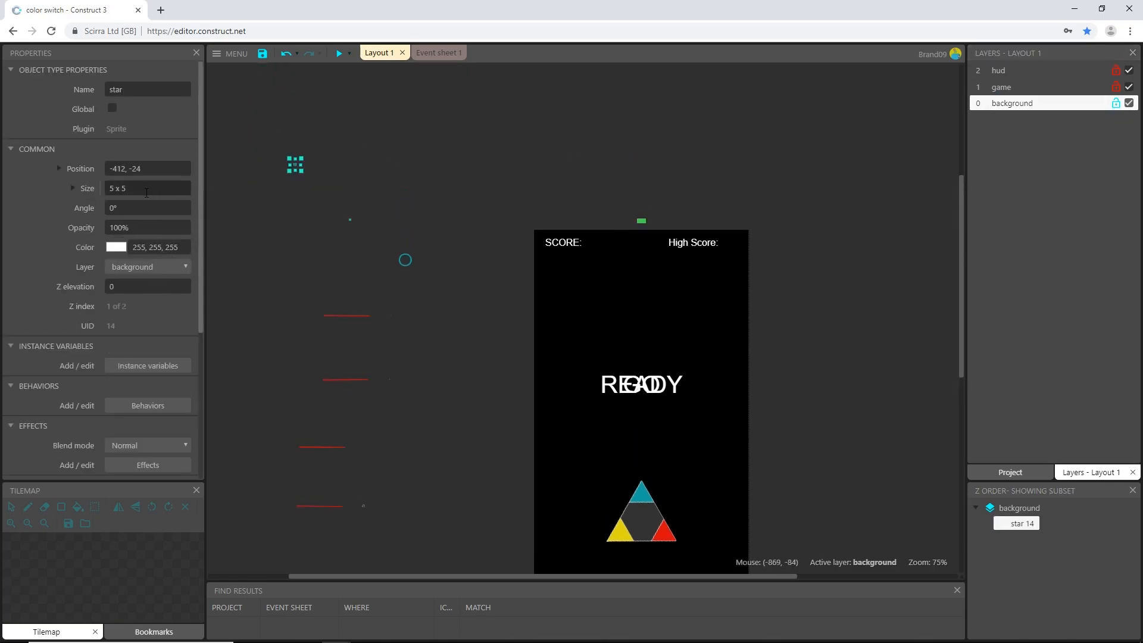
{"action": "left_click", "coordinate": [147, 265]}
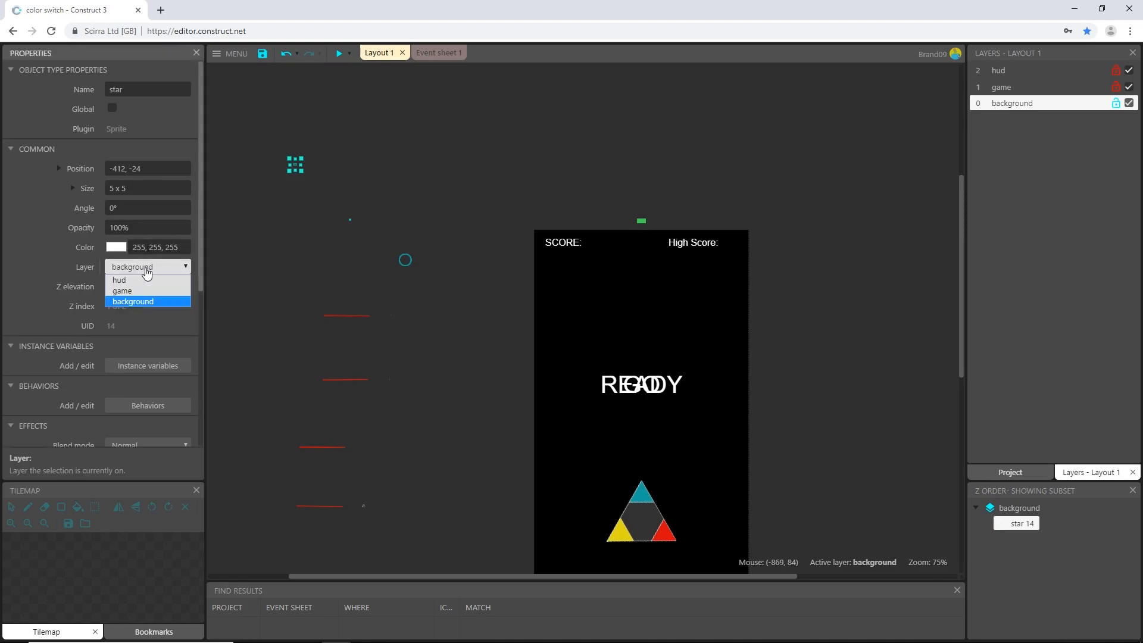
{"action": "mouse_move", "coordinate": [137, 301]}
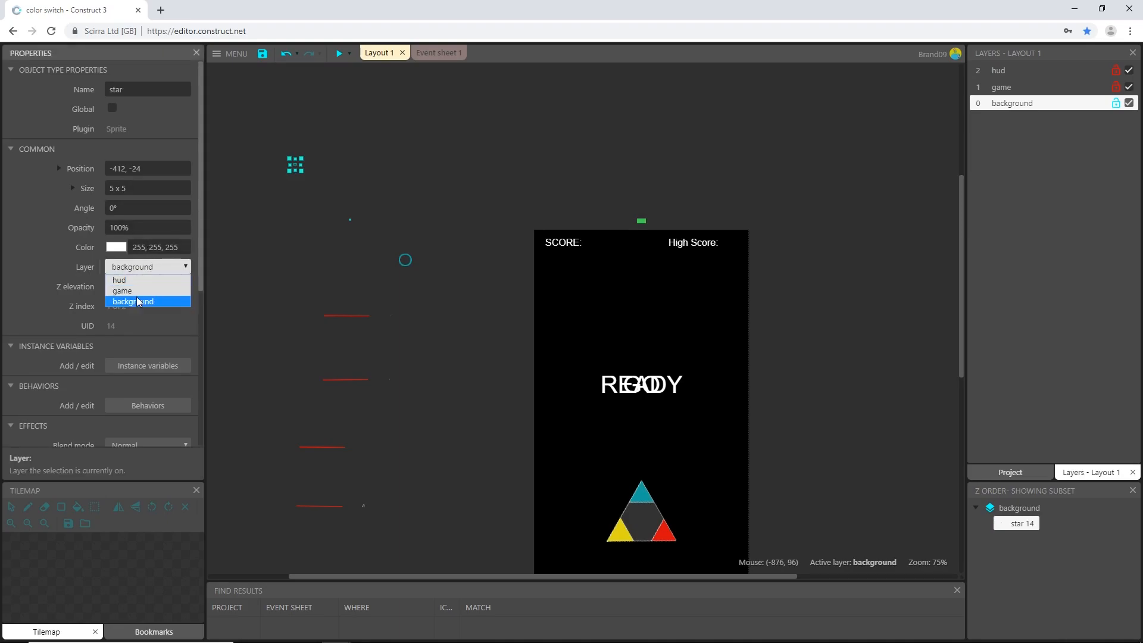
{"action": "left_click", "coordinate": [134, 301]}
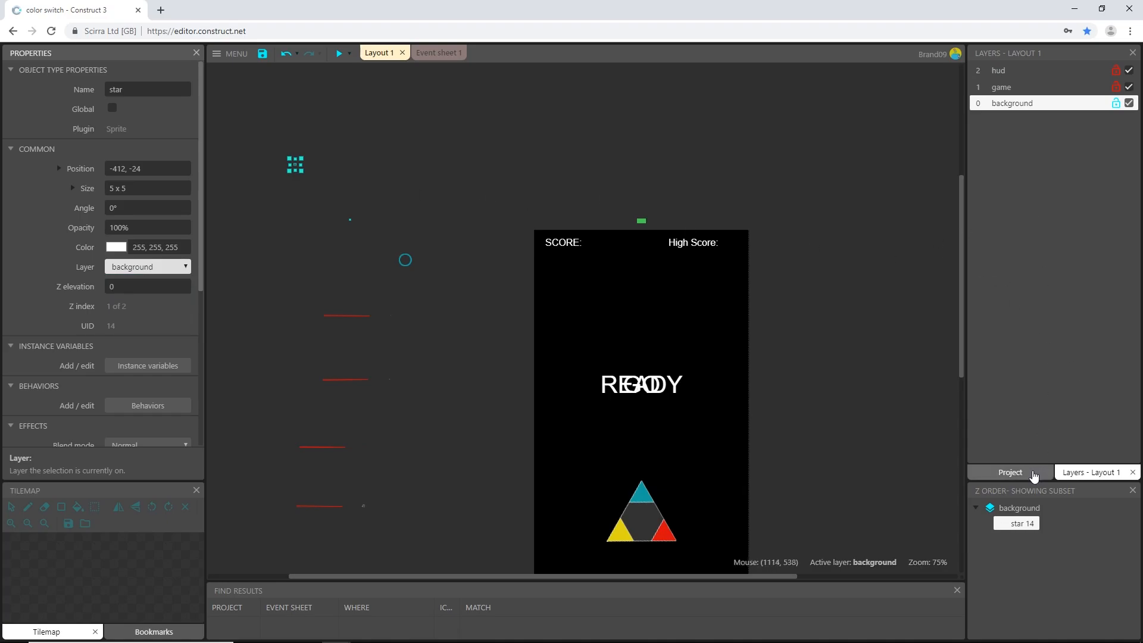
{"action": "left_click", "coordinate": [1009, 472]}
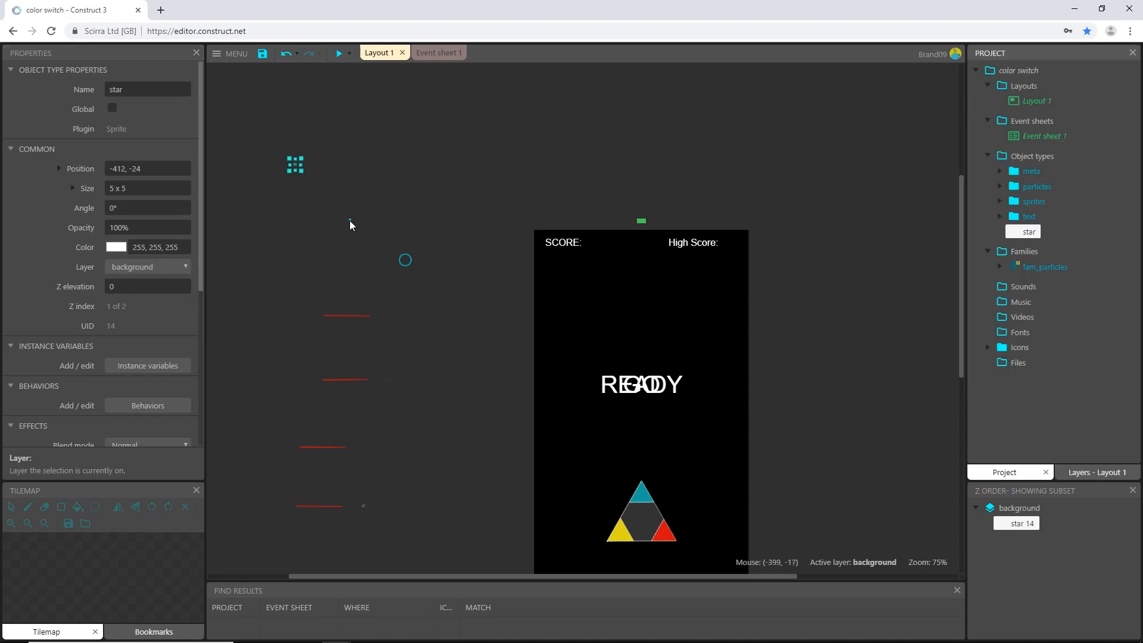
{"action": "mouse_move", "coordinate": [1029, 235]}
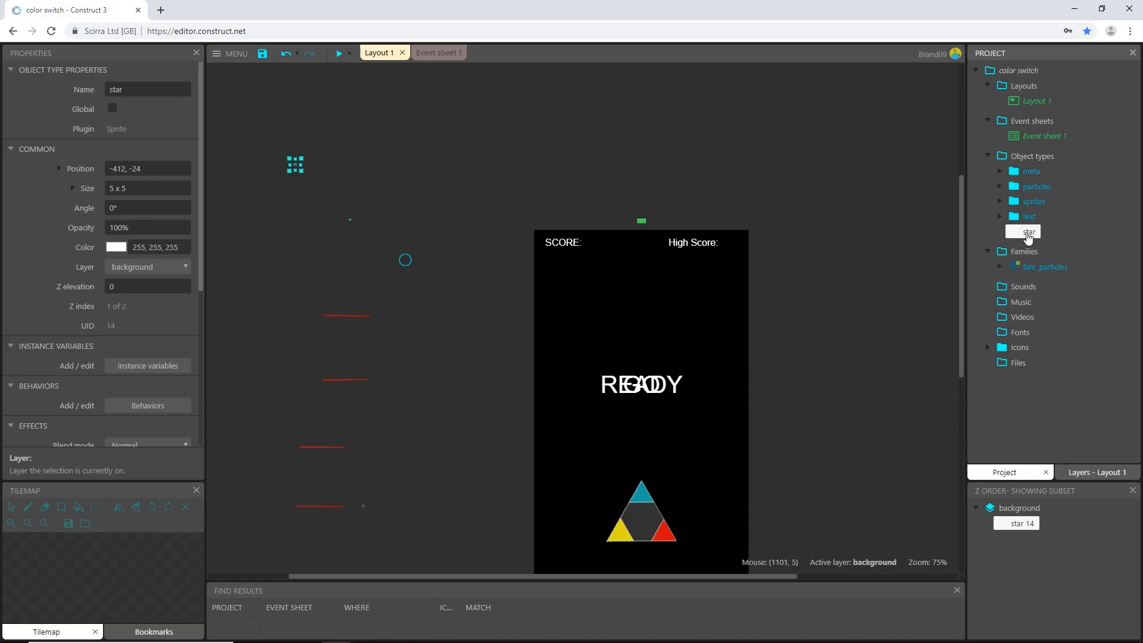
Move the star image's origin to its centre at 2.5, 2.5 in the Animations Editor
{"action": "double_click", "coordinate": [1029, 231]}
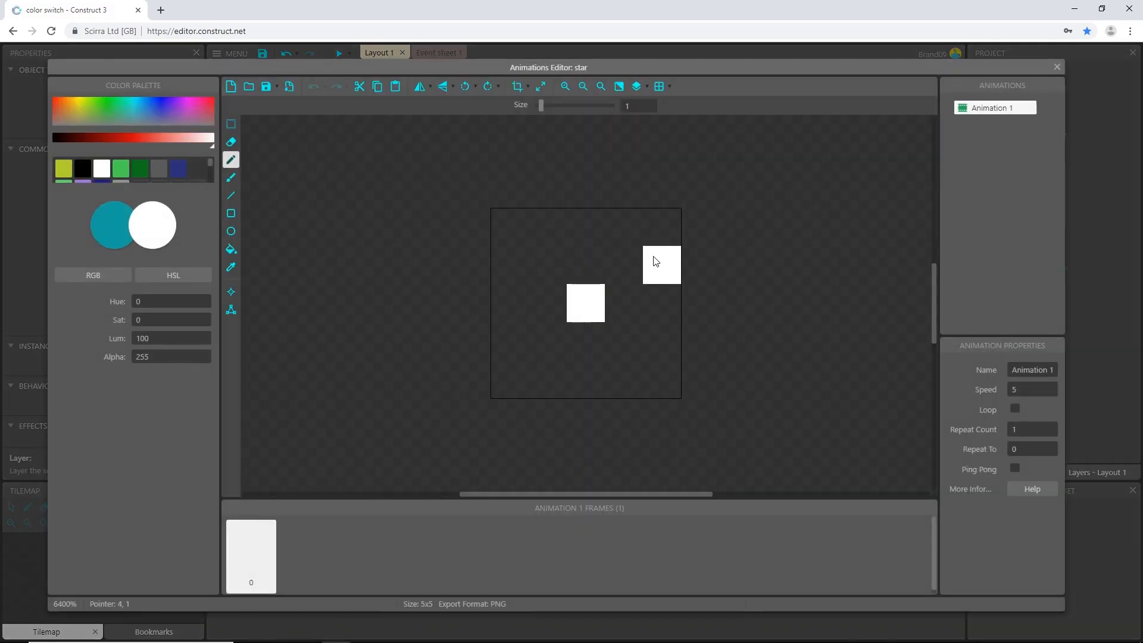
{"action": "left_click", "coordinate": [231, 293]}
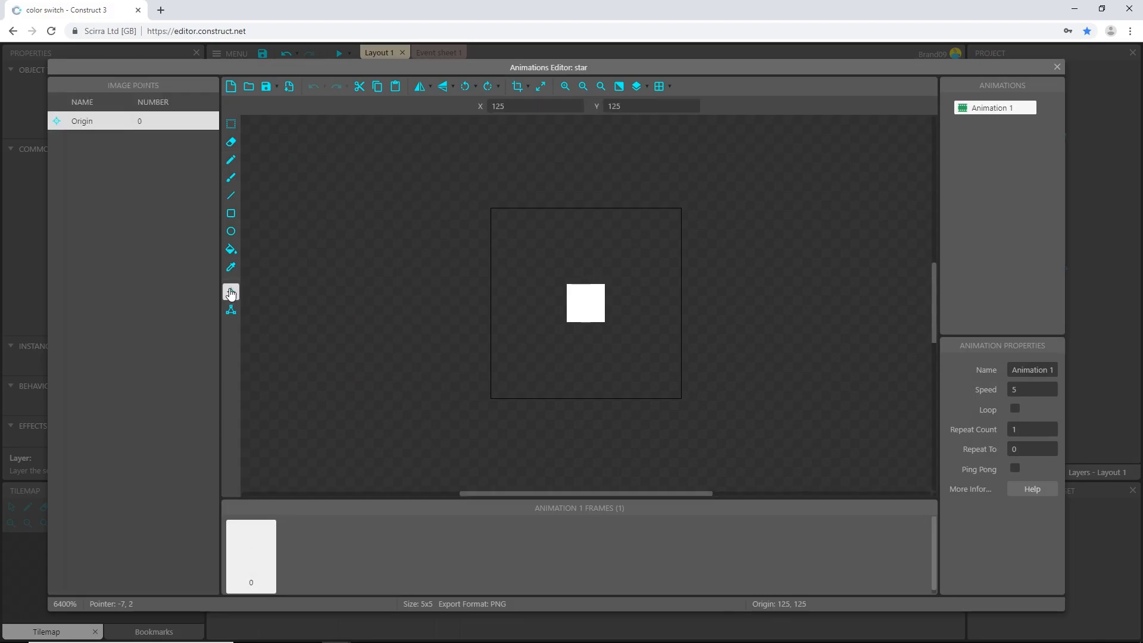
{"action": "left_click", "coordinate": [230, 291]}
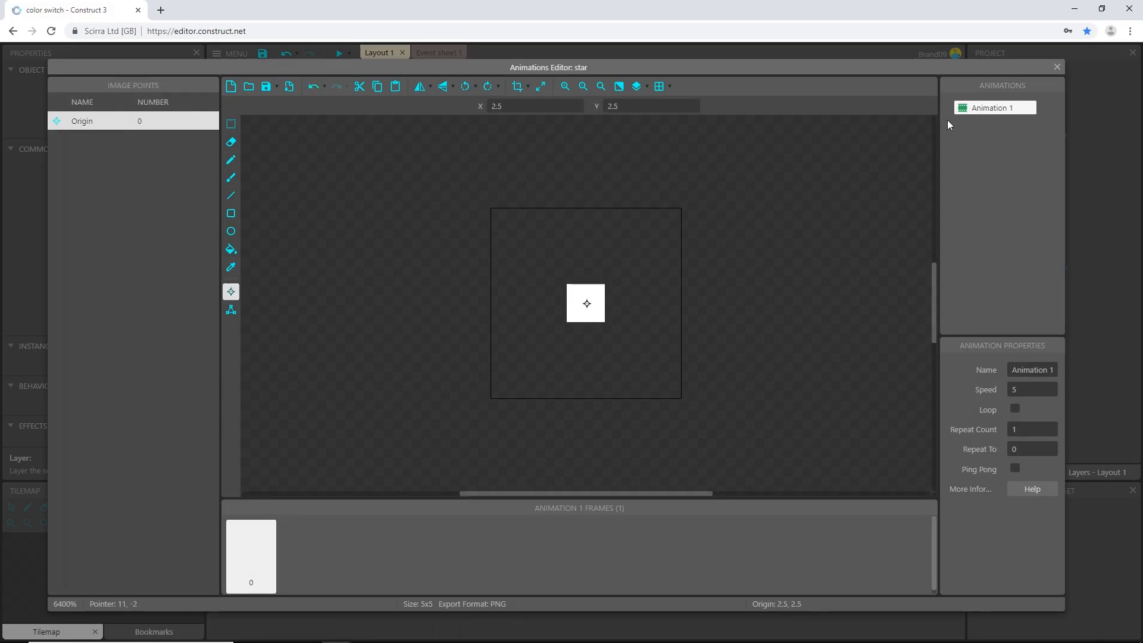
{"action": "left_click", "coordinate": [1056, 67]}
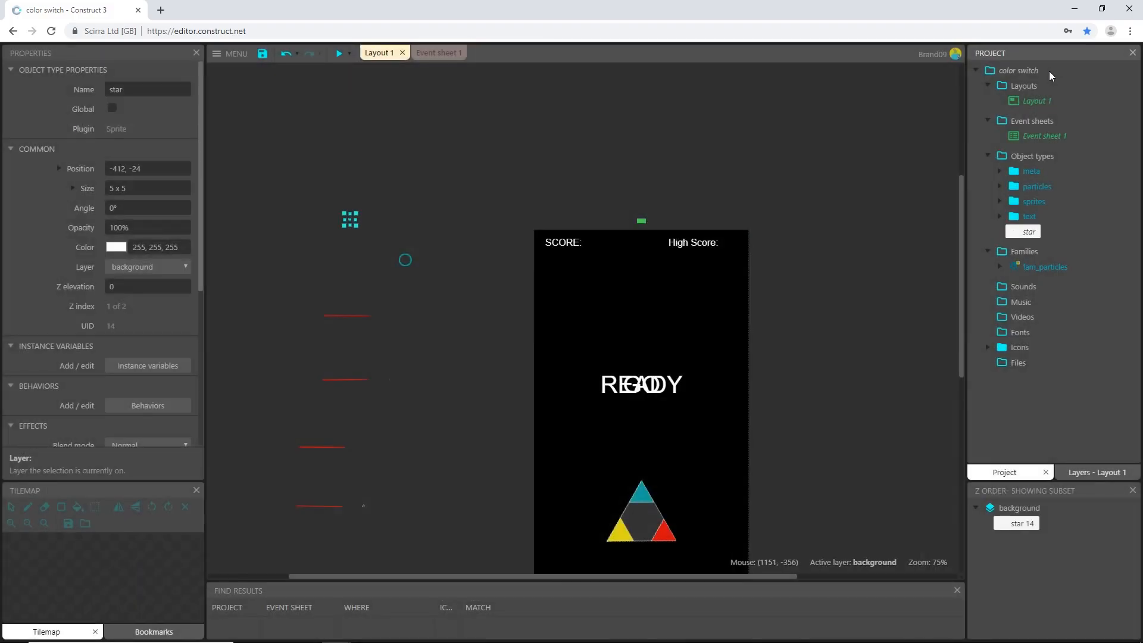
{"action": "mouse_move", "coordinate": [1081, 451]}
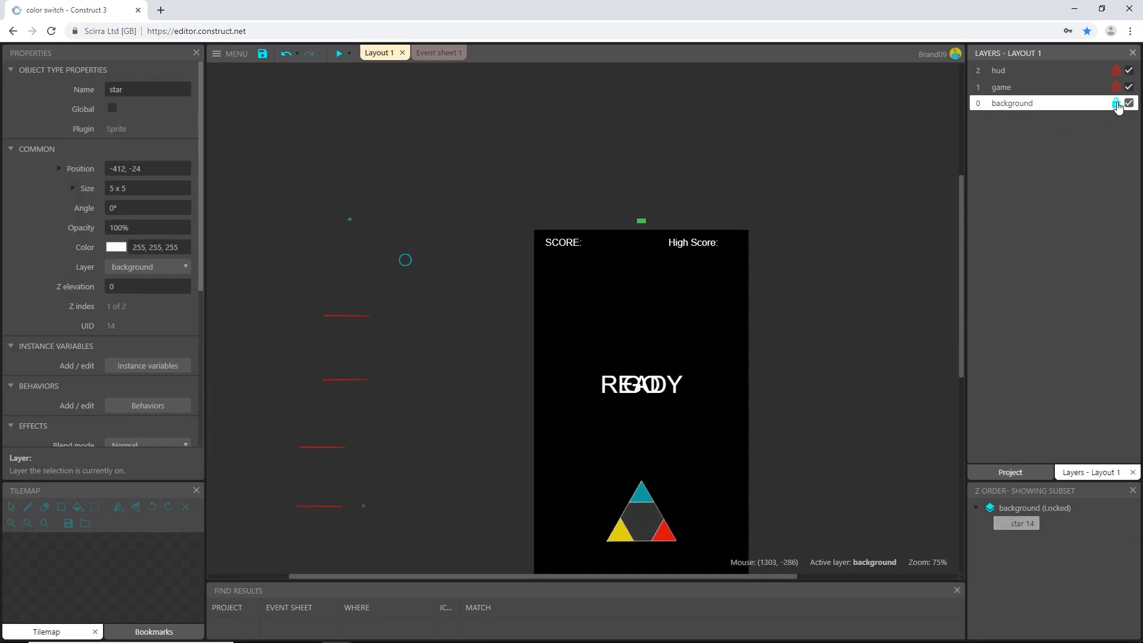
Lock the background layer again and bring back the Project bar
{"action": "left_click", "coordinate": [1114, 102]}
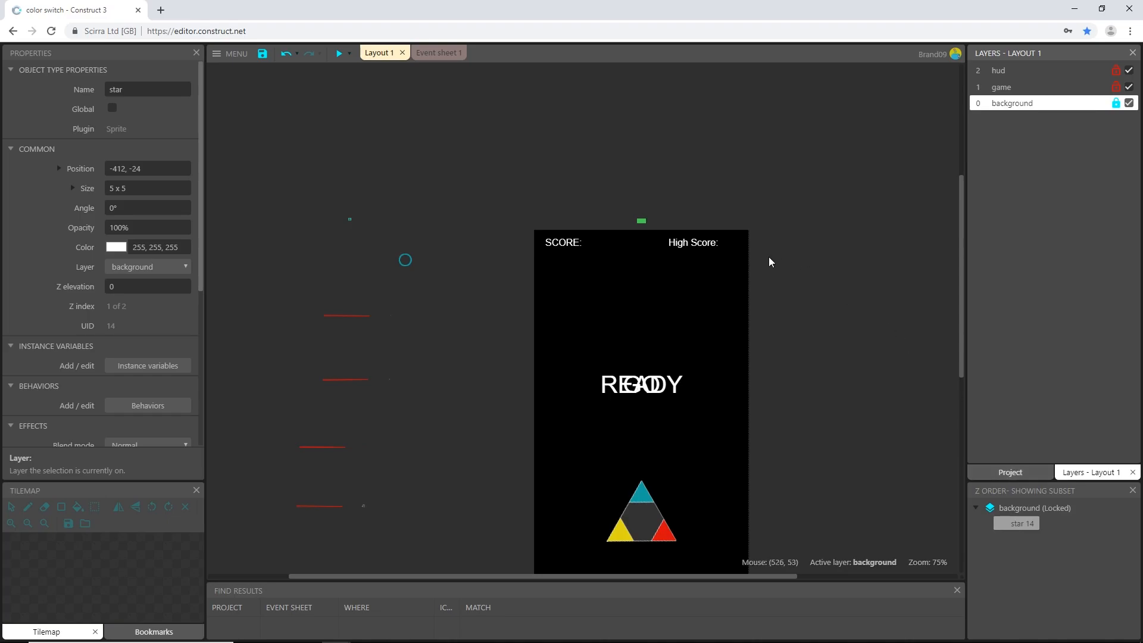
{"action": "left_click", "coordinate": [1009, 471]}
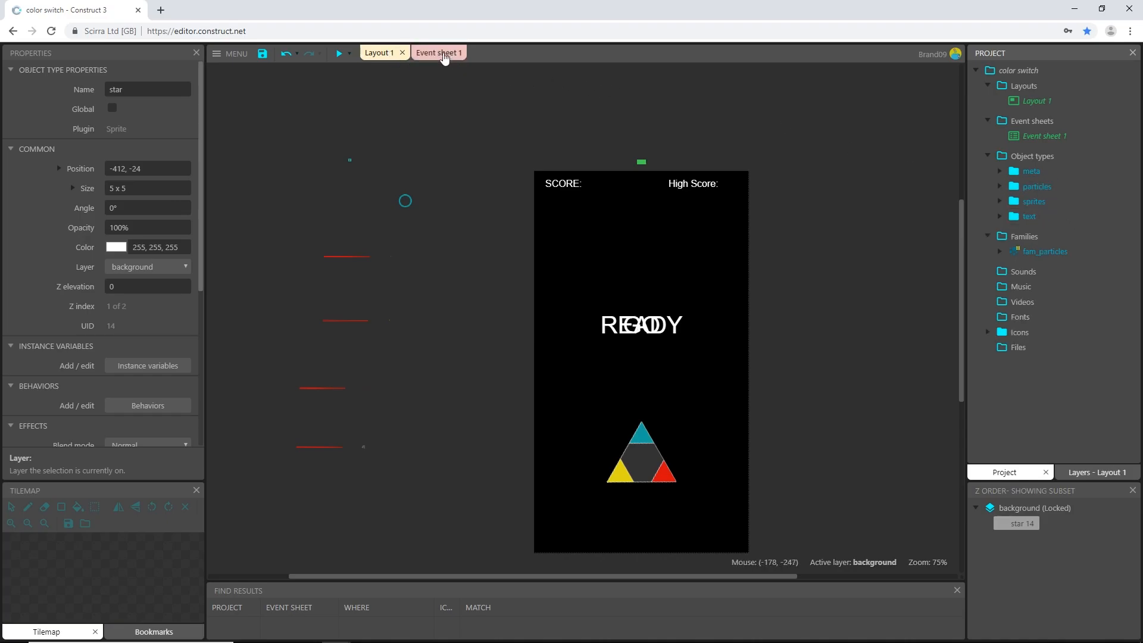
Preview the game from Event sheet 1 to see the continuously spawning starfield
{"action": "left_click", "coordinate": [433, 53]}
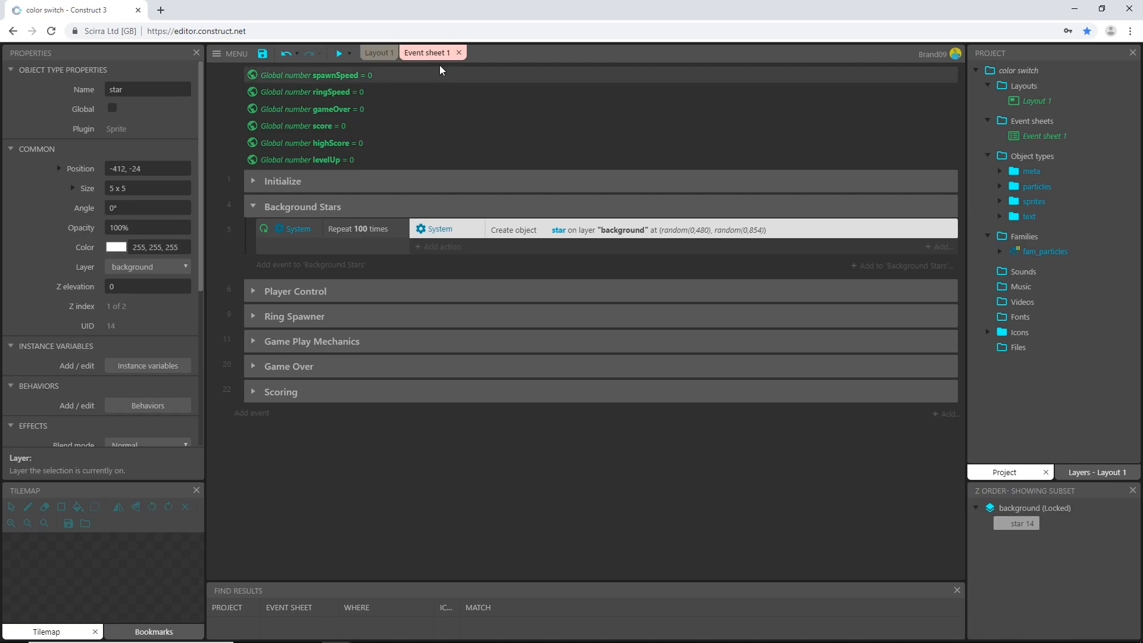
{"action": "mouse_move", "coordinate": [703, 240]}
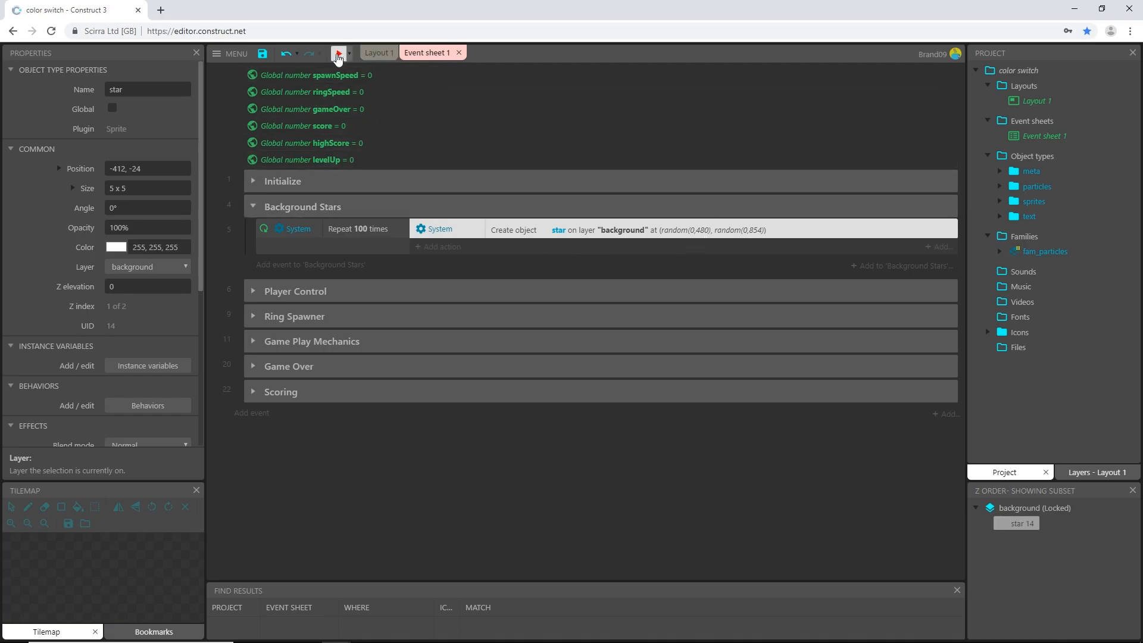
{"action": "left_click", "coordinate": [337, 54]}
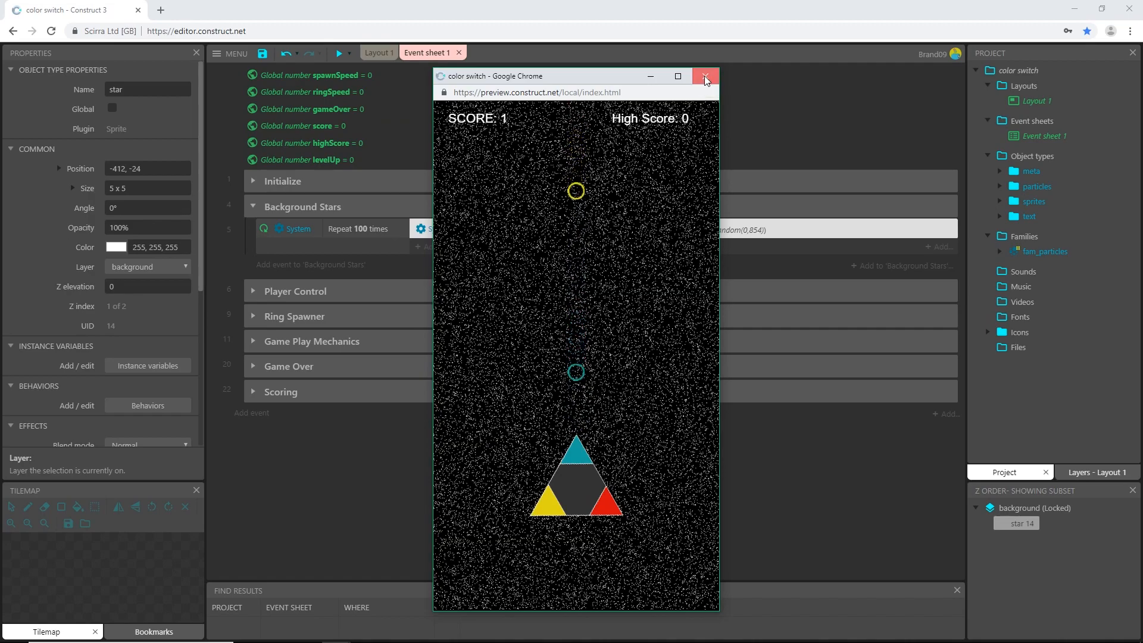
{"action": "left_click", "coordinate": [703, 77]}
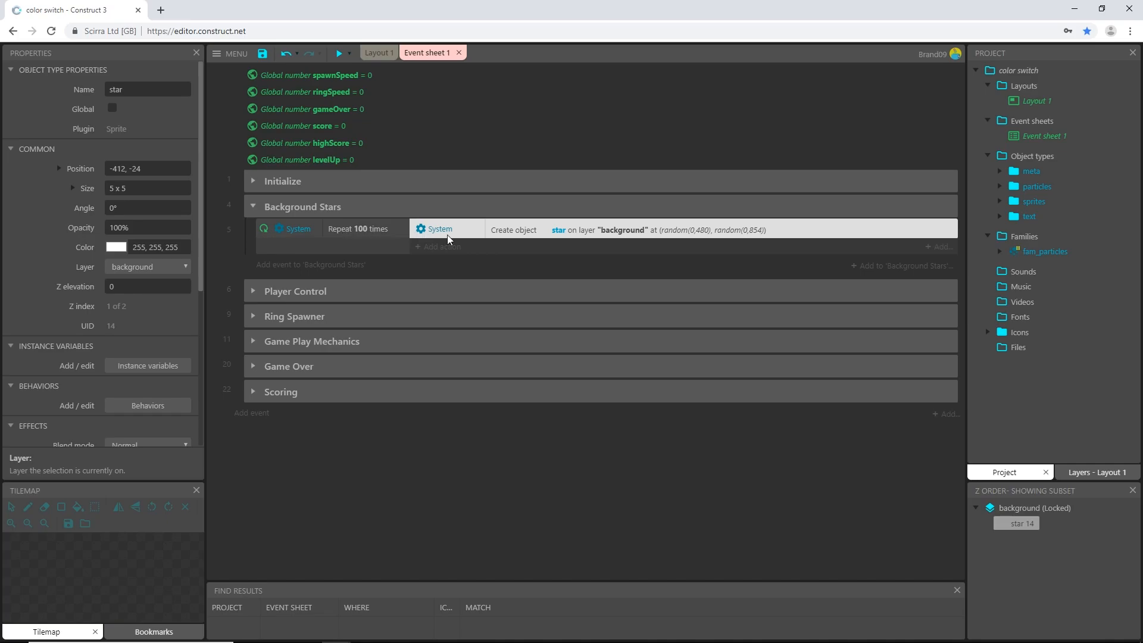
{"action": "mouse_move", "coordinate": [370, 241]}
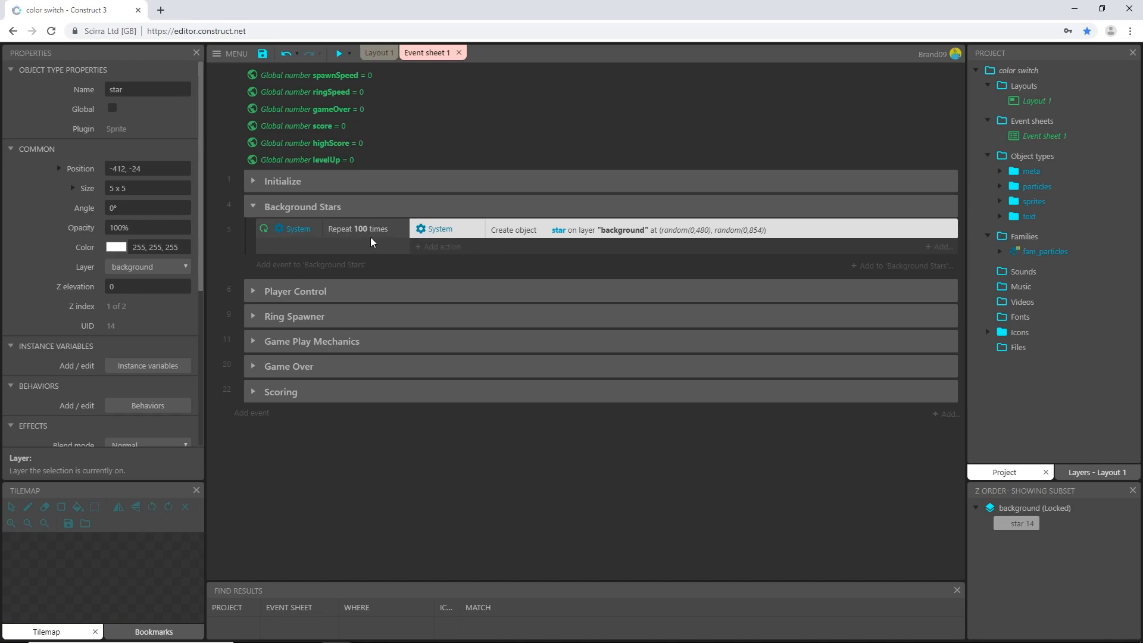
{"action": "mouse_move", "coordinate": [320, 268]}
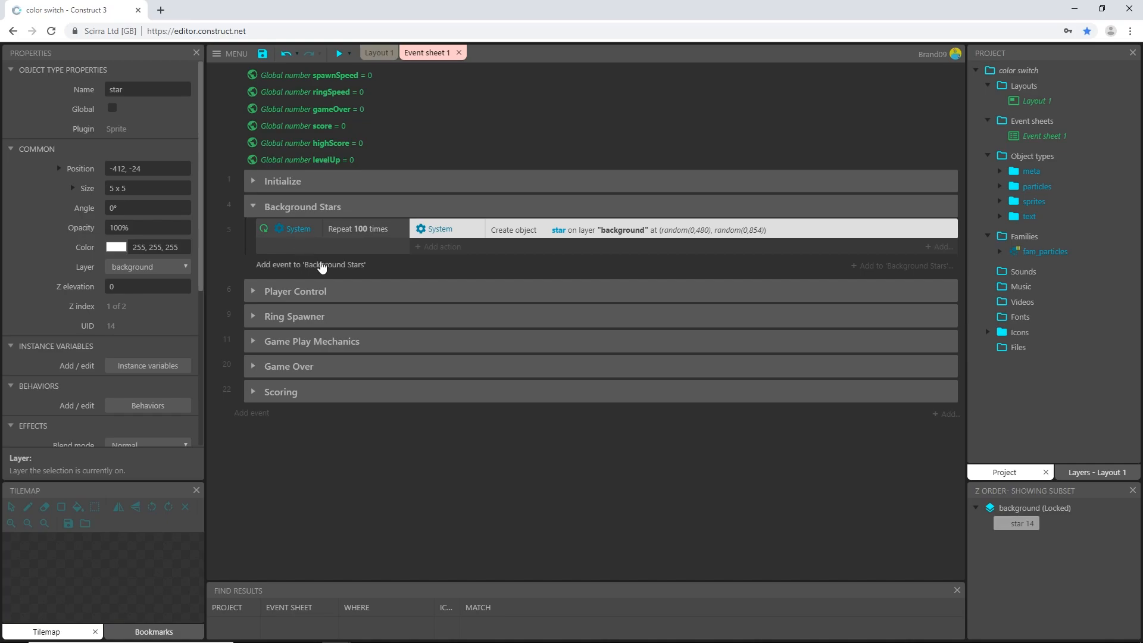
{"action": "mouse_move", "coordinate": [303, 251]}
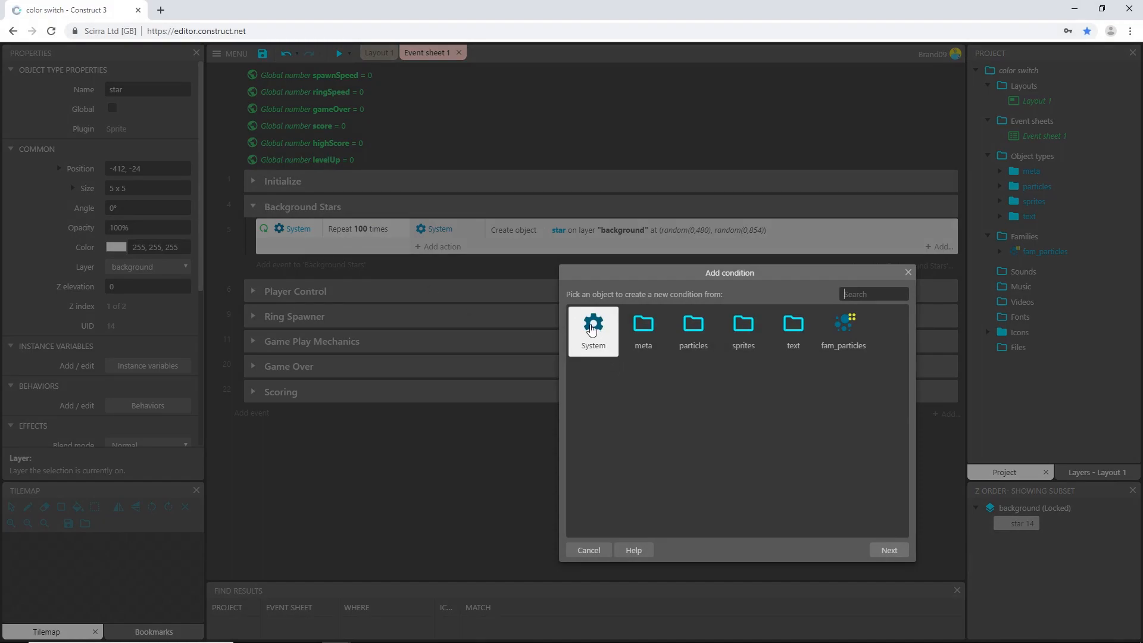
Add a System Trigger once condition to the Repeat 100 times event and preview the sparser starfield
{"action": "double_click", "coordinate": [593, 326]}
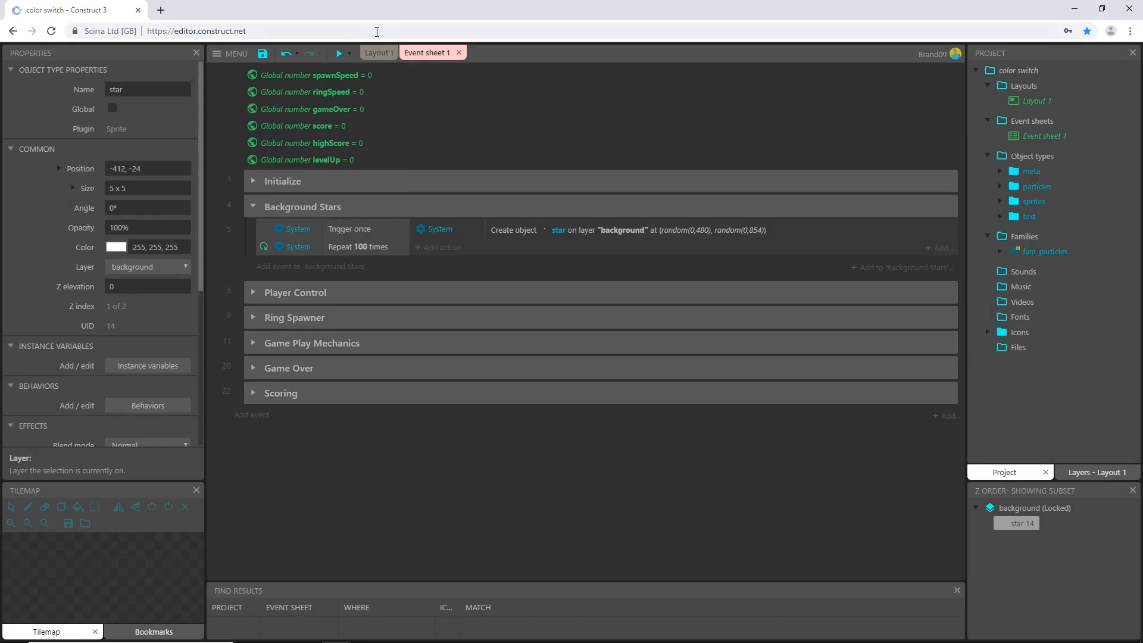
{"action": "left_click", "coordinate": [338, 54]}
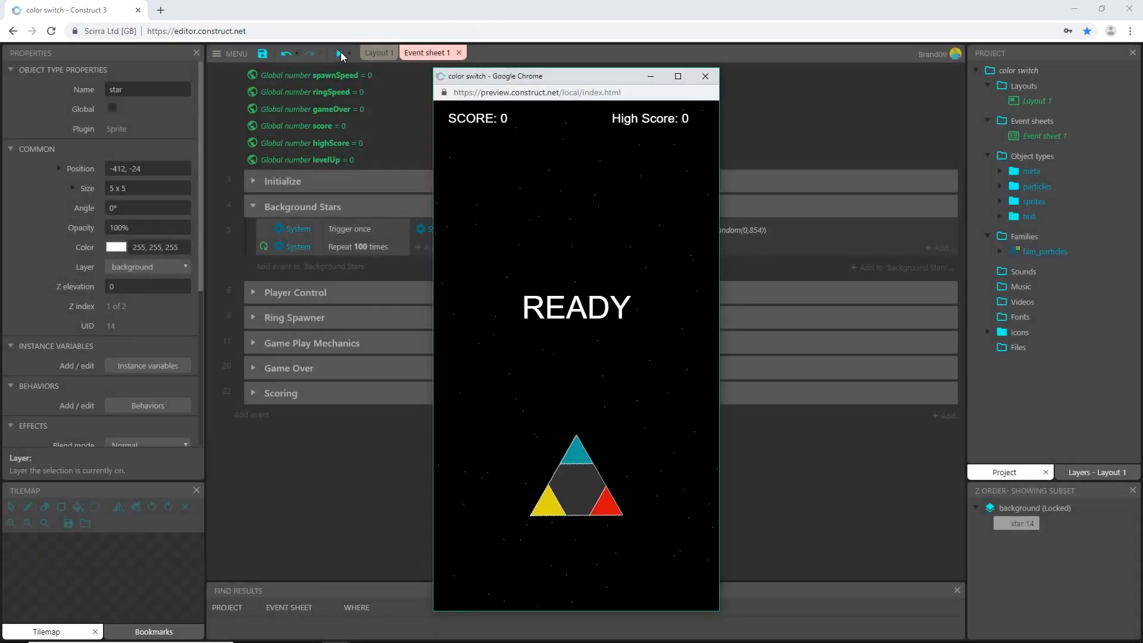
{"action": "left_click", "coordinate": [704, 76]}
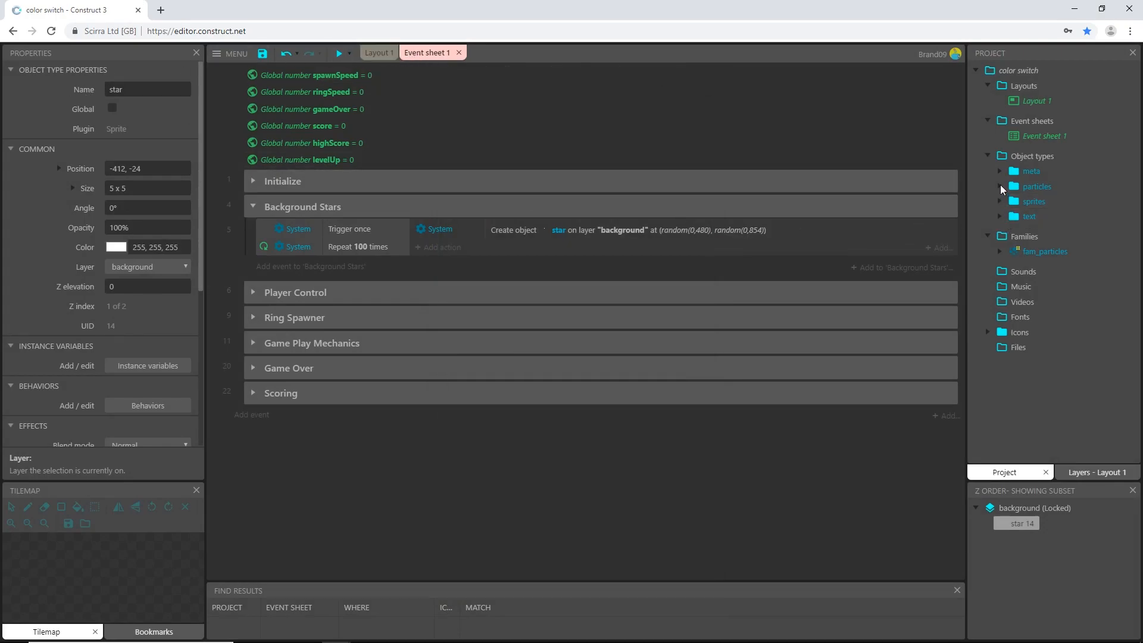
Expand the sprites folder, unlock the background layer and reselect the star sprite
{"action": "left_click", "coordinate": [1007, 201]}
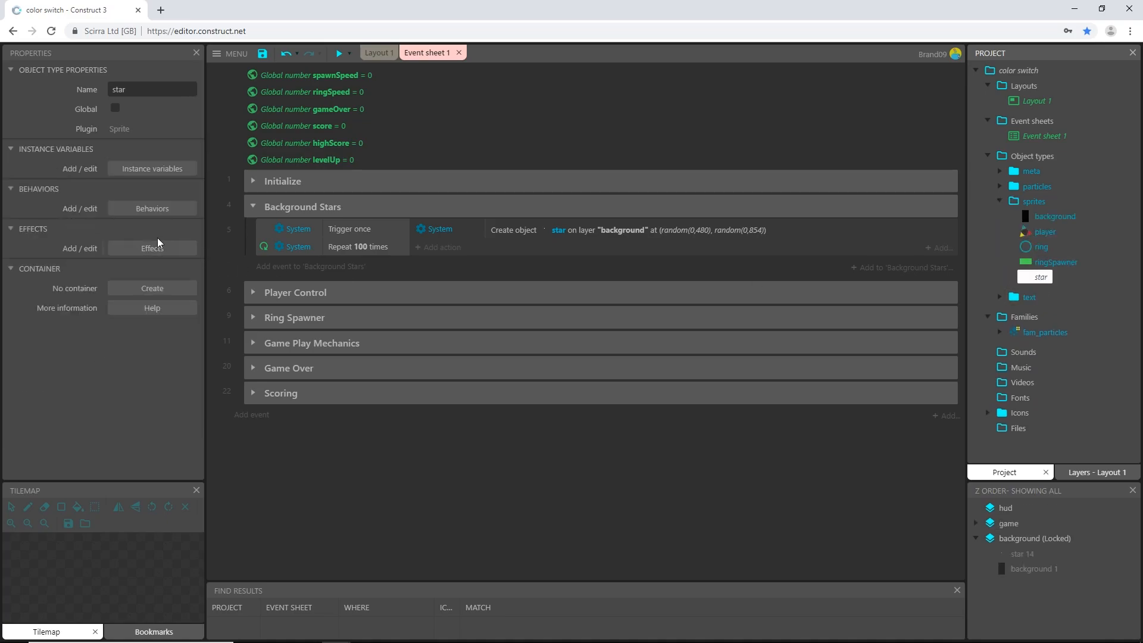
{"action": "left_click", "coordinate": [1094, 471]}
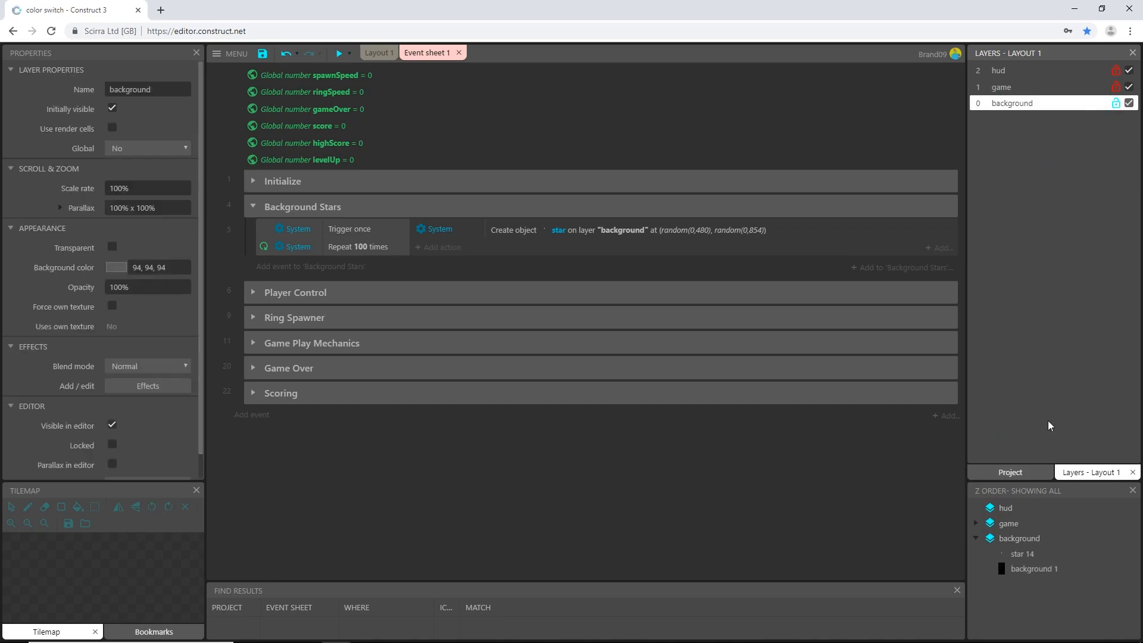
{"action": "left_click", "coordinate": [1009, 471]}
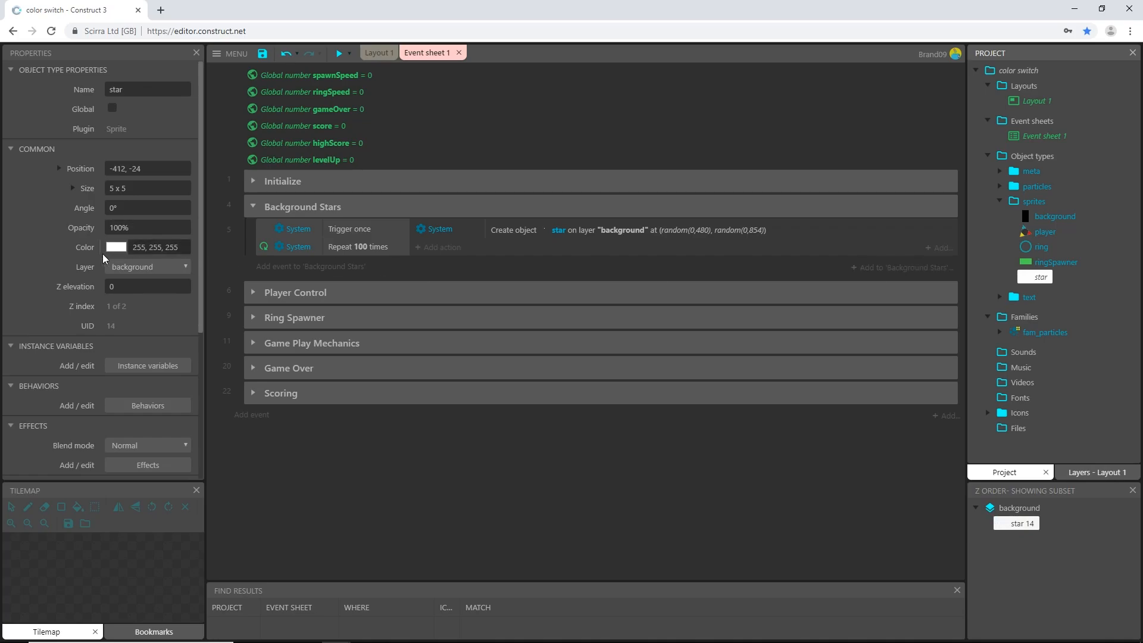
Add Bullet and Wrap behaviors to the star sprite
{"action": "left_click", "coordinate": [148, 404]}
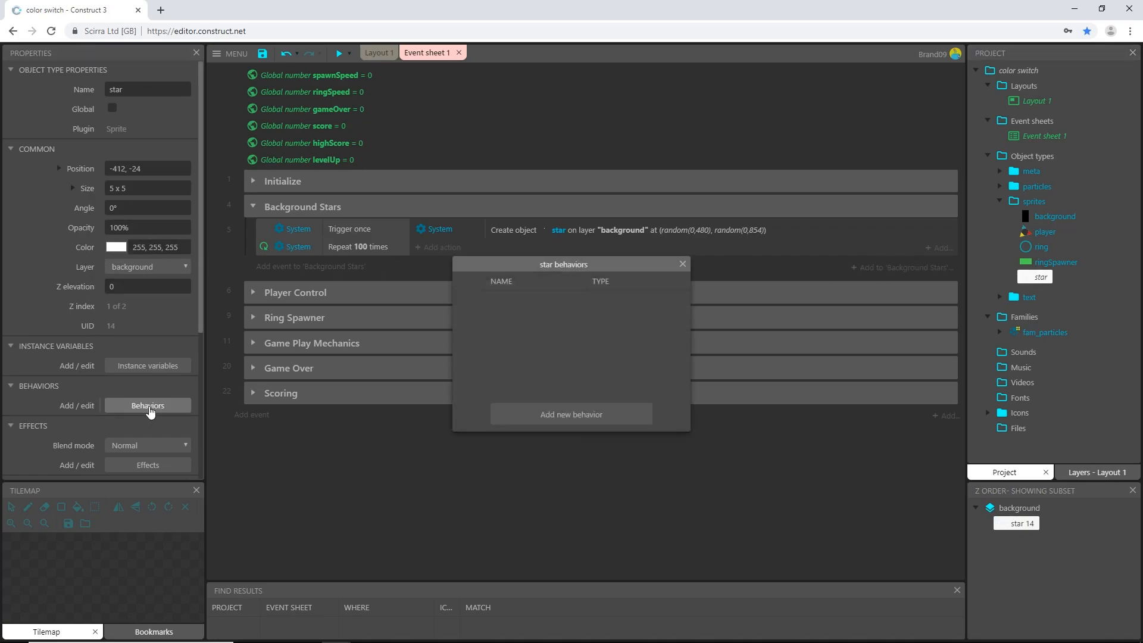
{"action": "left_click", "coordinate": [570, 414]}
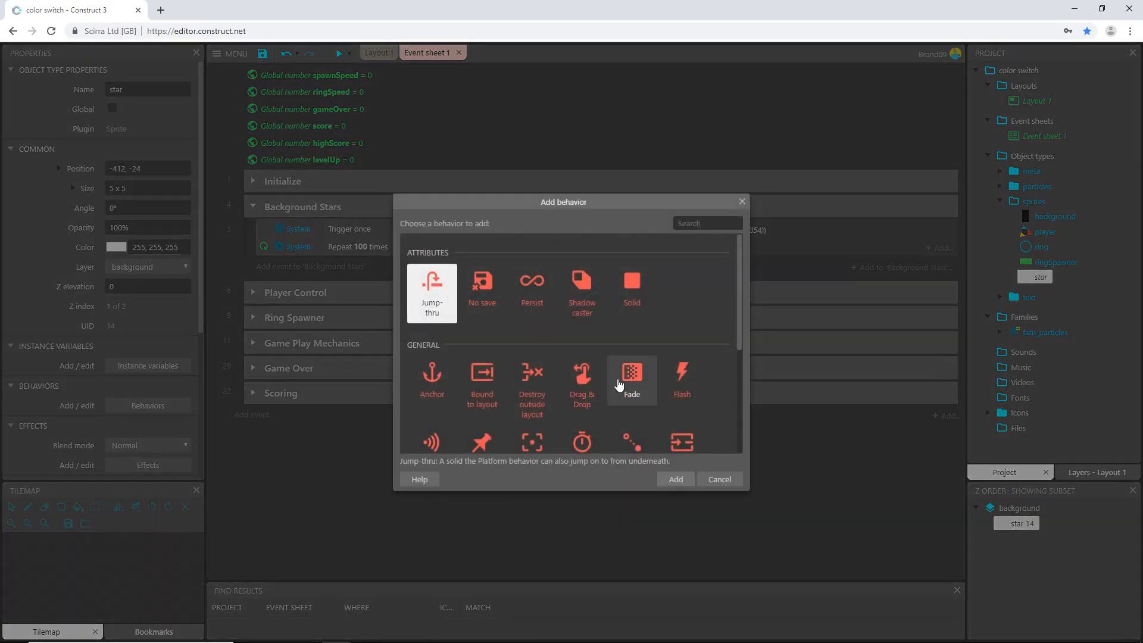
{"action": "scroll", "scroll_direction": "down", "scroll_amount": 3}
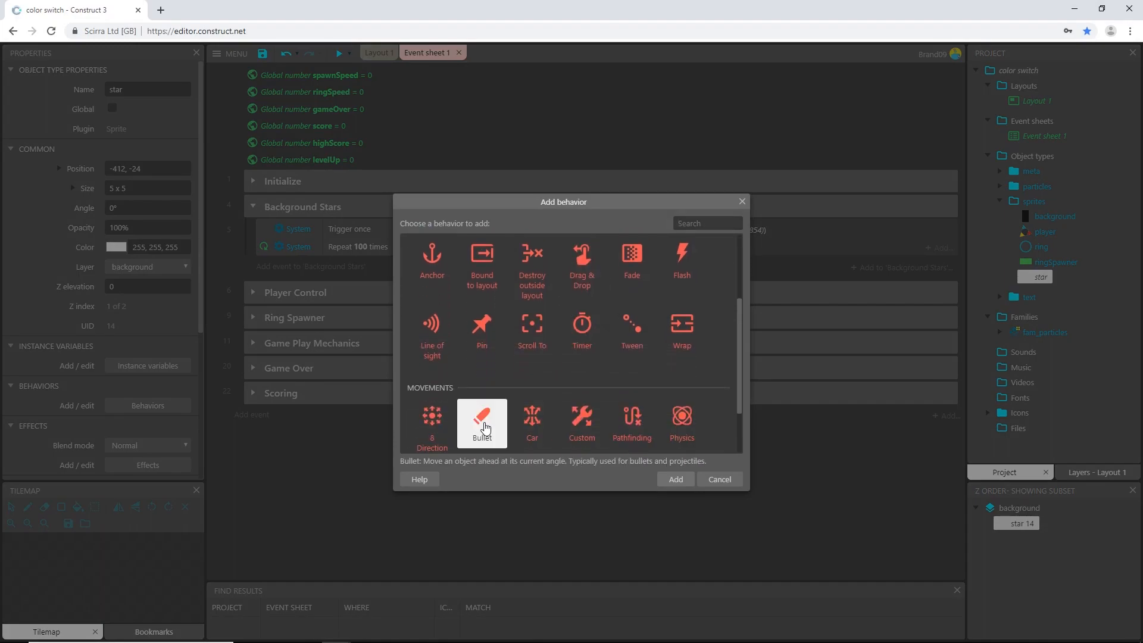
{"action": "left_click", "coordinate": [673, 479]}
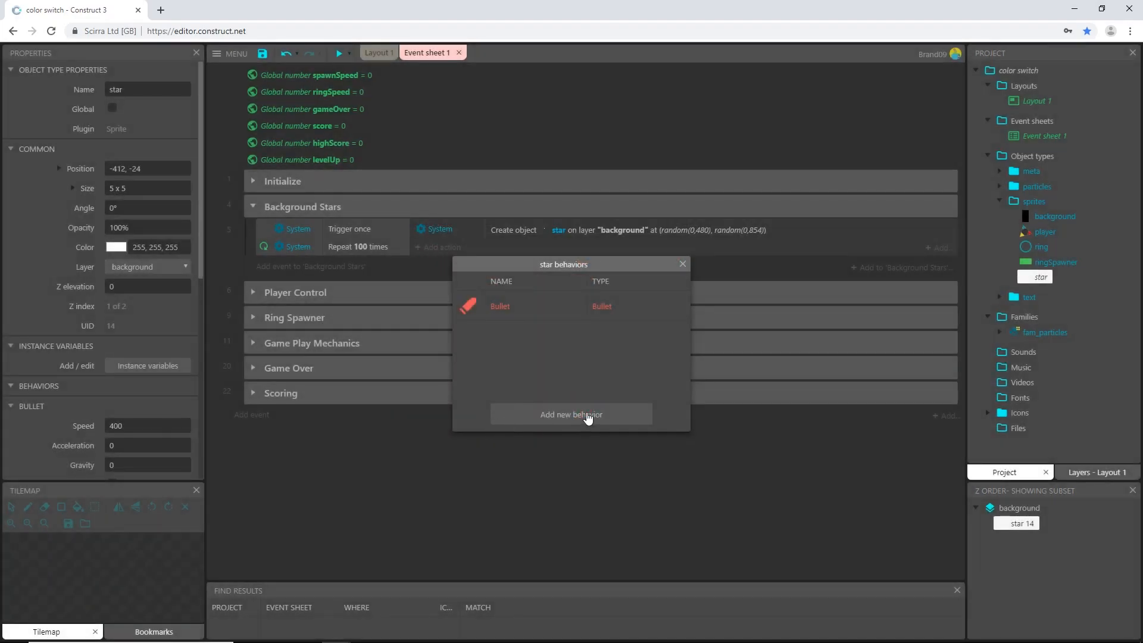
{"action": "left_click", "coordinate": [571, 414]}
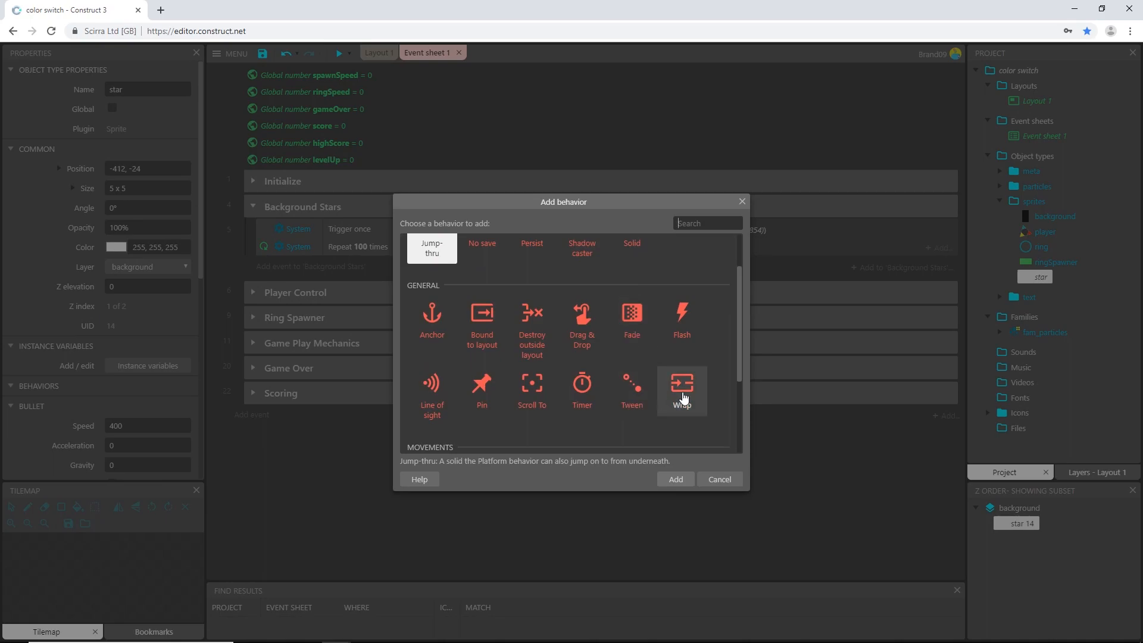
{"action": "left_click", "coordinate": [674, 479]}
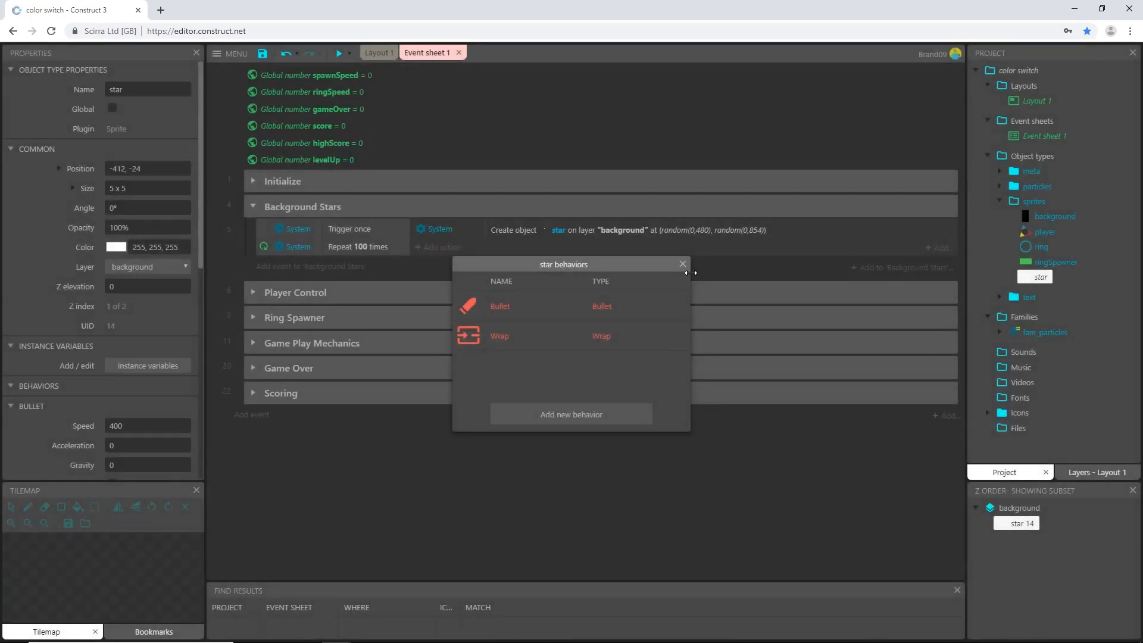
{"action": "left_click", "coordinate": [681, 264]}
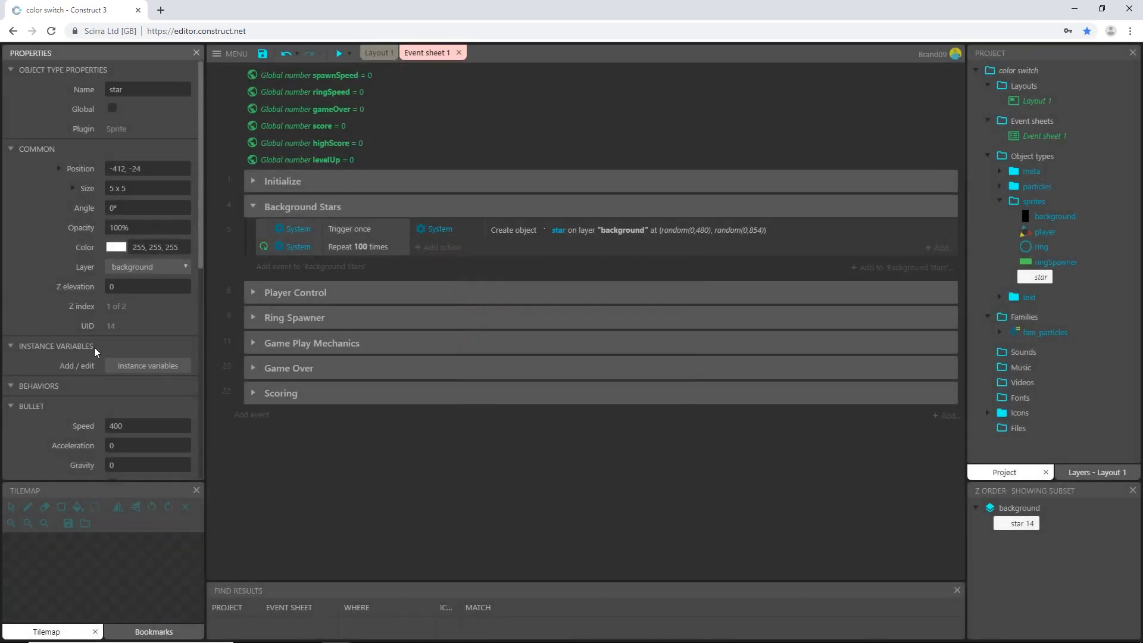
Set the star's Bullet speed to 0 and turn off Set angle
{"action": "scroll", "scroll_direction": "down", "scroll_amount": 3}
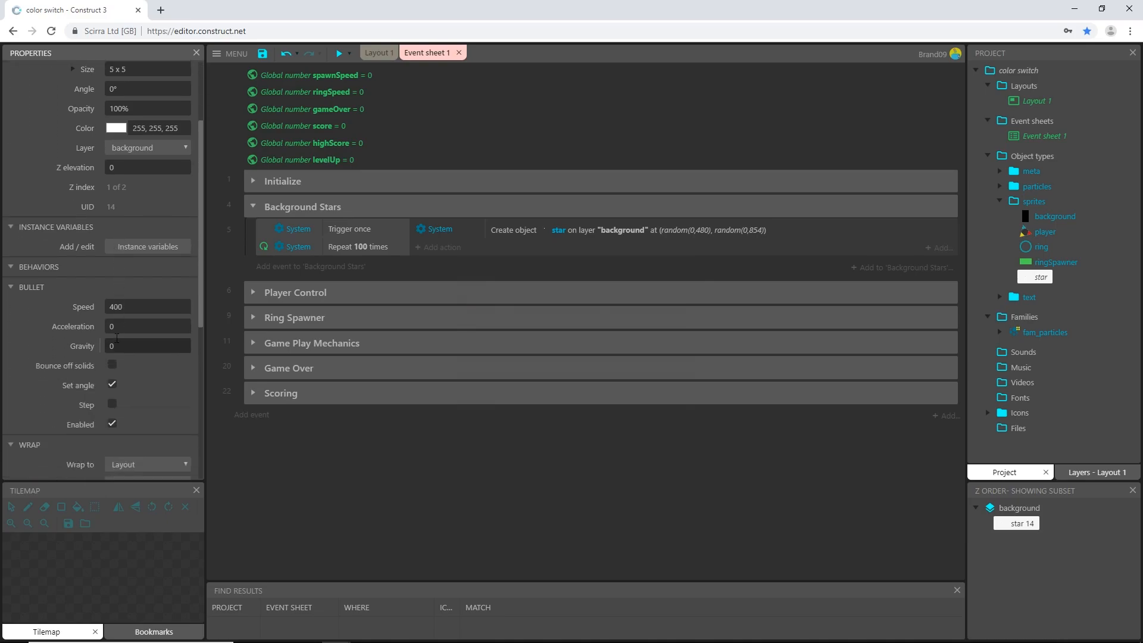
{"action": "scroll", "scroll_direction": "down", "scroll_amount": 3}
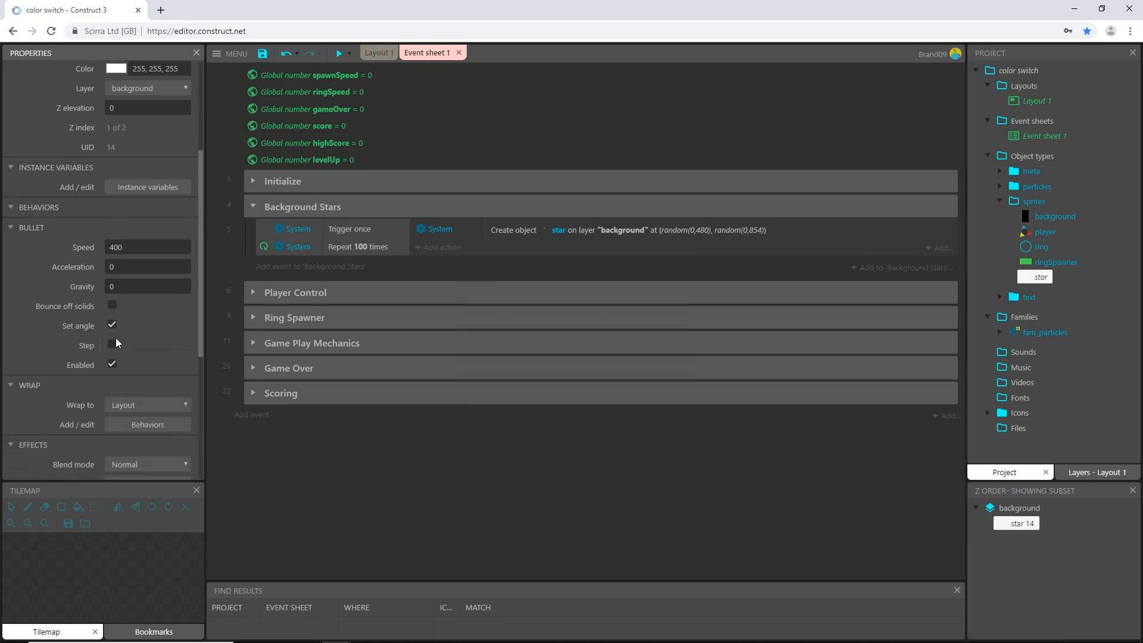
{"action": "left_click", "coordinate": [147, 246]}
{"action": "type", "text": "0"}
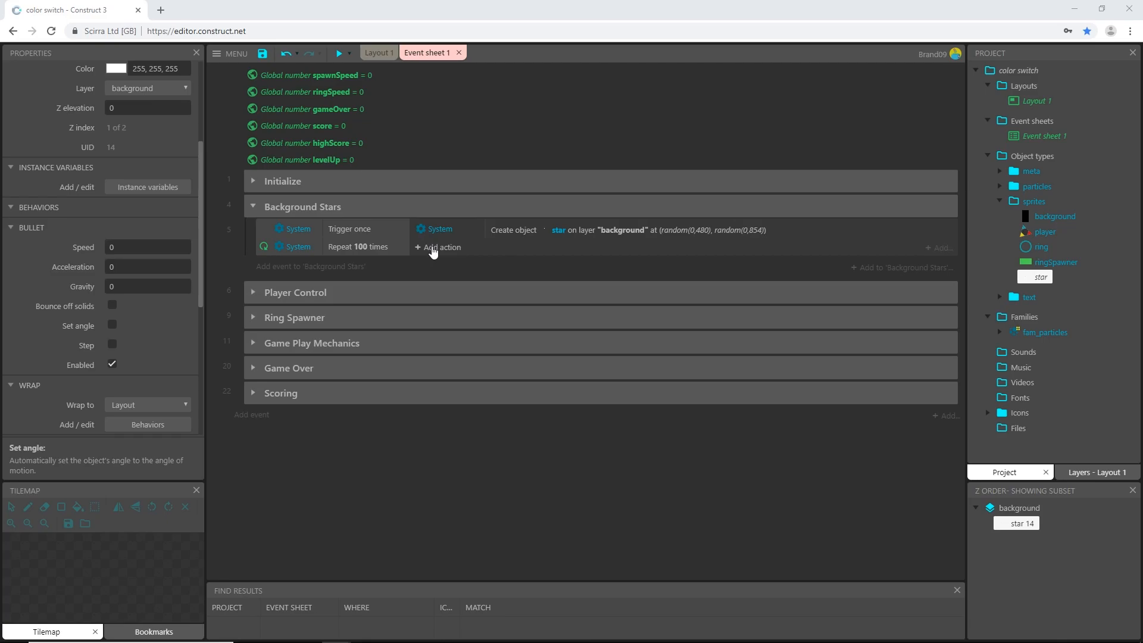
Give spawned stars a Bullet angle of motion of 90 degrees
{"action": "left_click", "coordinate": [442, 248]}
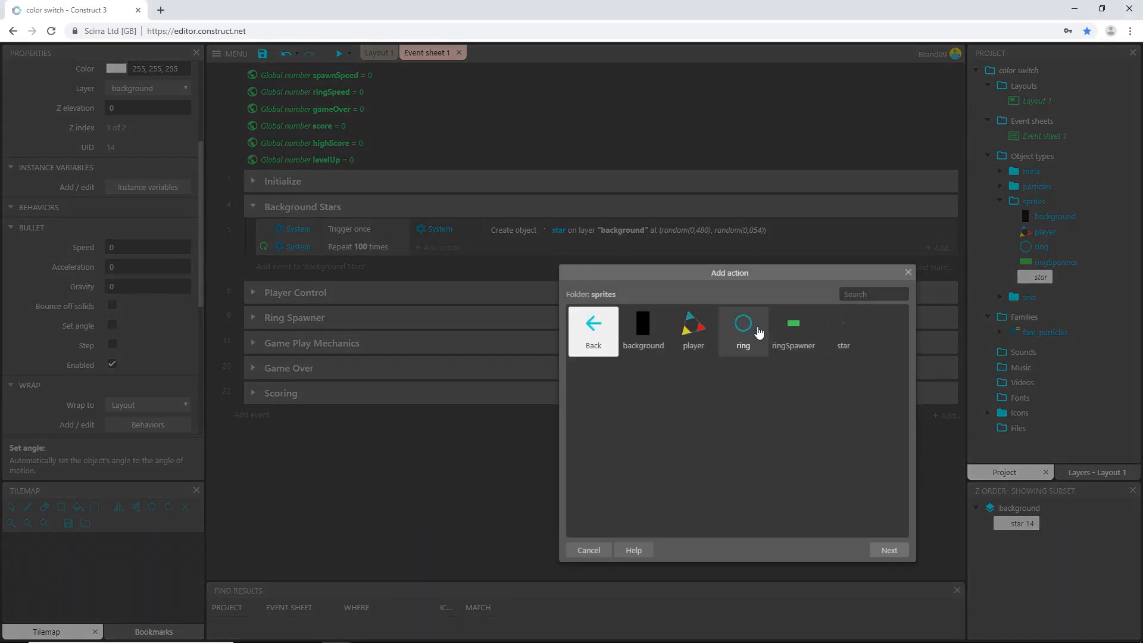
{"action": "left_click", "coordinate": [842, 328]}
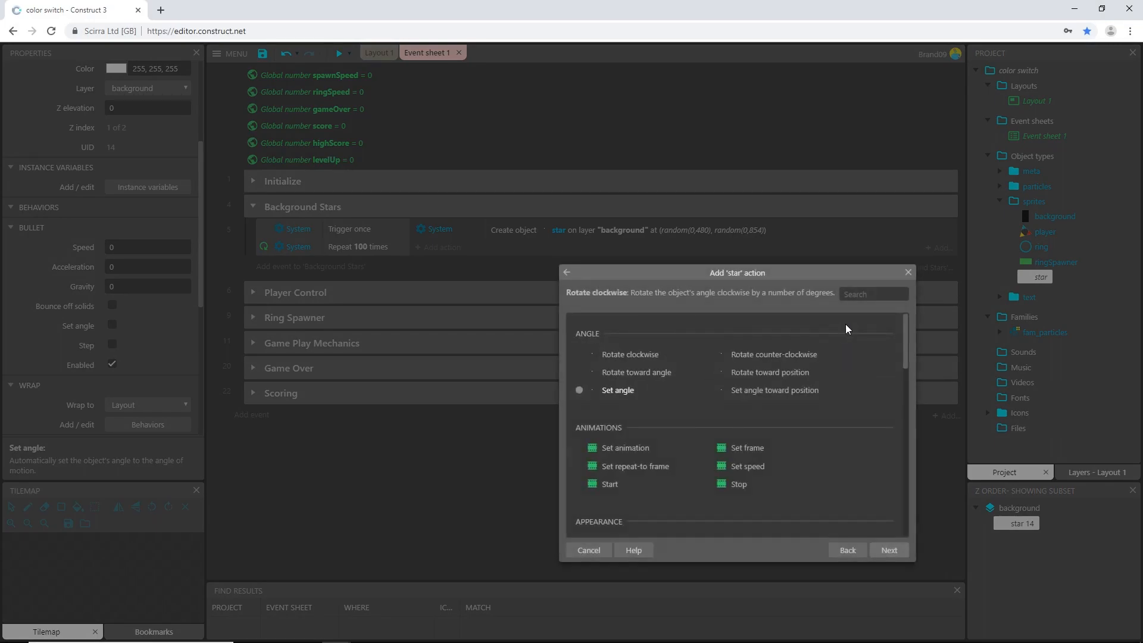
{"action": "scroll", "scroll_direction": "down", "scroll_amount": 3}
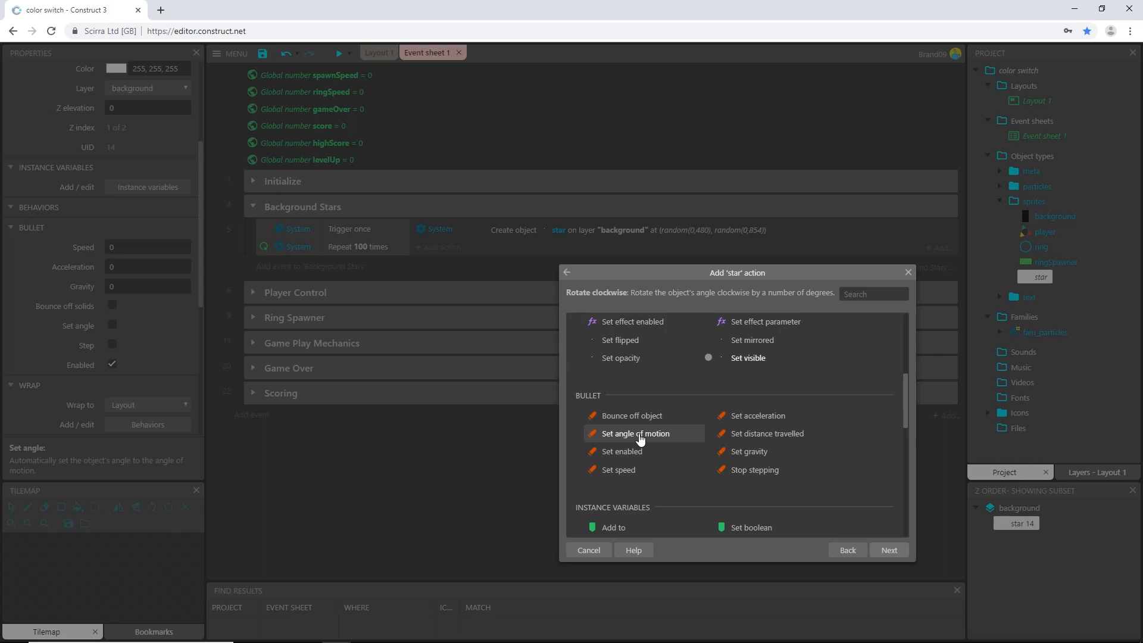
{"action": "left_click", "coordinate": [637, 433]}
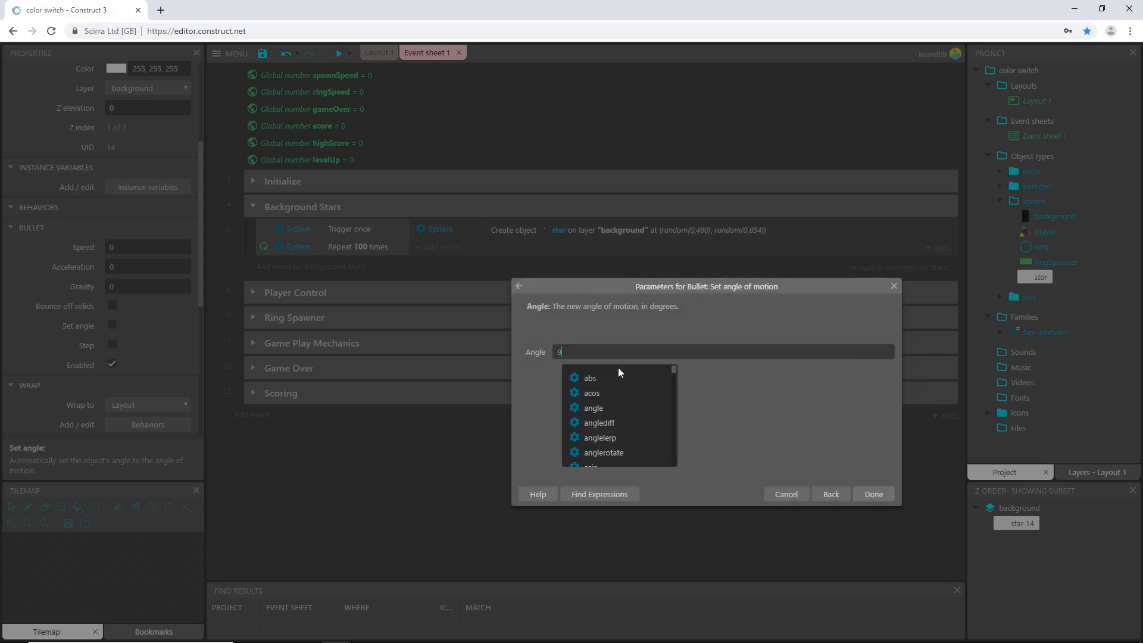
{"action": "left_click", "coordinate": [872, 493]}
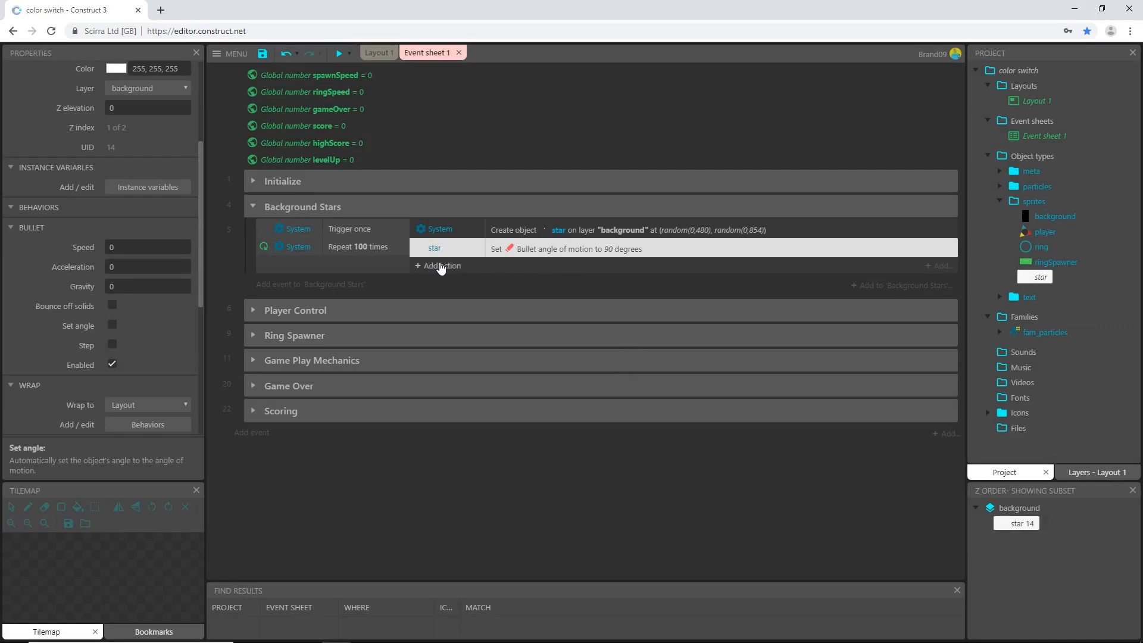
Give spawned stars a Bullet speed of random(20,50)
{"action": "left_click", "coordinate": [441, 266]}
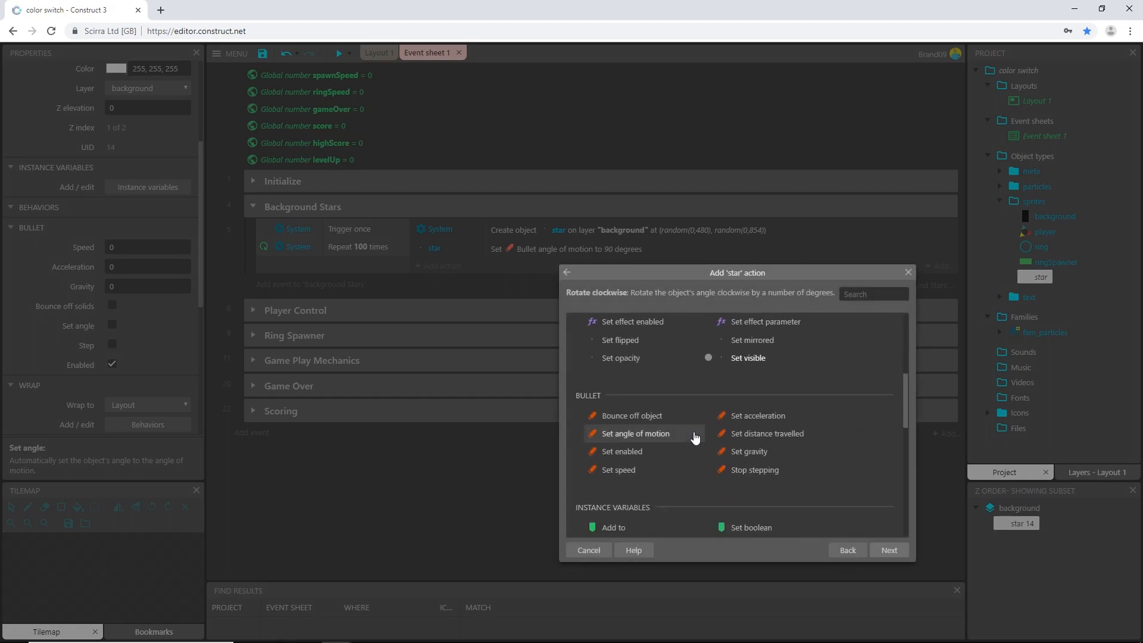
{"action": "left_click", "coordinate": [617, 469]}
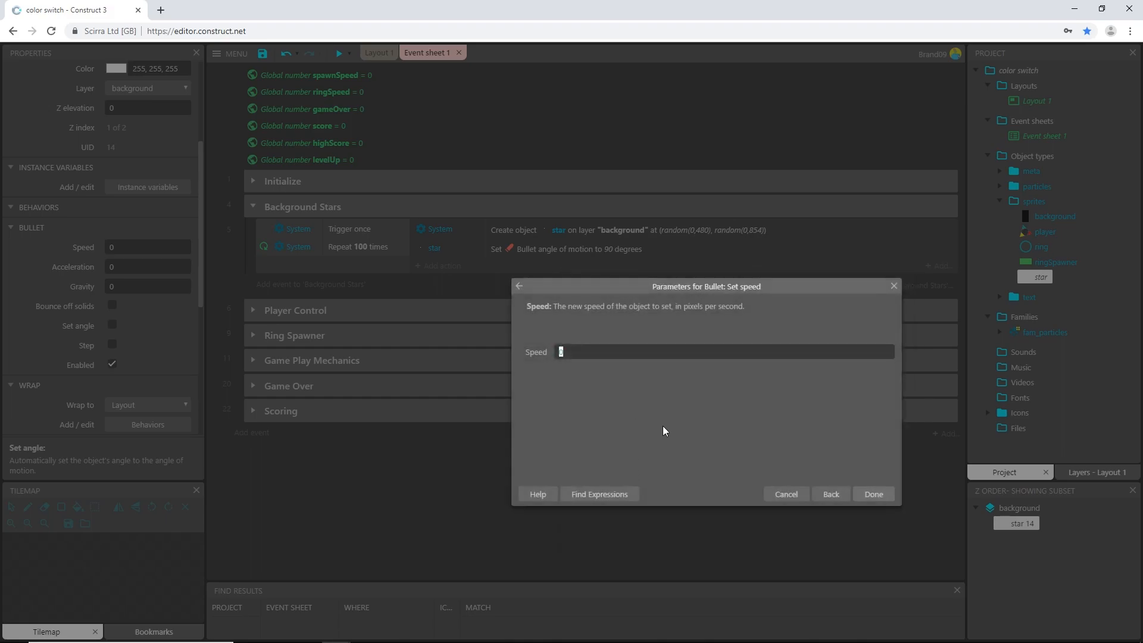
{"action": "type", "text": "random"}
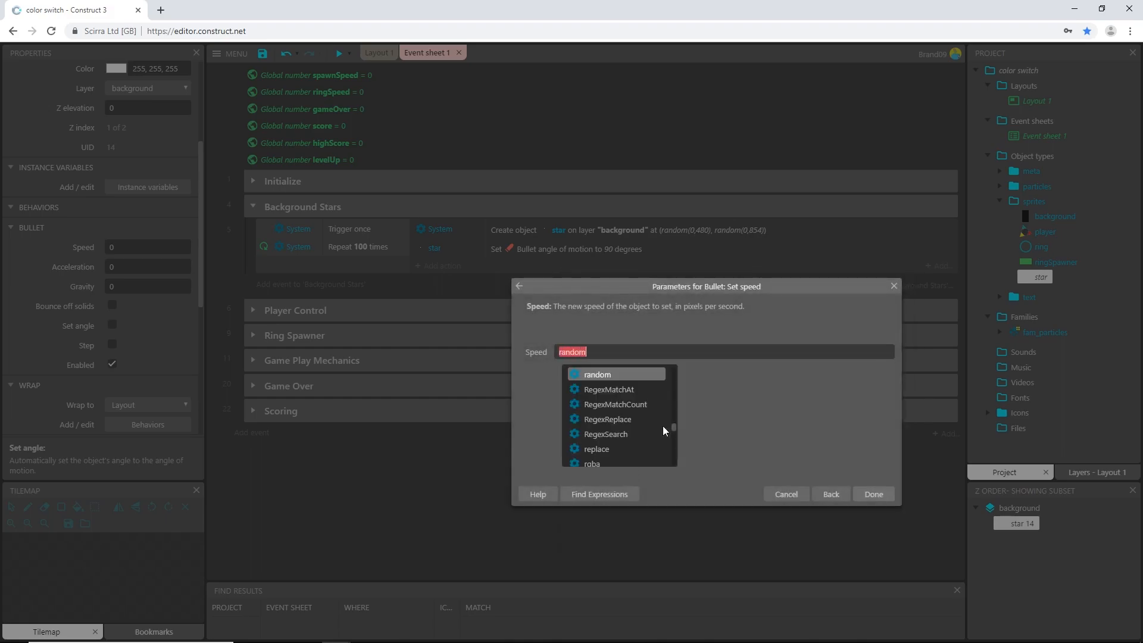
{"action": "left_click", "coordinate": [596, 374]}
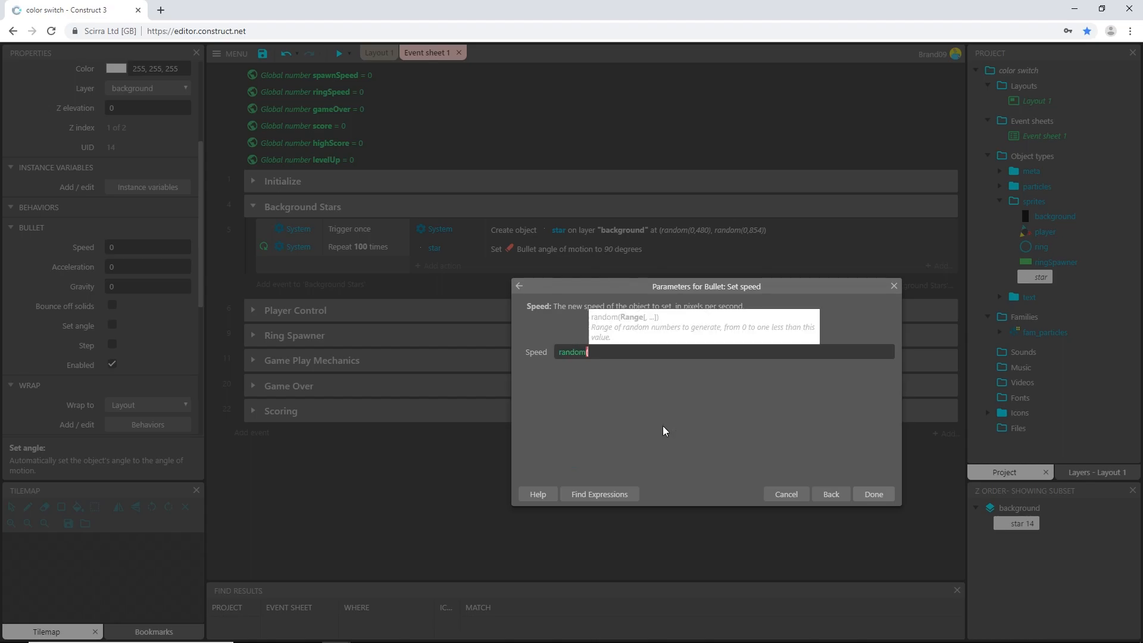
{"action": "type", "text": "(20"}
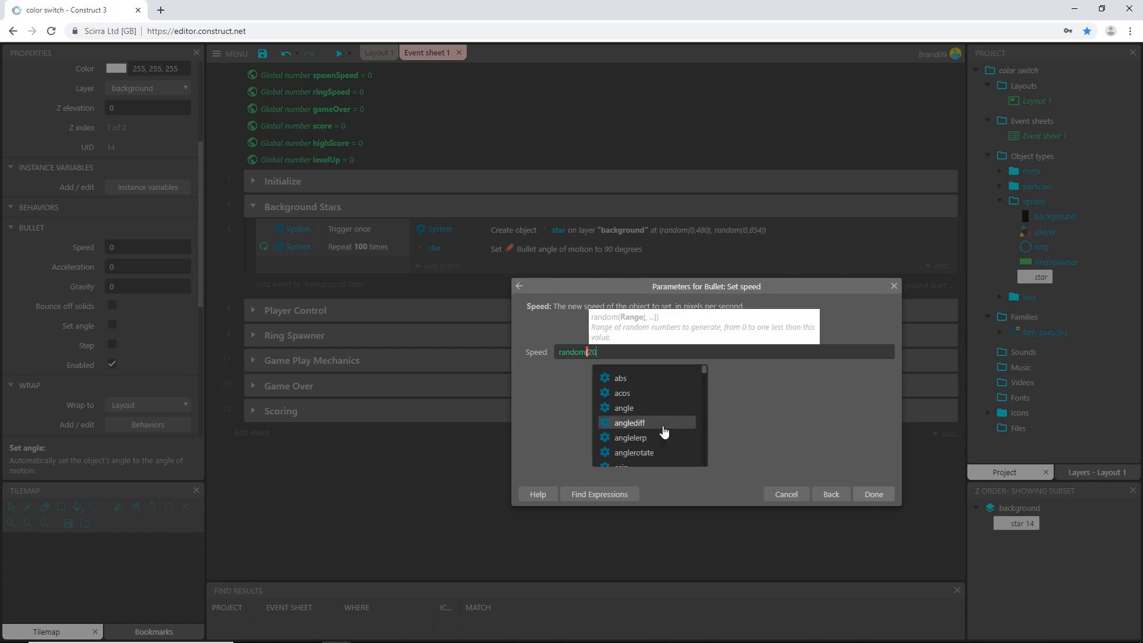
{"action": "type", "text": ",50"}
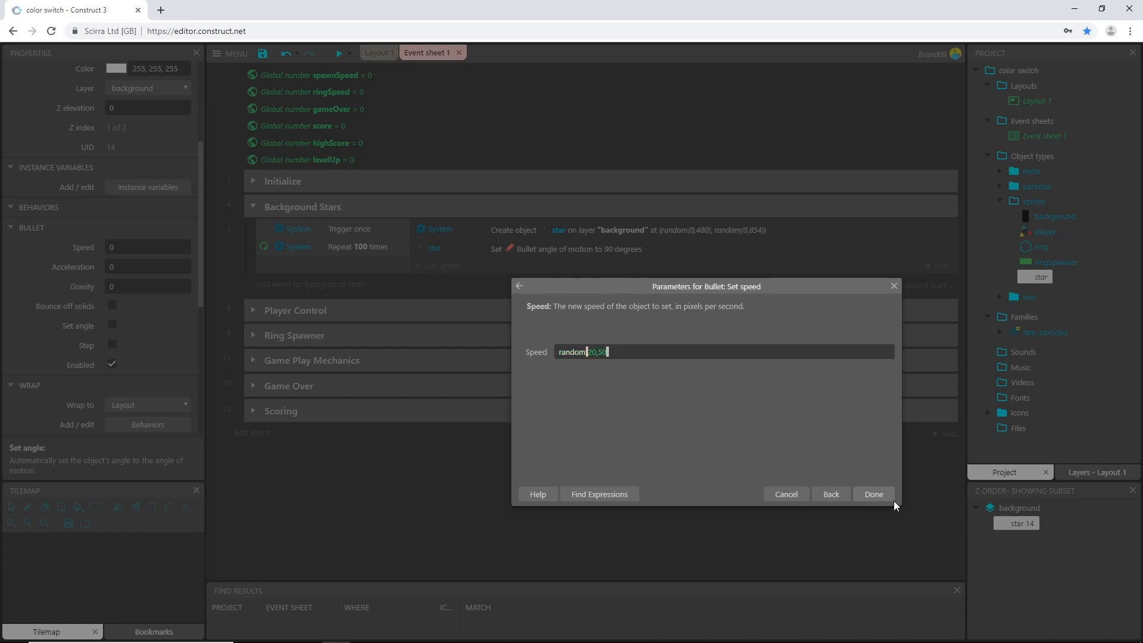
{"action": "left_click", "coordinate": [872, 493]}
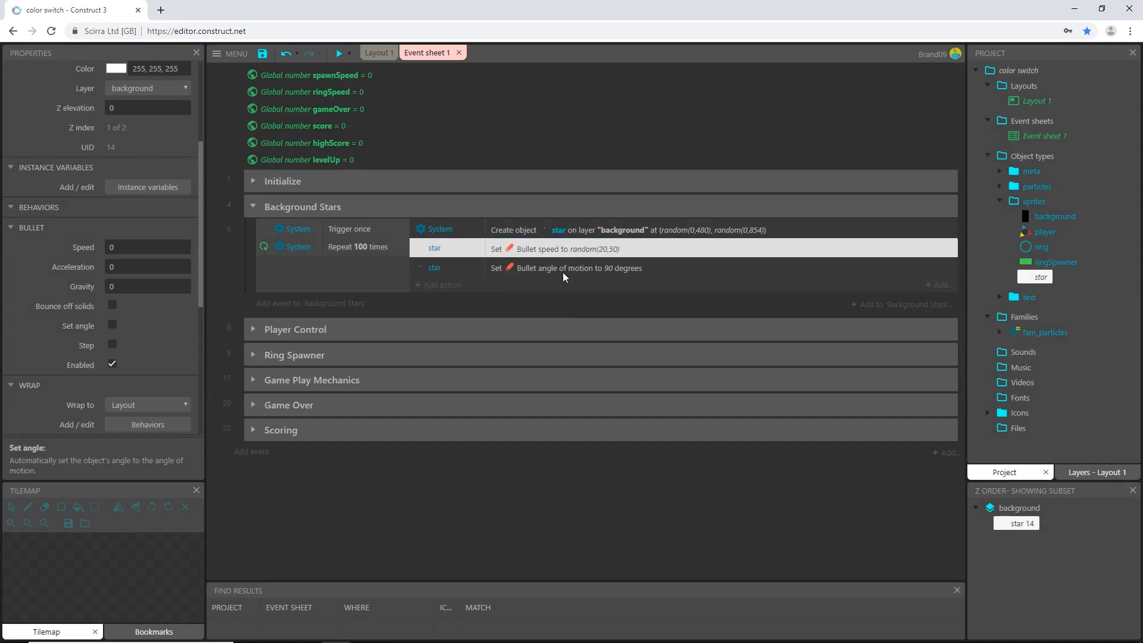
{"action": "left_click", "coordinate": [338, 53]}
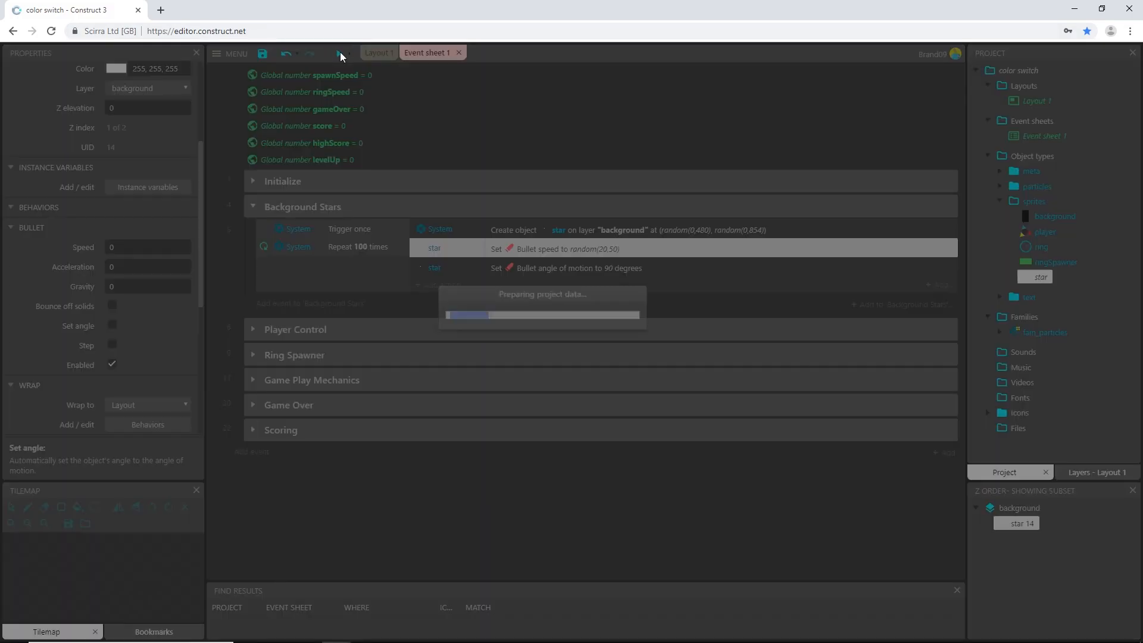
{"action": "left_click", "coordinate": [338, 53]}
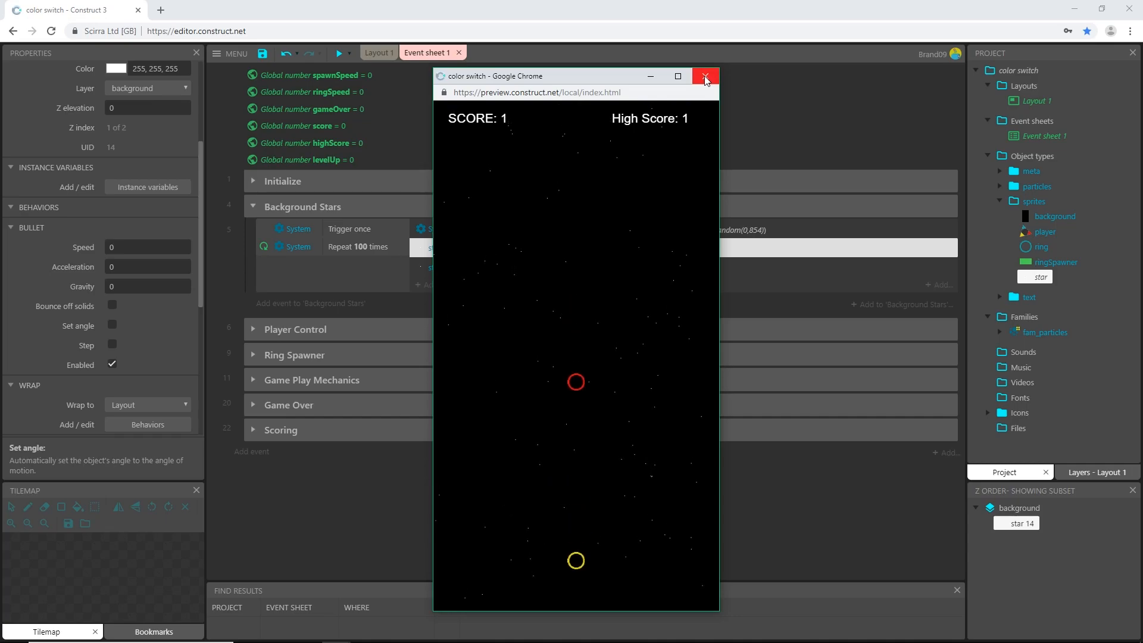
{"action": "left_click", "coordinate": [704, 76]}
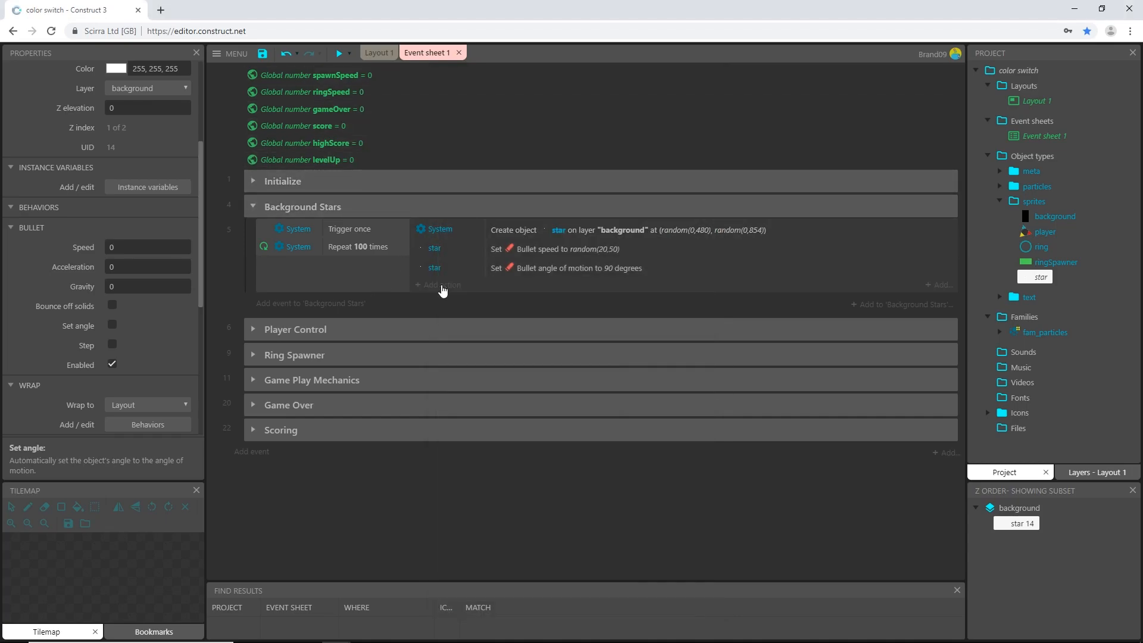
Add a star Set size action with Width star.Width*star.Bullet.Speed/20
{"action": "left_click", "coordinate": [441, 285]}
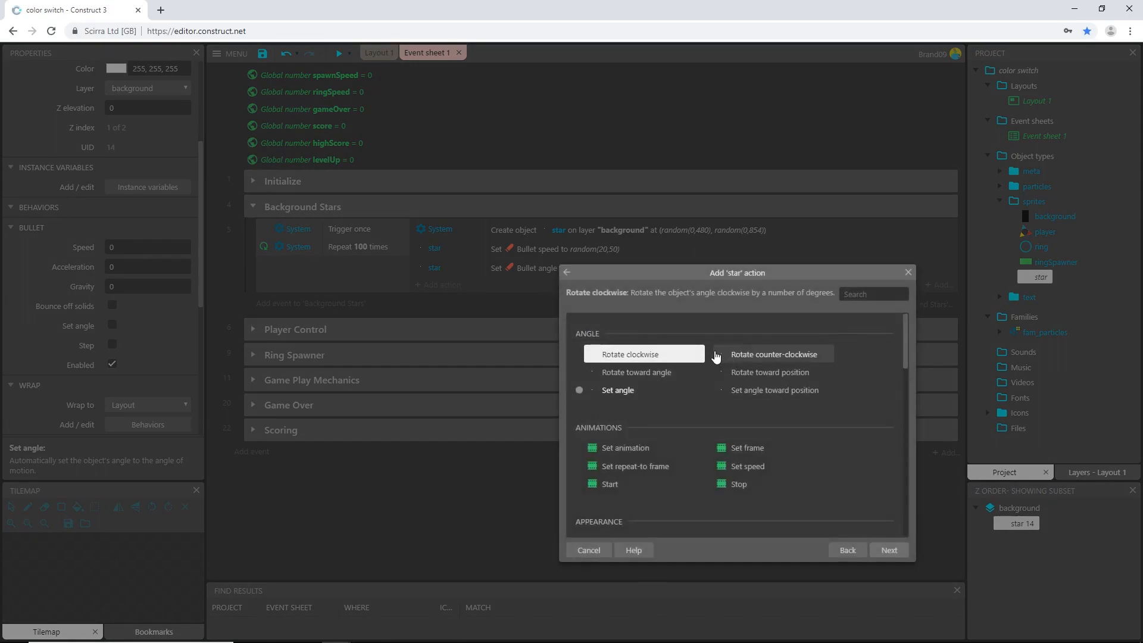
{"action": "type", "text": "sr"}
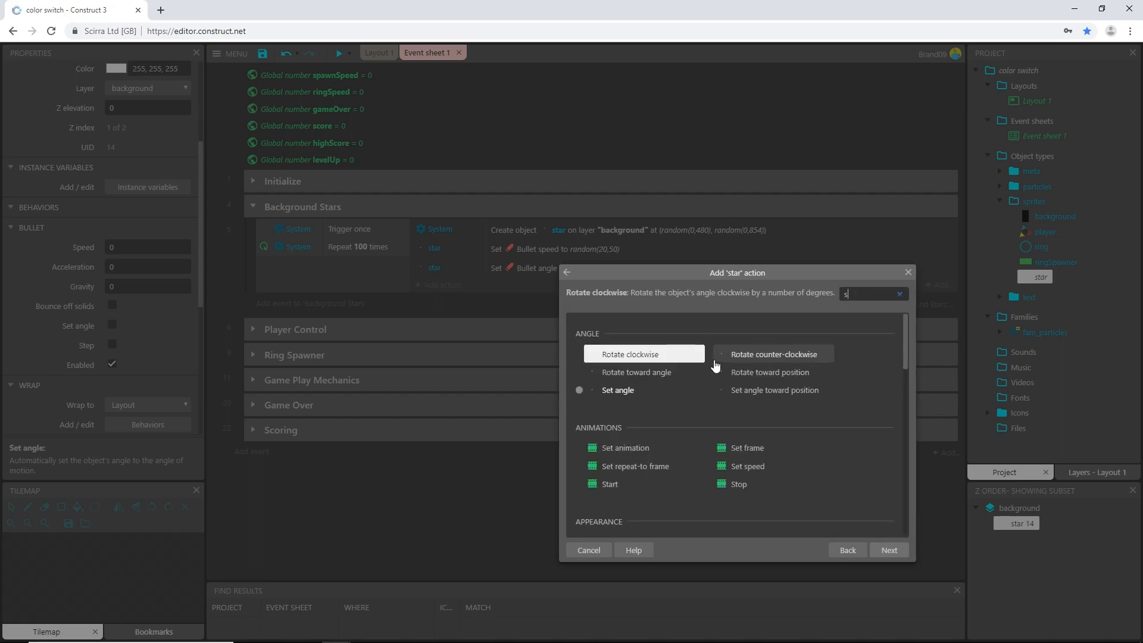
{"action": "type", "text": "et s"}
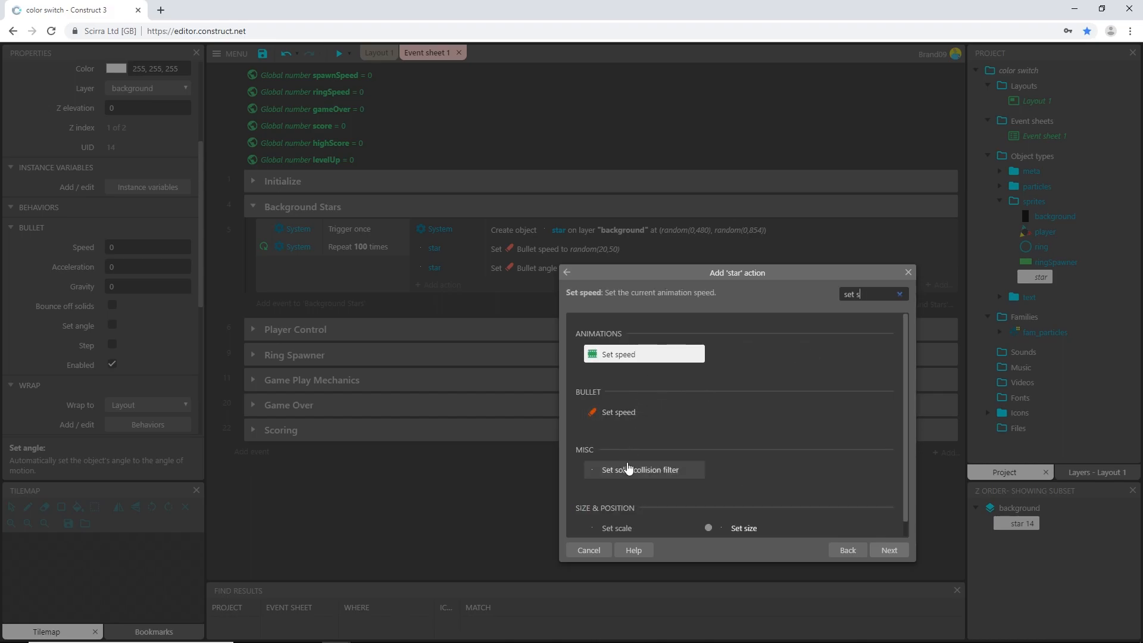
{"action": "left_click", "coordinate": [743, 528]}
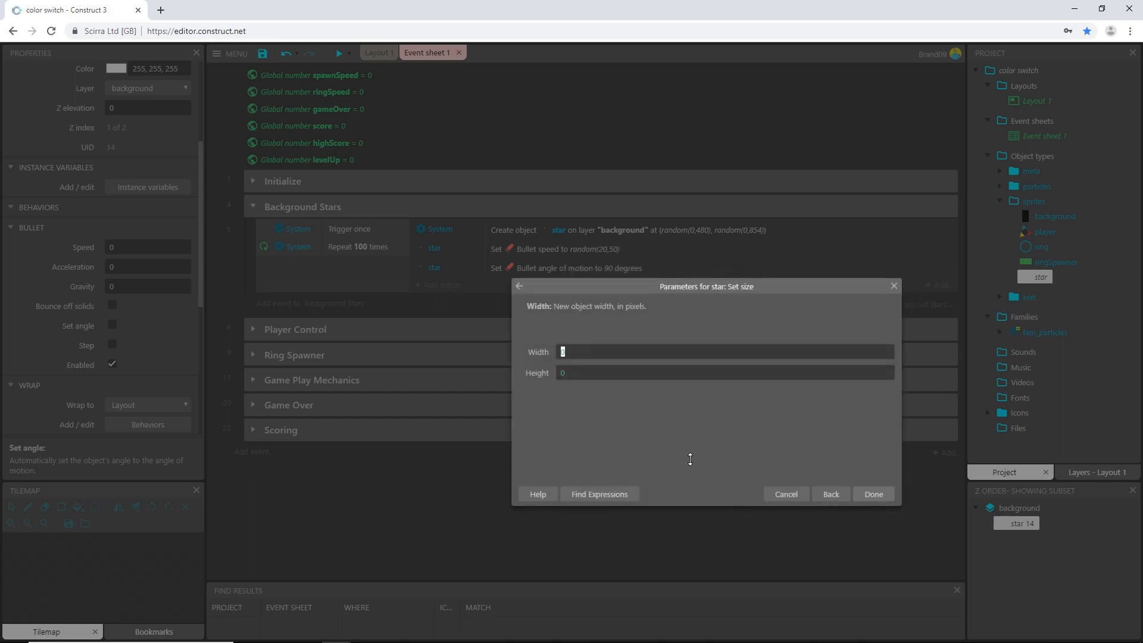
{"action": "mouse_move", "coordinate": [631, 415]}
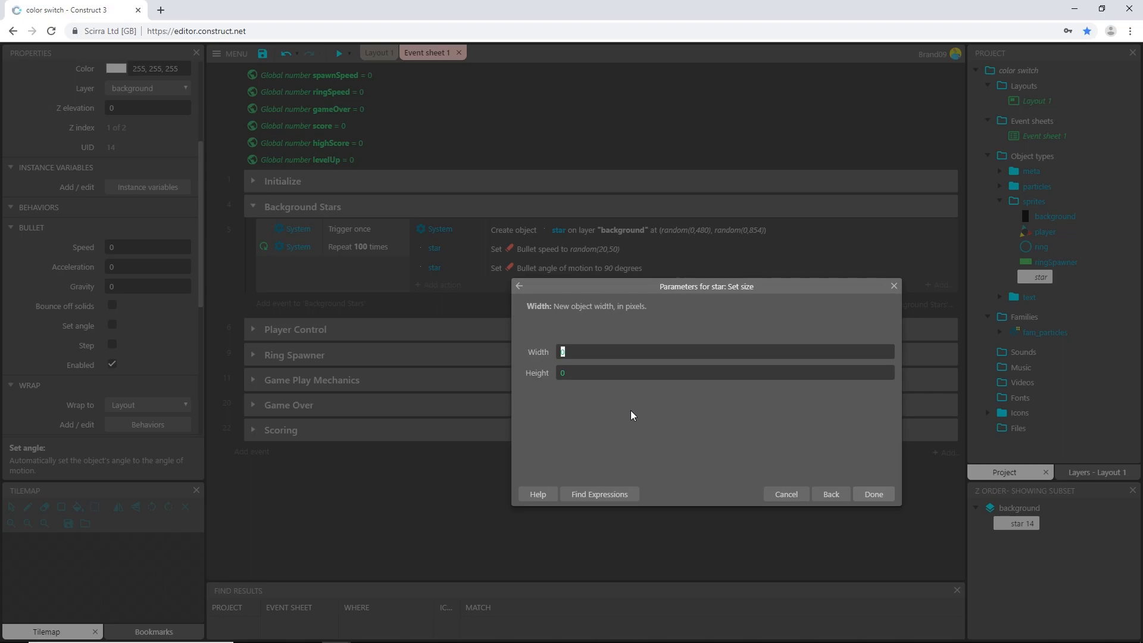
{"action": "type", "text": "star.Width*"}
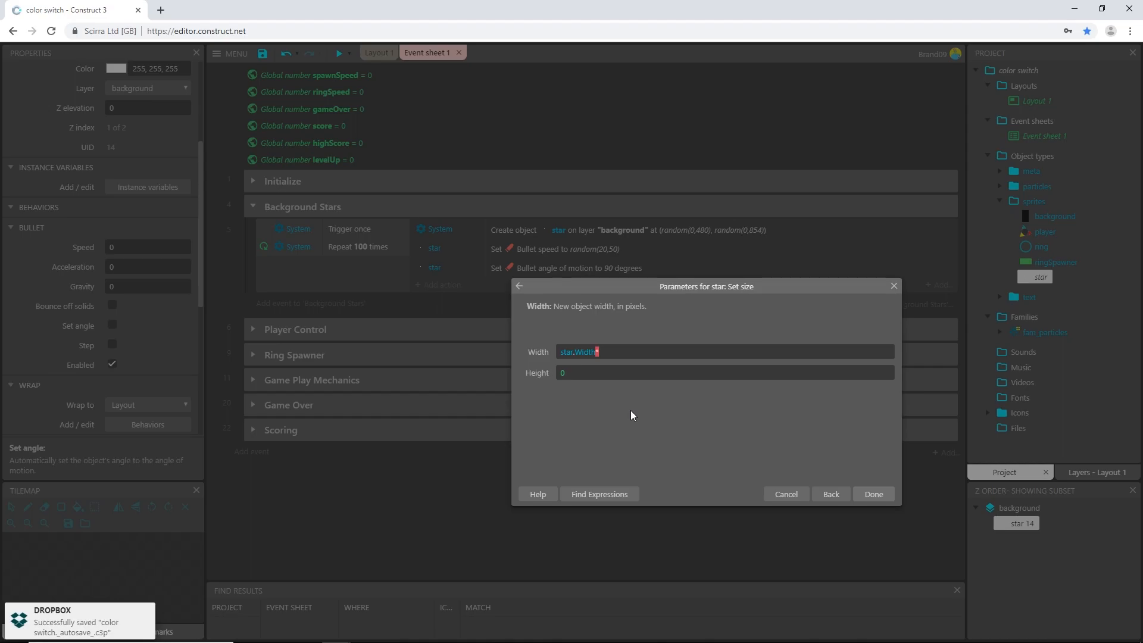
{"action": "type", "text": "star"}
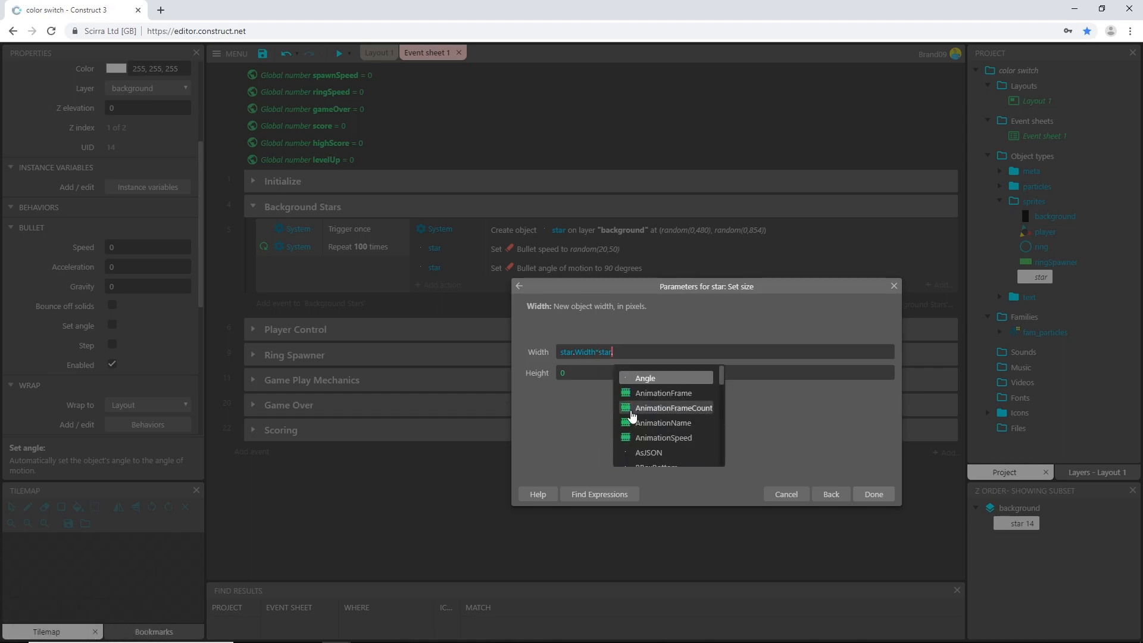
{"action": "type", "text": ".bu"}
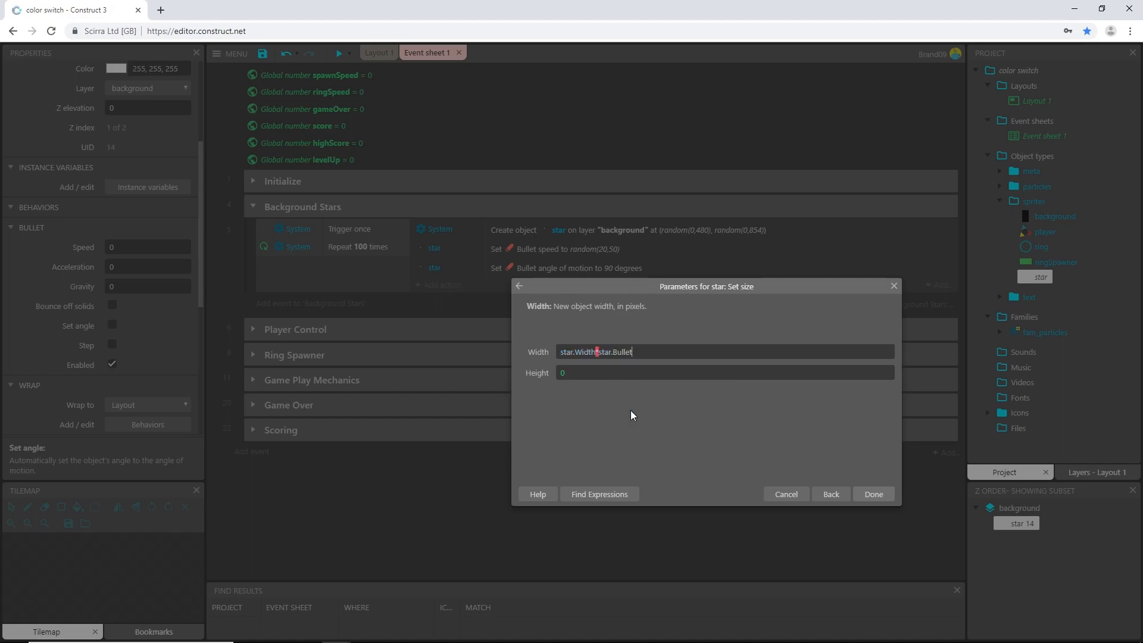
{"action": "type", "text": "sp"}
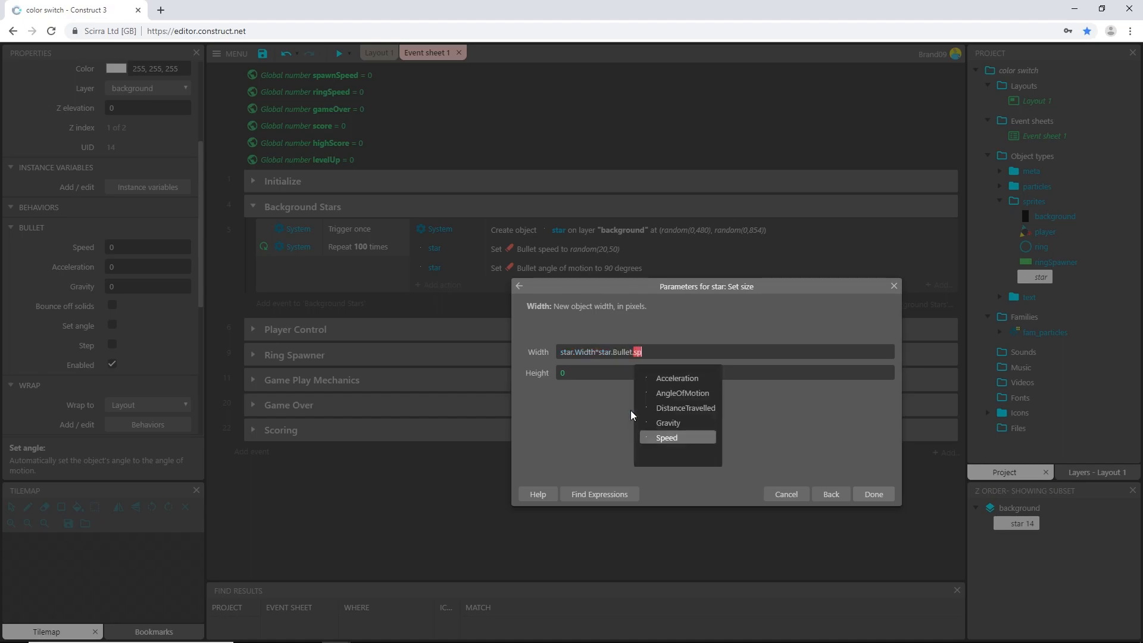
{"action": "left_click", "coordinate": [666, 437]}
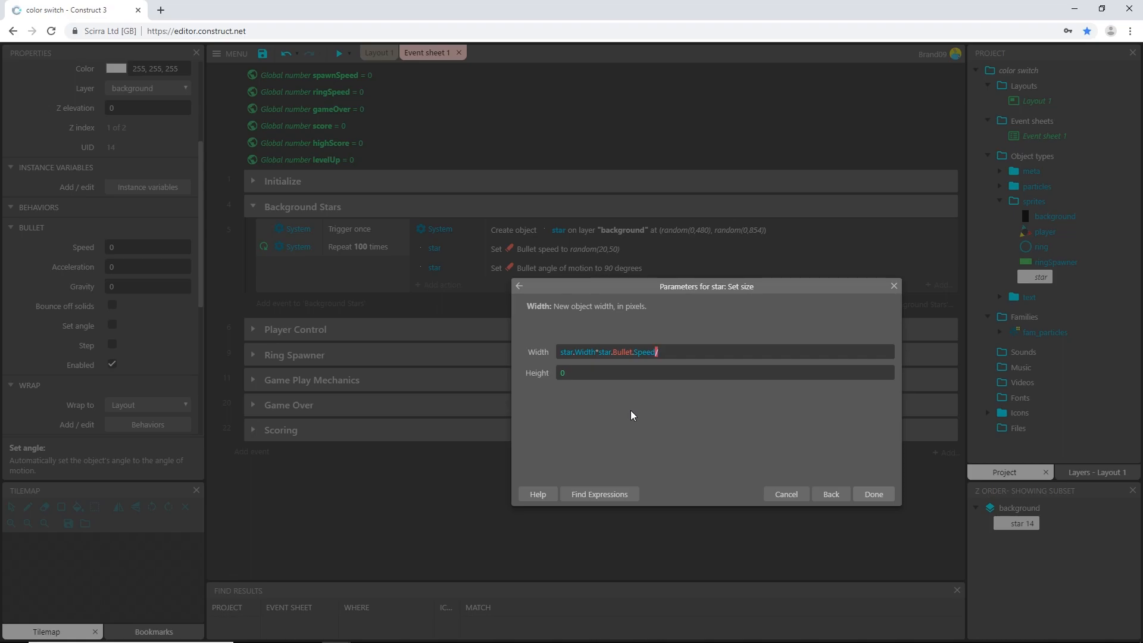
{"action": "type", "text": "20"}
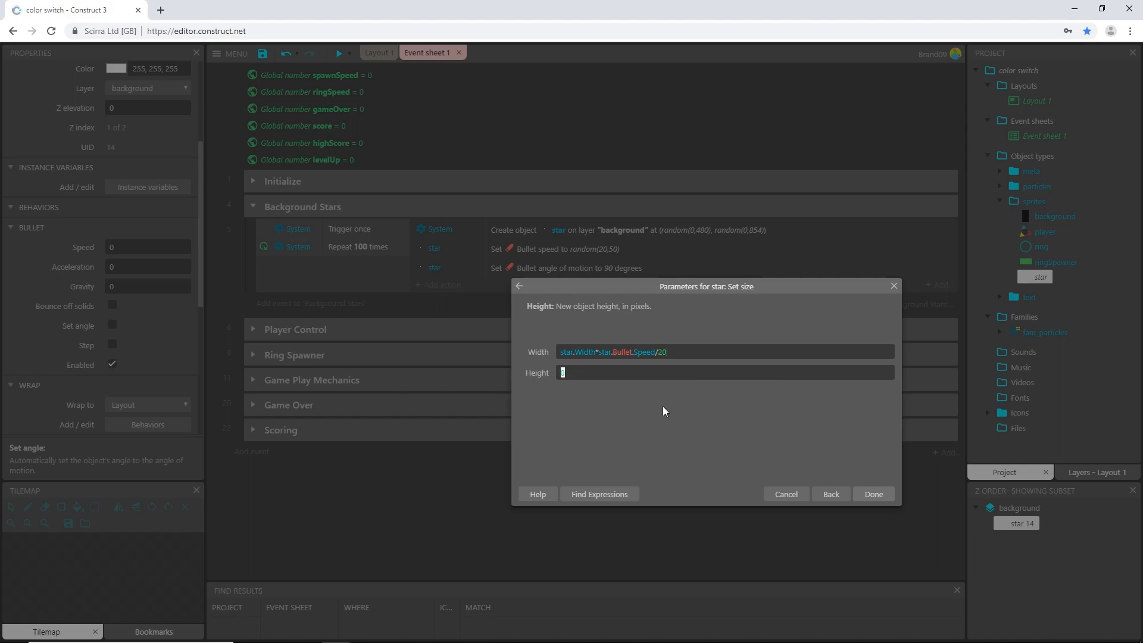
Set Height to star.Height*star.Bullet.Speed/20 and confirm the size action
{"action": "type", "text": "star.Height"}
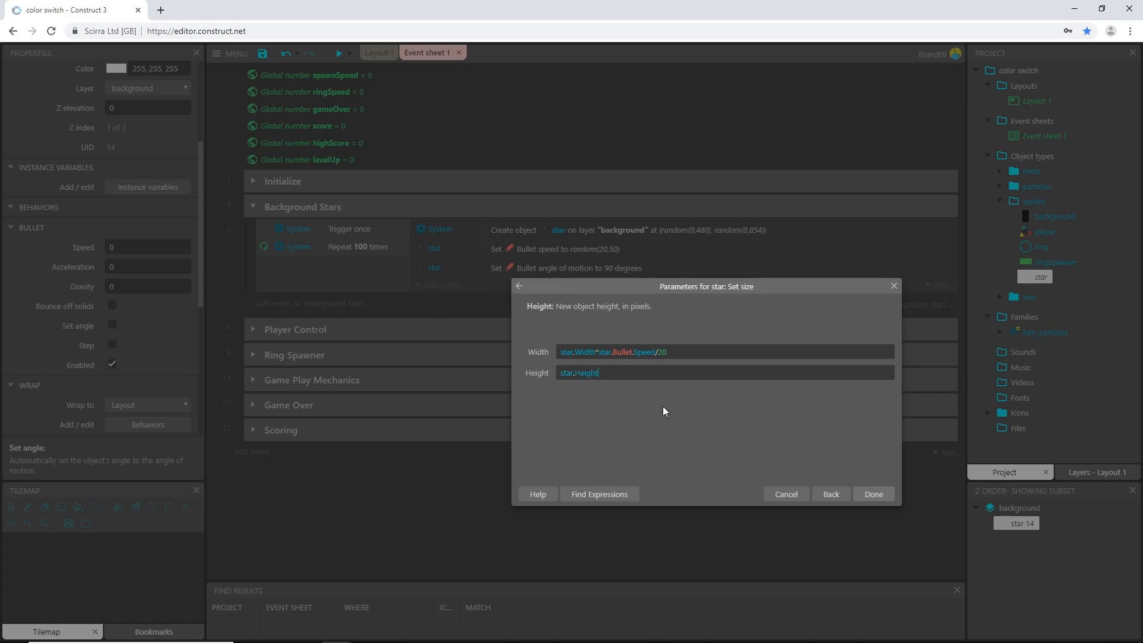
{"action": "type", "text": "star"}
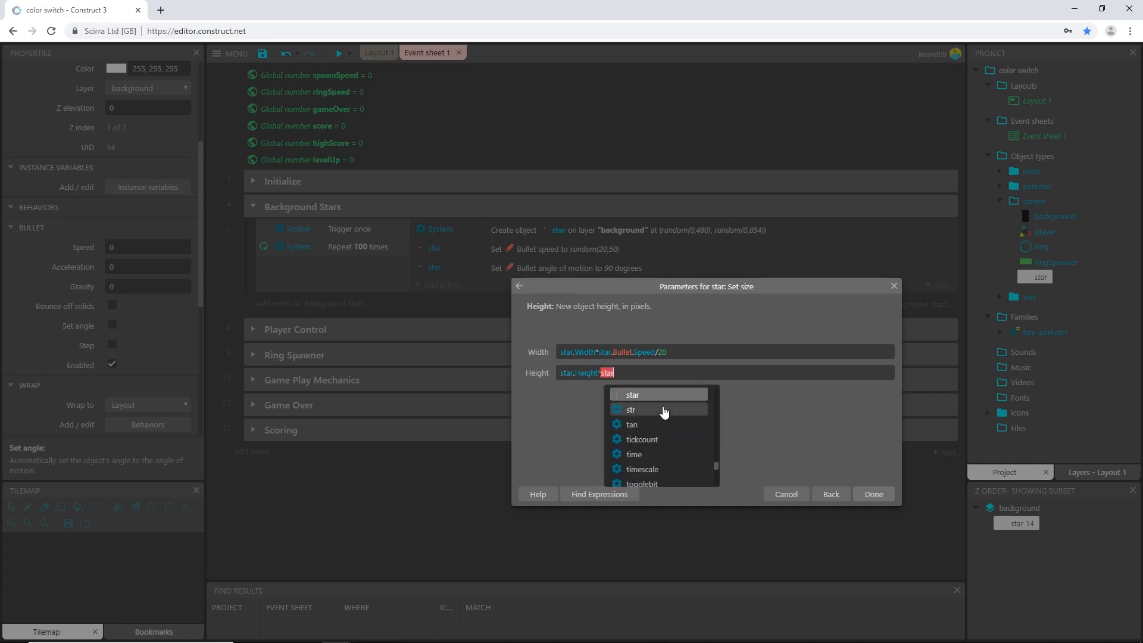
{"action": "type", "text": "b"}
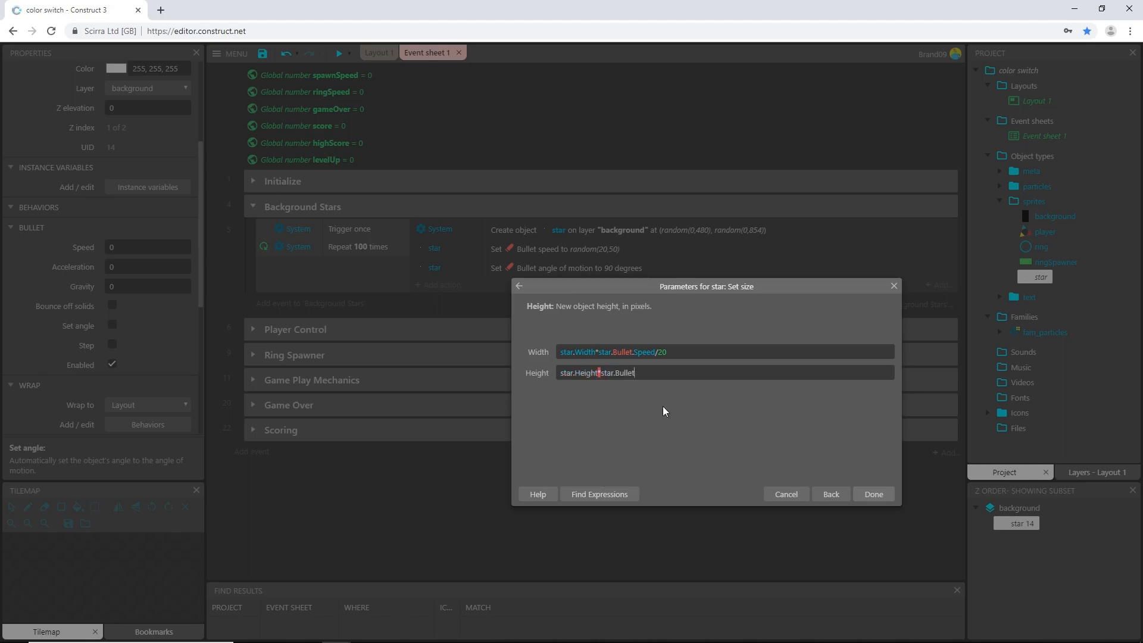
{"action": "type", "text": "sp"}
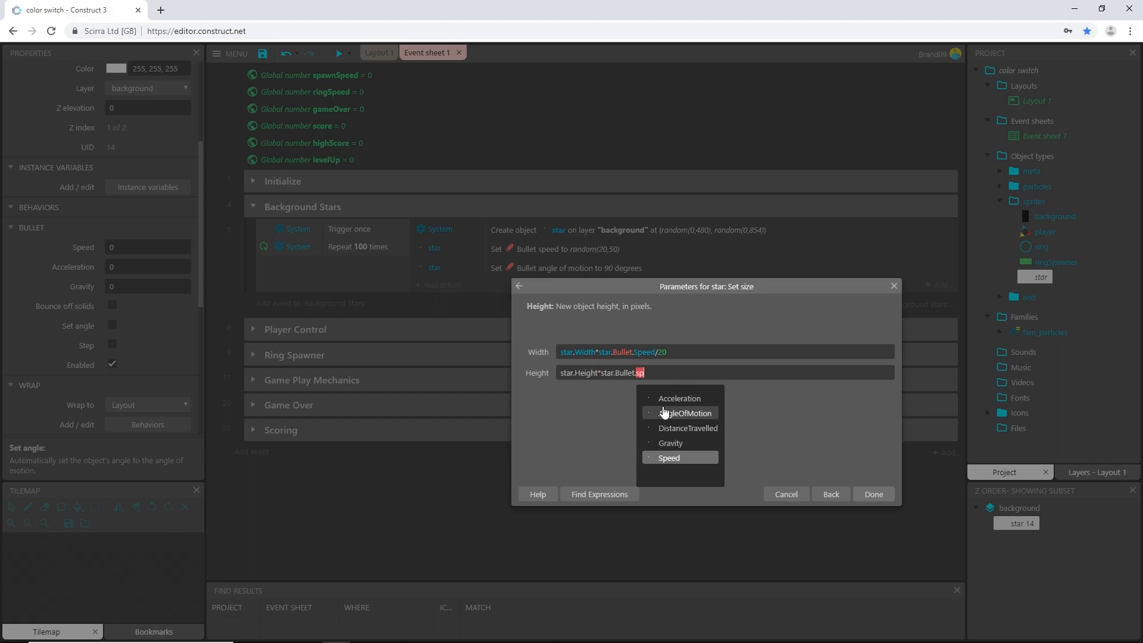
{"action": "left_click", "coordinate": [667, 457]}
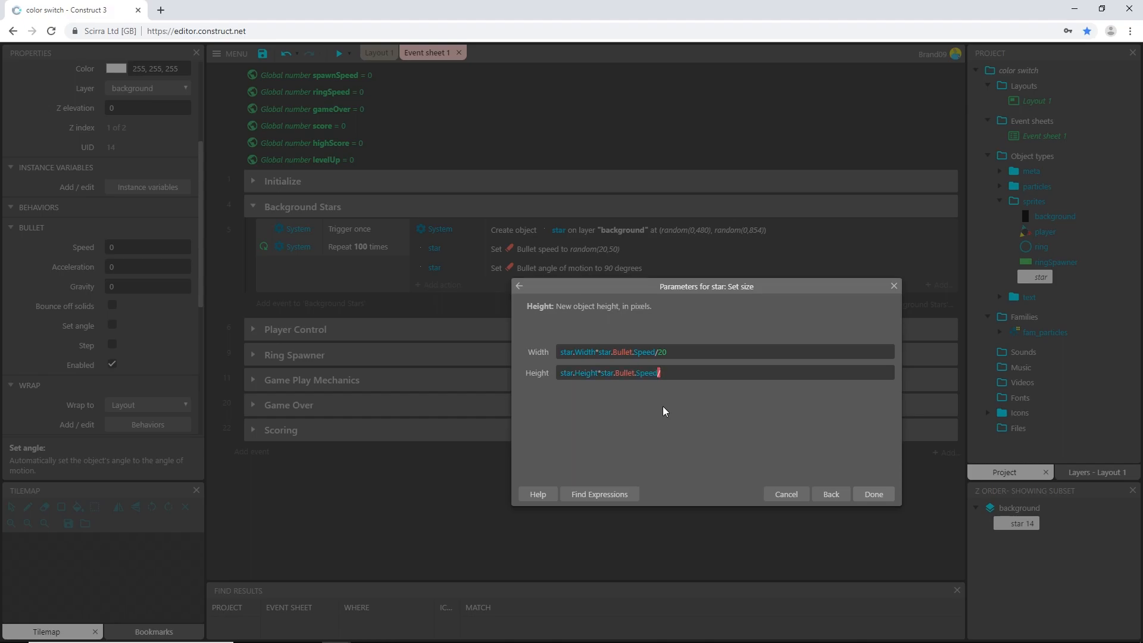
{"action": "type", "text": "20"}
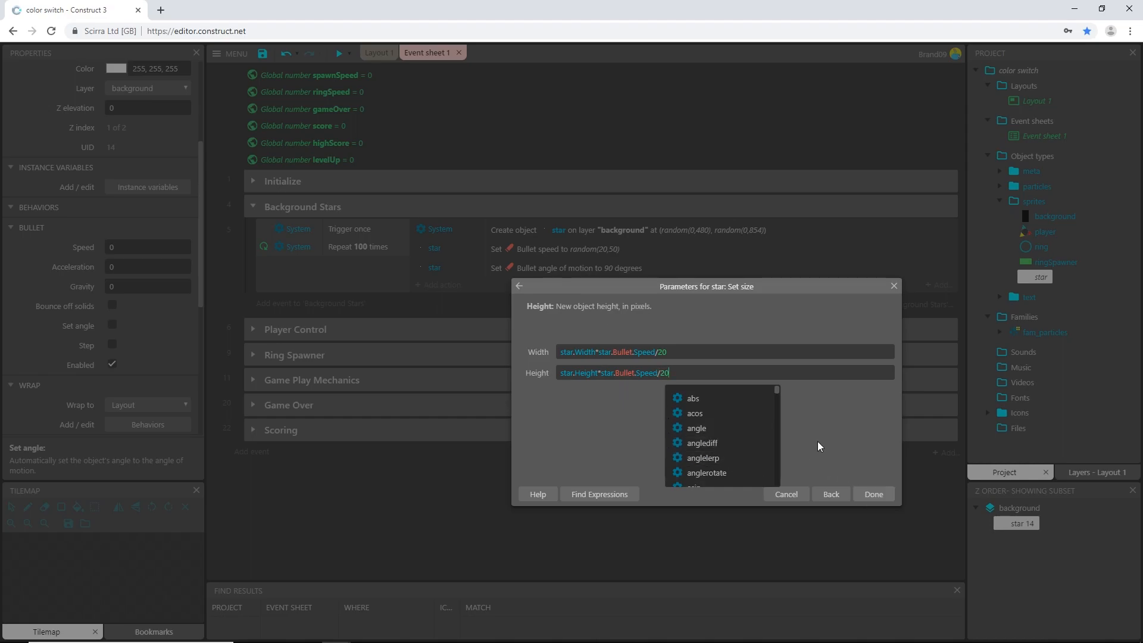
{"action": "left_click", "coordinate": [714, 431]}
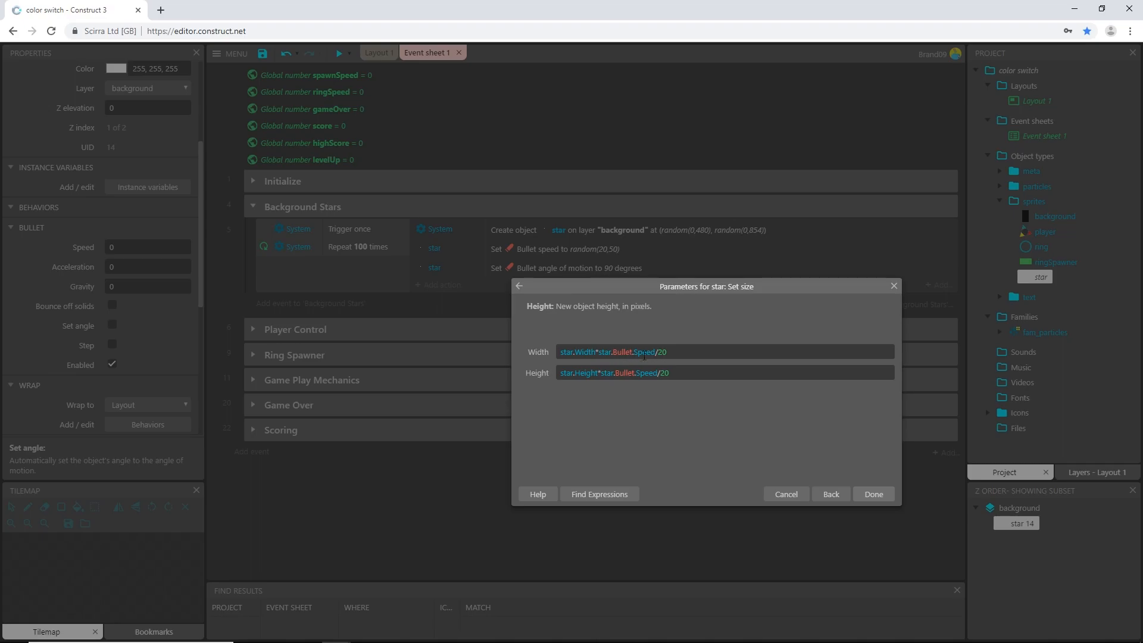
{"action": "mouse_move", "coordinate": [692, 364]}
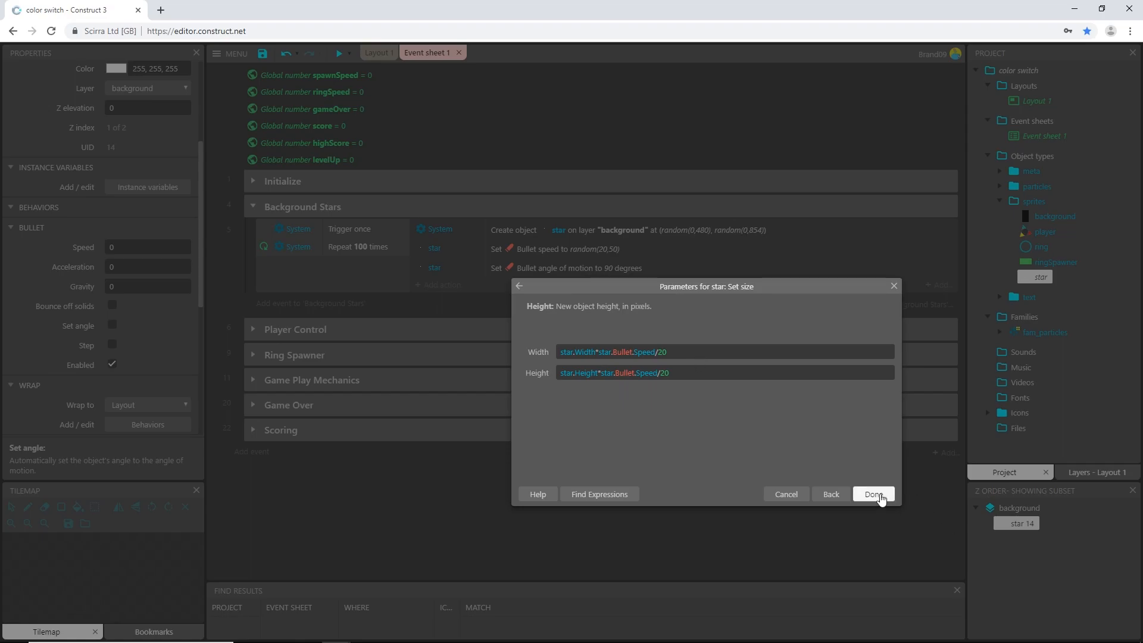
{"action": "left_click", "coordinate": [872, 493]}
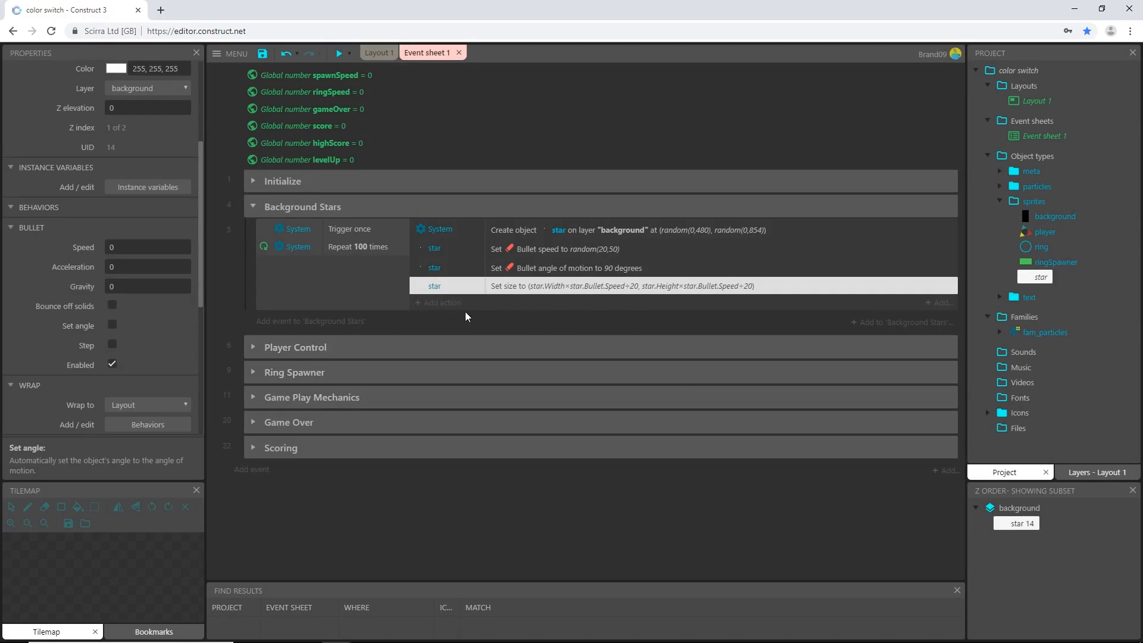
{"action": "mouse_move", "coordinate": [447, 307]}
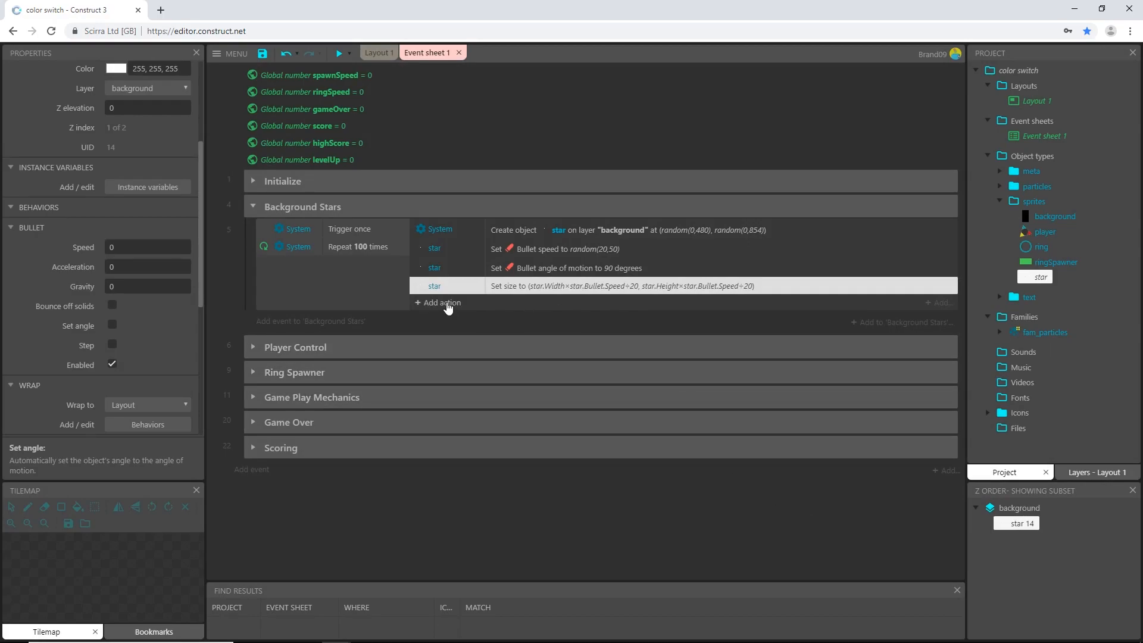
Add a star Set opacity action of star.Bullet.Speed*1.5
{"action": "left_click", "coordinate": [441, 303]}
{"action": "type", "text": "set op"}
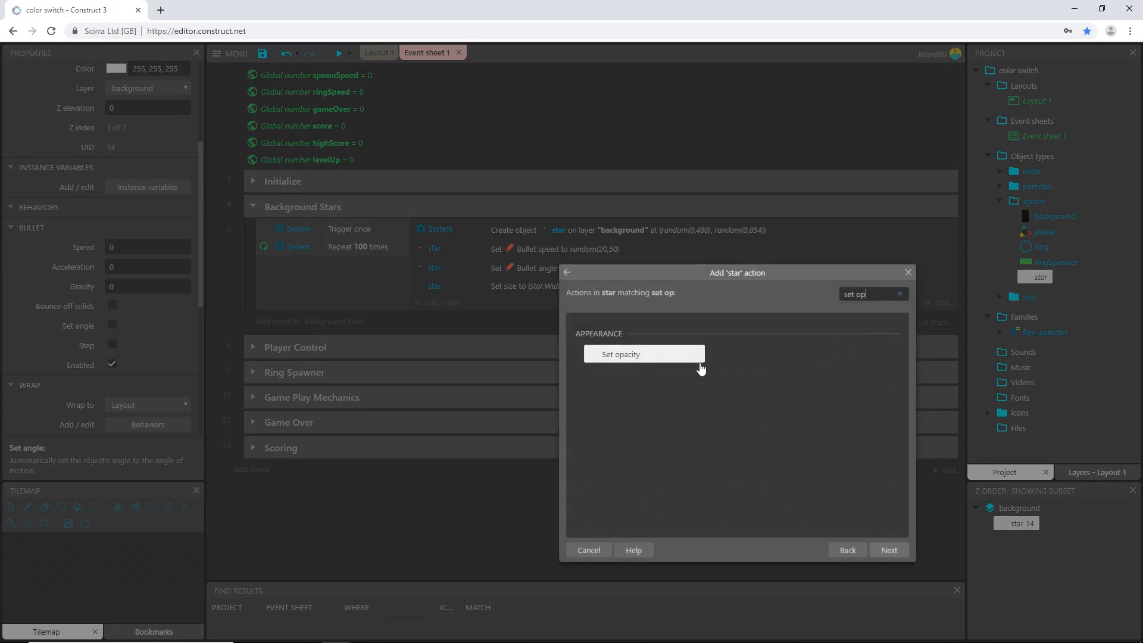
{"action": "left_click", "coordinate": [619, 353]}
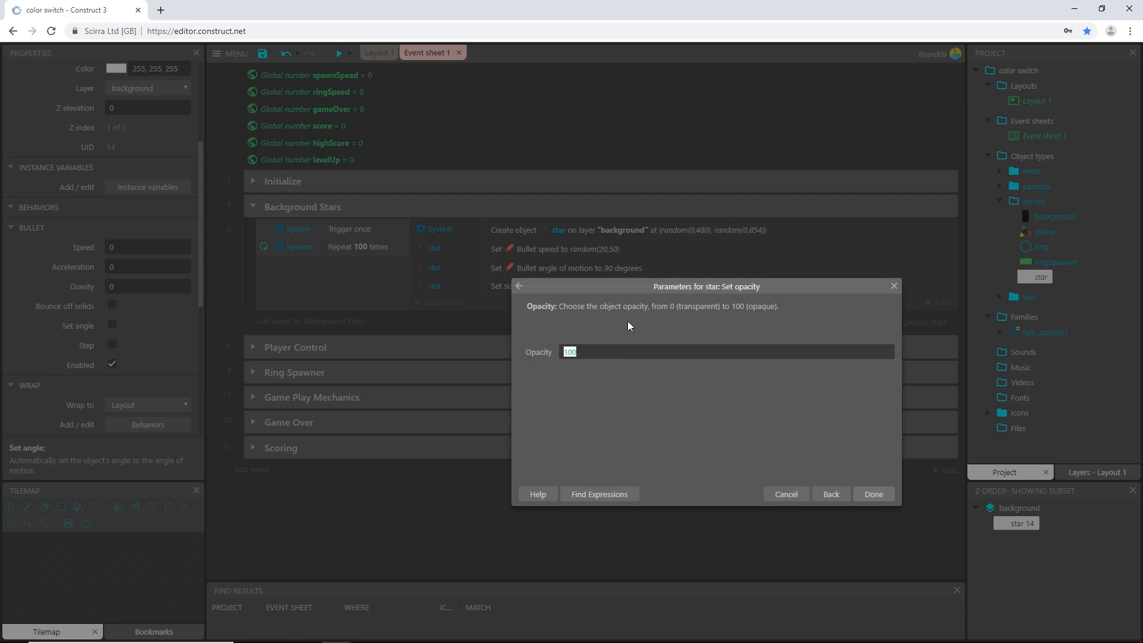
{"action": "type", "text": "star.Bullet.sp"}
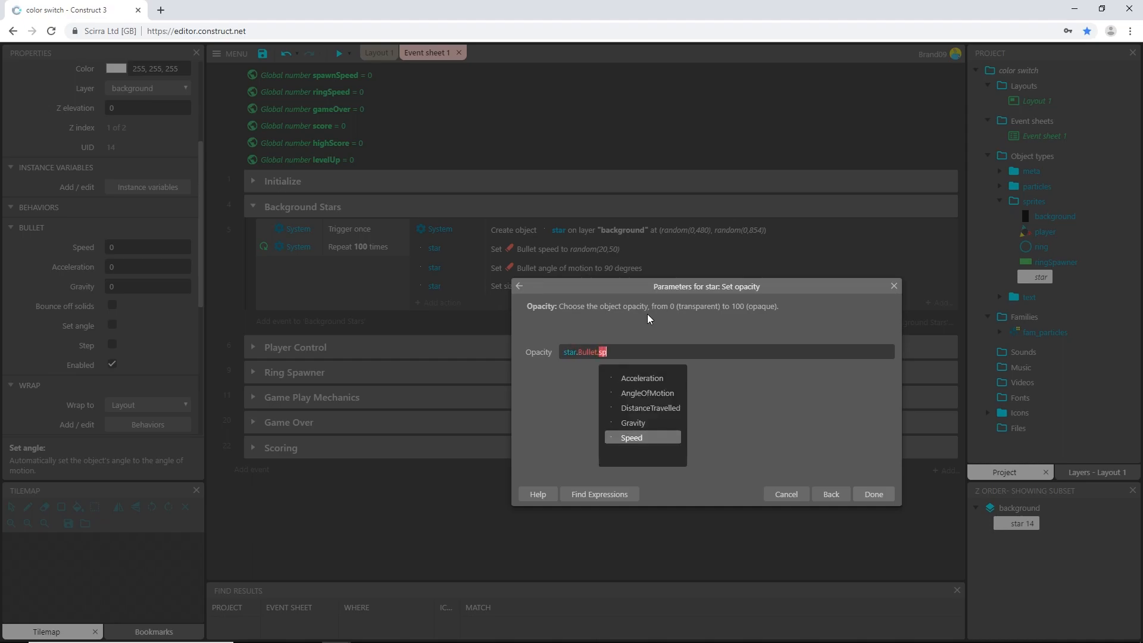
{"action": "left_click", "coordinate": [631, 437]}
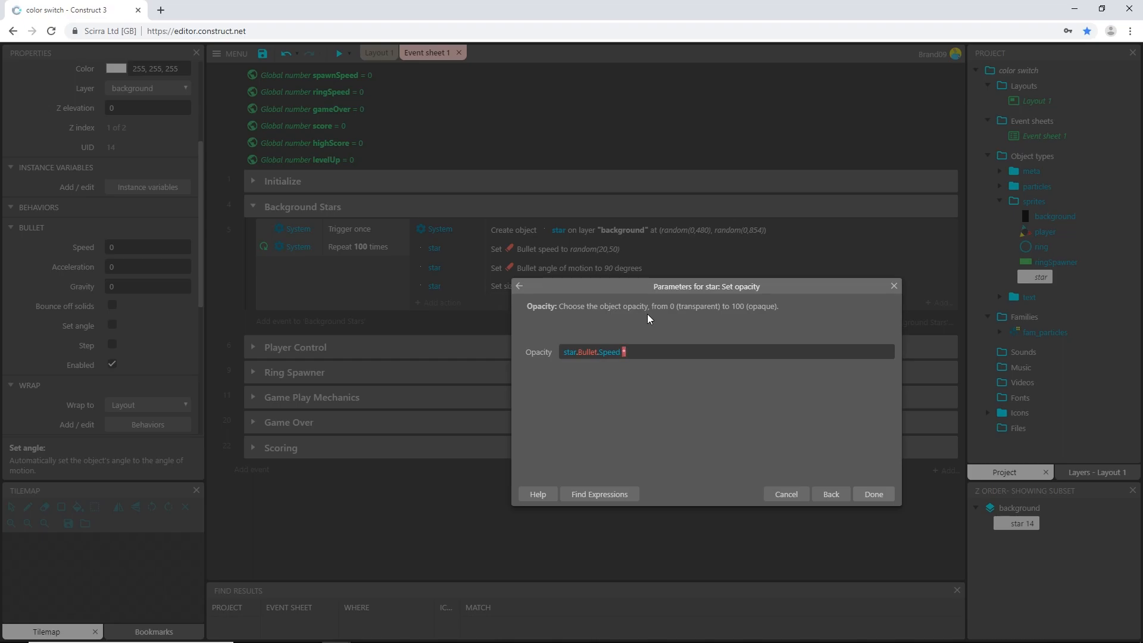
{"action": "type", "text": "*1.5"}
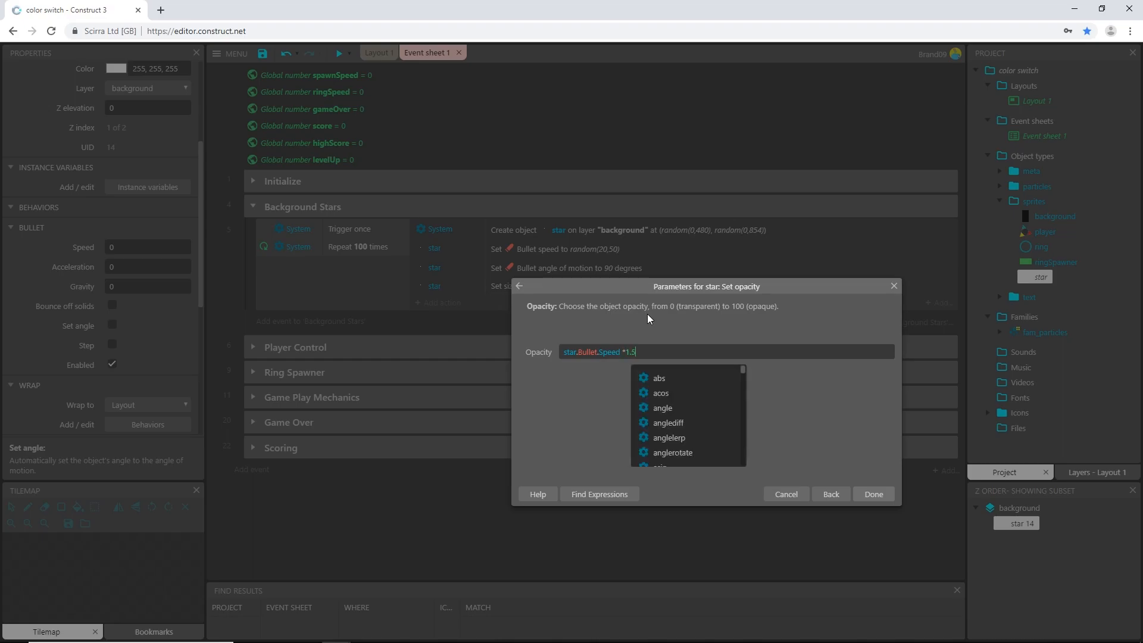
{"action": "left_click", "coordinate": [871, 493]}
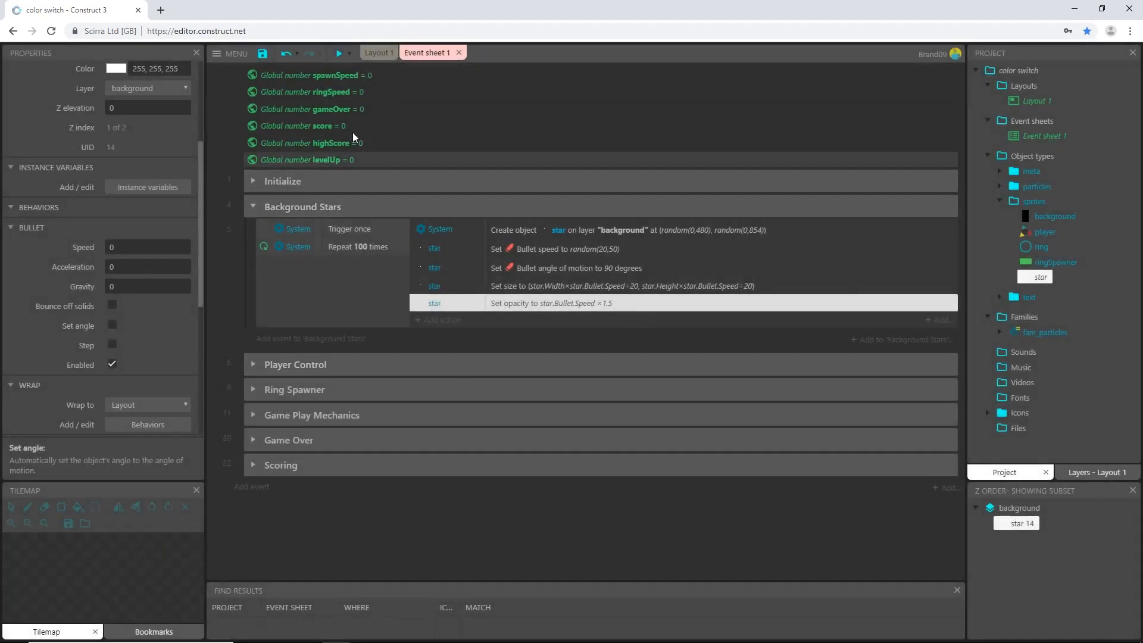
{"action": "left_click", "coordinate": [339, 52]}
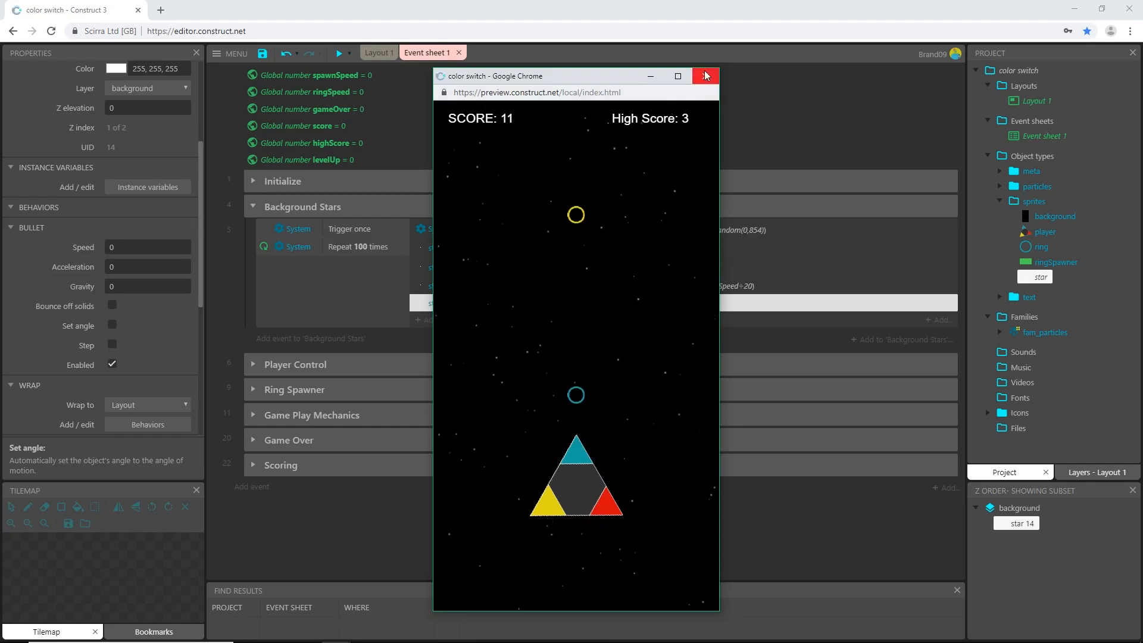
{"action": "left_click", "coordinate": [704, 76]}
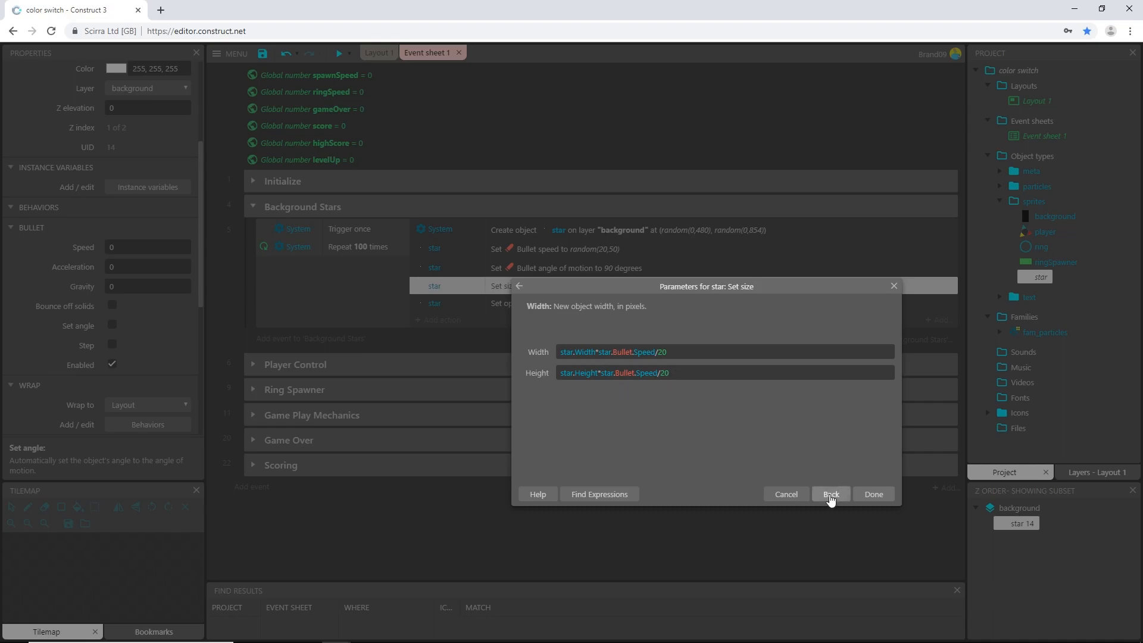
{"action": "mouse_move", "coordinate": [785, 498]}
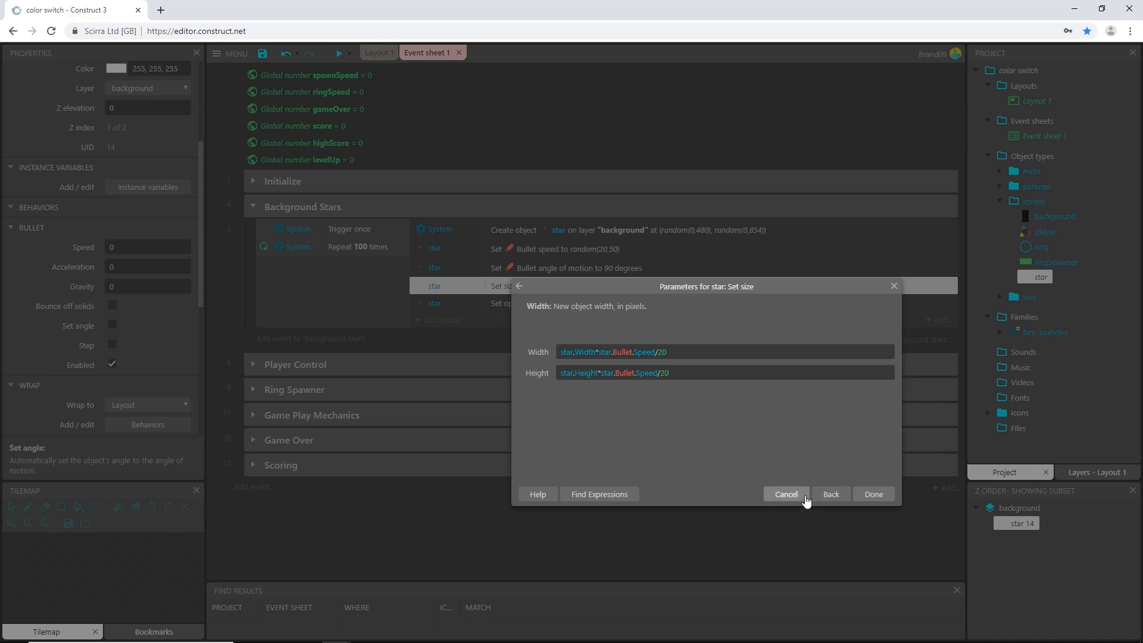
Cancel the Set size dialog and dismiss the add-condition picker without changes
{"action": "left_click", "coordinate": [873, 494]}
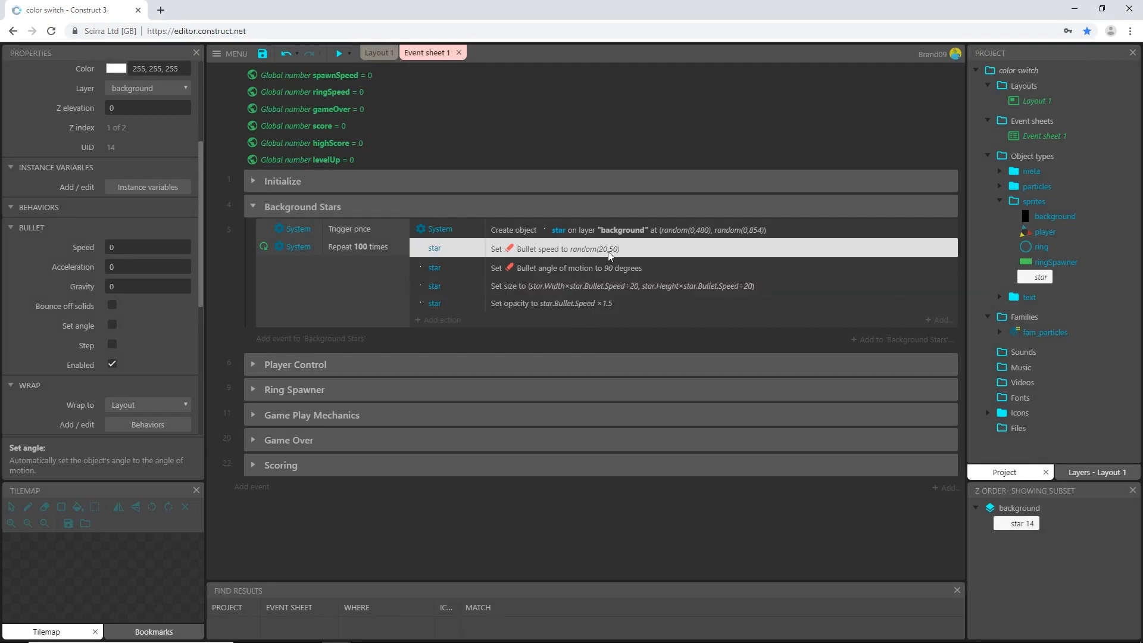
{"action": "left_click", "coordinate": [627, 285]}
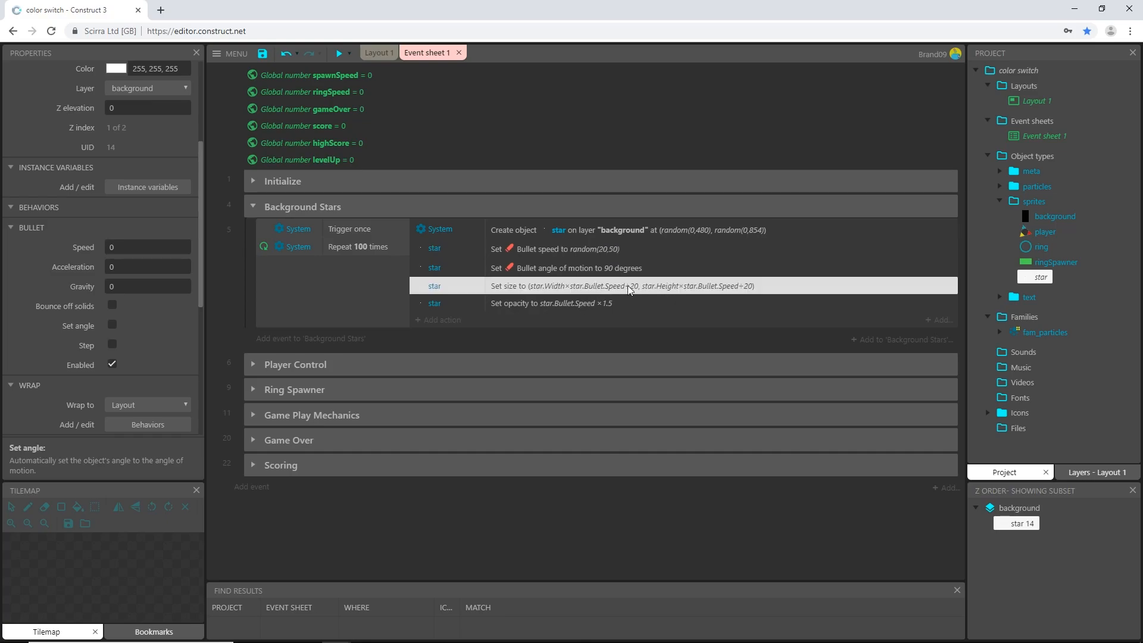
{"action": "mouse_move", "coordinate": [599, 301]}
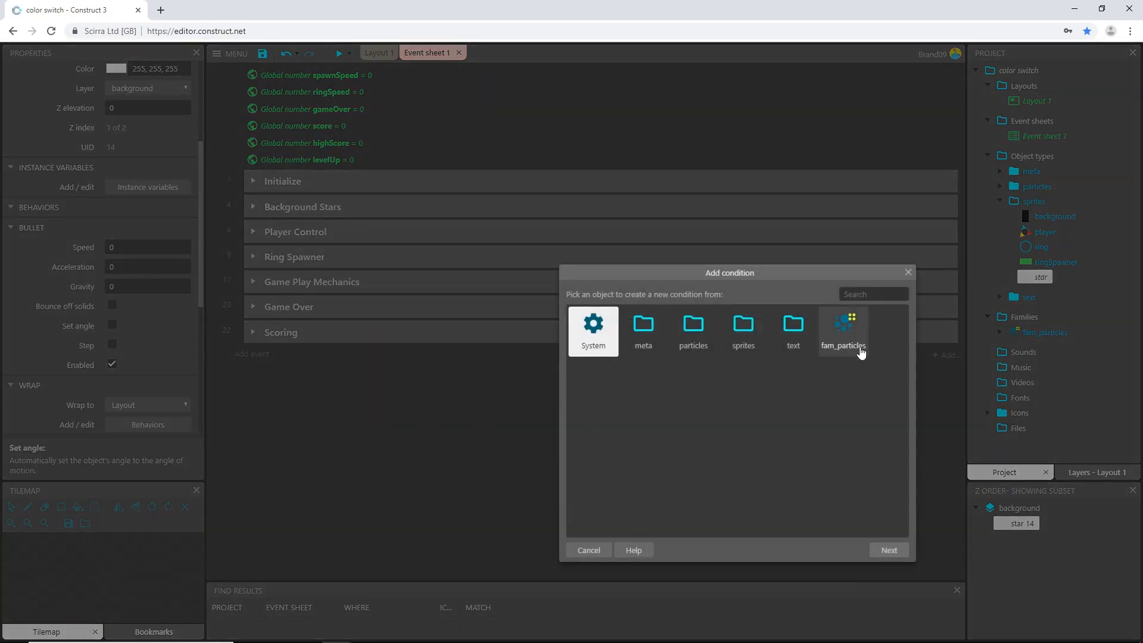
{"action": "left_click", "coordinate": [587, 550]}
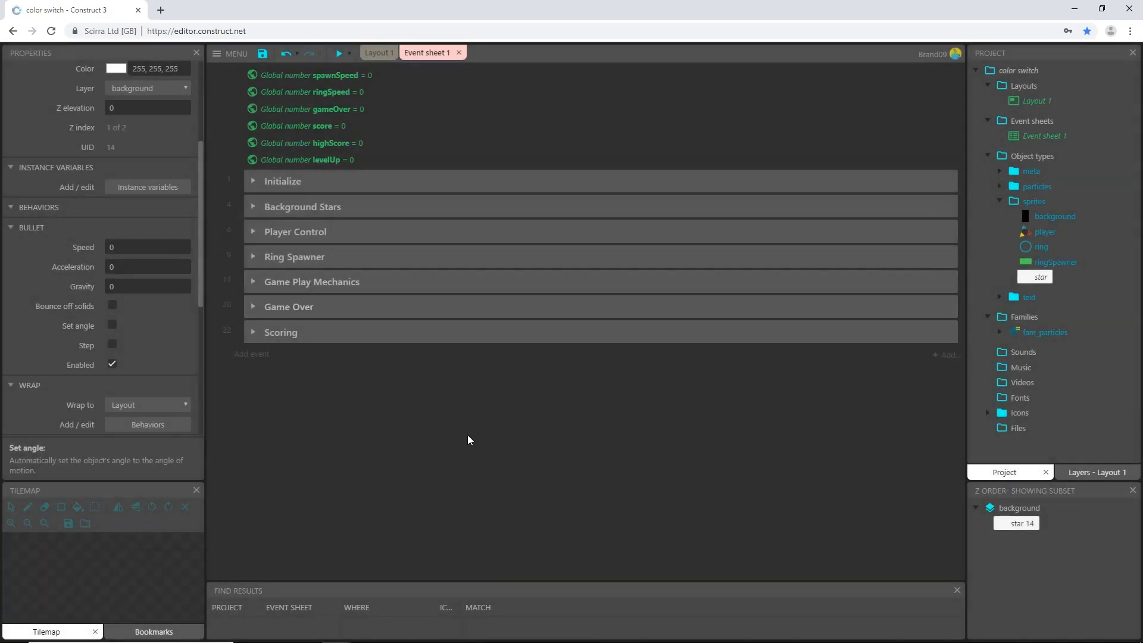
Collapse the Project bar folders and switch back to Layout 1
{"action": "left_click", "coordinate": [1000, 201]}
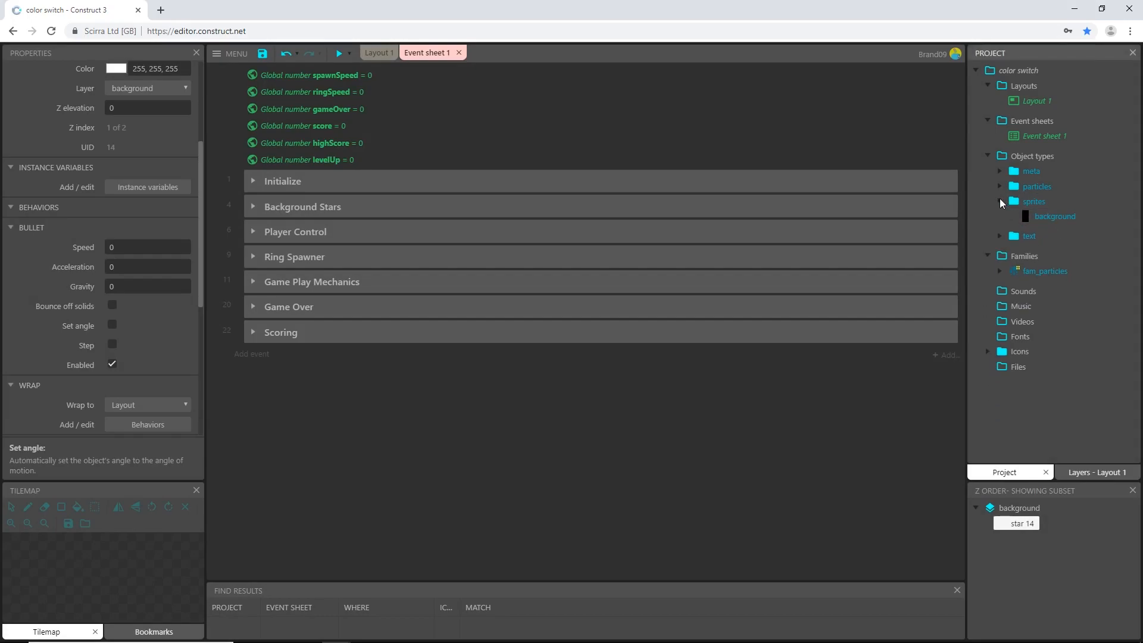
{"action": "left_click", "coordinate": [1000, 201]}
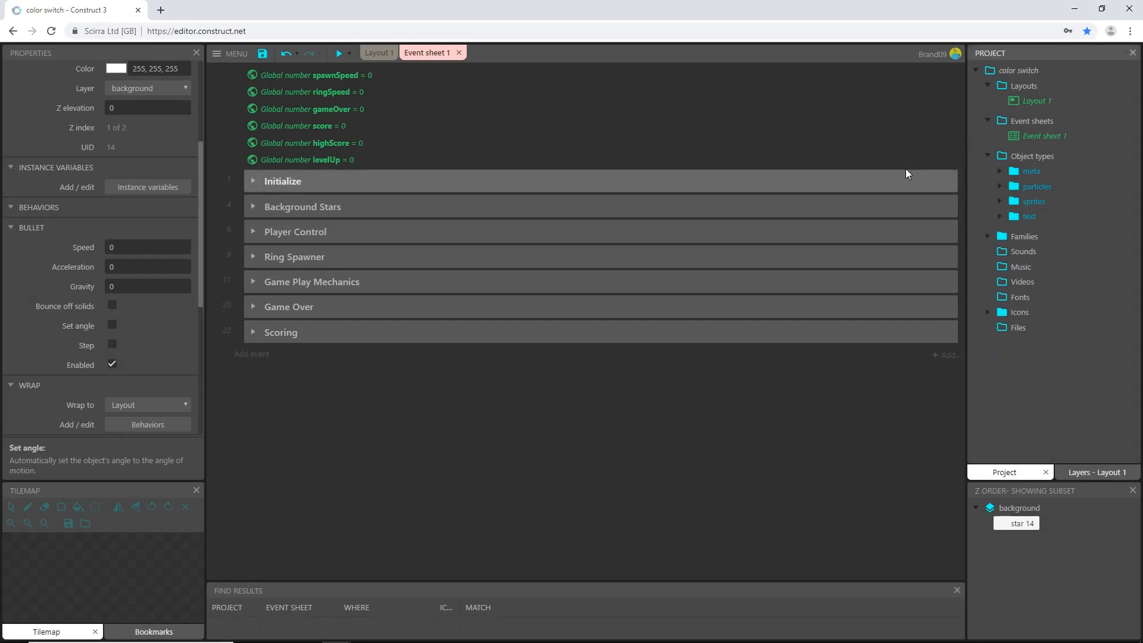
{"action": "left_click", "coordinate": [987, 155]}
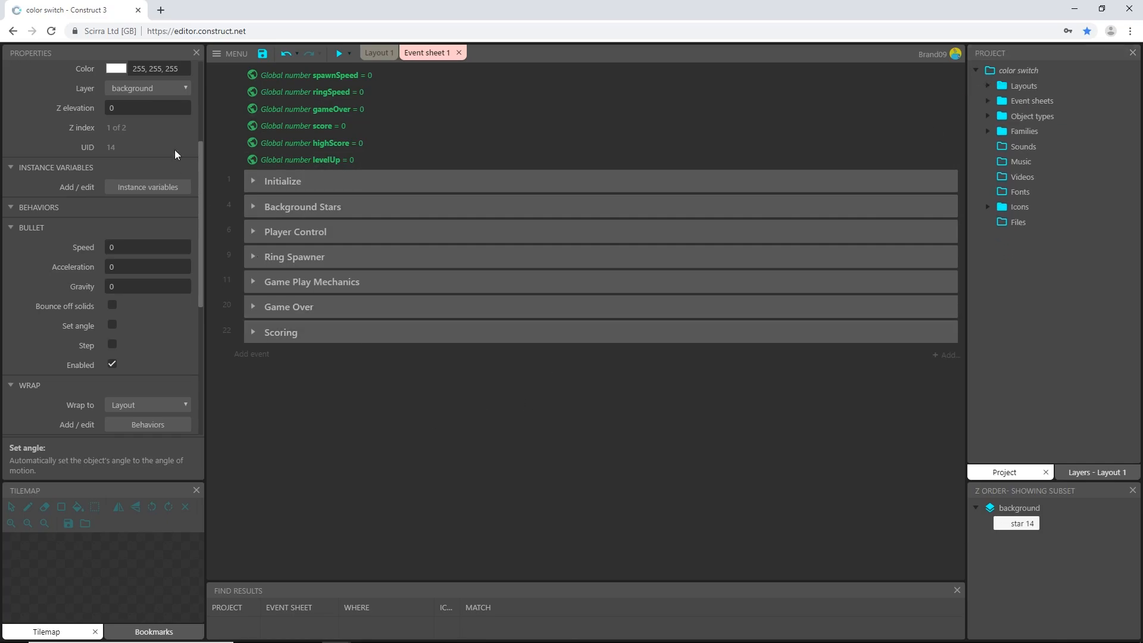
{"action": "left_click", "coordinate": [378, 51]}
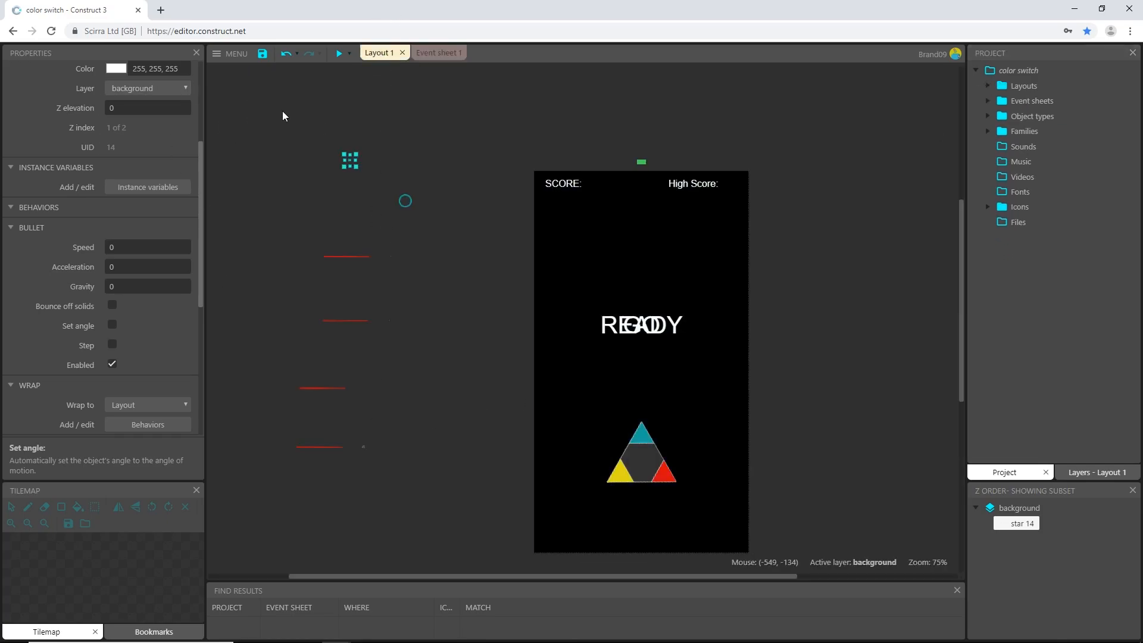
Deselect objects in the layout and save the Color Switch project to Dropbox
{"action": "left_click", "coordinate": [529, 330]}
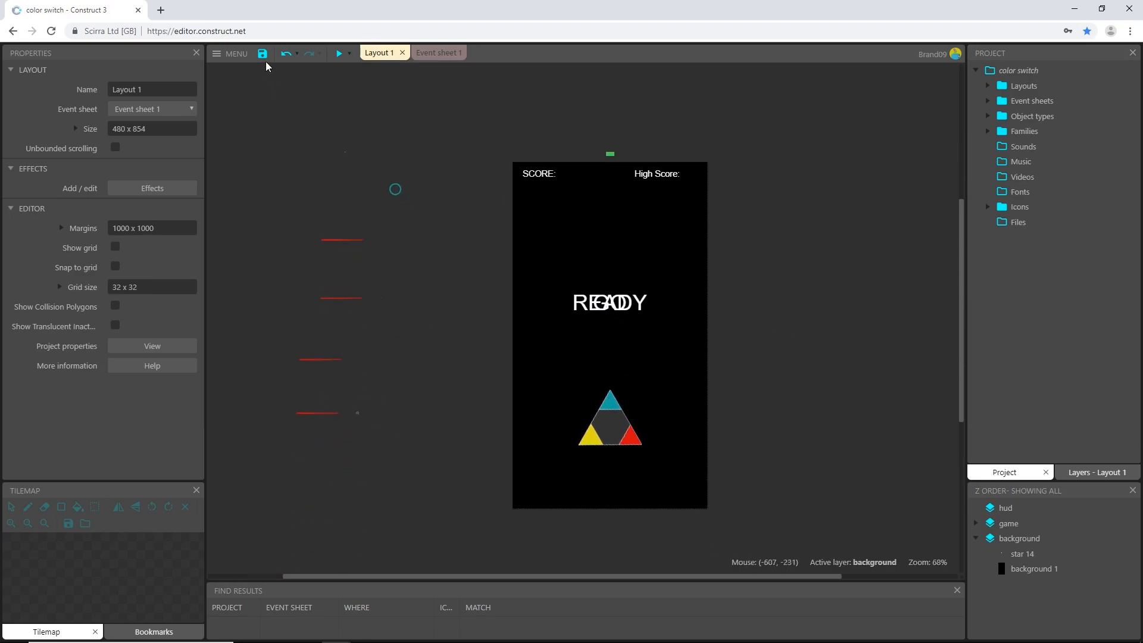
{"action": "left_click", "coordinate": [262, 53]}
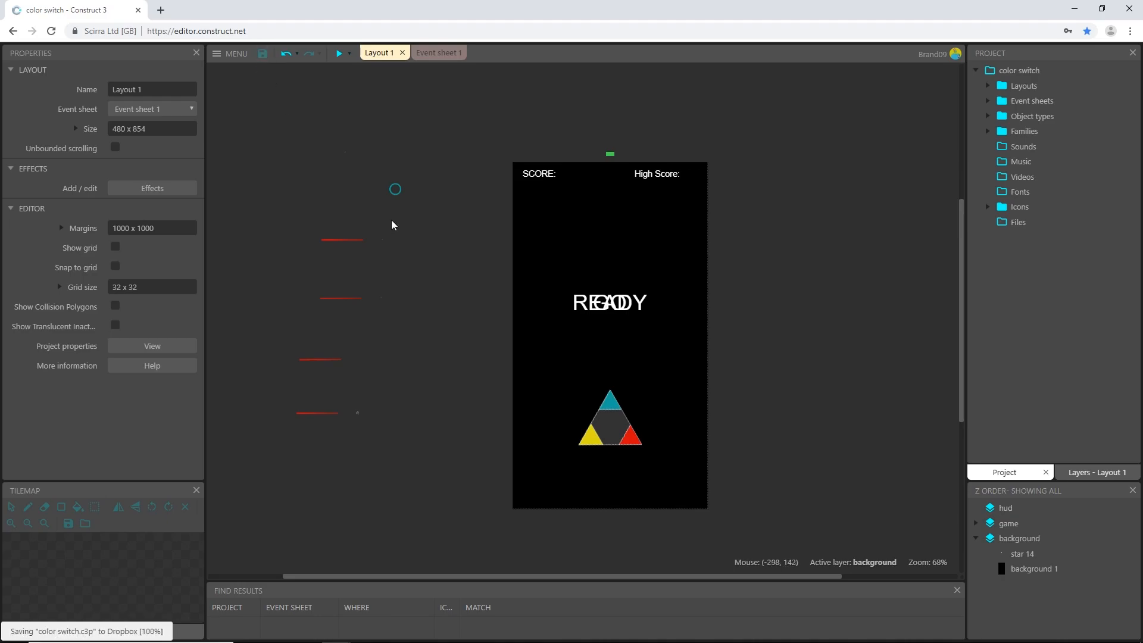
{"action": "mouse_move", "coordinate": [792, 333]}
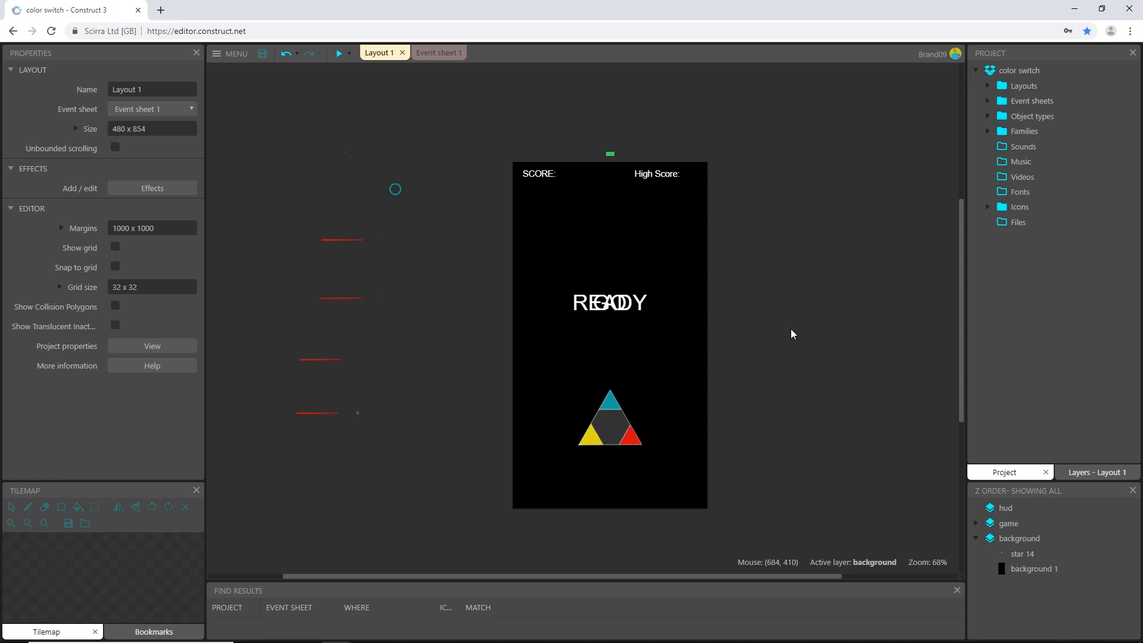
{"action": "mouse_move", "coordinate": [790, 333]}
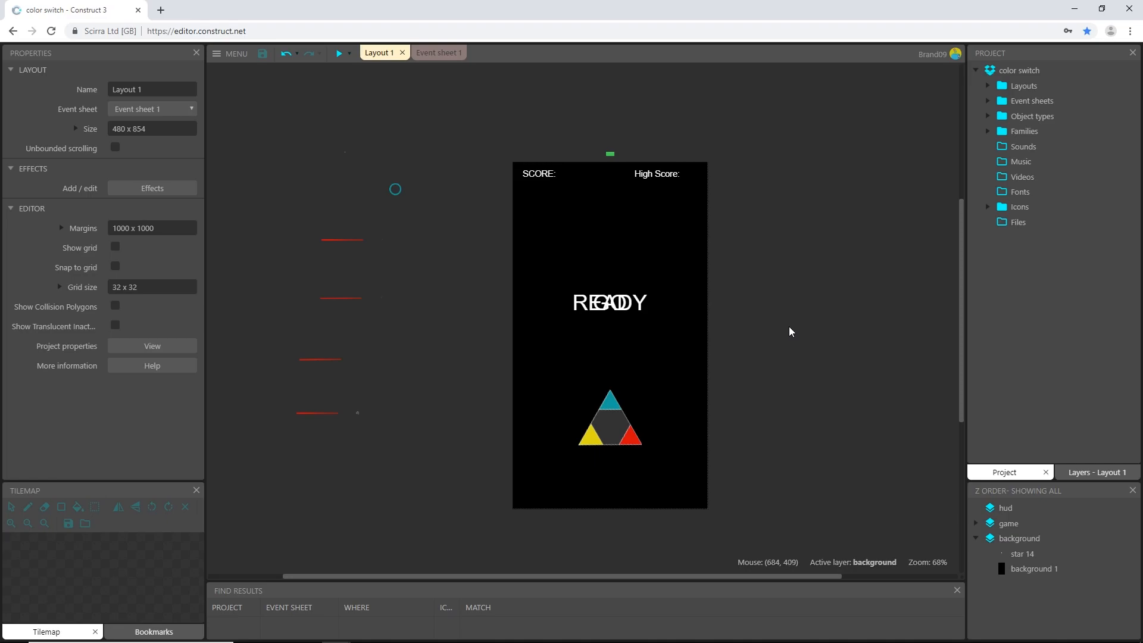
{"action": "mouse_move", "coordinate": [769, 314]}
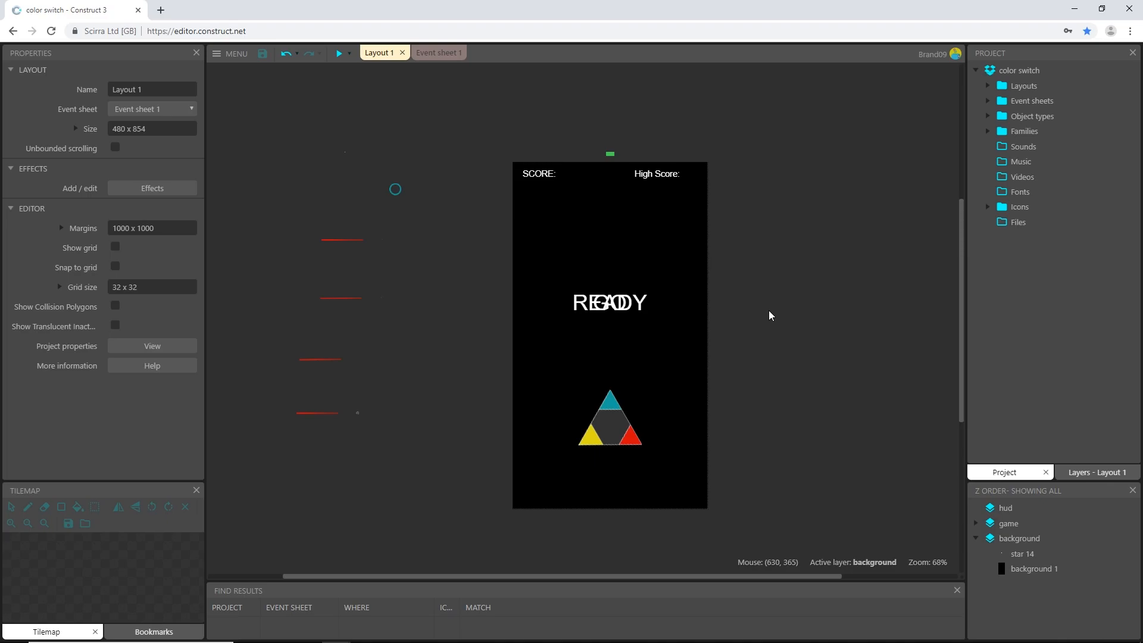
{"action": "mouse_move", "coordinate": [736, 314]}
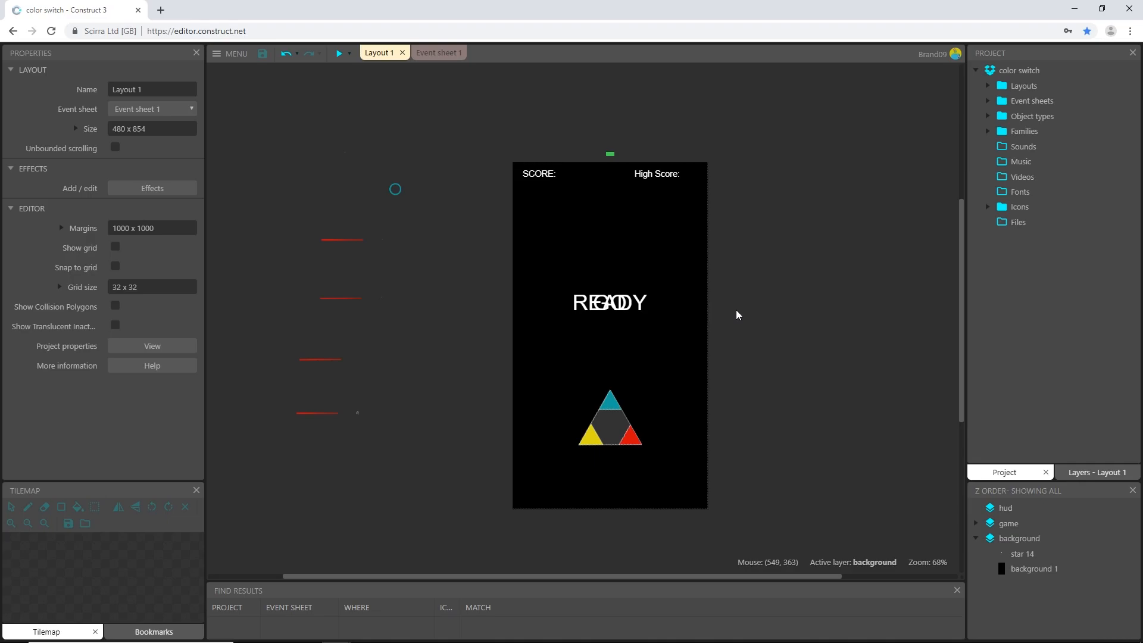
{"action": "mouse_move", "coordinate": [729, 291]}
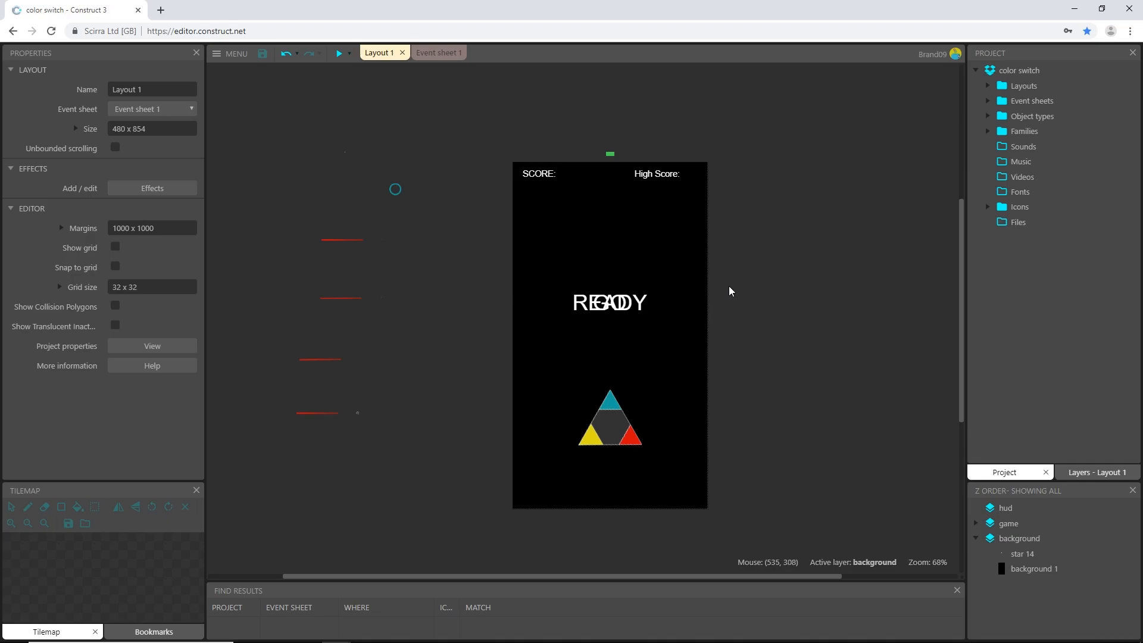
{"action": "mouse_move", "coordinate": [725, 284]}
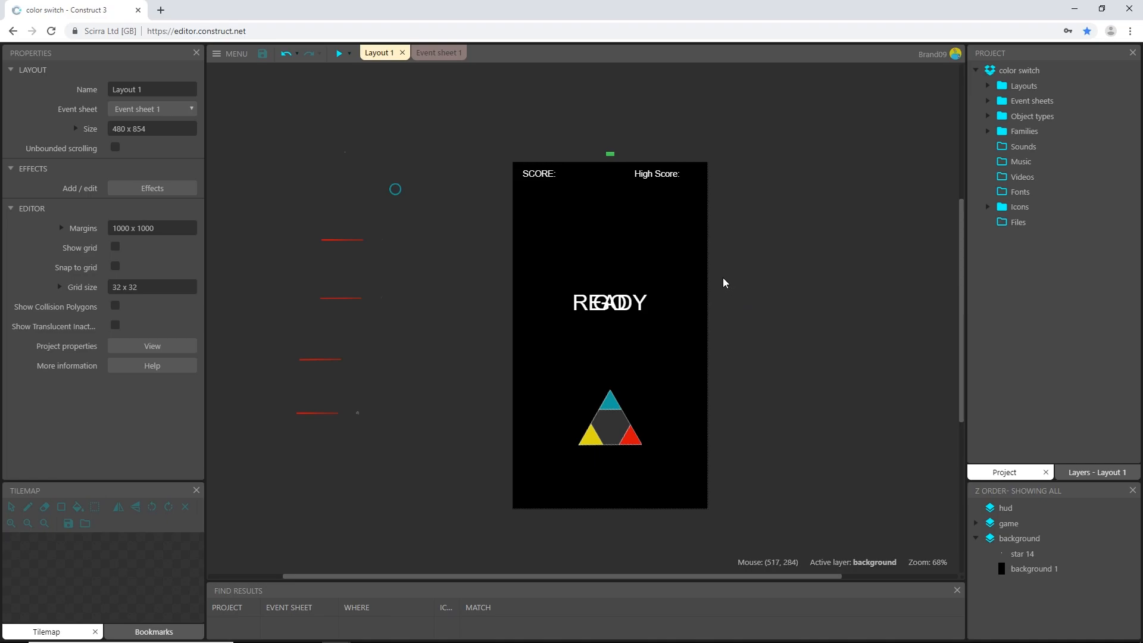
{"action": "mouse_move", "coordinate": [734, 270]}
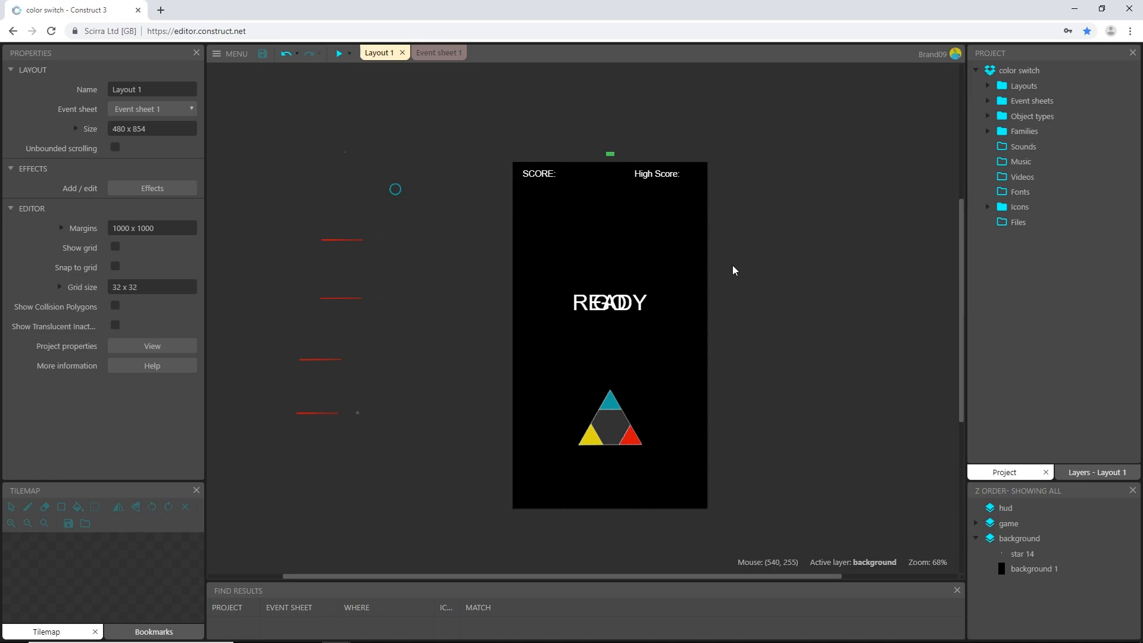
{"action": "mouse_move", "coordinate": [784, 223]}
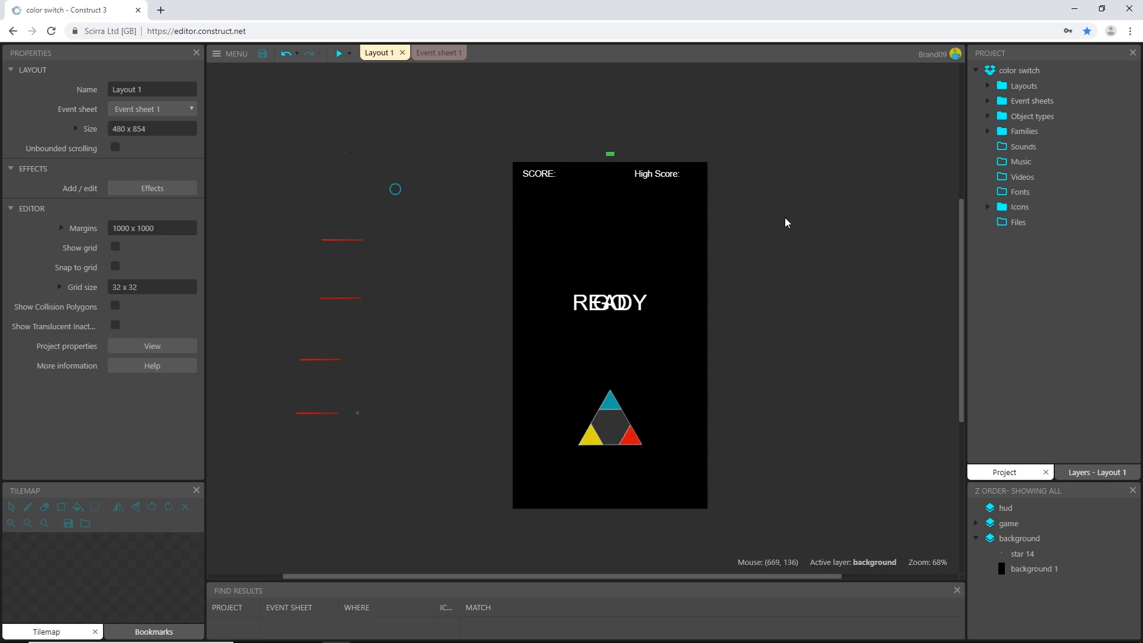
{"action": "mouse_move", "coordinate": [754, 202]}
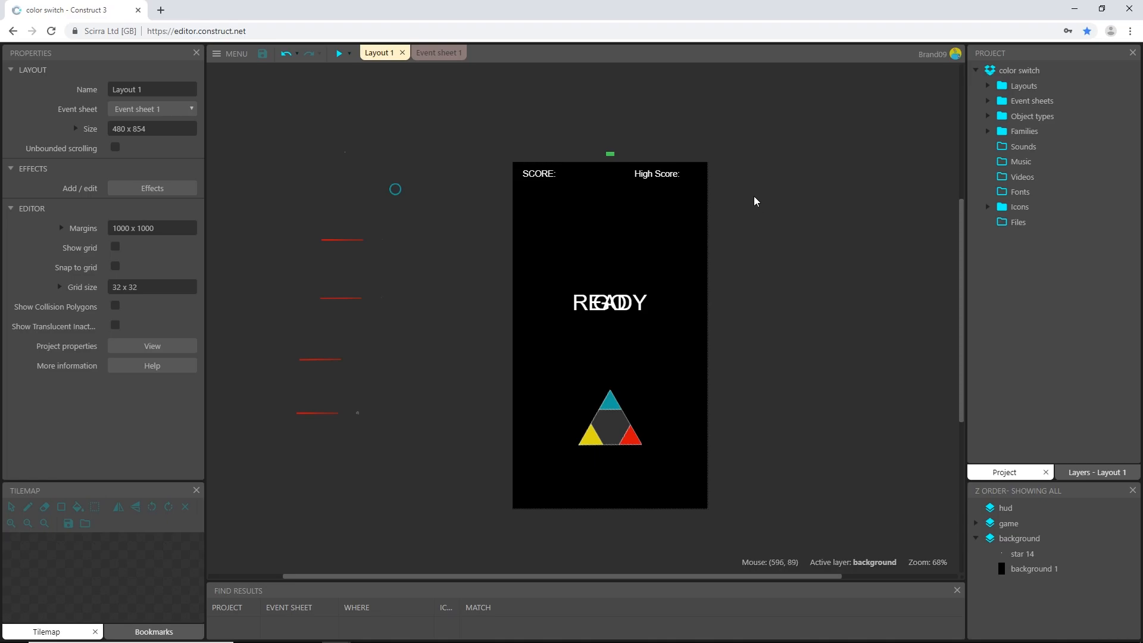
{"action": "mouse_move", "coordinate": [524, 112]}
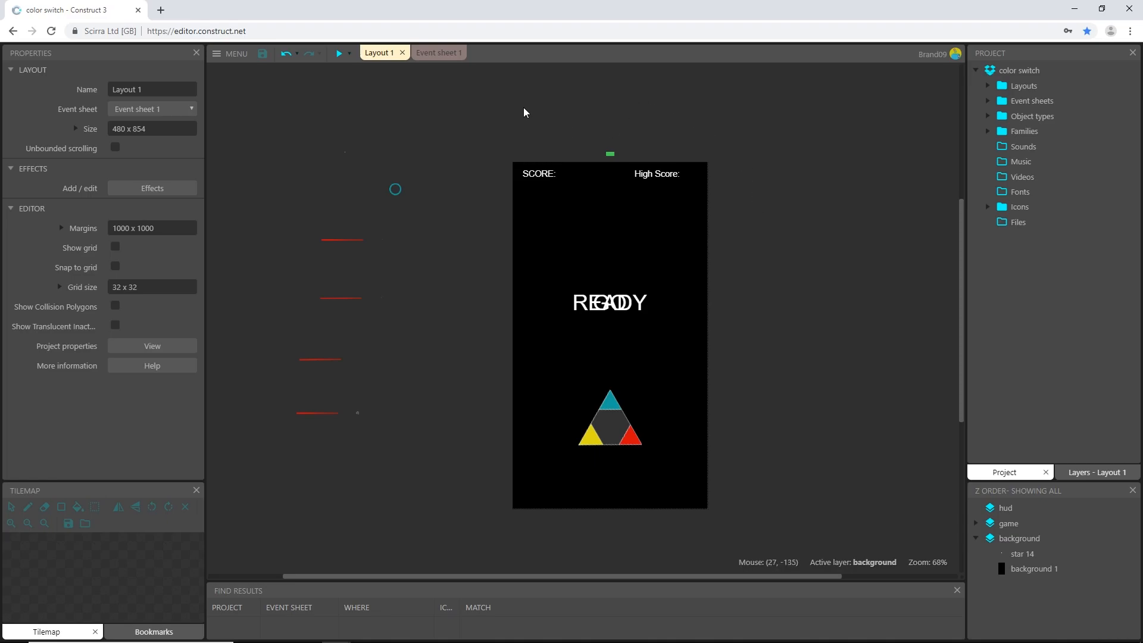
{"action": "mouse_move", "coordinate": [821, 155]}
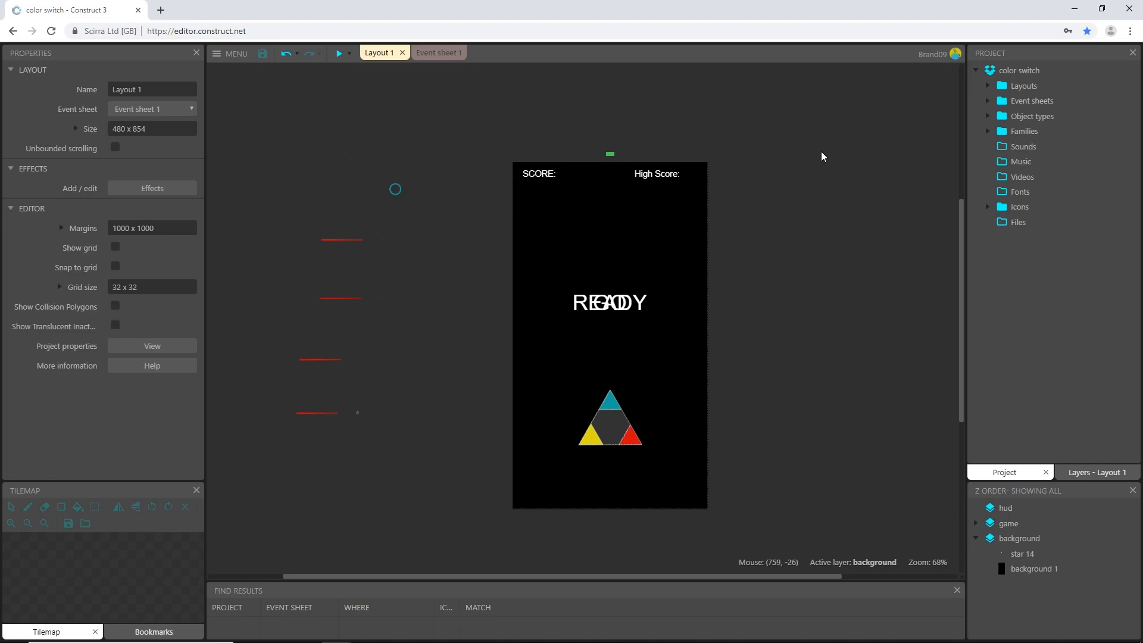
{"action": "mouse_move", "coordinate": [793, 150]}
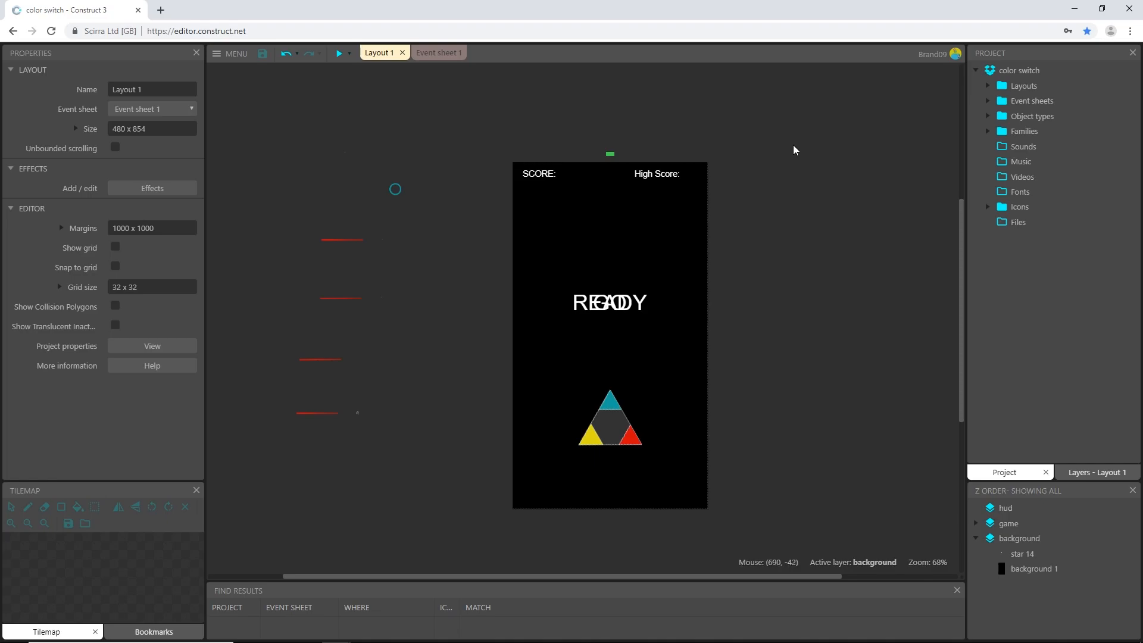
{"action": "mouse_move", "coordinate": [779, 147]}
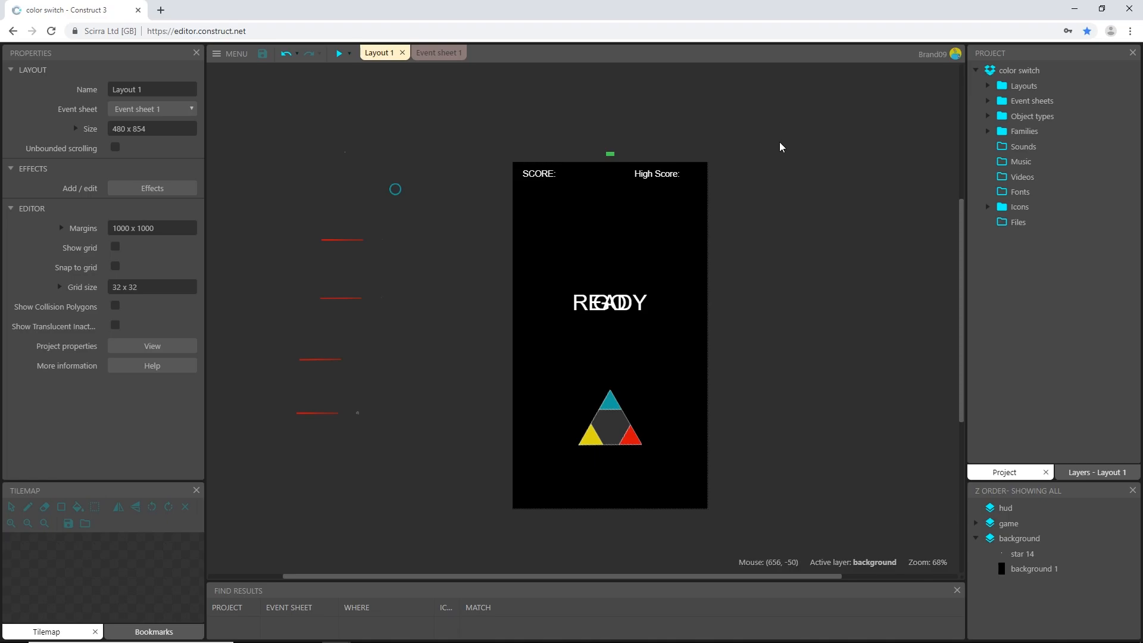
{"action": "mouse_move", "coordinate": [709, 105]}
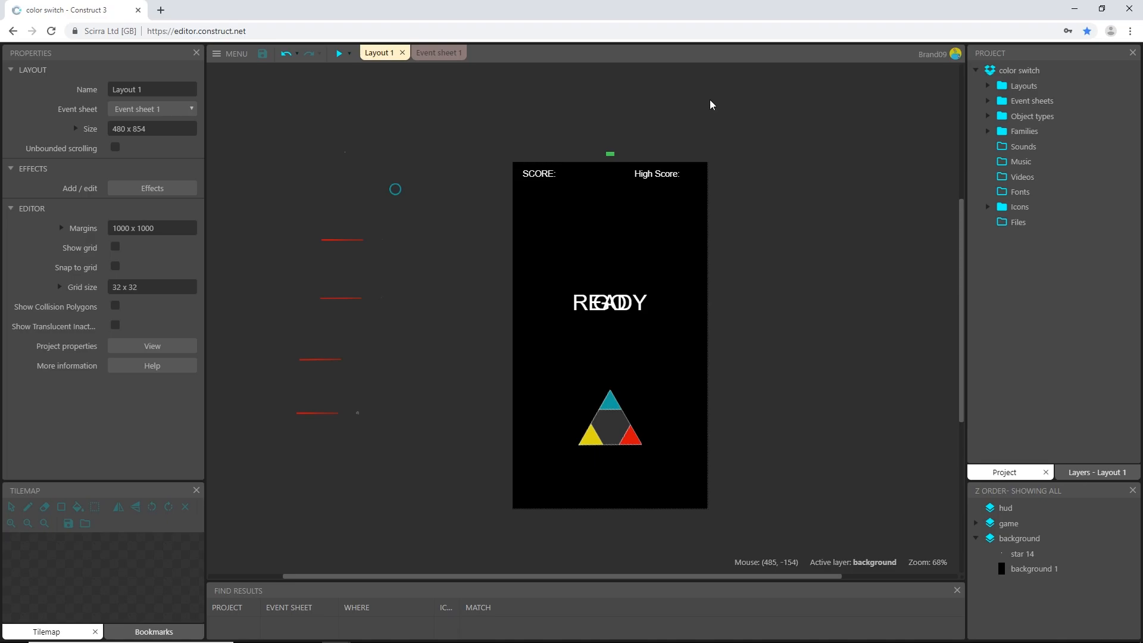
{"action": "mouse_move", "coordinate": [642, 93]}
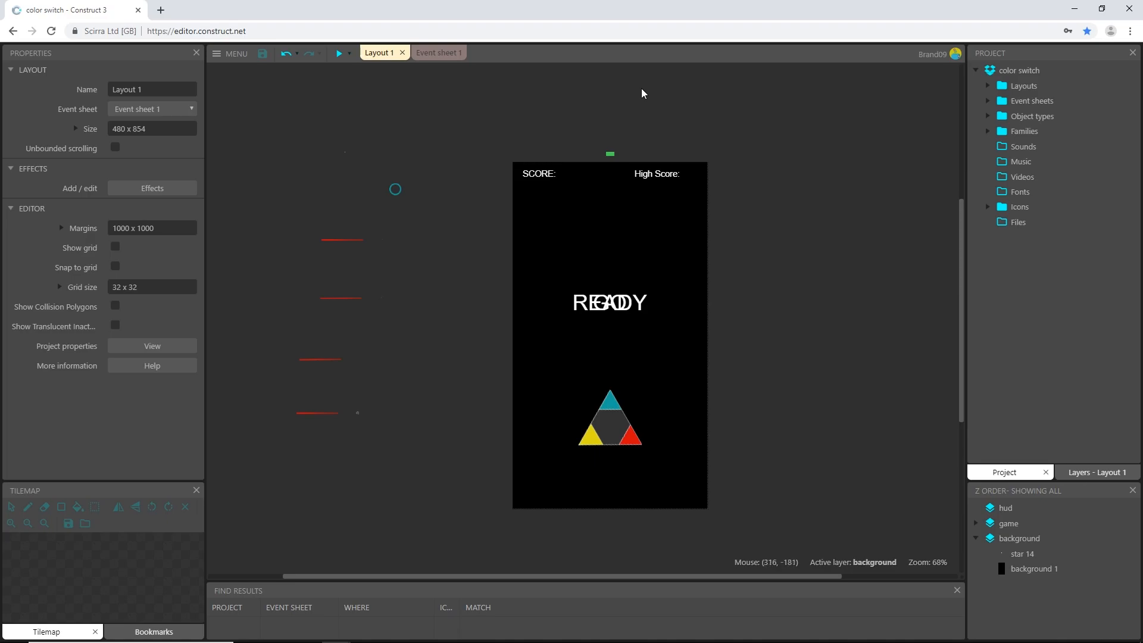